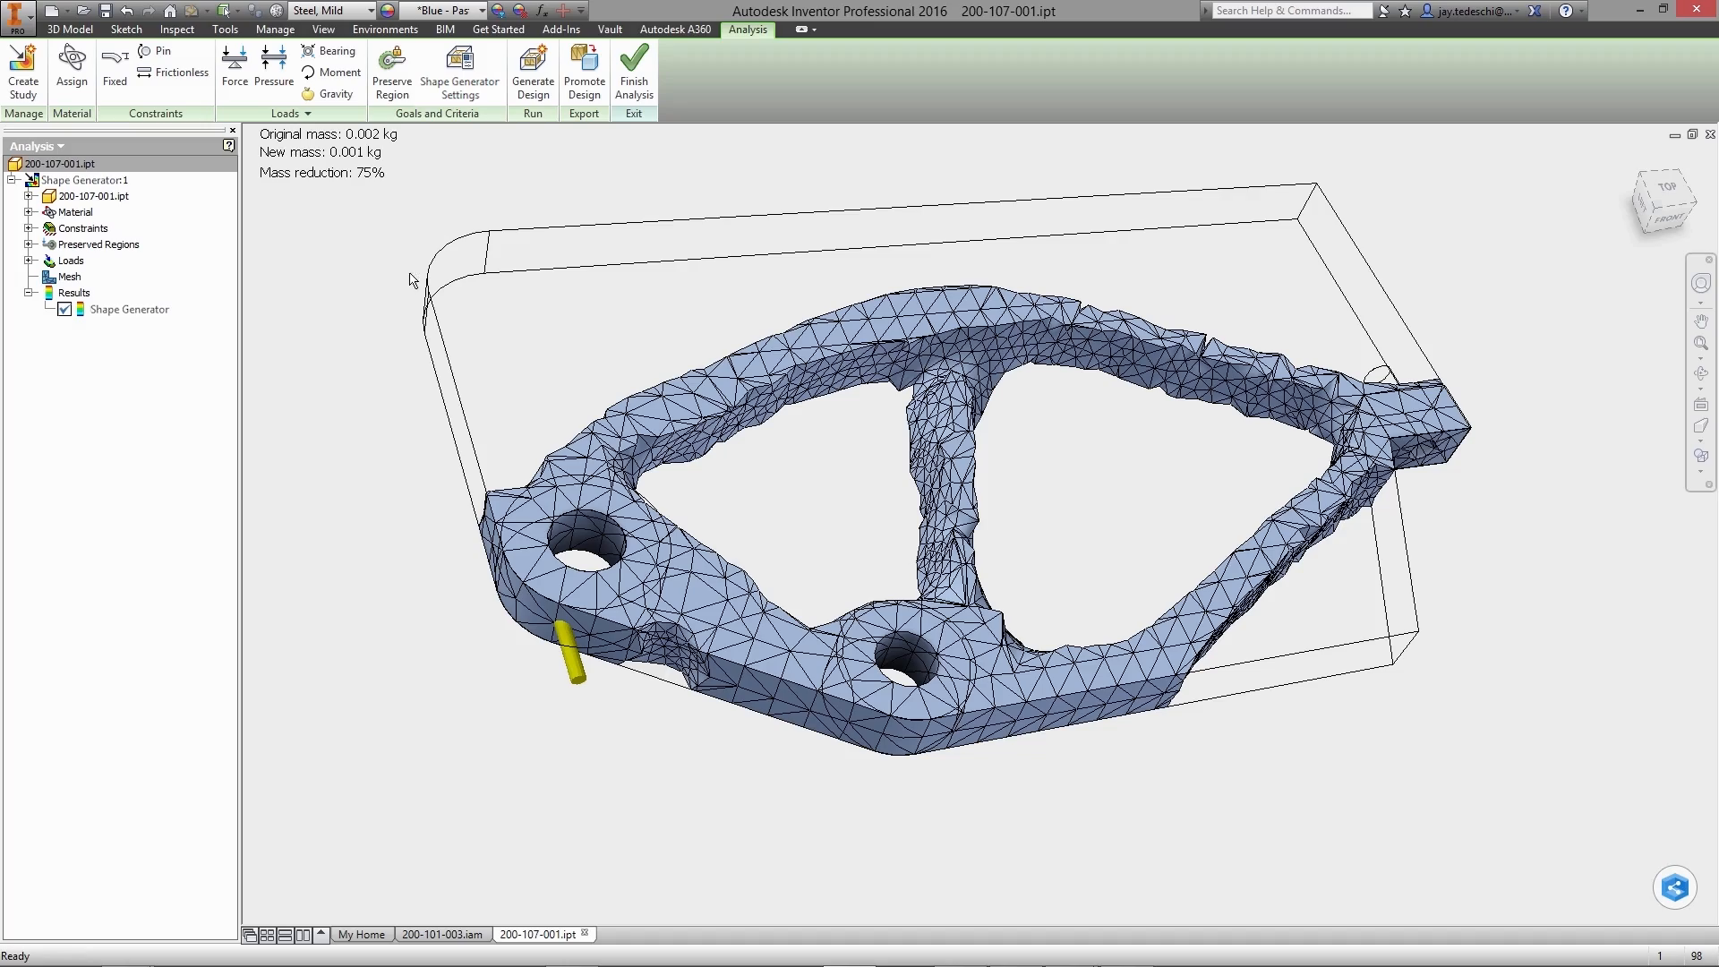
# - Finish the shape optimization analysis and return to the lightweight clamp part model
pyautogui.click(634, 72)
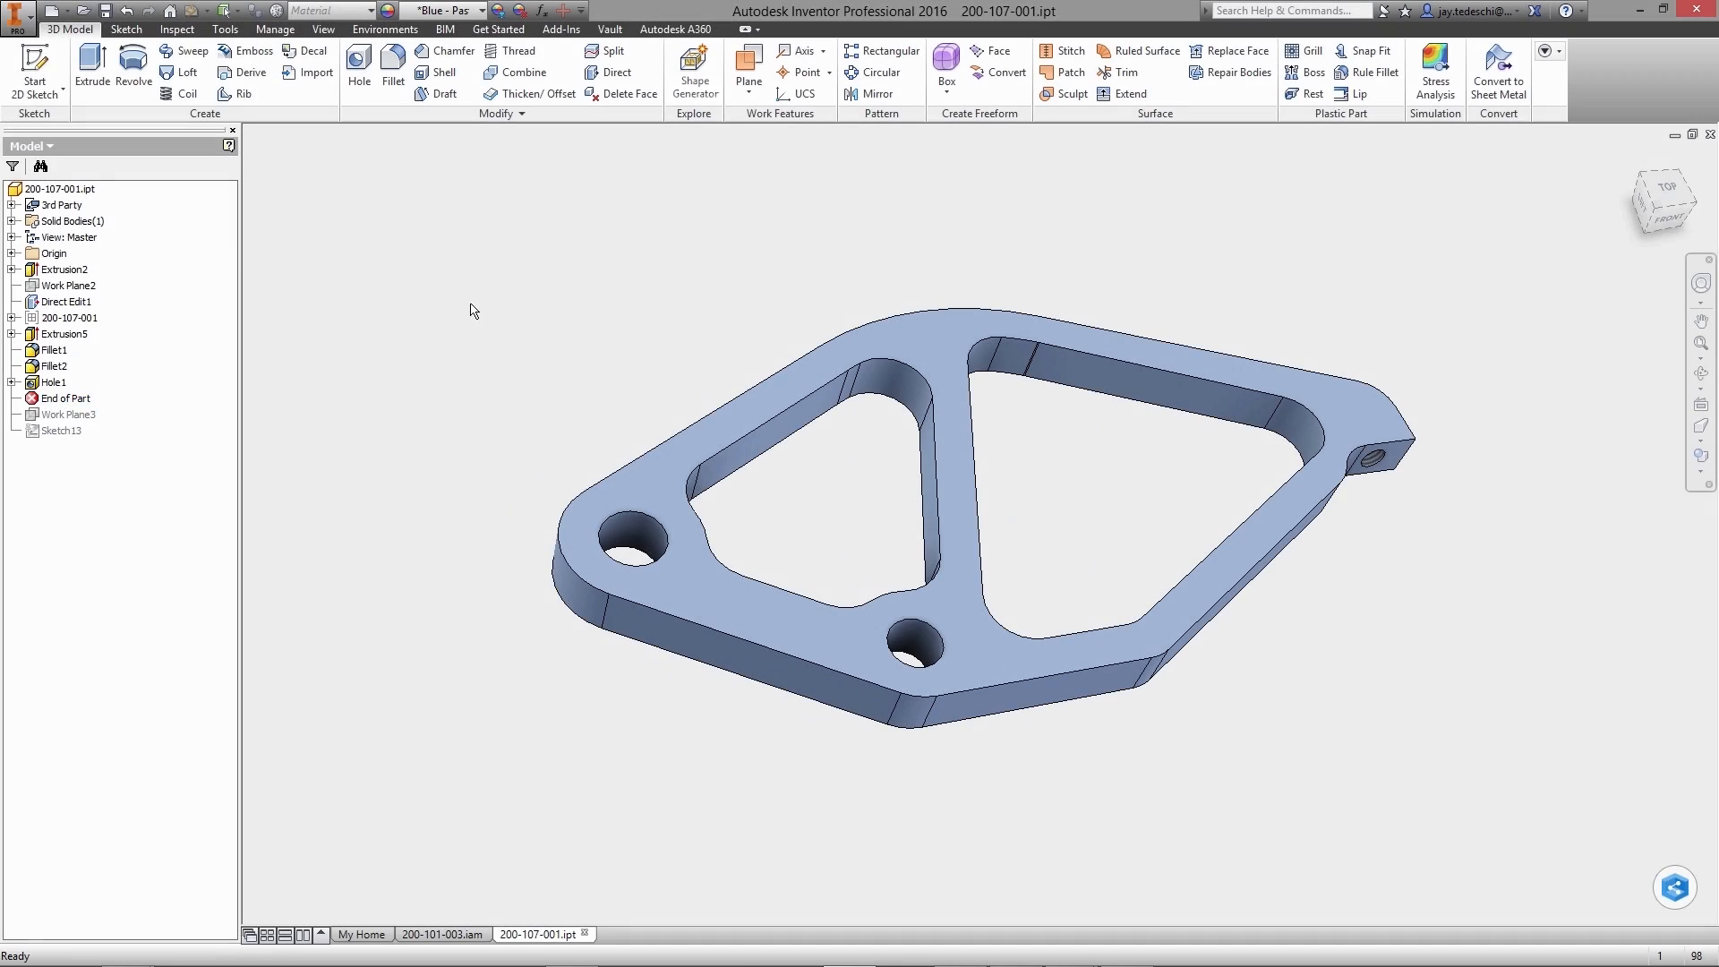
pyautogui.click(442, 935)
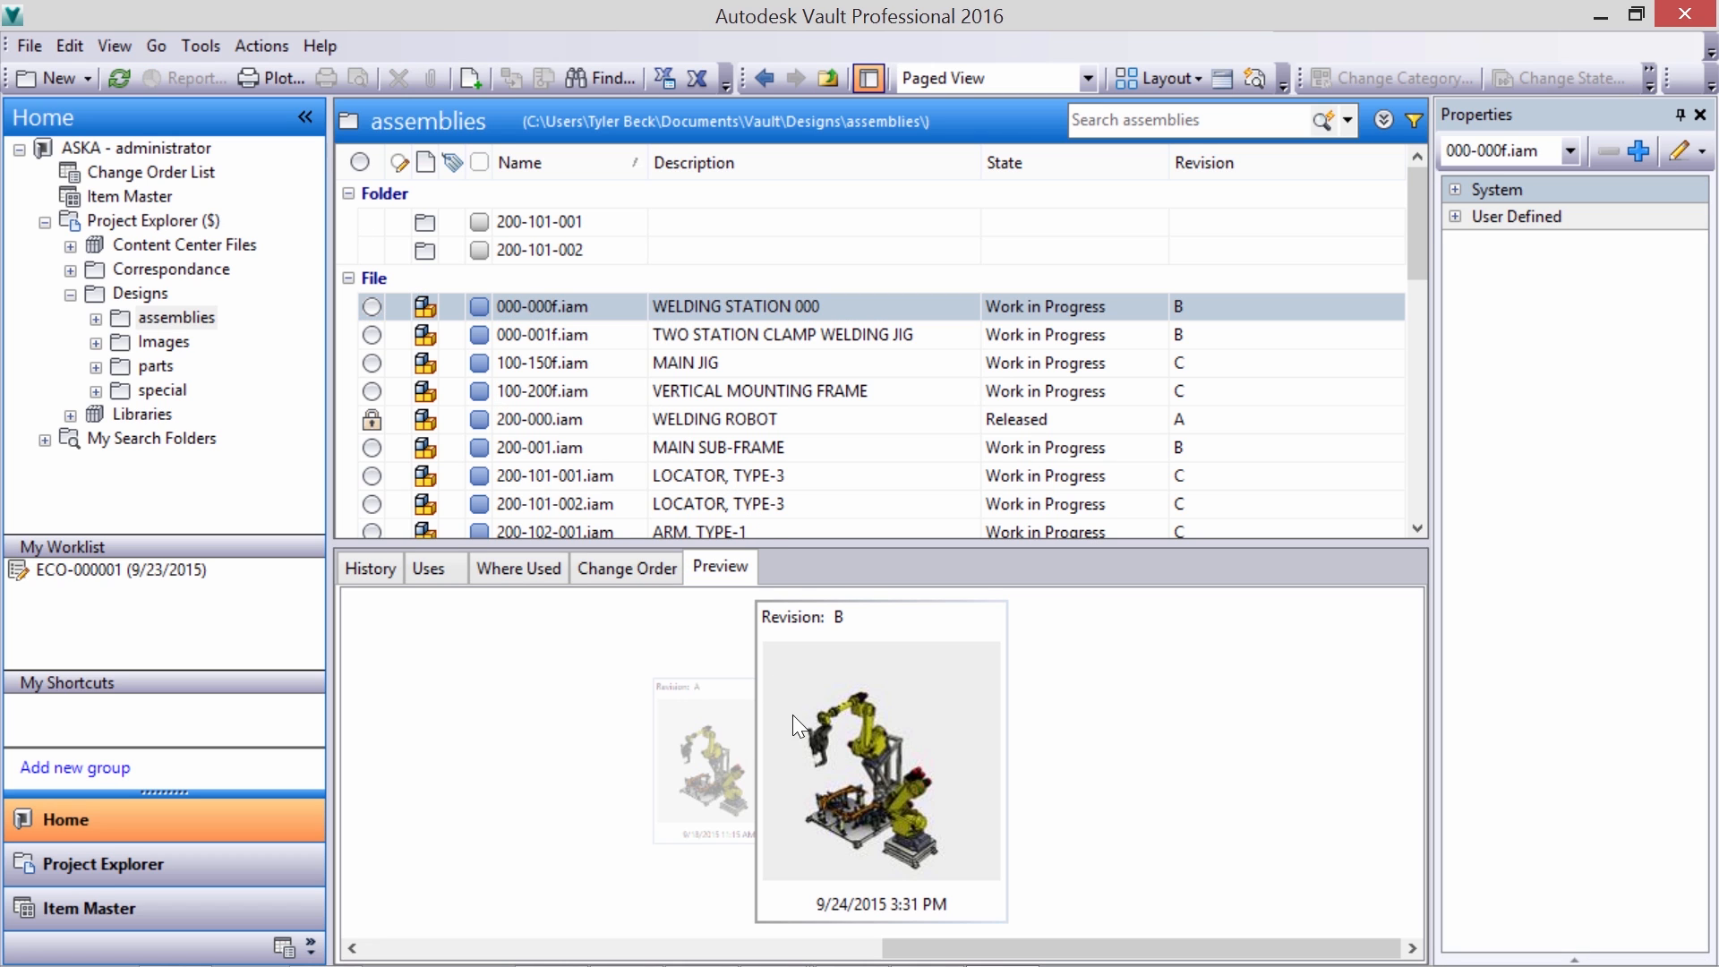
pyautogui.moveTo(491, 731)
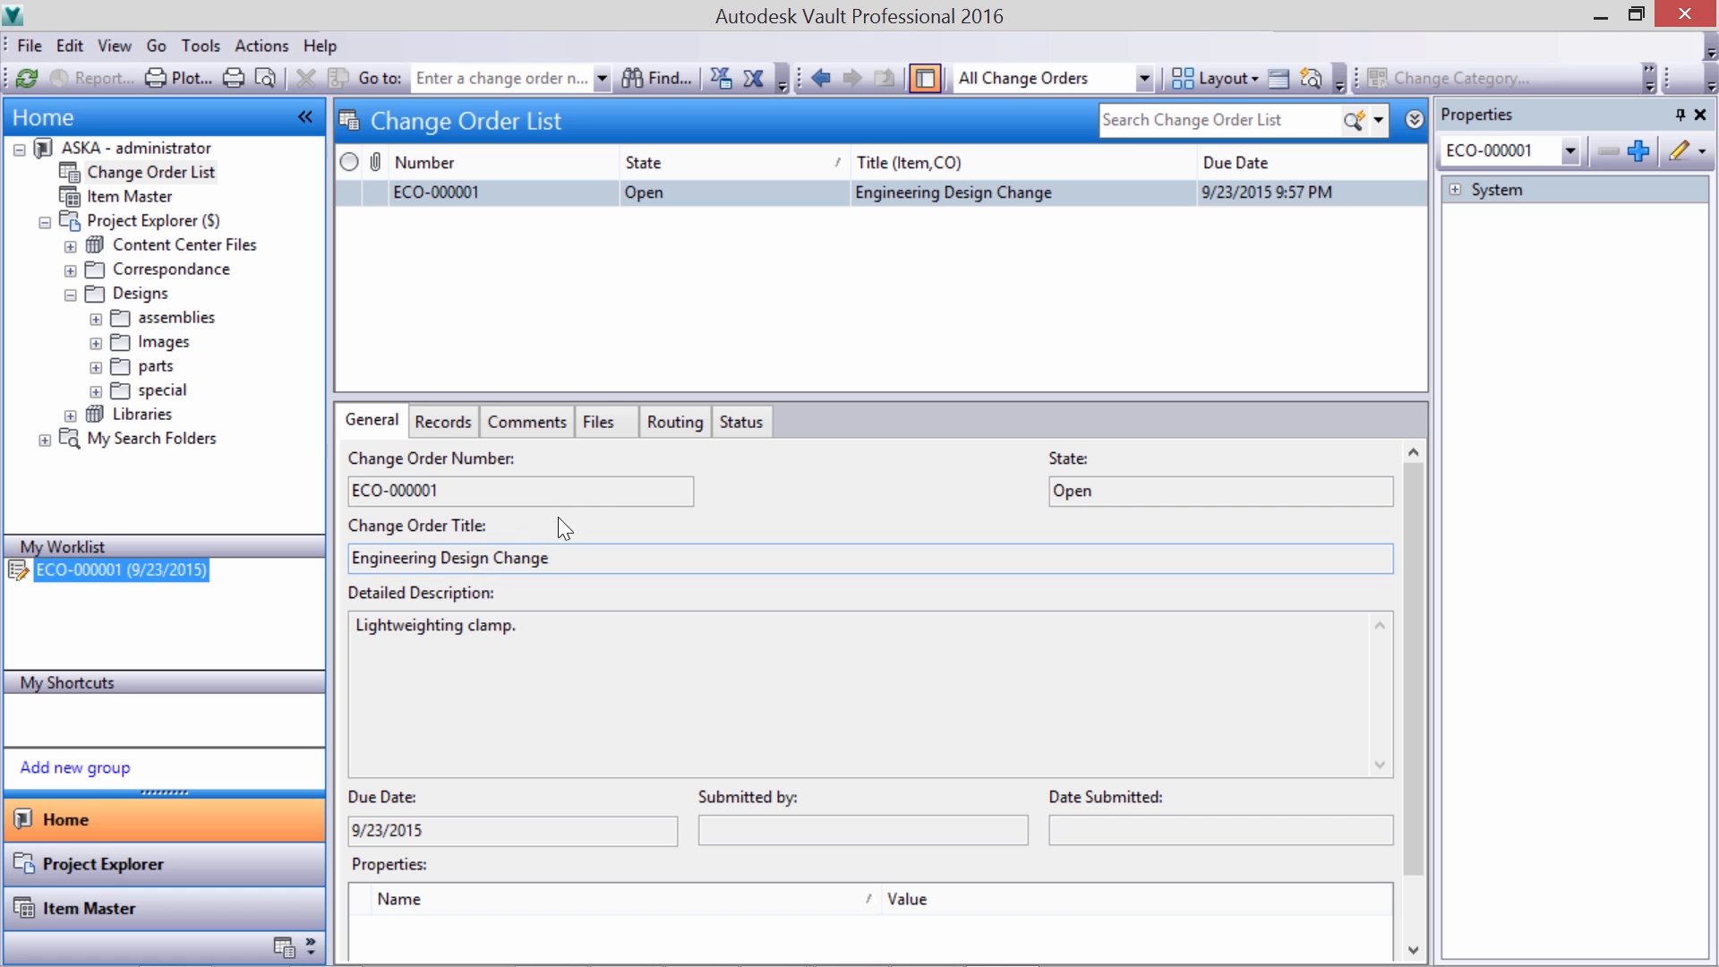
# - Review ECO-000001's approval workflow status, its attached files, and the lightweighting request email
pyautogui.click(742, 421)
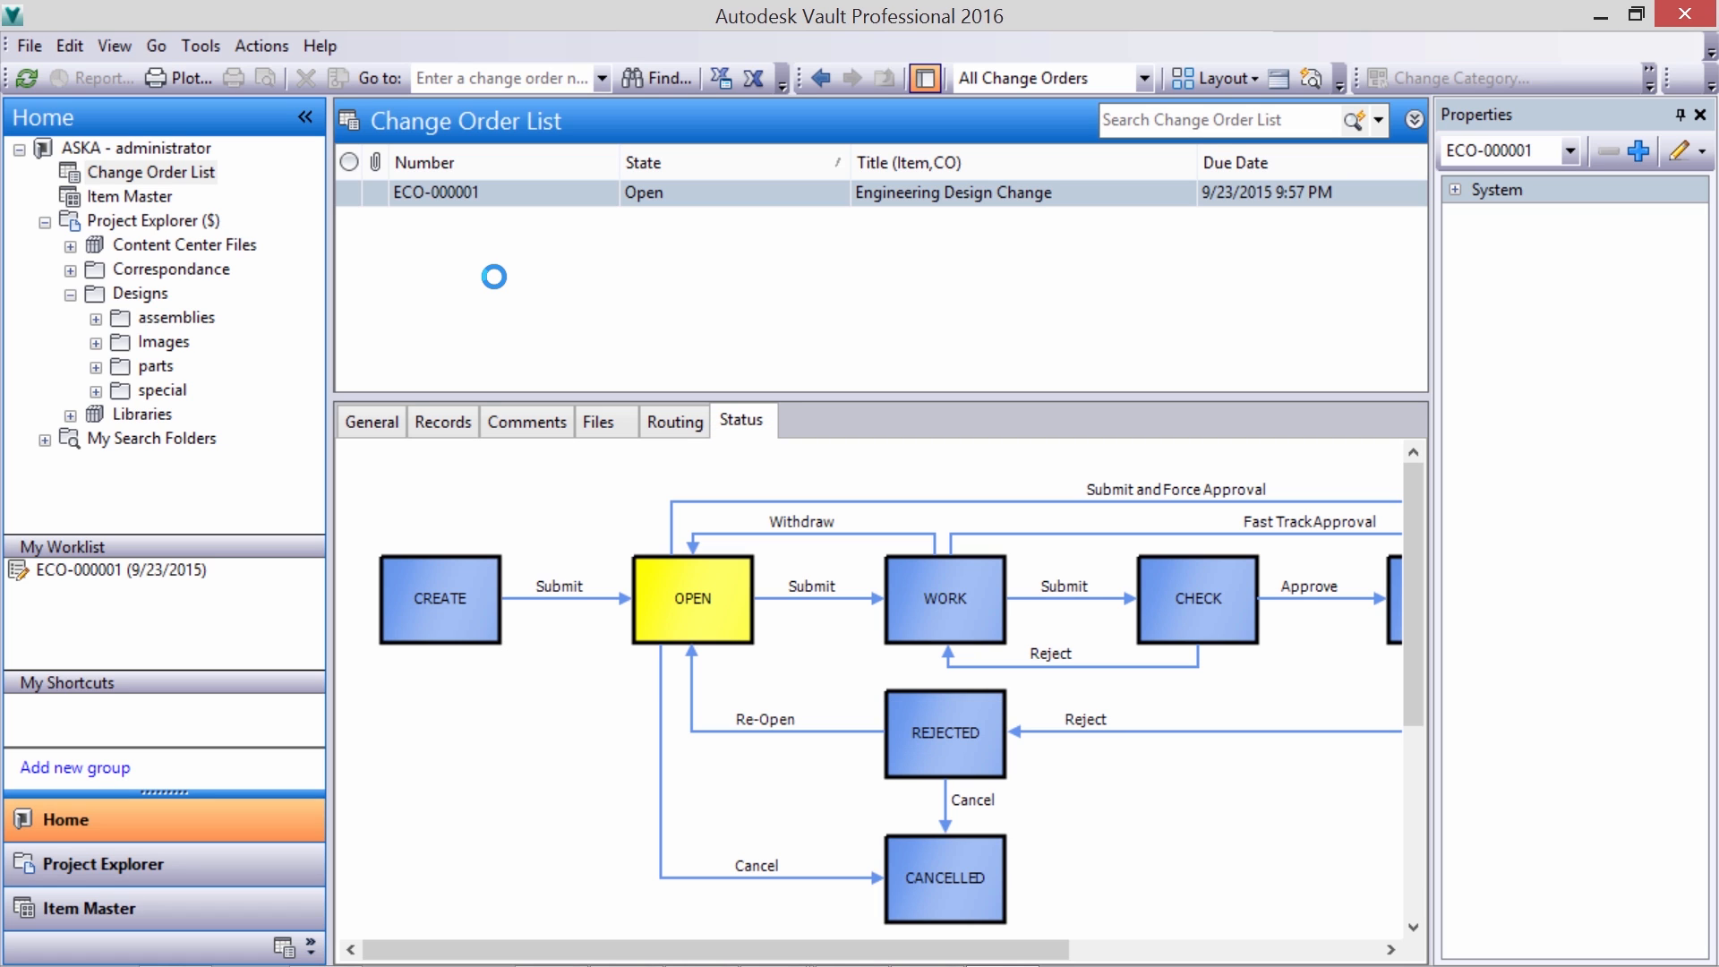
pyautogui.moveTo(784, 579)
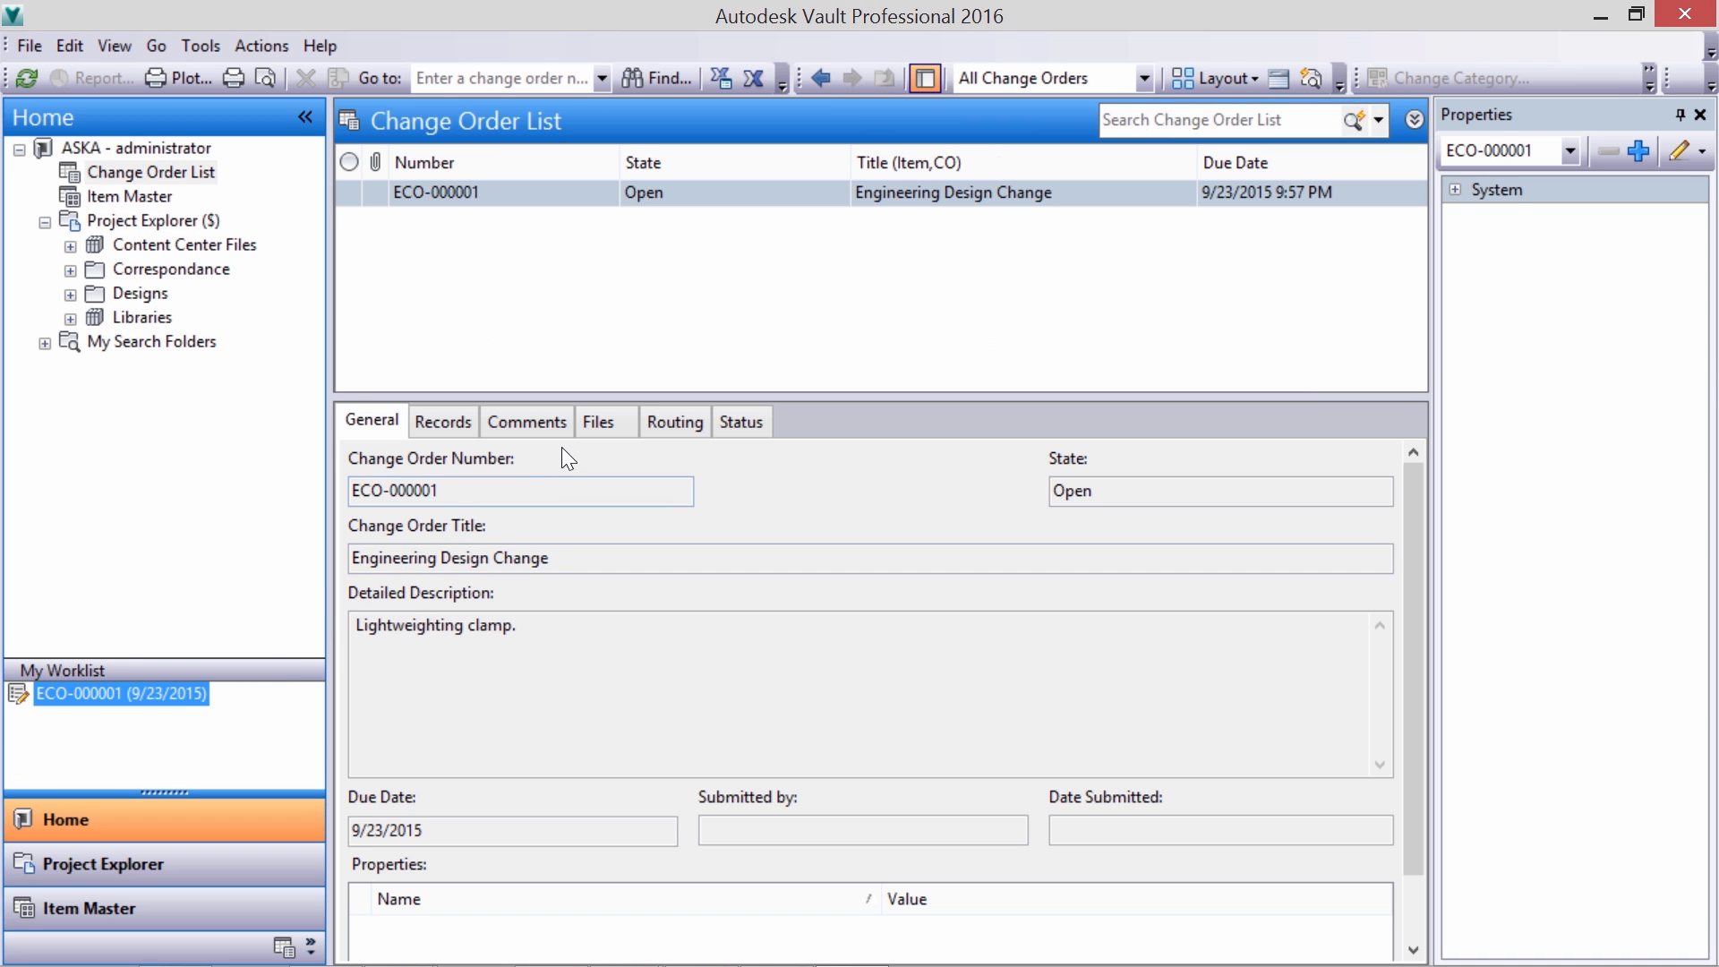
pyautogui.click(598, 421)
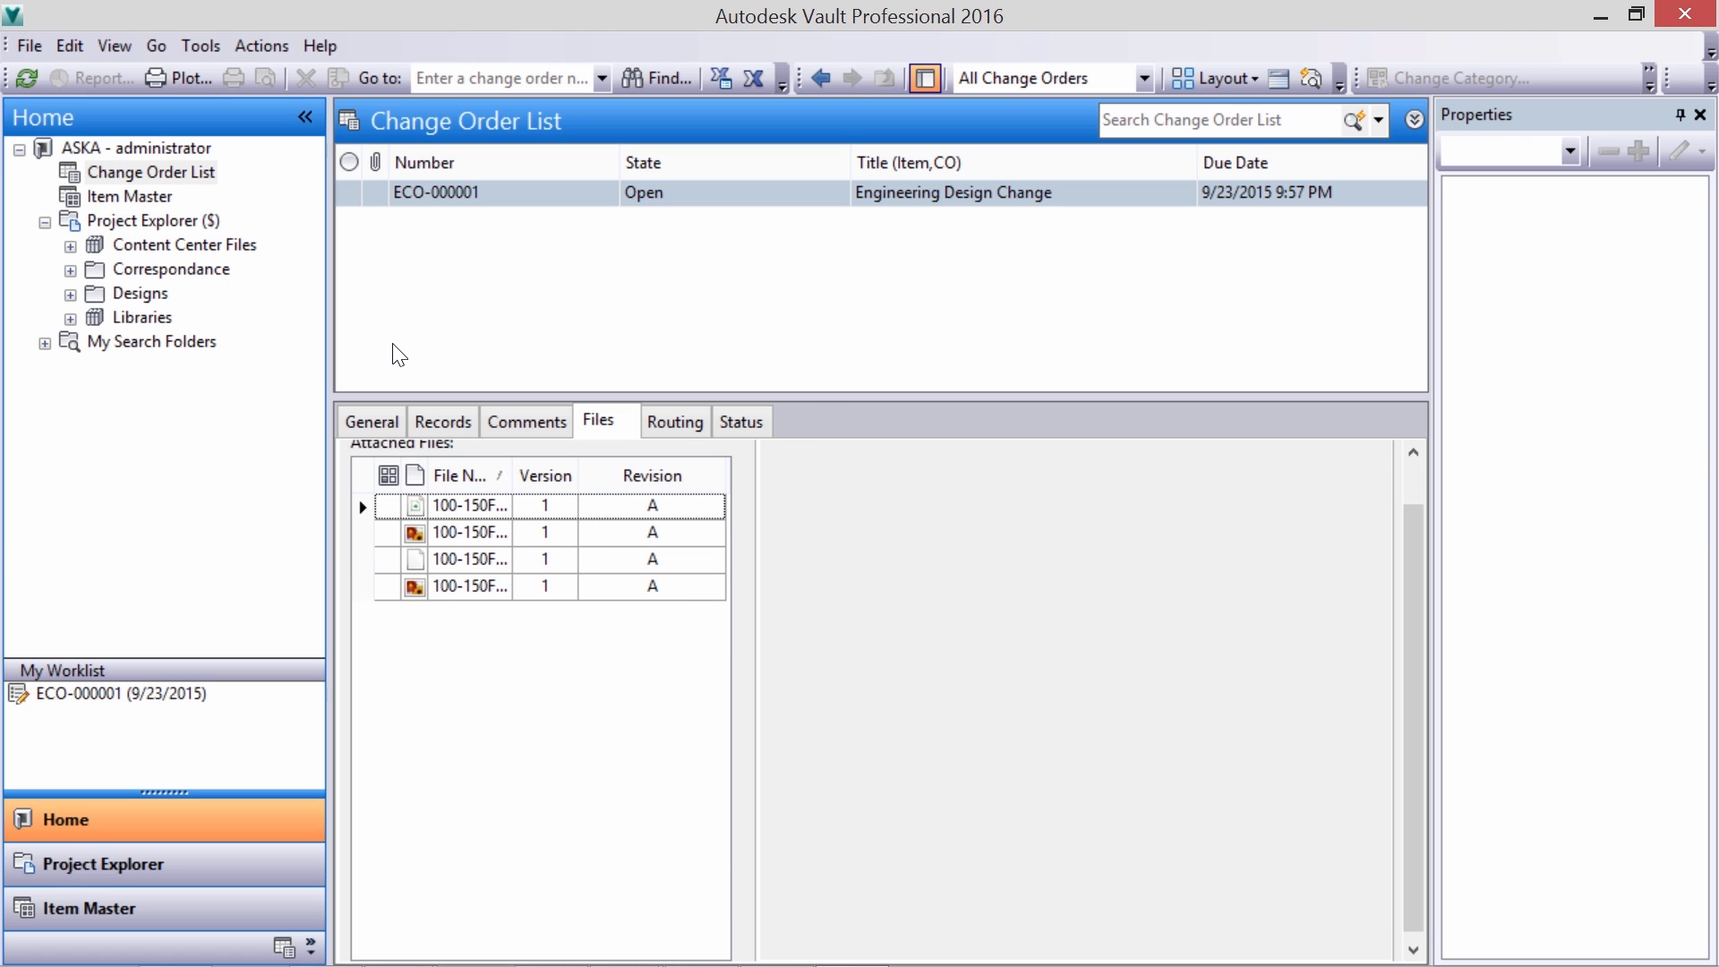
pyautogui.click(470, 505)
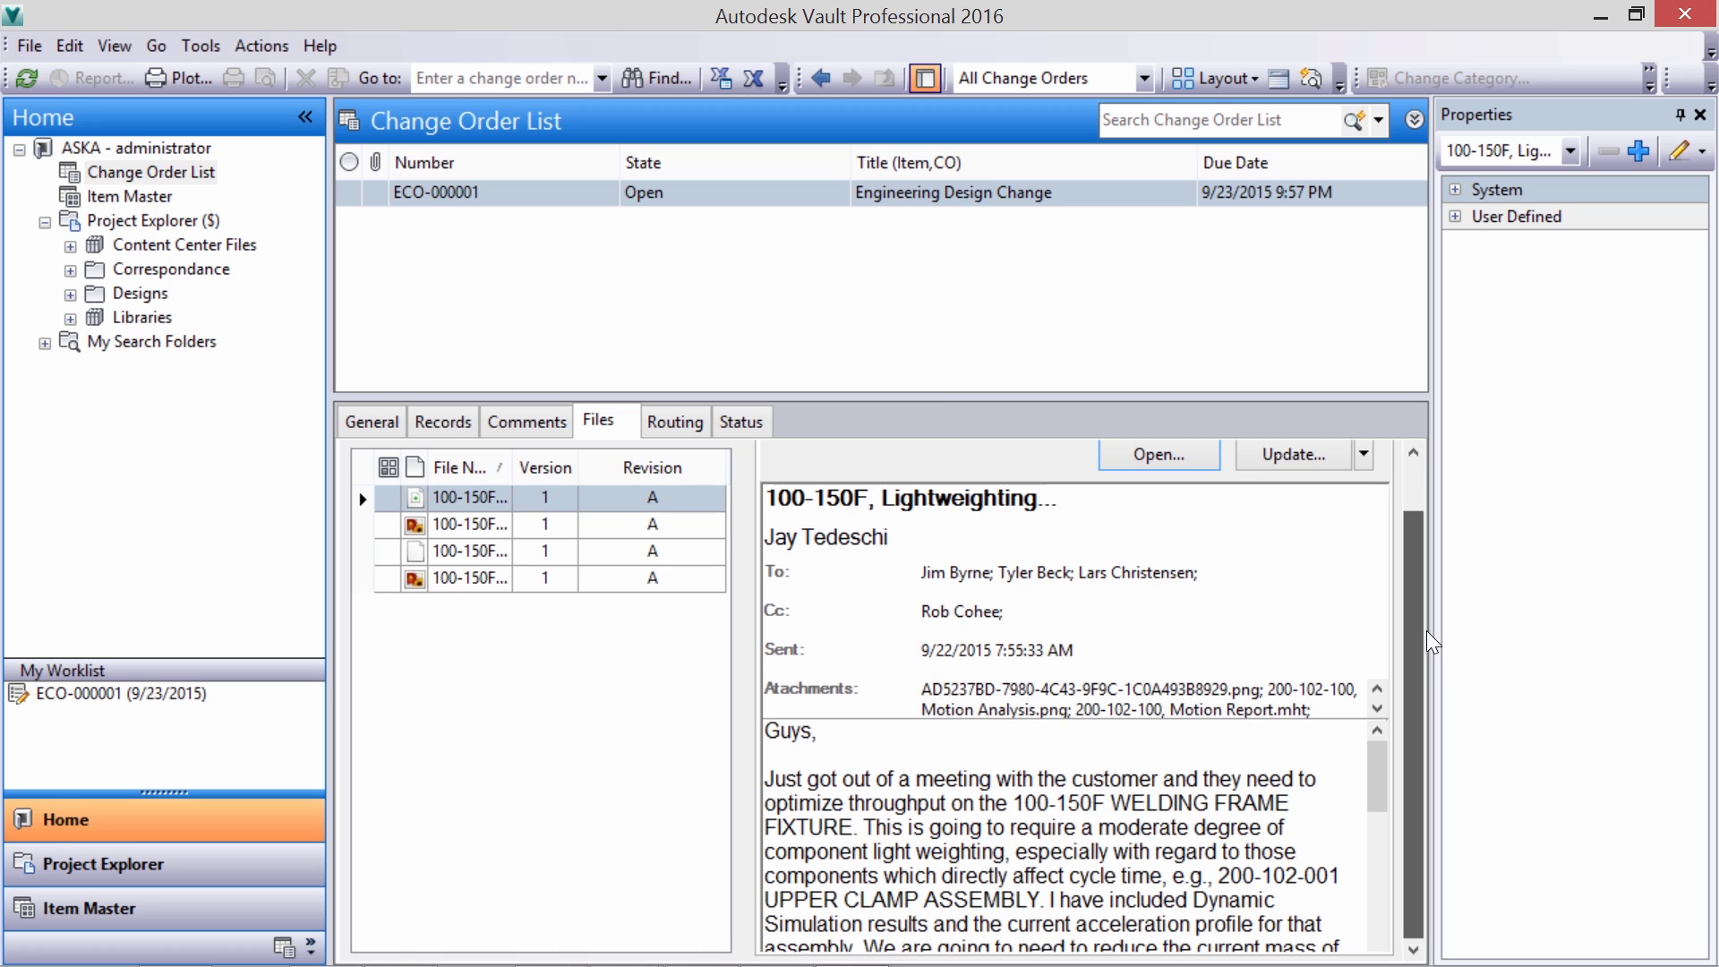
pyautogui.scroll(-3)
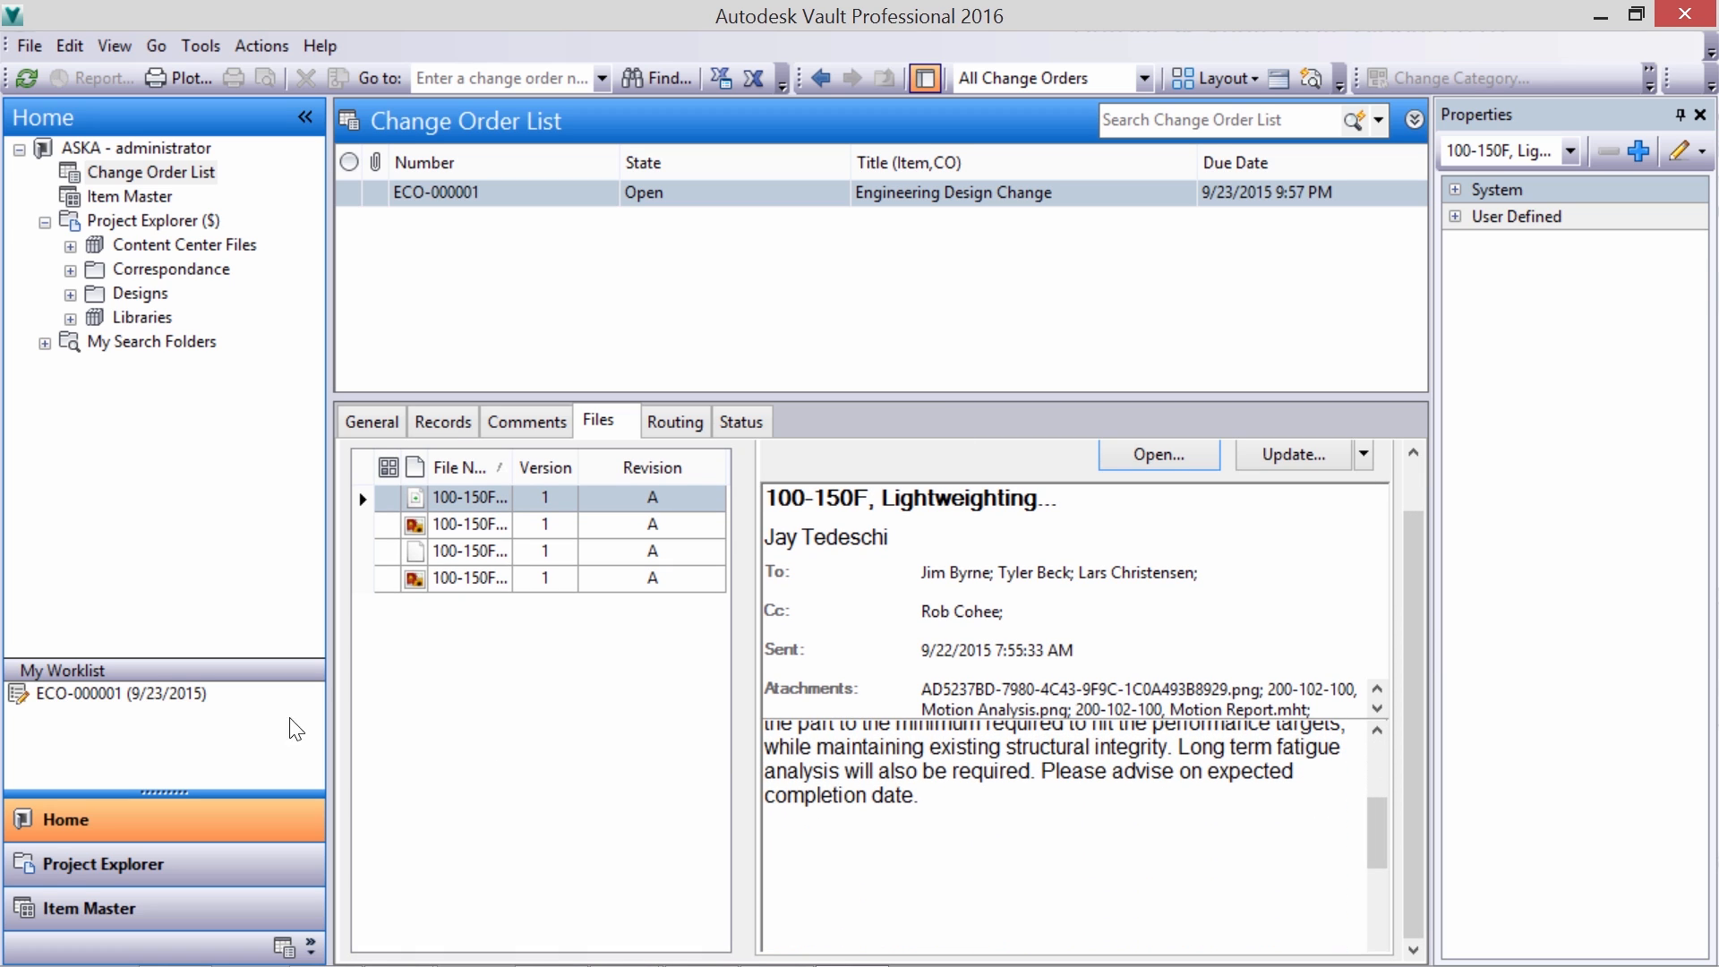
pyautogui.click(370, 421)
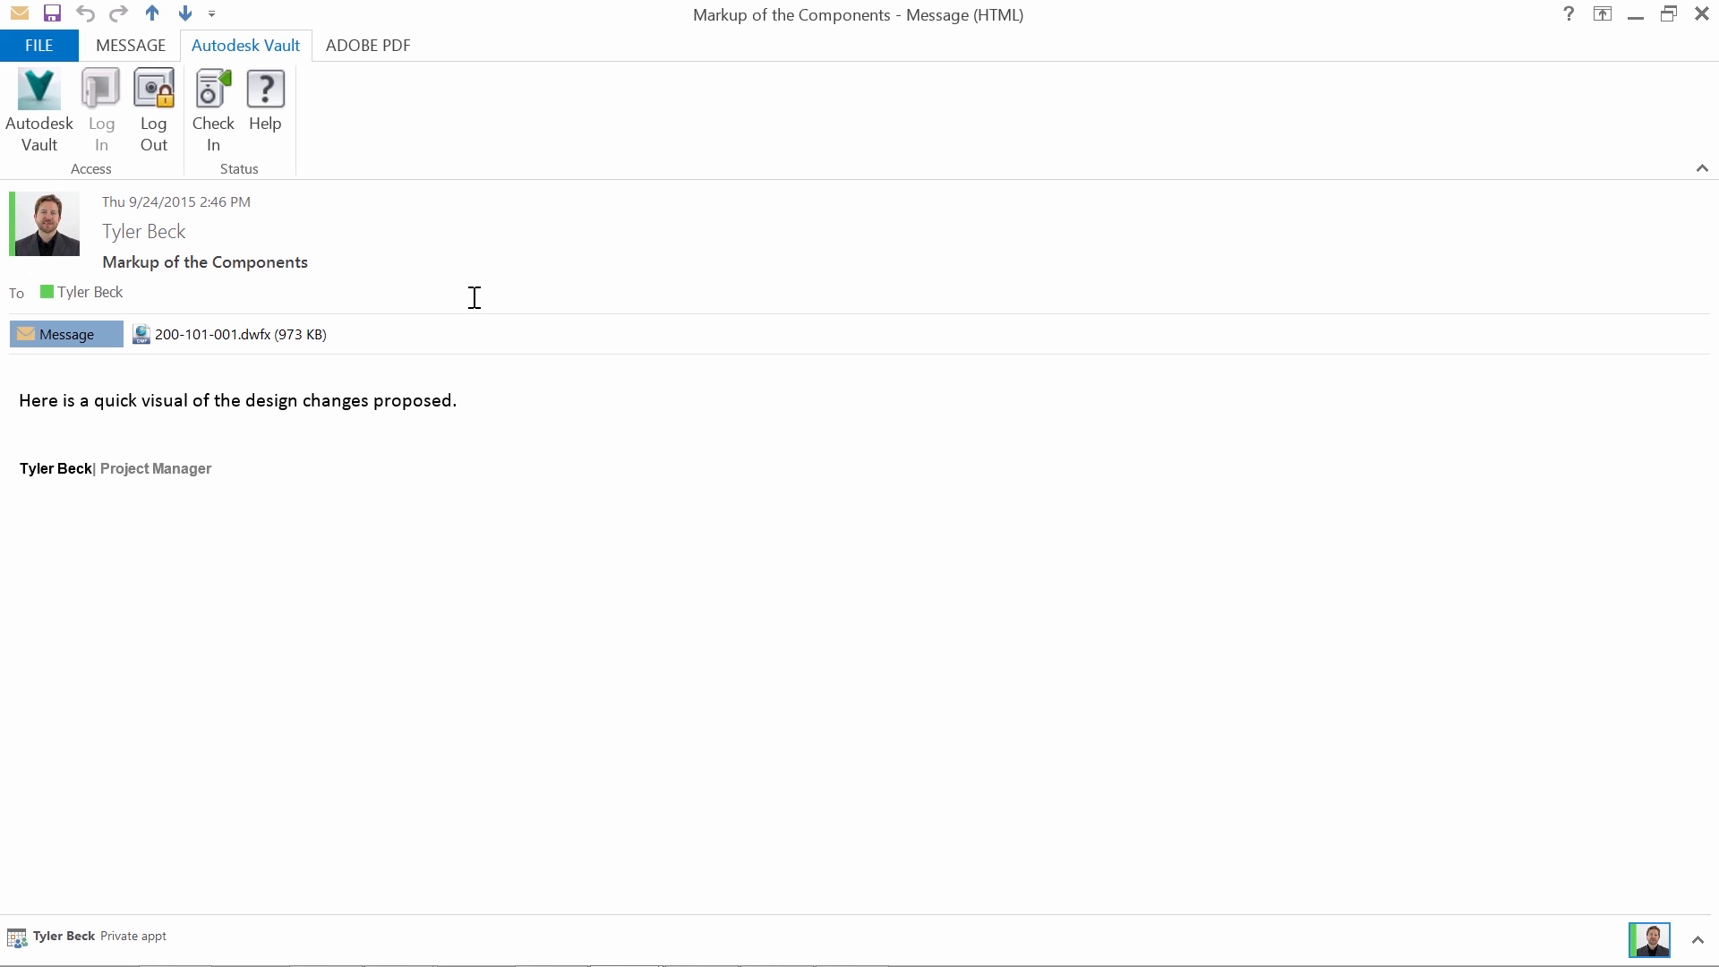
# - Dismiss the prompt for the 200-101-001.dwfx attachment and bring up the Vault commands
pyautogui.doubleClick(240, 333)
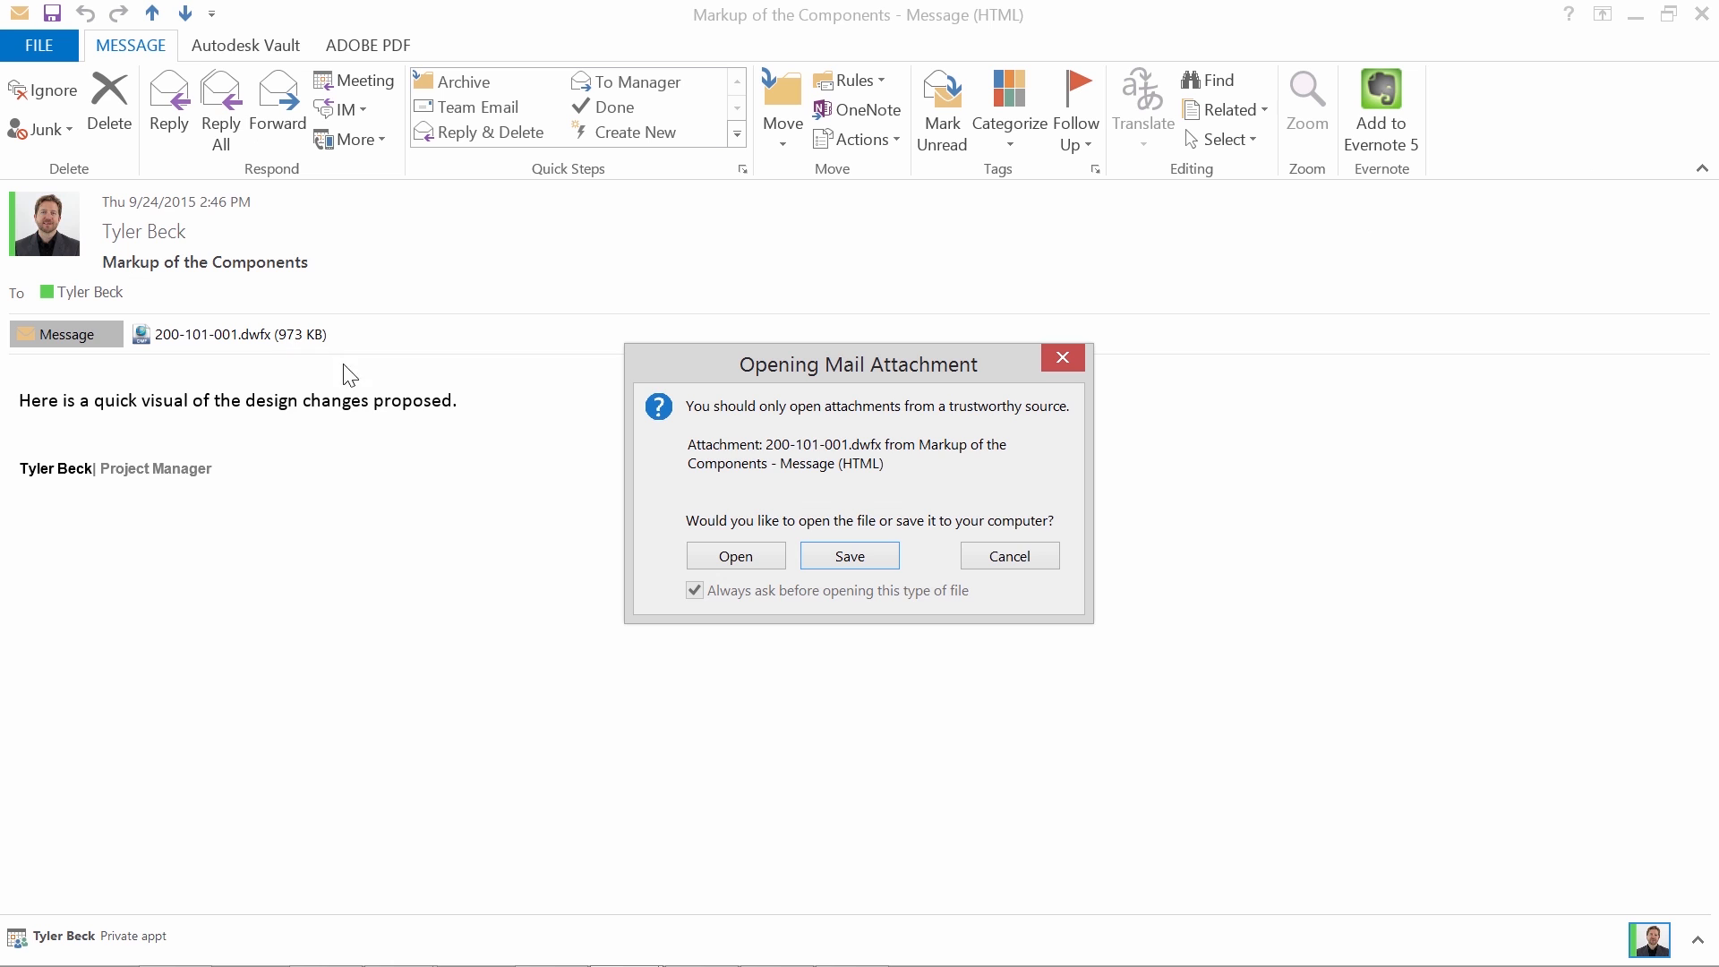
pyautogui.click(734, 555)
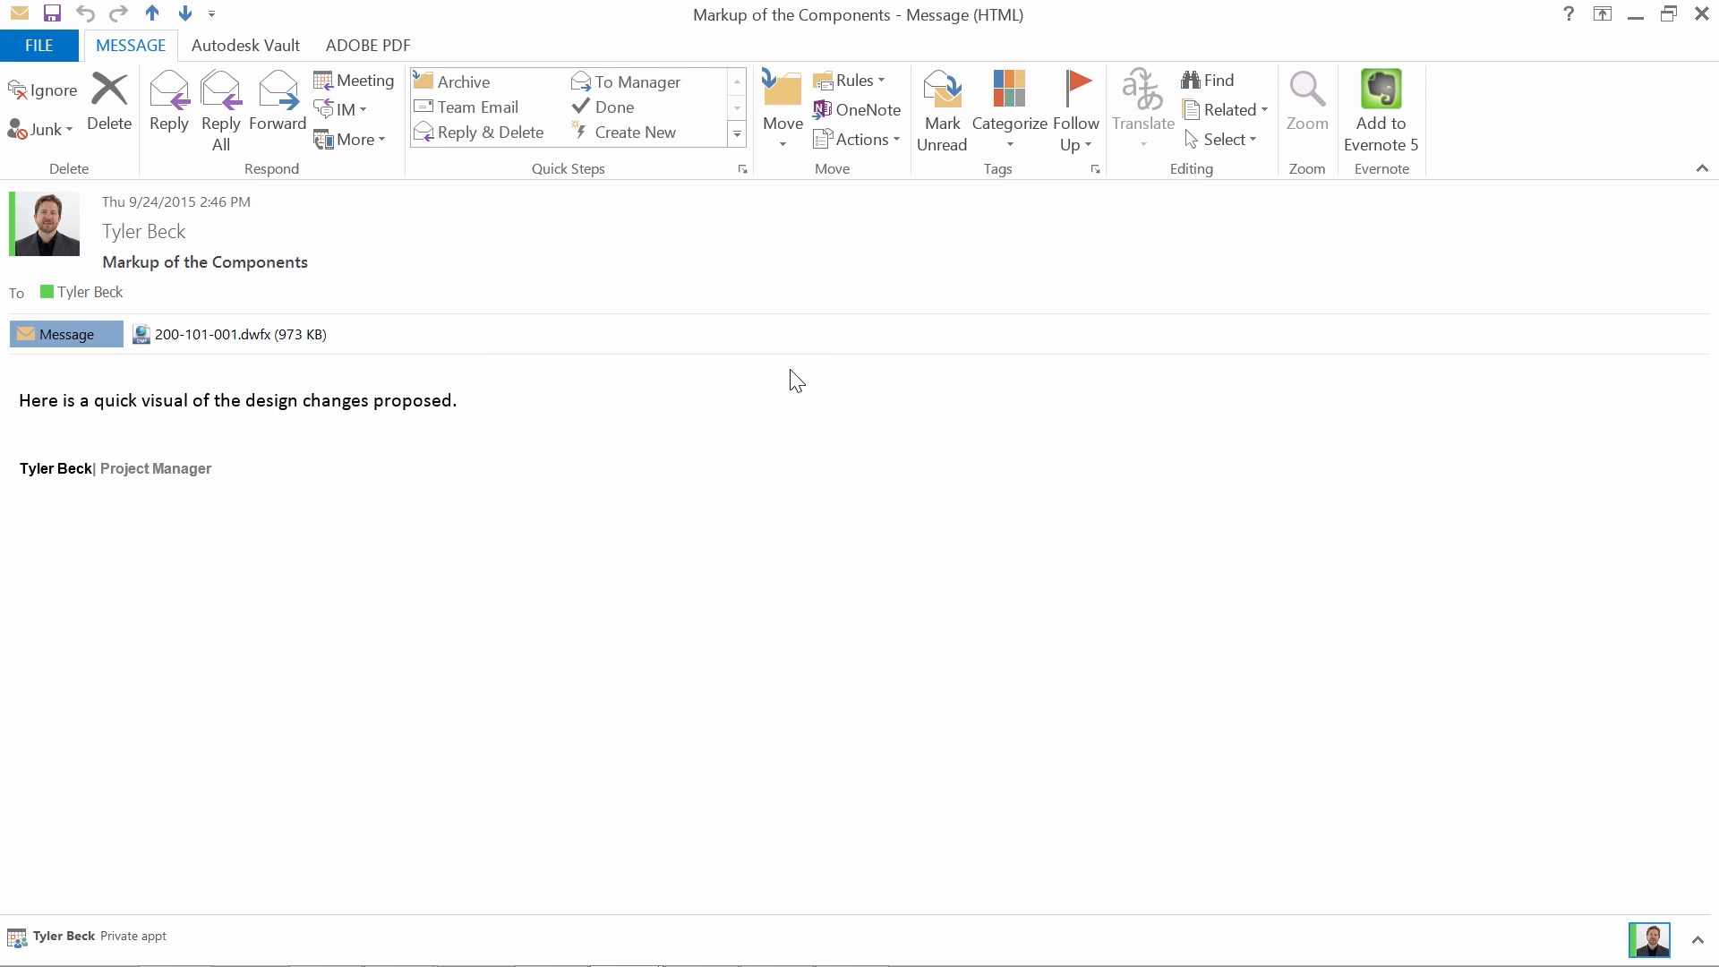
pyautogui.click(245, 45)
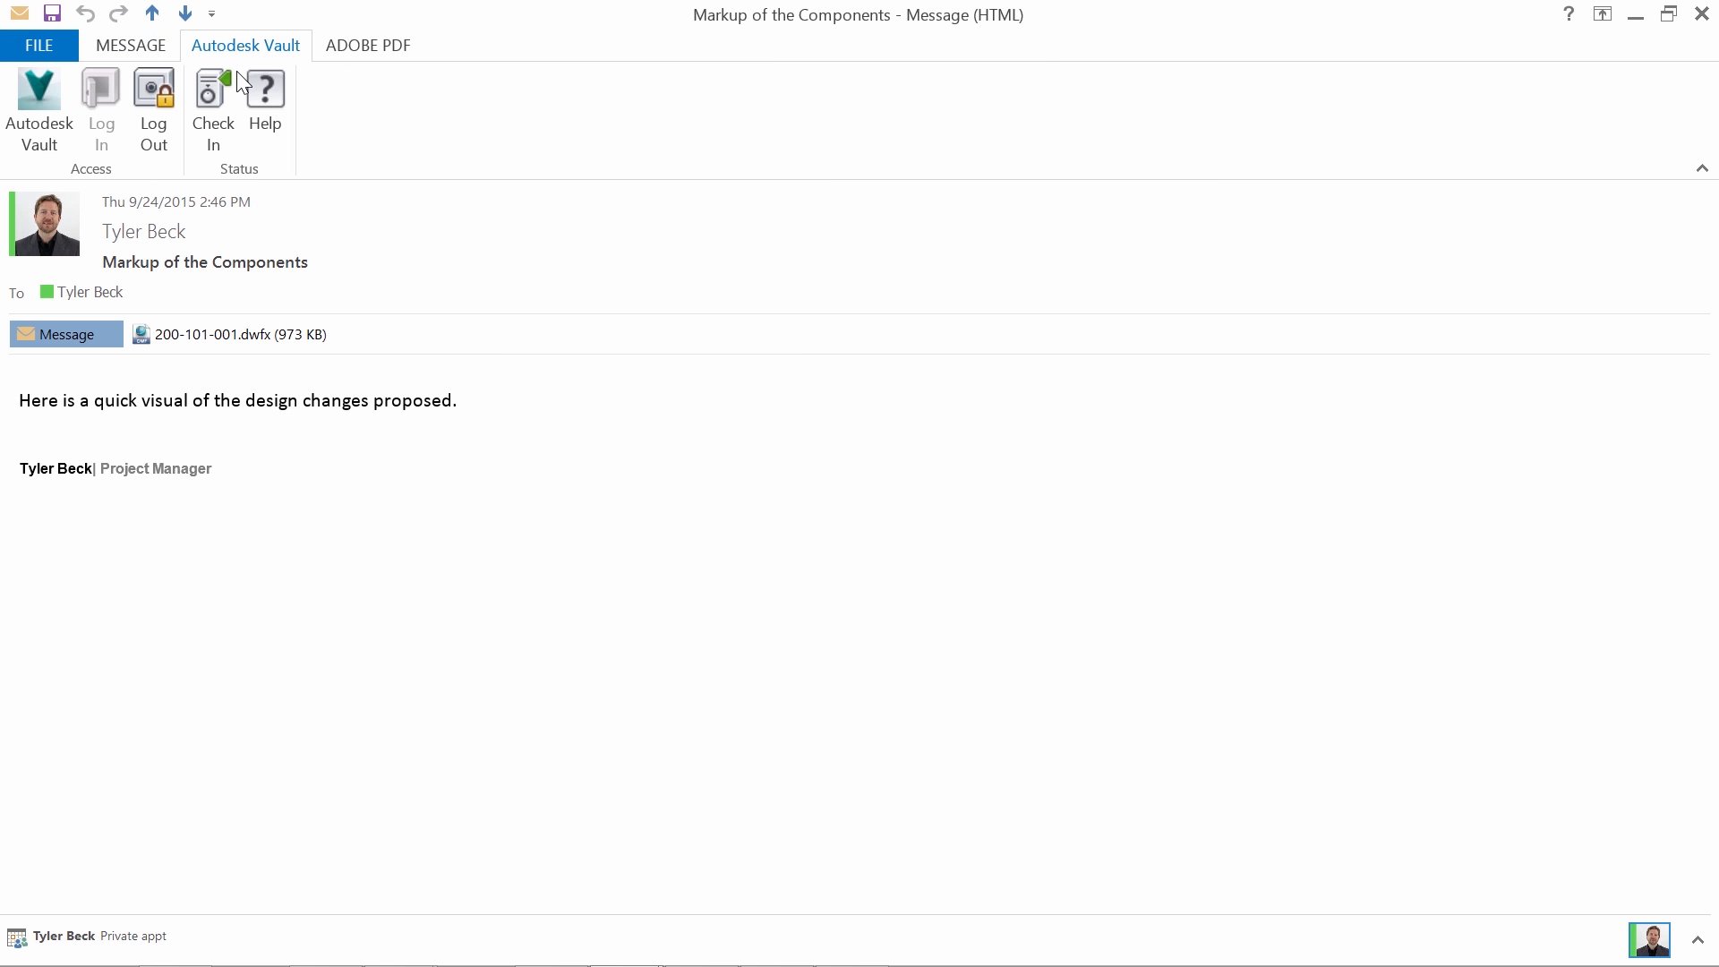
# - Check the Markup of the Components email and its DWFX attachment into the vault
pyautogui.click(214, 98)
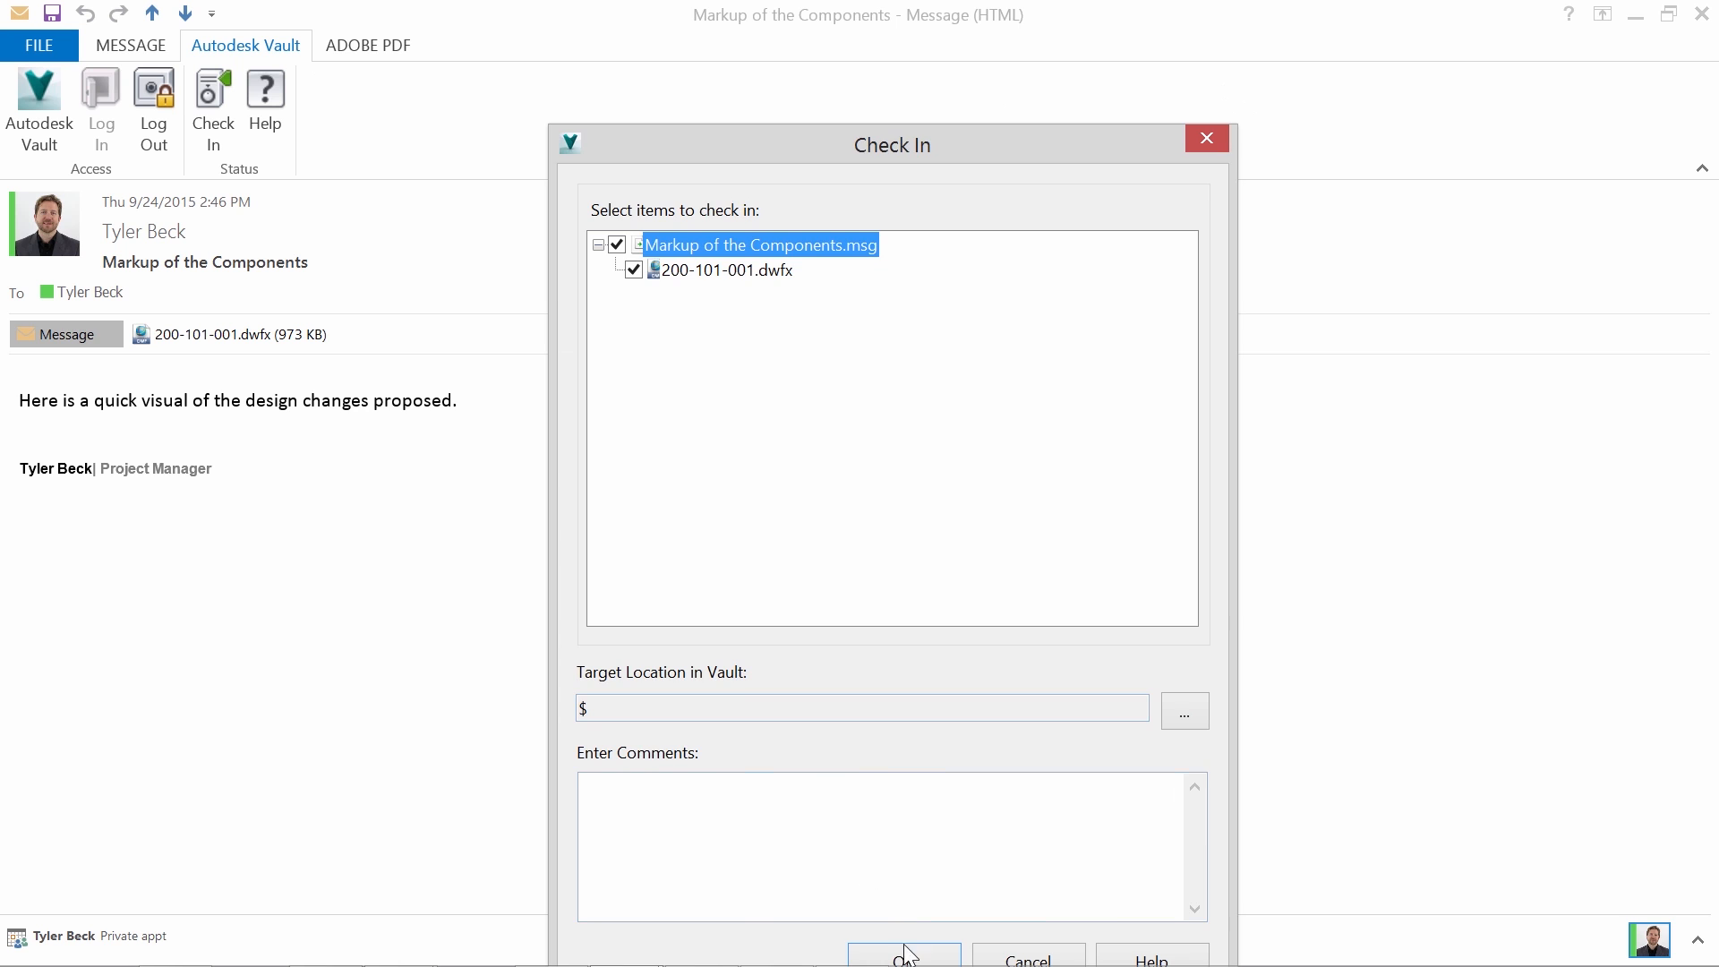
pyautogui.click(902, 959)
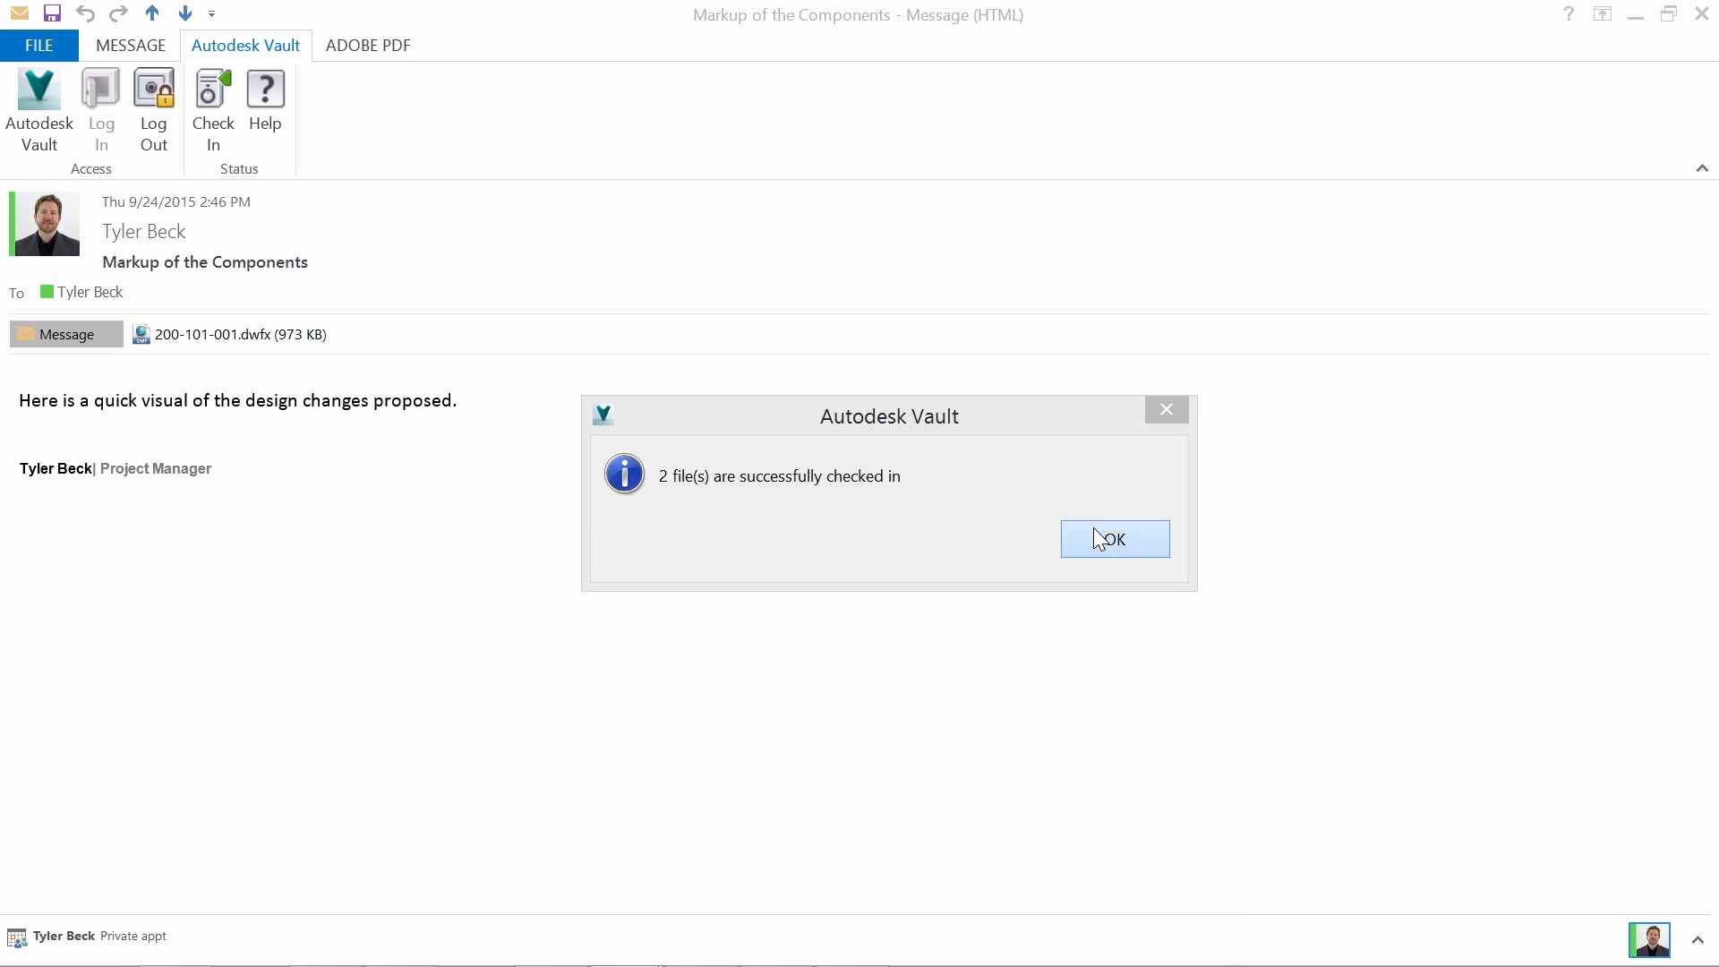
pyautogui.click(1114, 539)
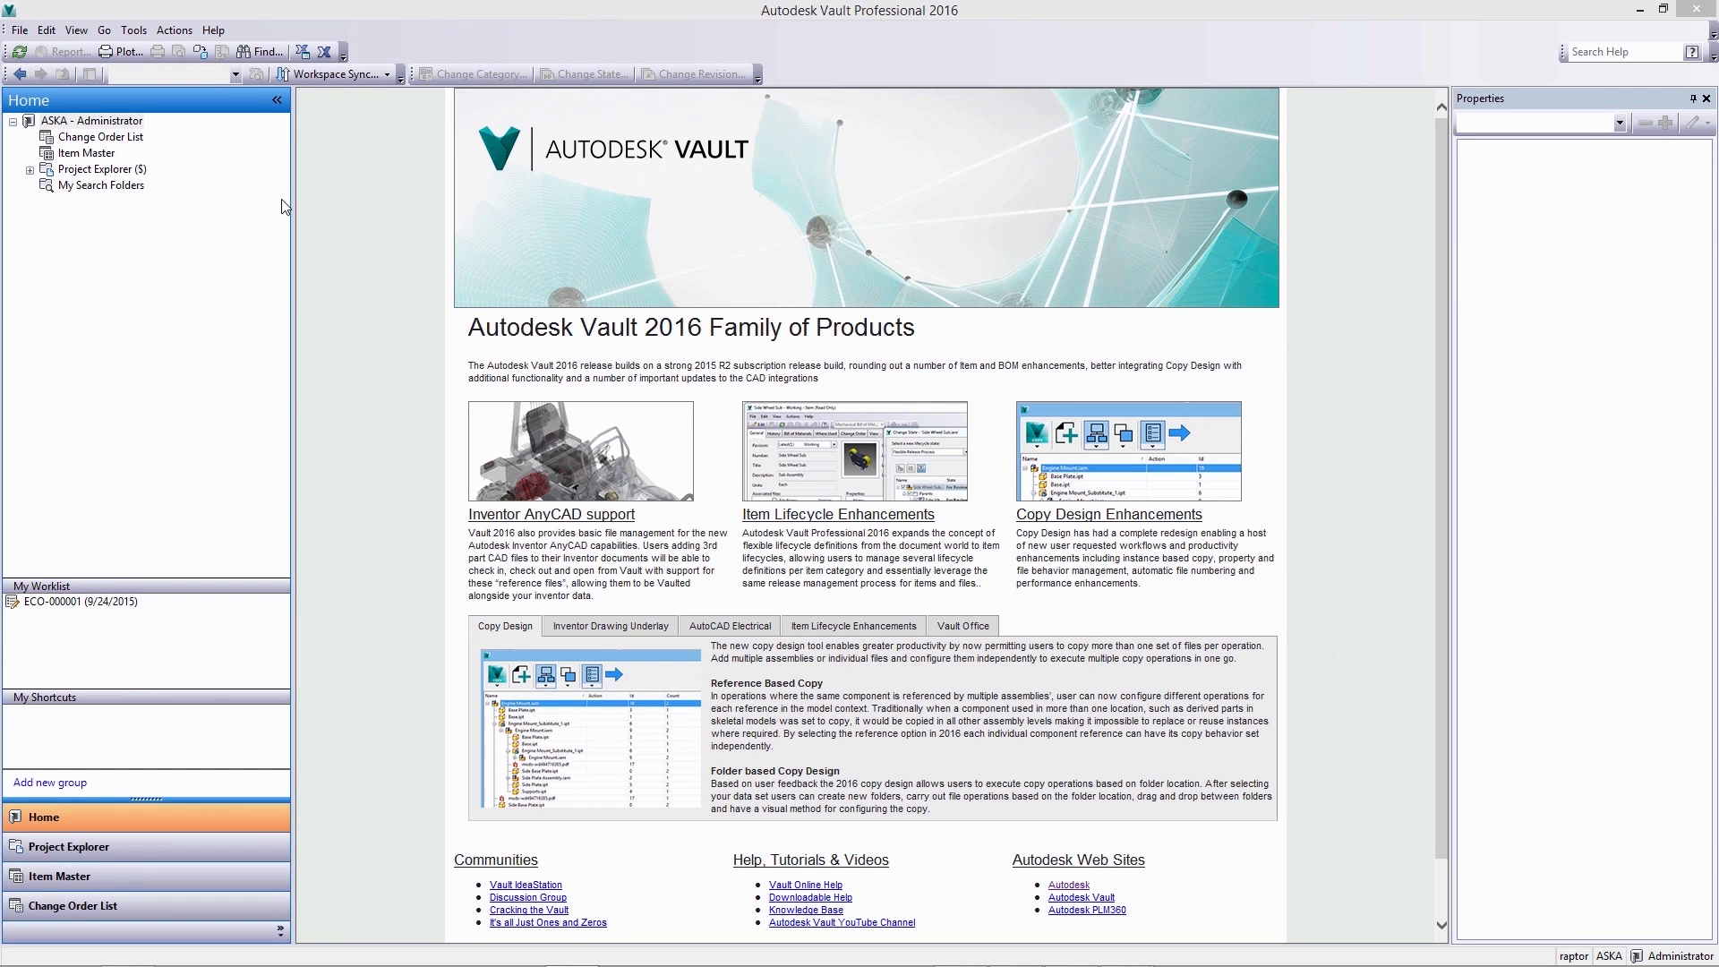
# - View ECO-000001's attached files, now including 200-101-001.dwfx, in a window
pyautogui.click(102, 168)
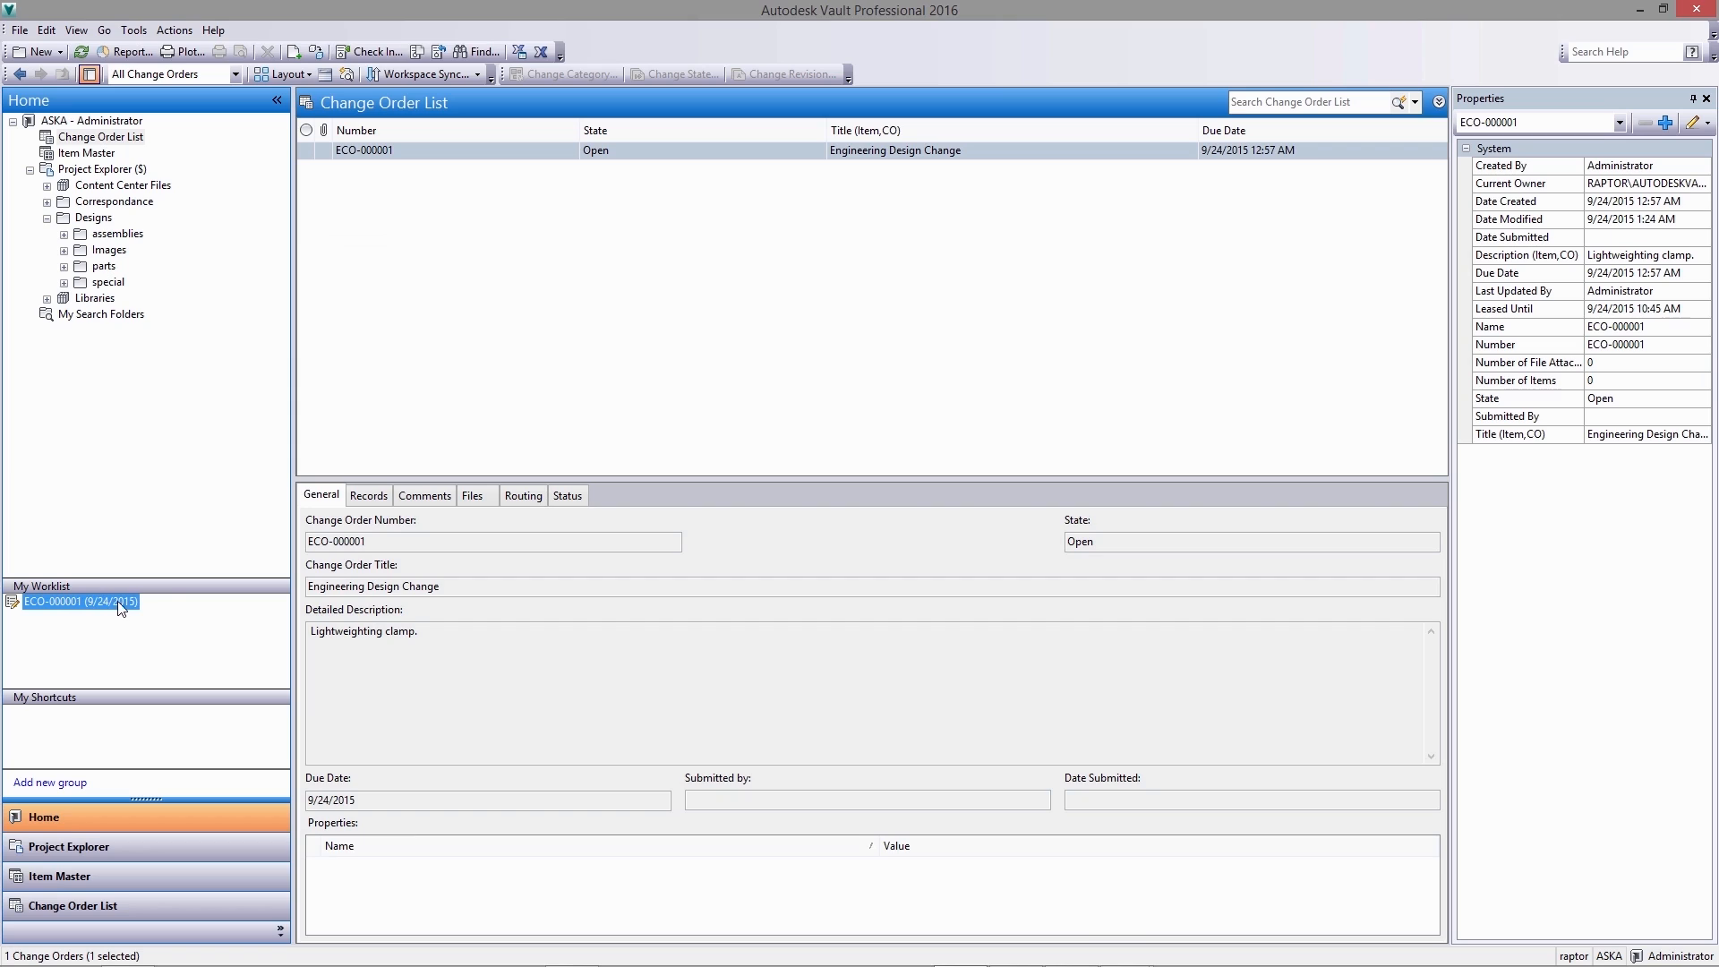
pyautogui.click(471, 494)
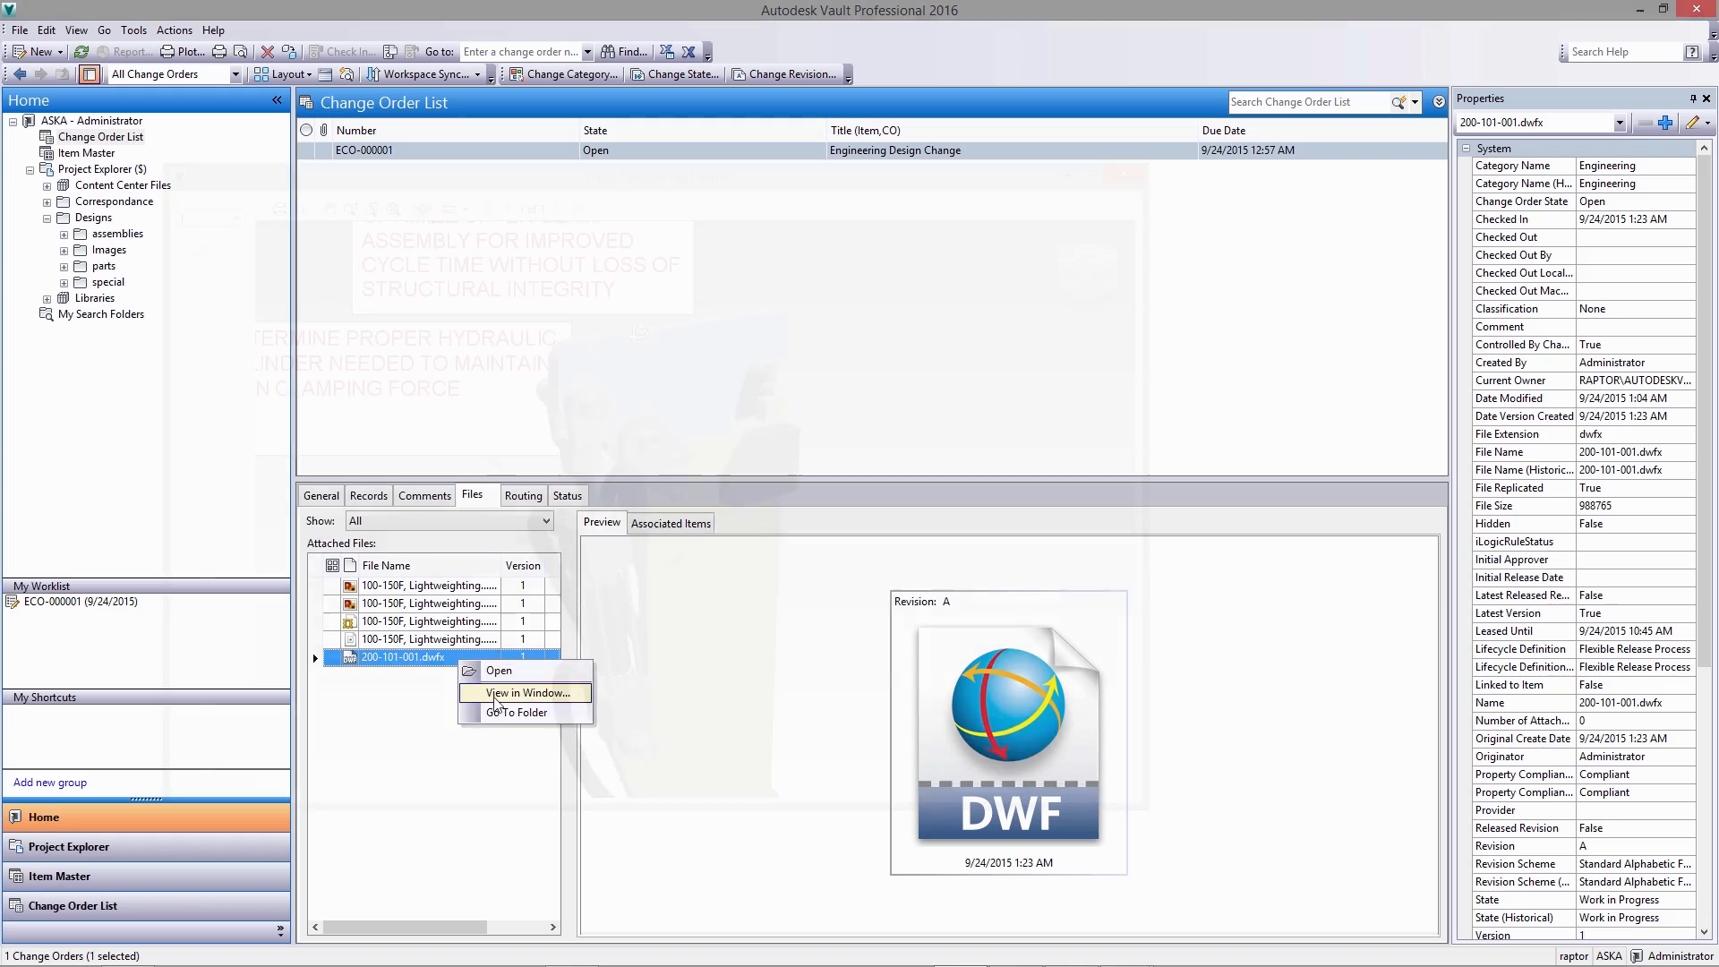
pyautogui.click(527, 691)
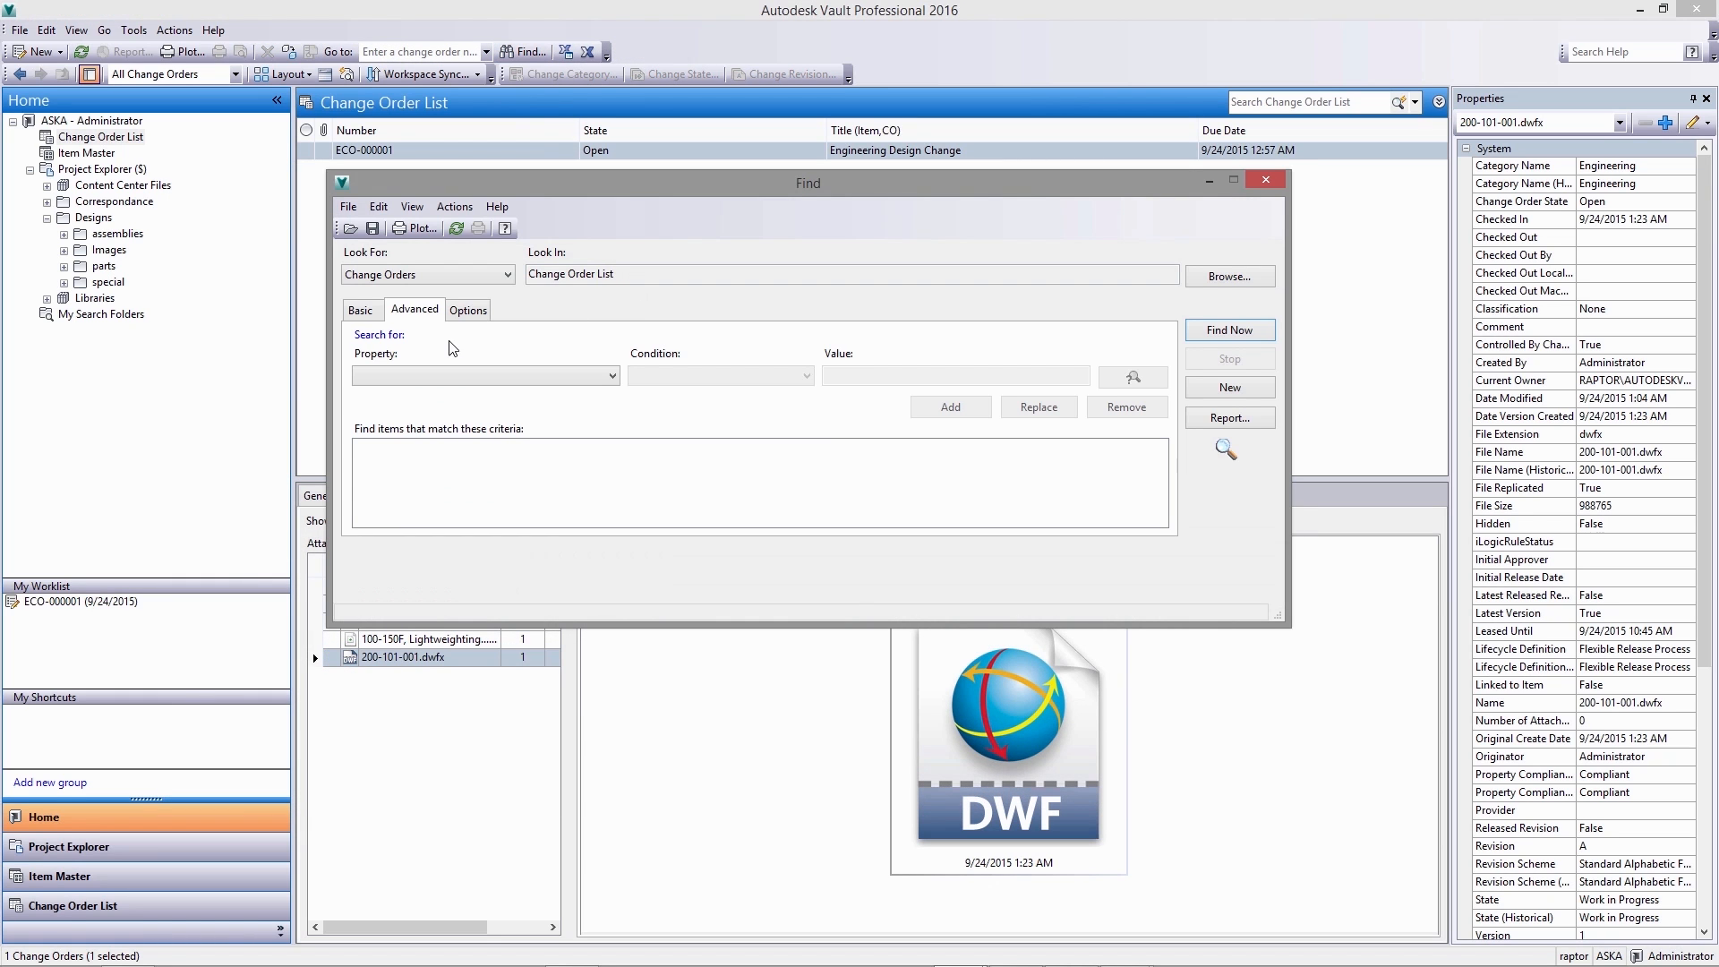
# - Search Vault files where File Name contains 200-101-001
pyautogui.click(426, 274)
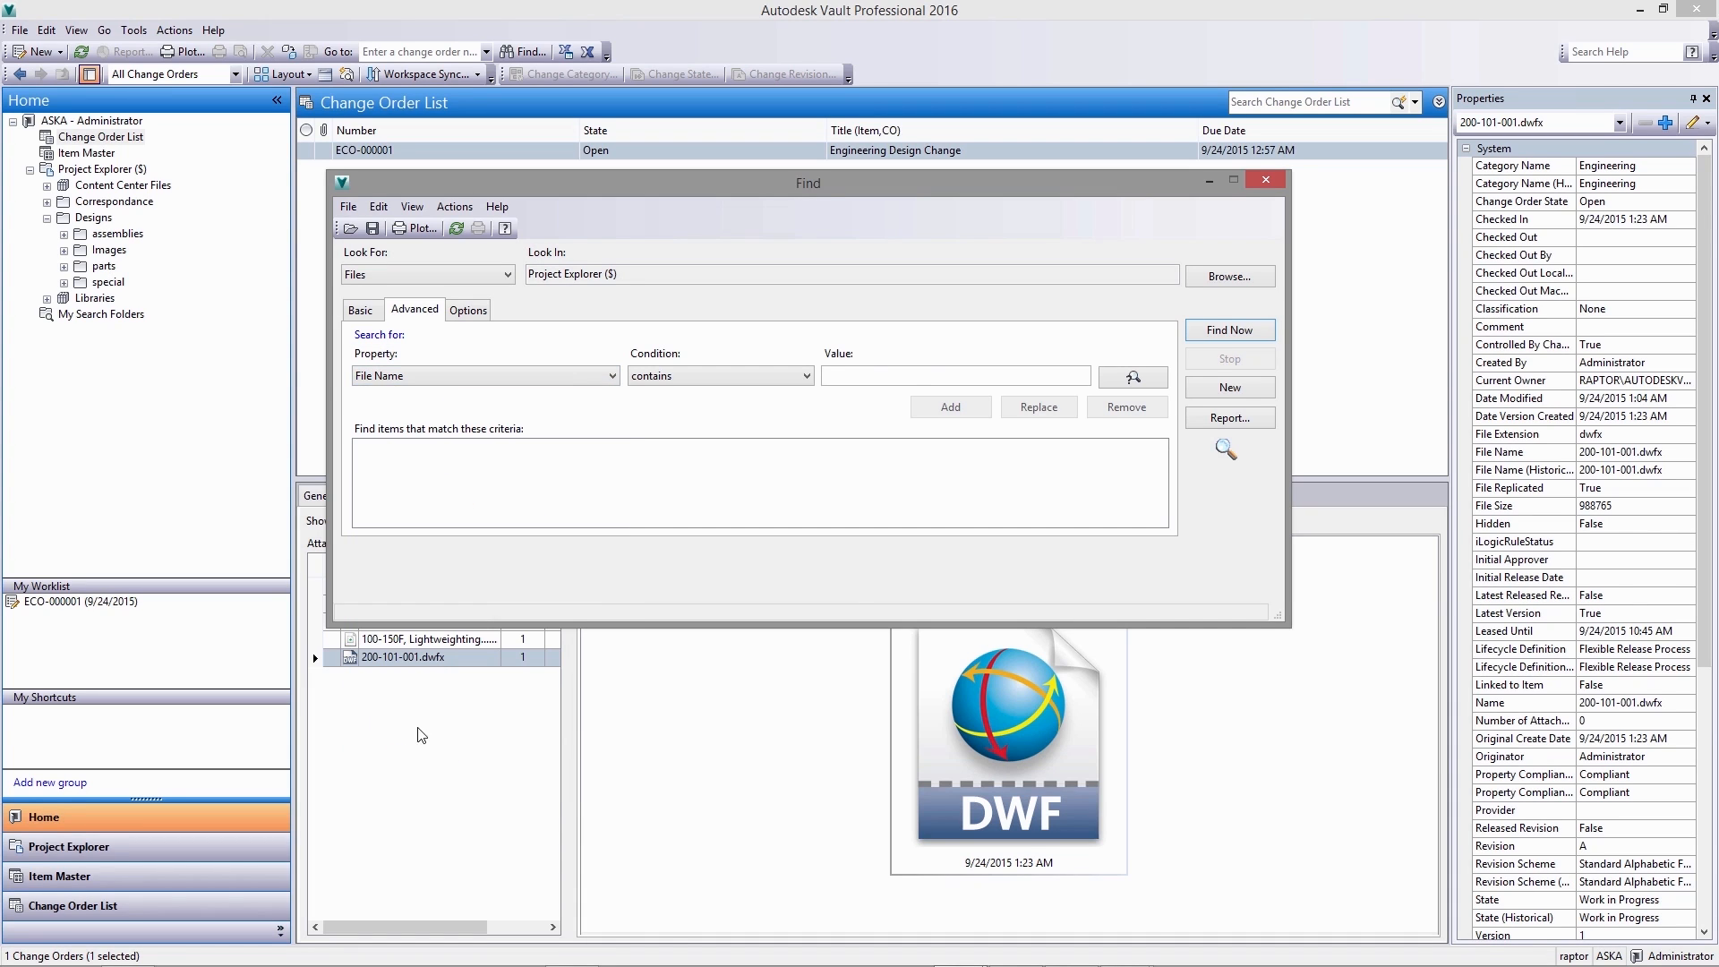
pyautogui.write('200-101-')
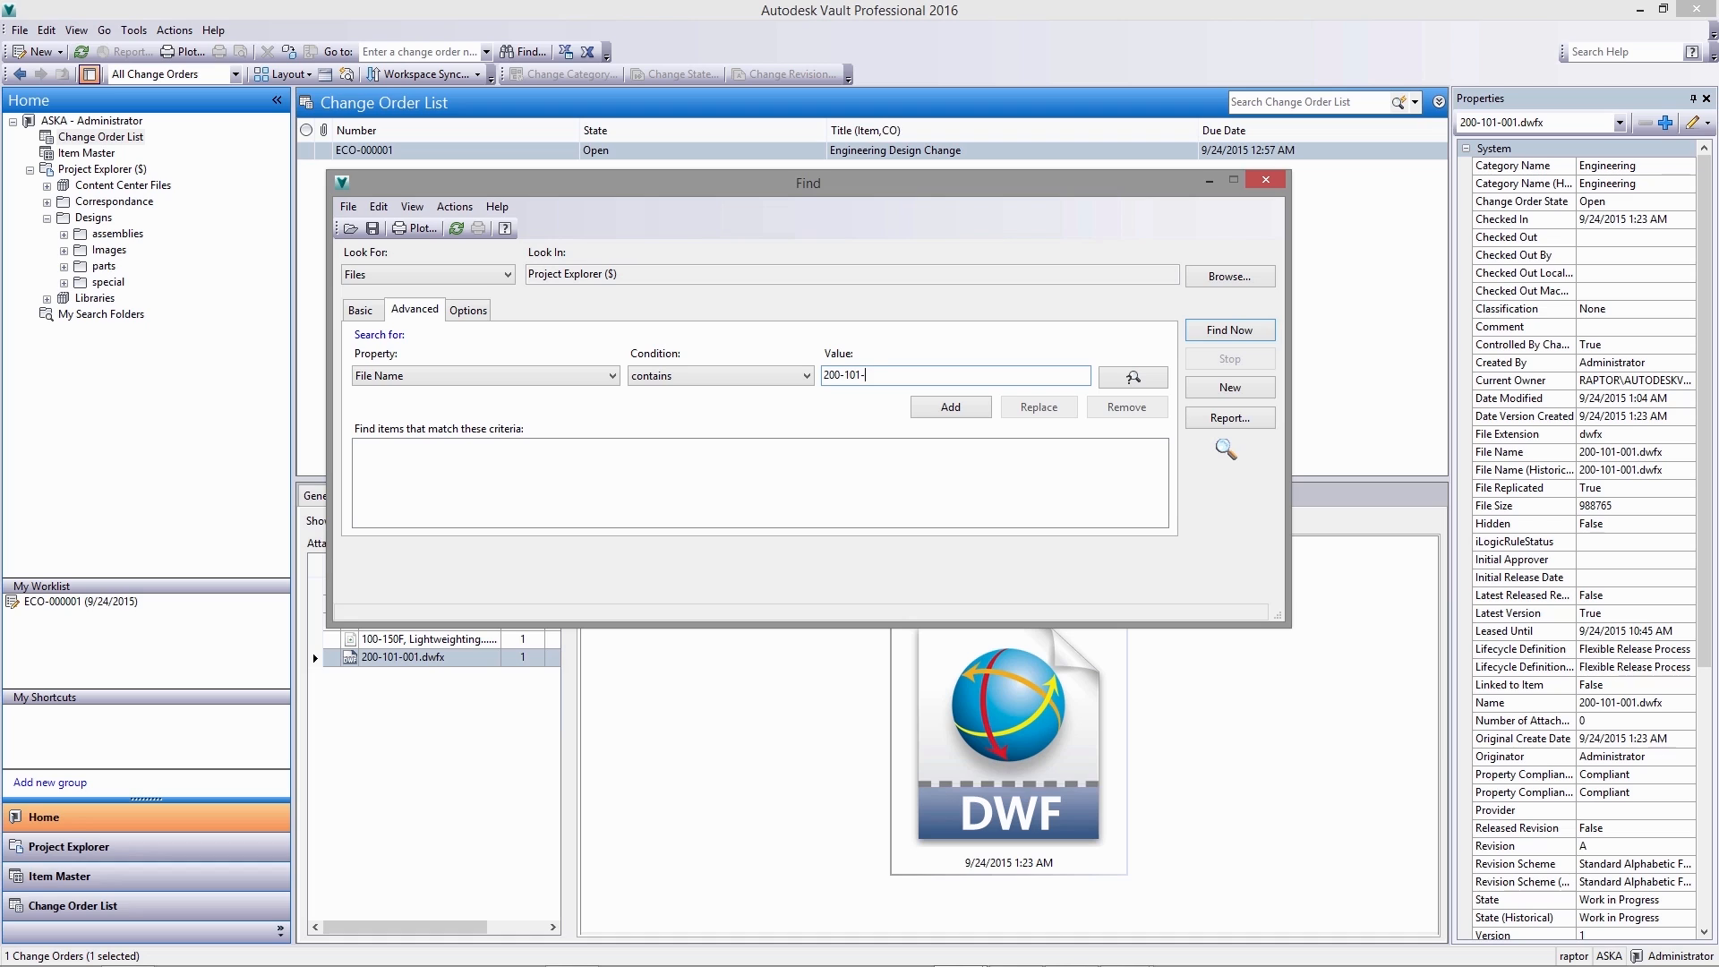
pyautogui.click(949, 406)
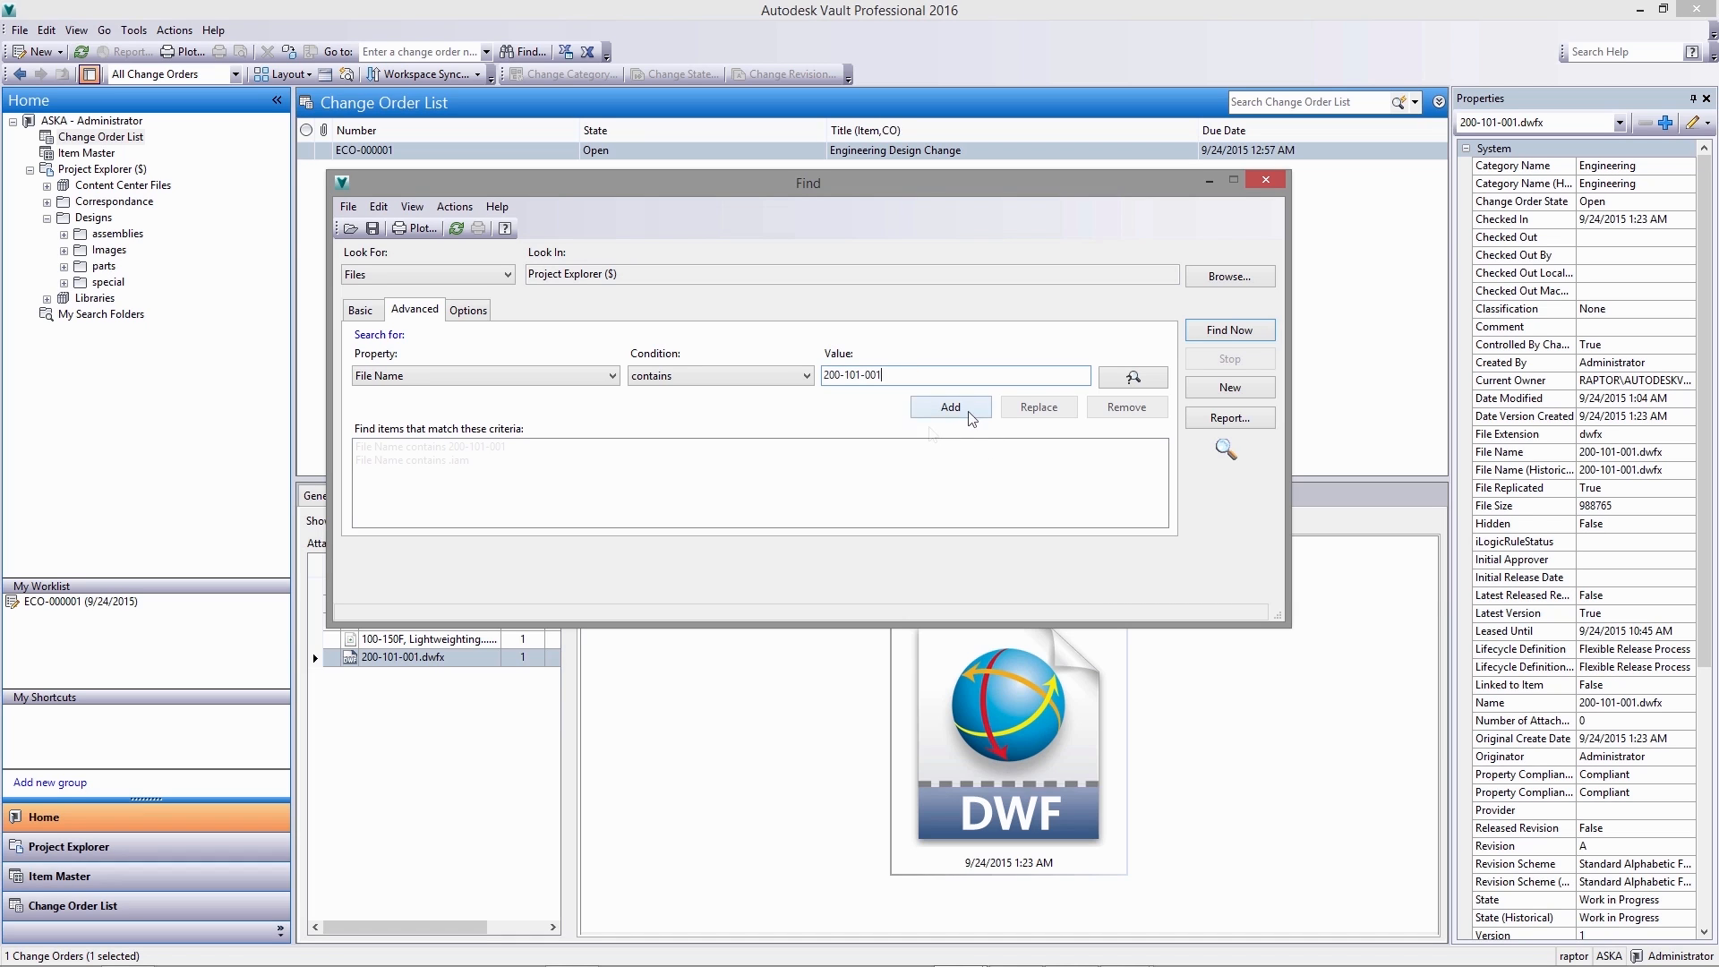
pyautogui.click(1229, 329)
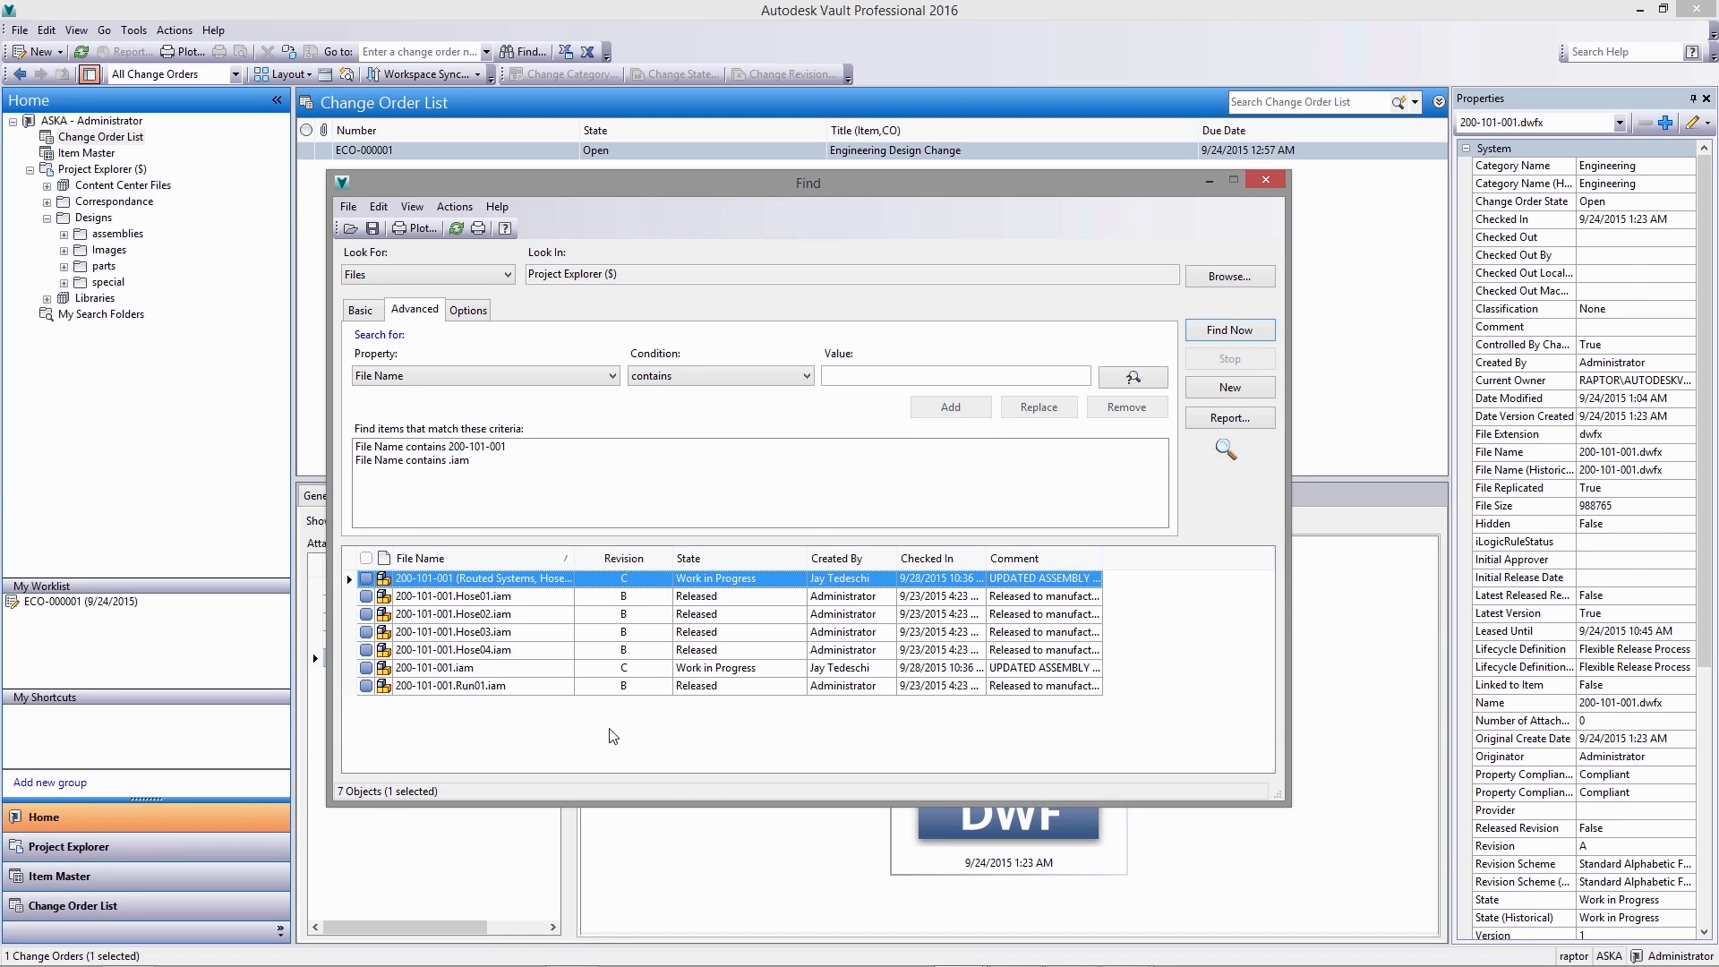
# - Copy Design on 200-101-001.iam with Assembly Numbering 200 Series, producing 200-101-003.iam
pyautogui.rightClick(450, 668)
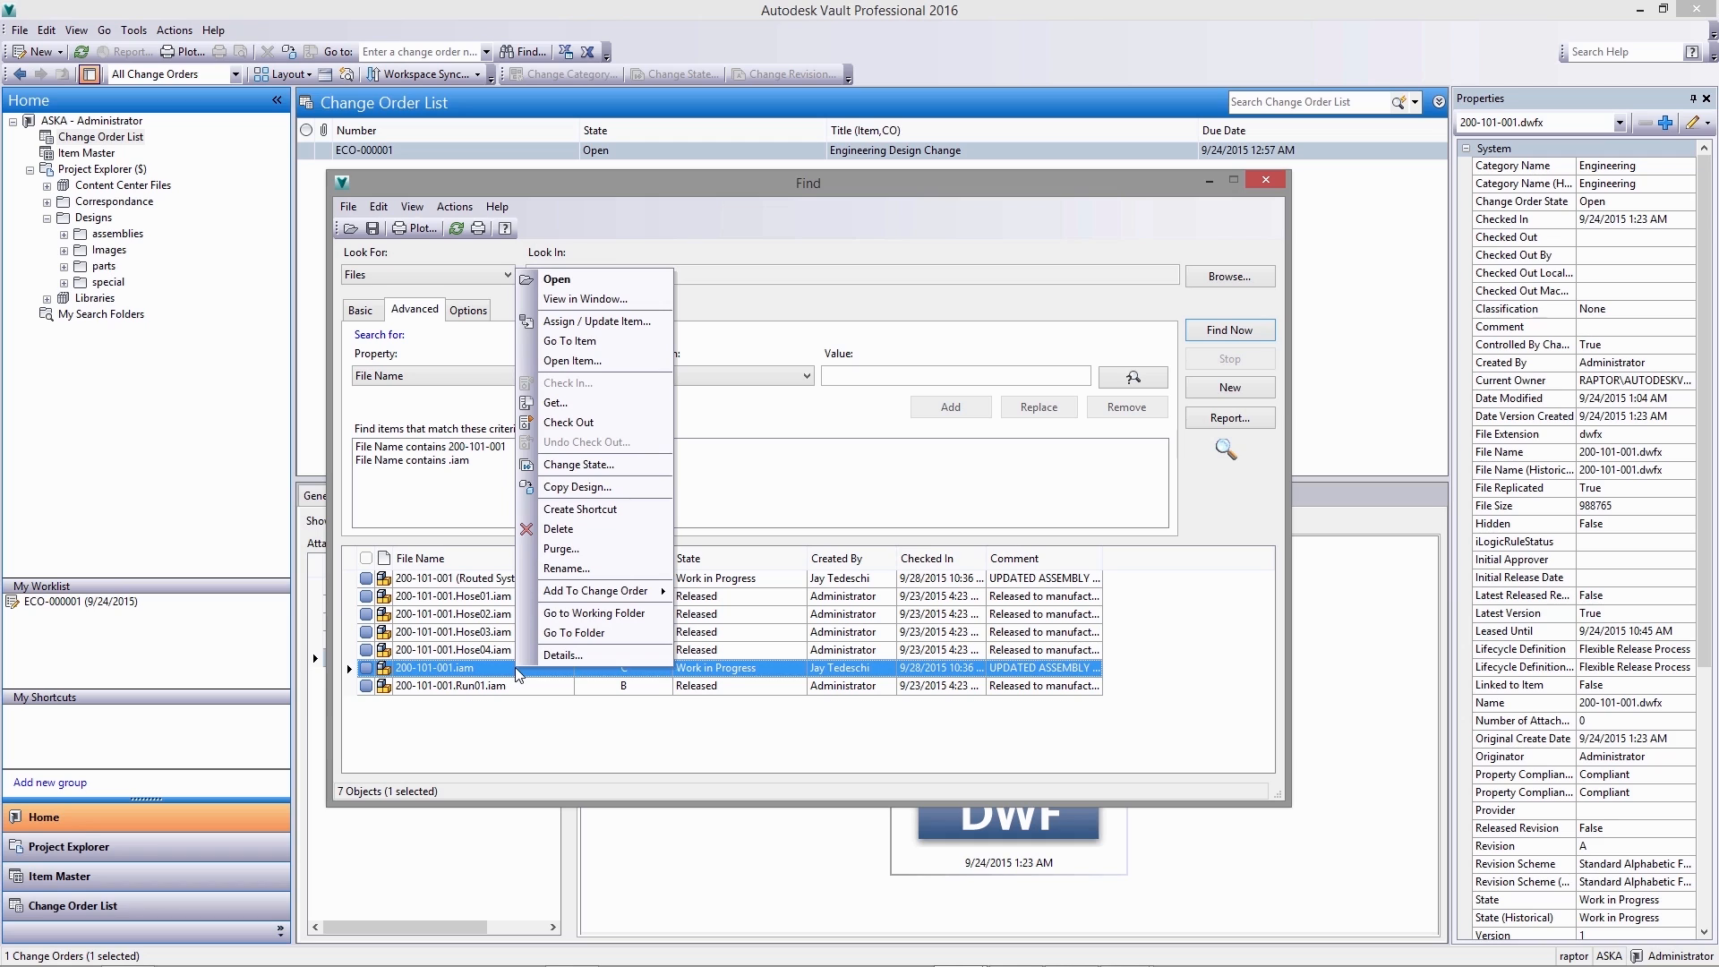
pyautogui.click(578, 487)
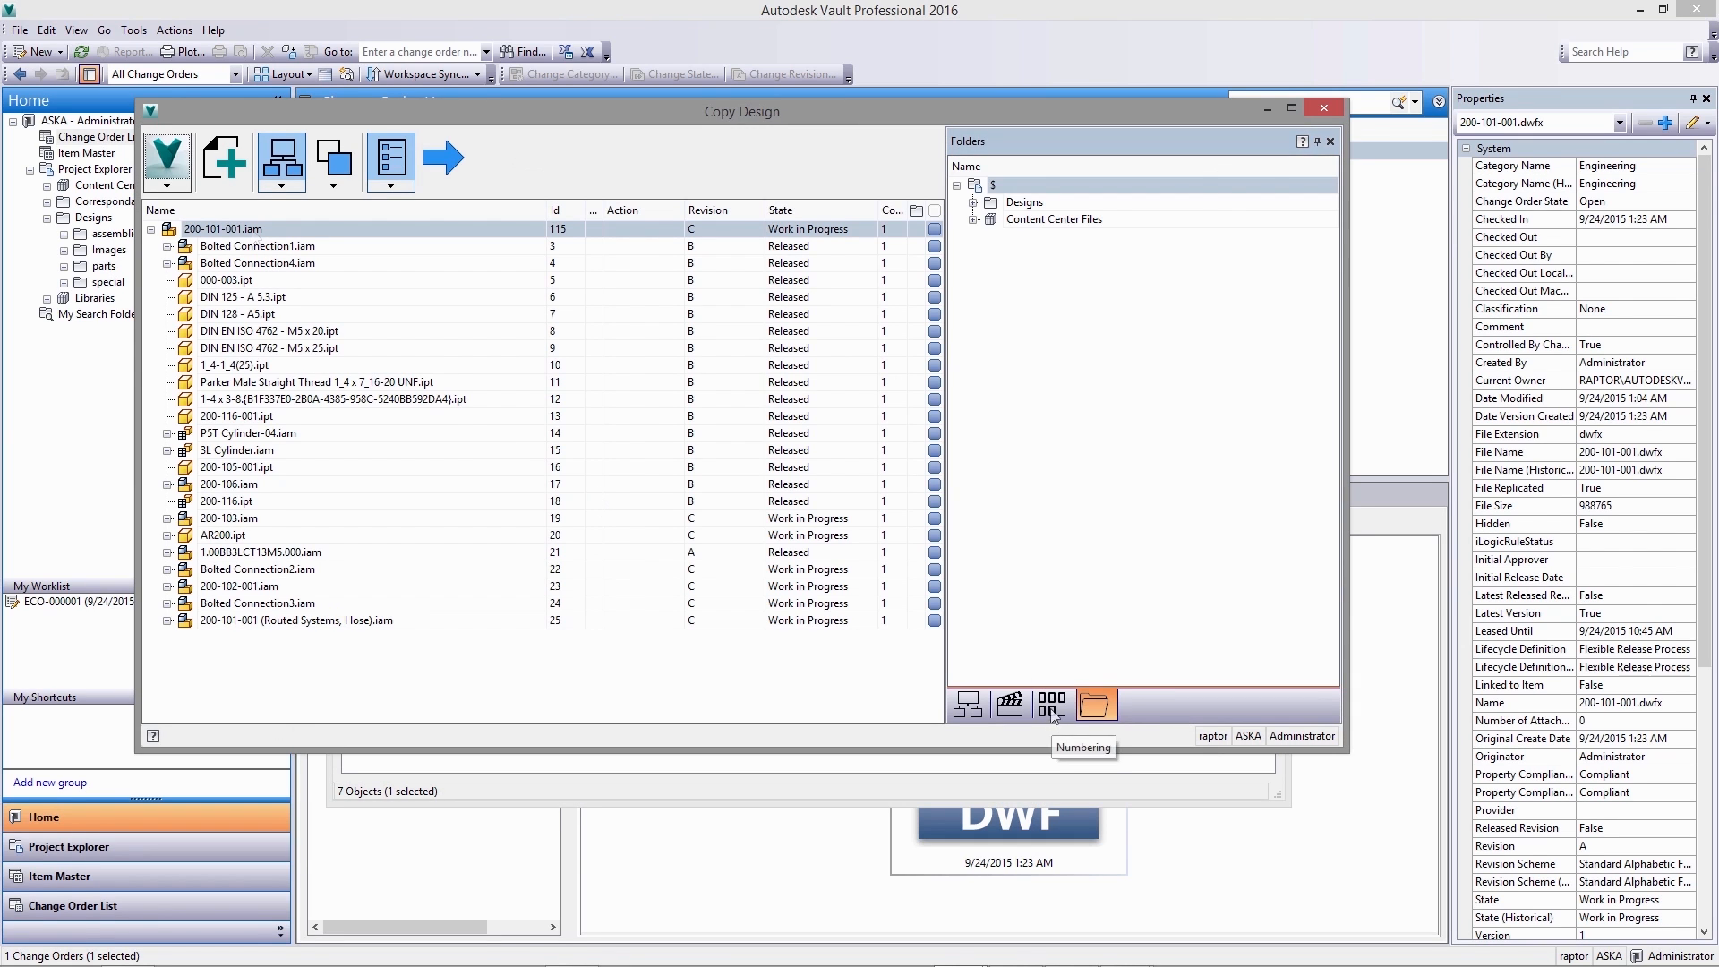
pyautogui.click(1052, 706)
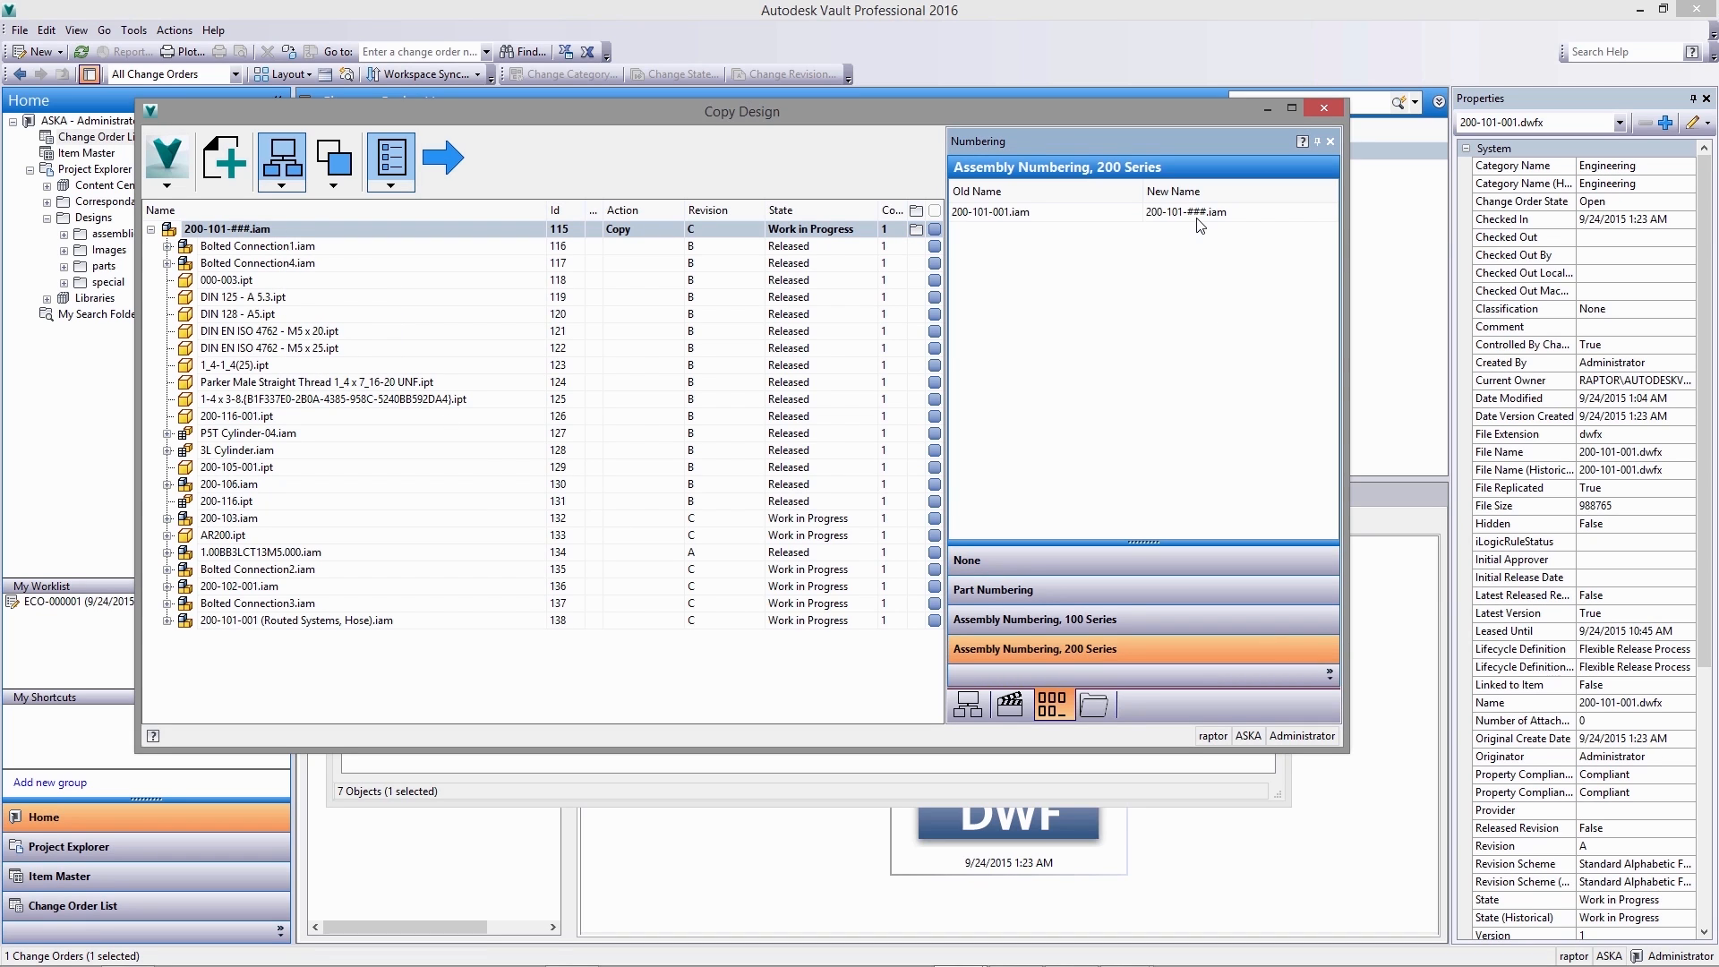
pyautogui.click(442, 163)
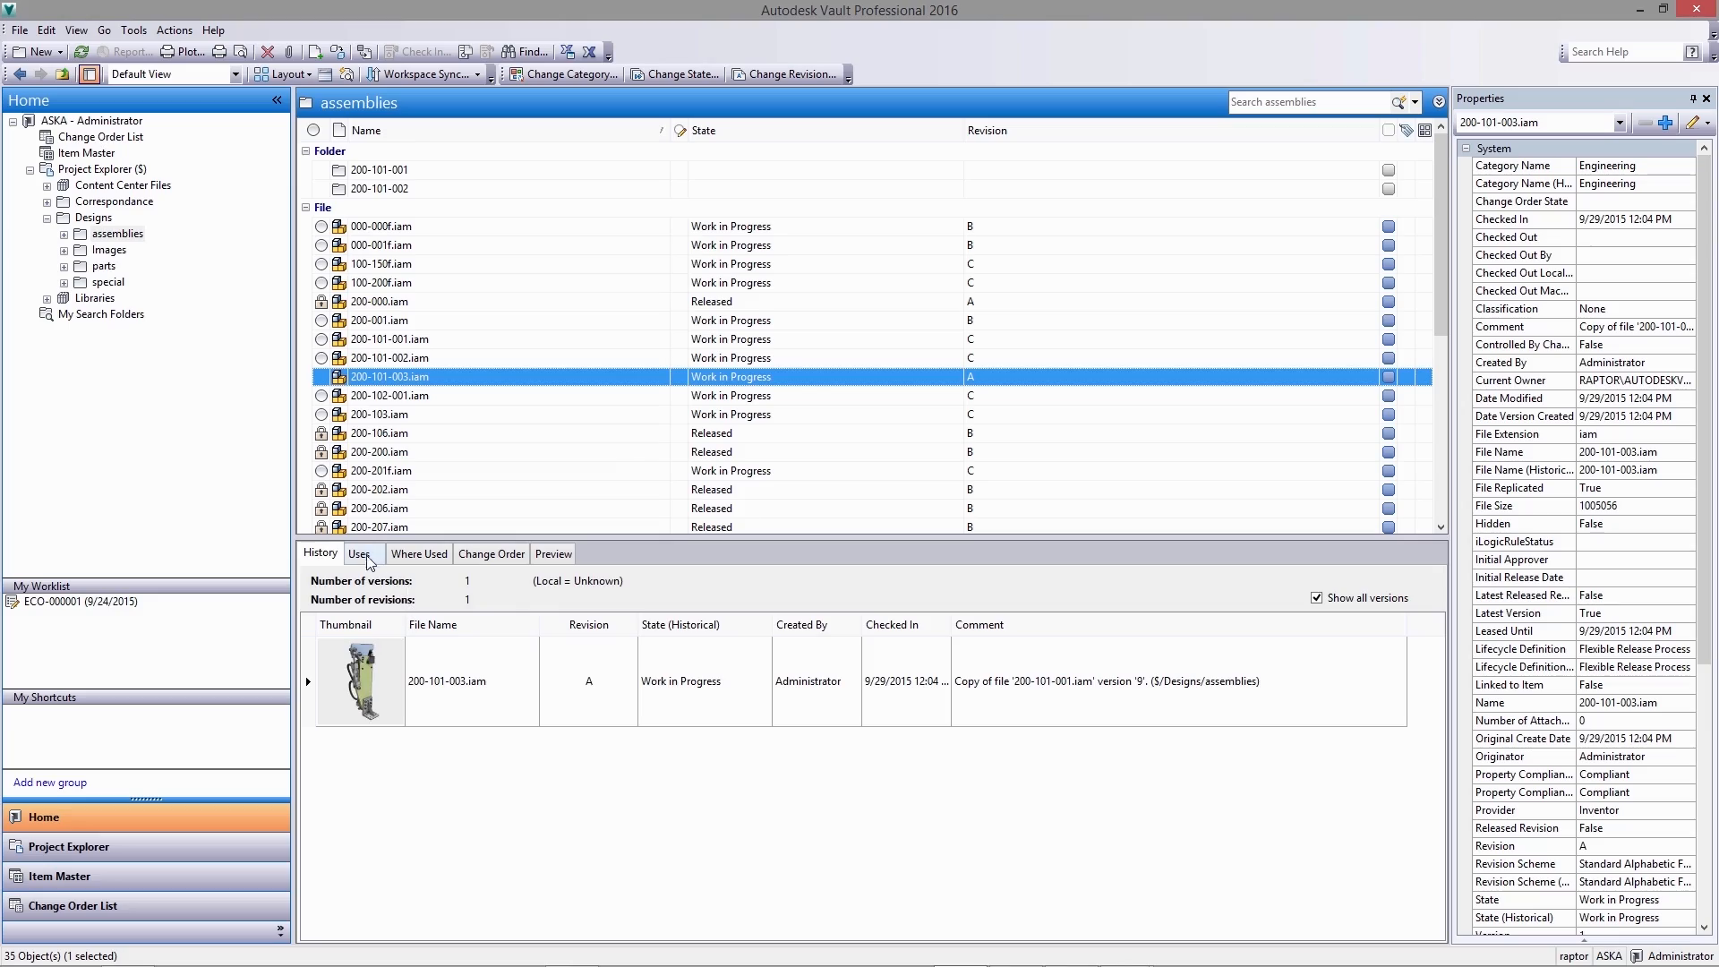
pyautogui.click(361, 553)
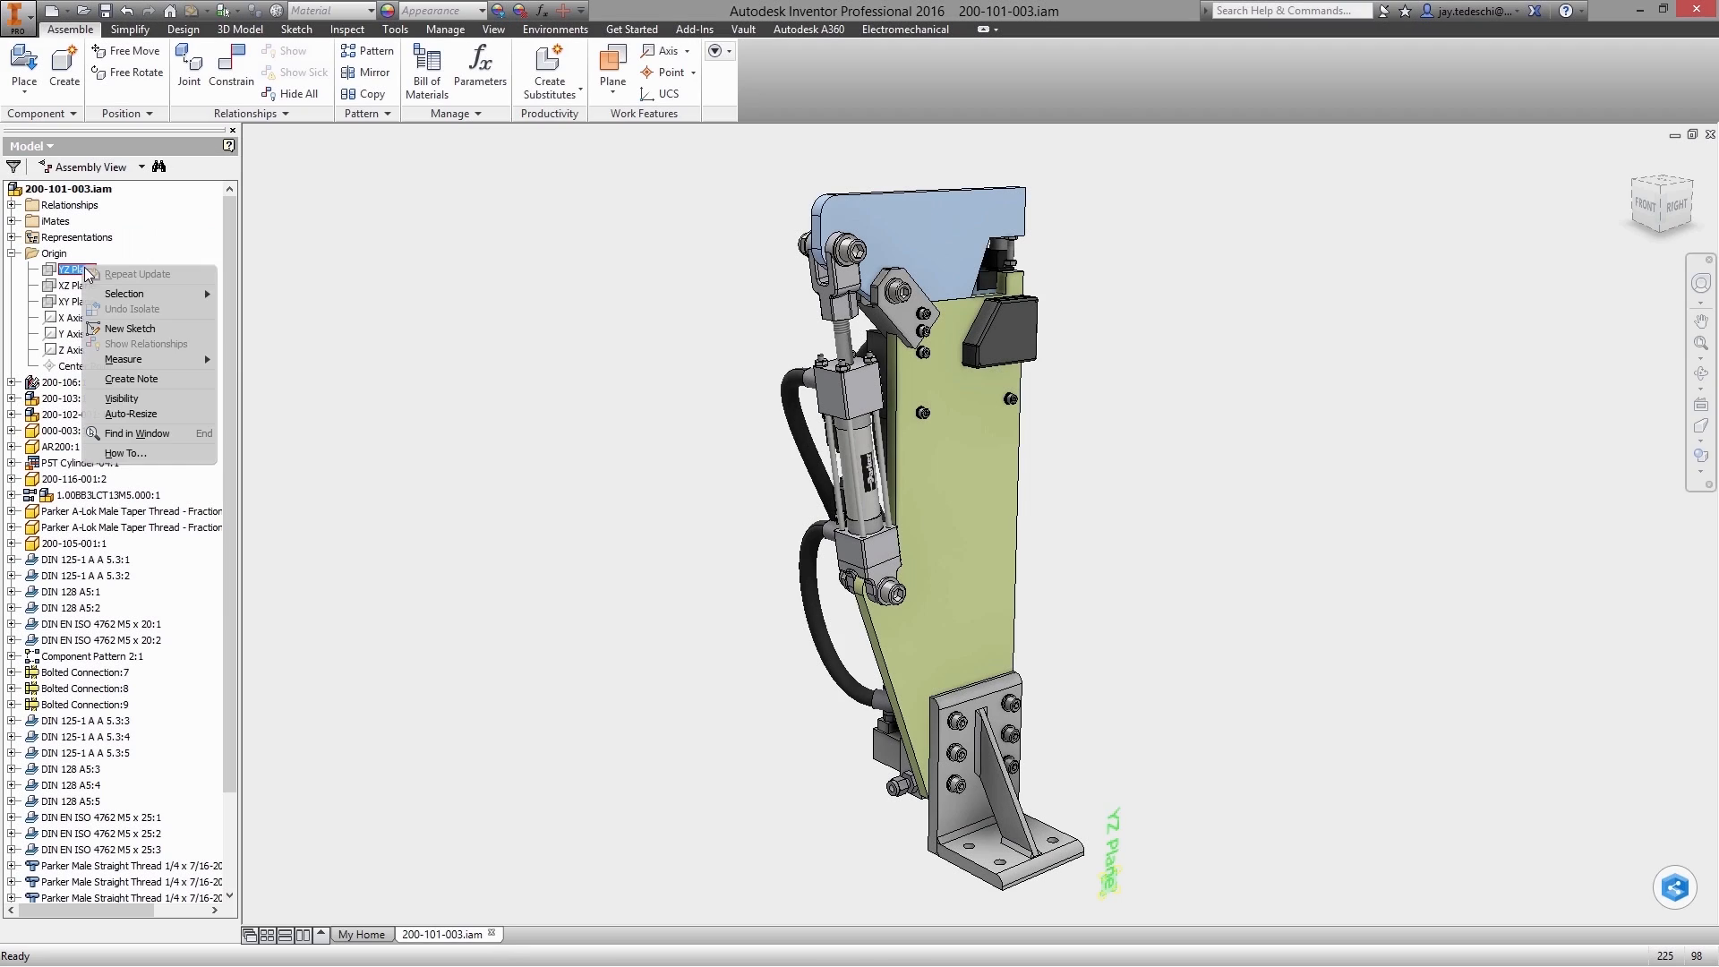
# - Sketch on the YZ plane and save a ForceEffect diagram named Layout, Clamp Assembly 01
pyautogui.click(130, 329)
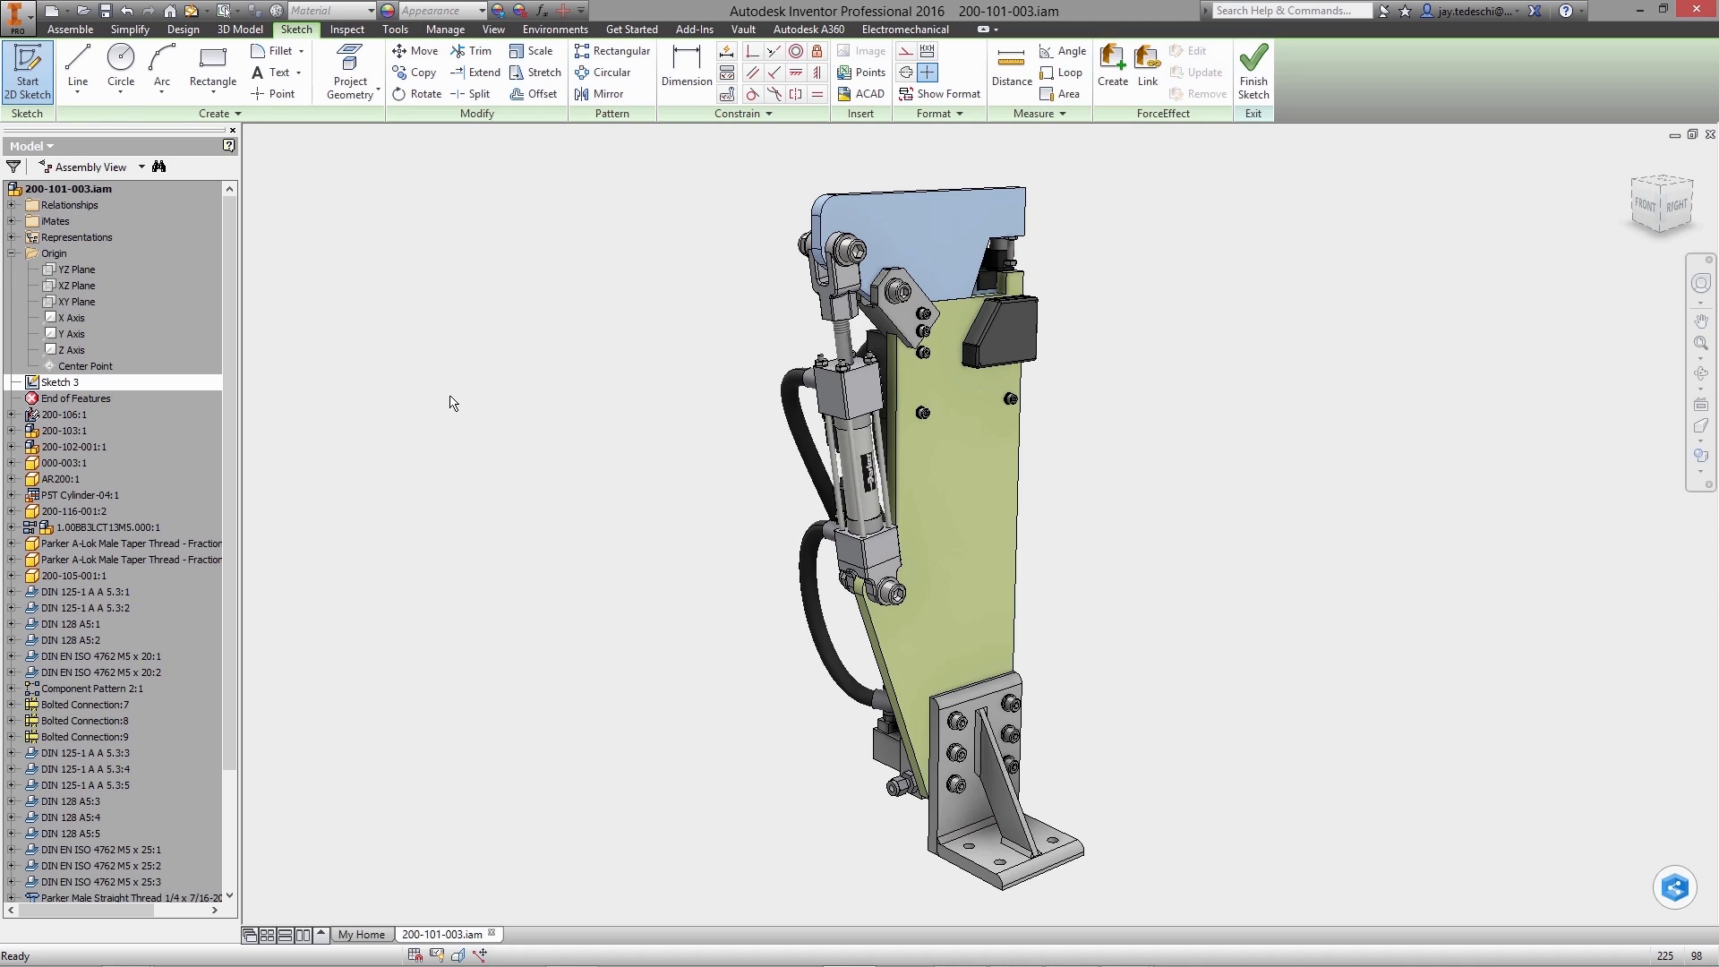
pyautogui.click(1110, 68)
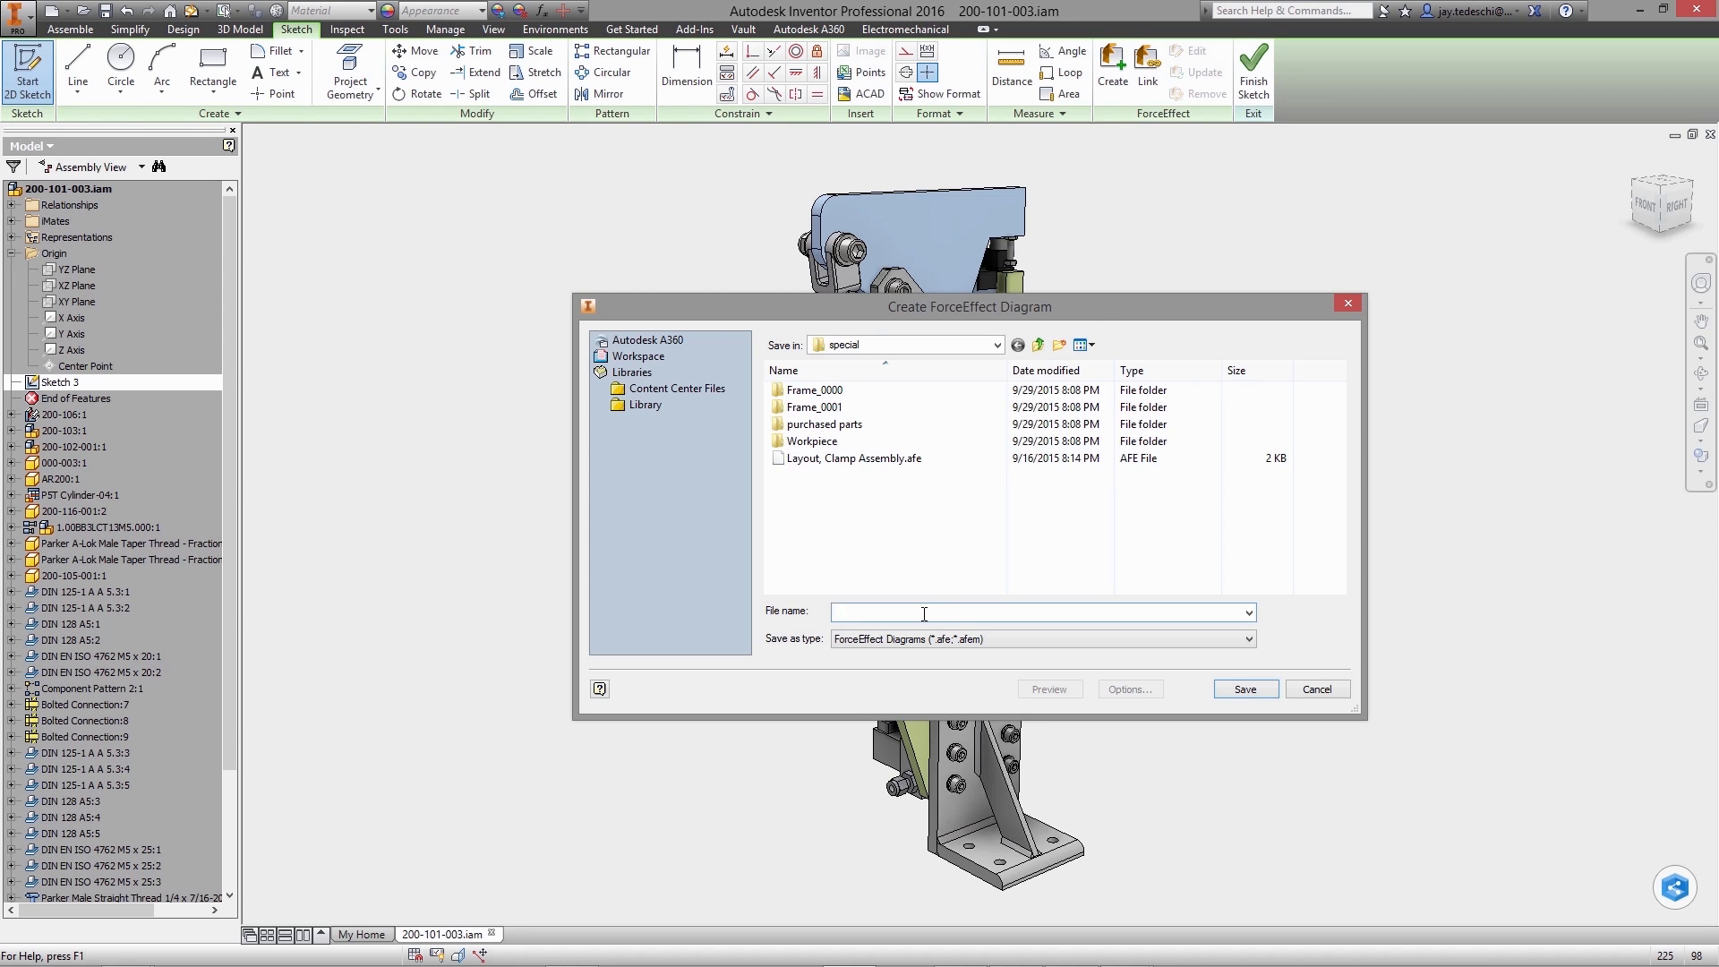
pyautogui.write('Layout, Clamp Assembly 01')
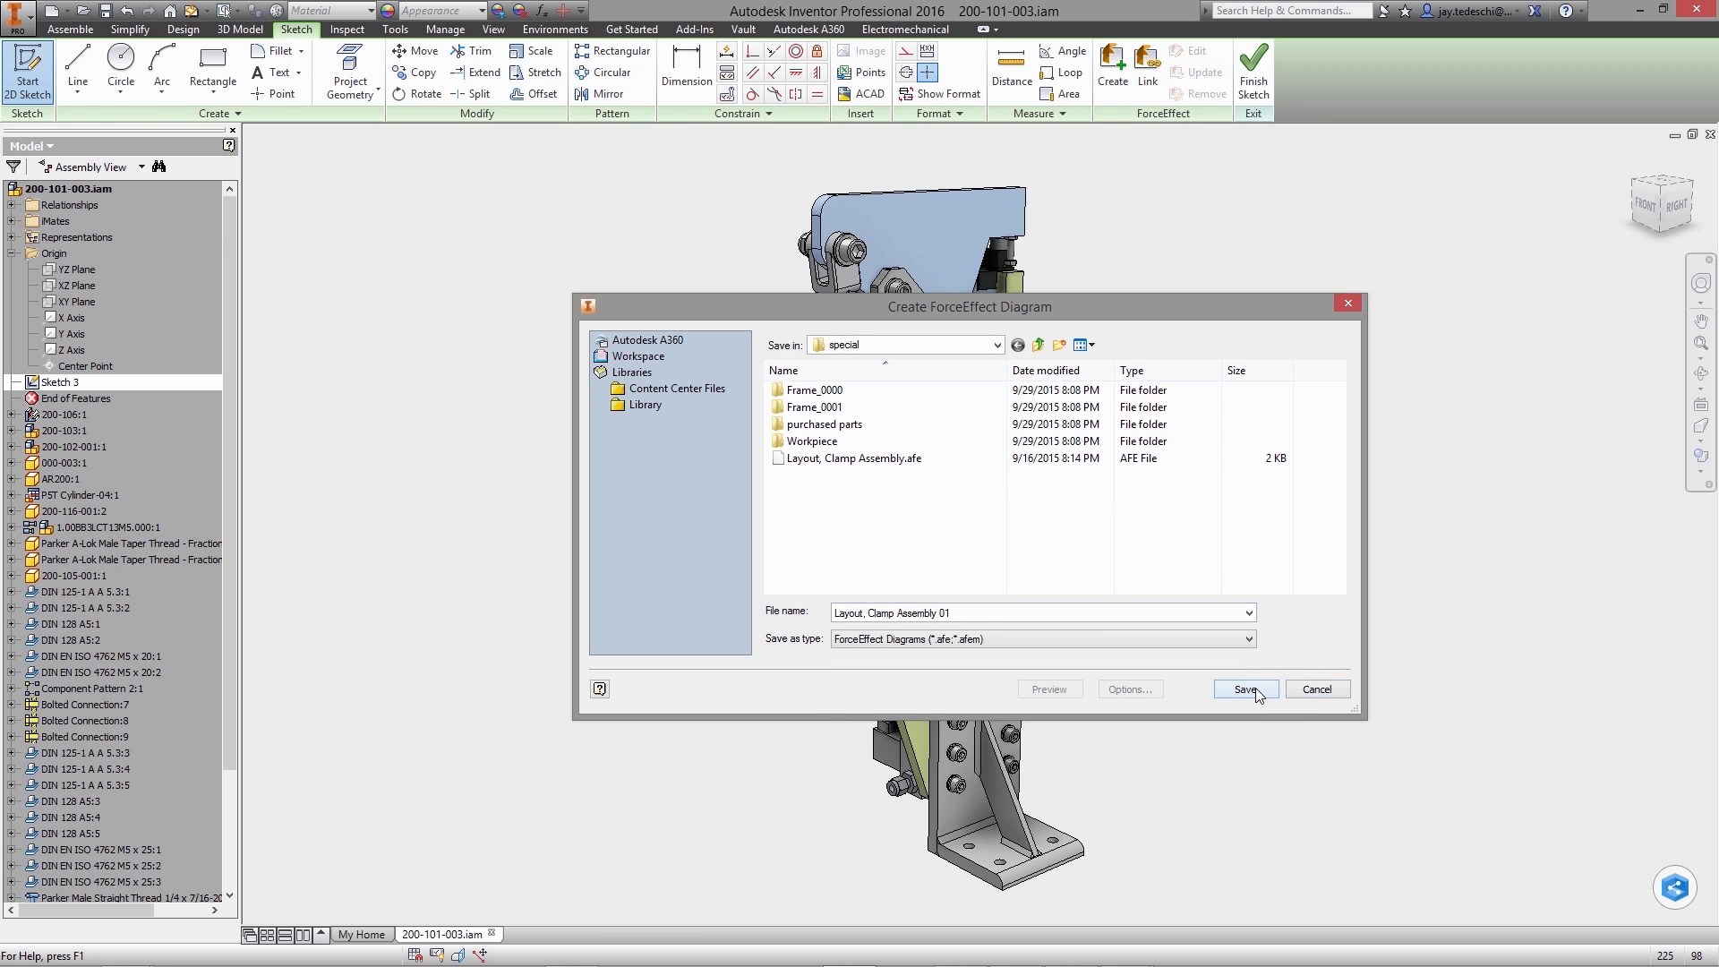
pyautogui.click(1244, 688)
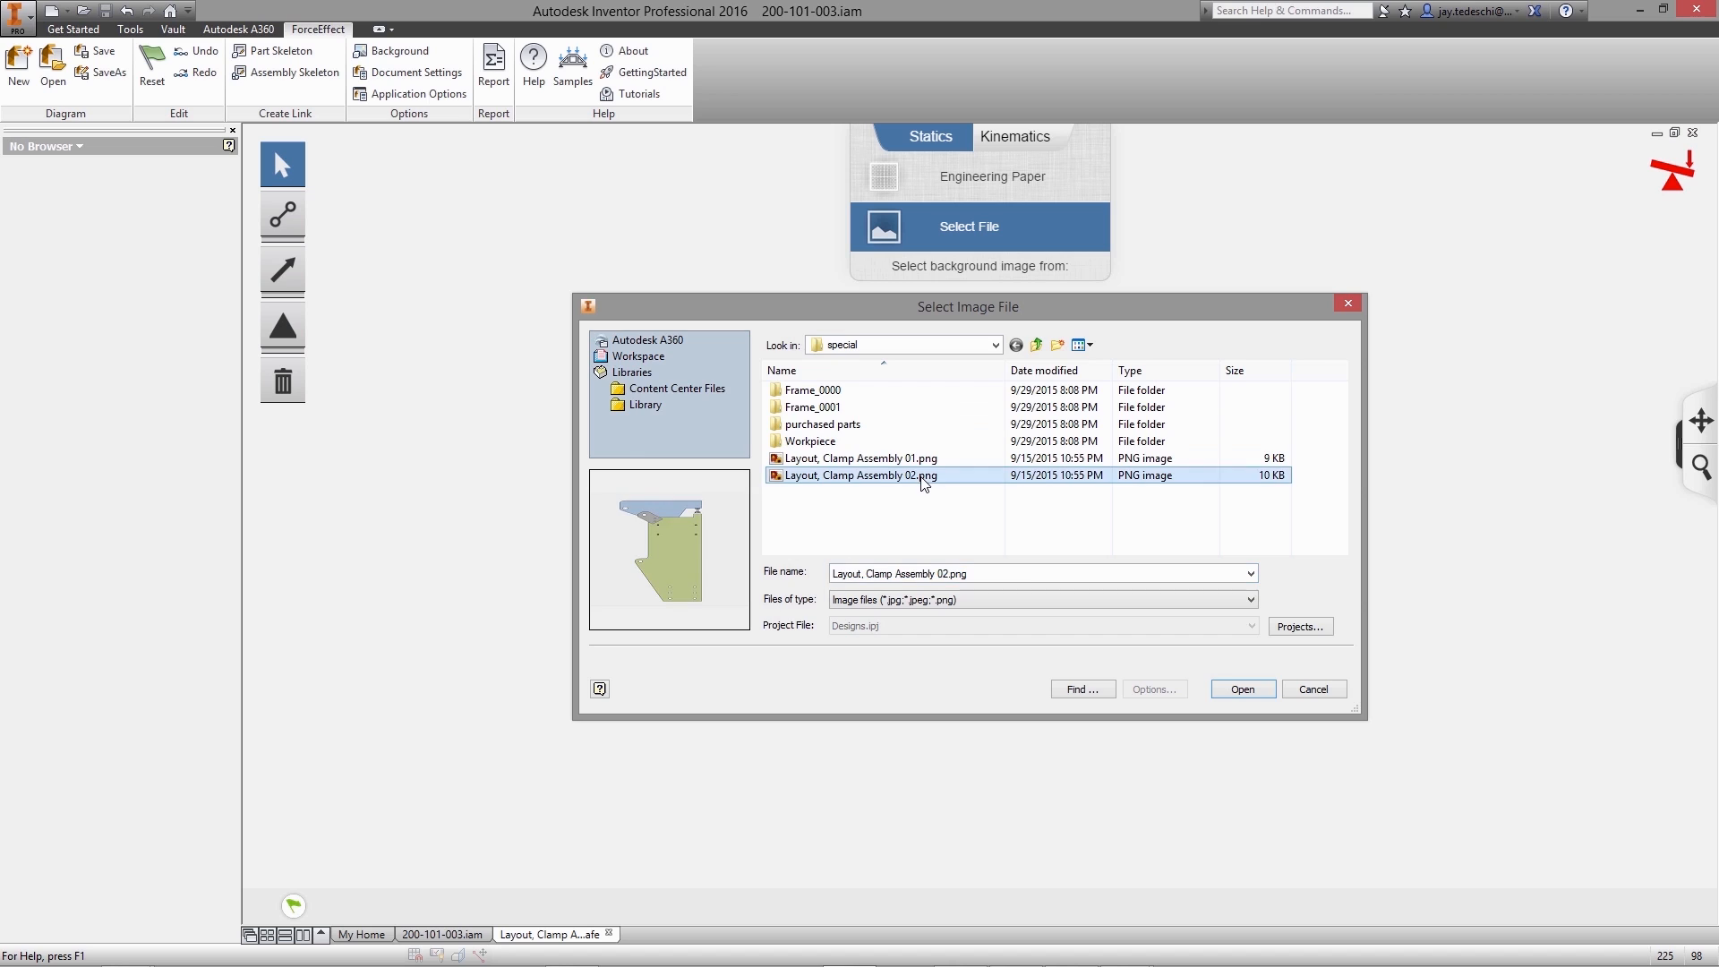
# - Over the Layout, Clamp Assembly 02.png background, draw links A-B 190 mm and A-C 62 mm
pyautogui.click(1241, 687)
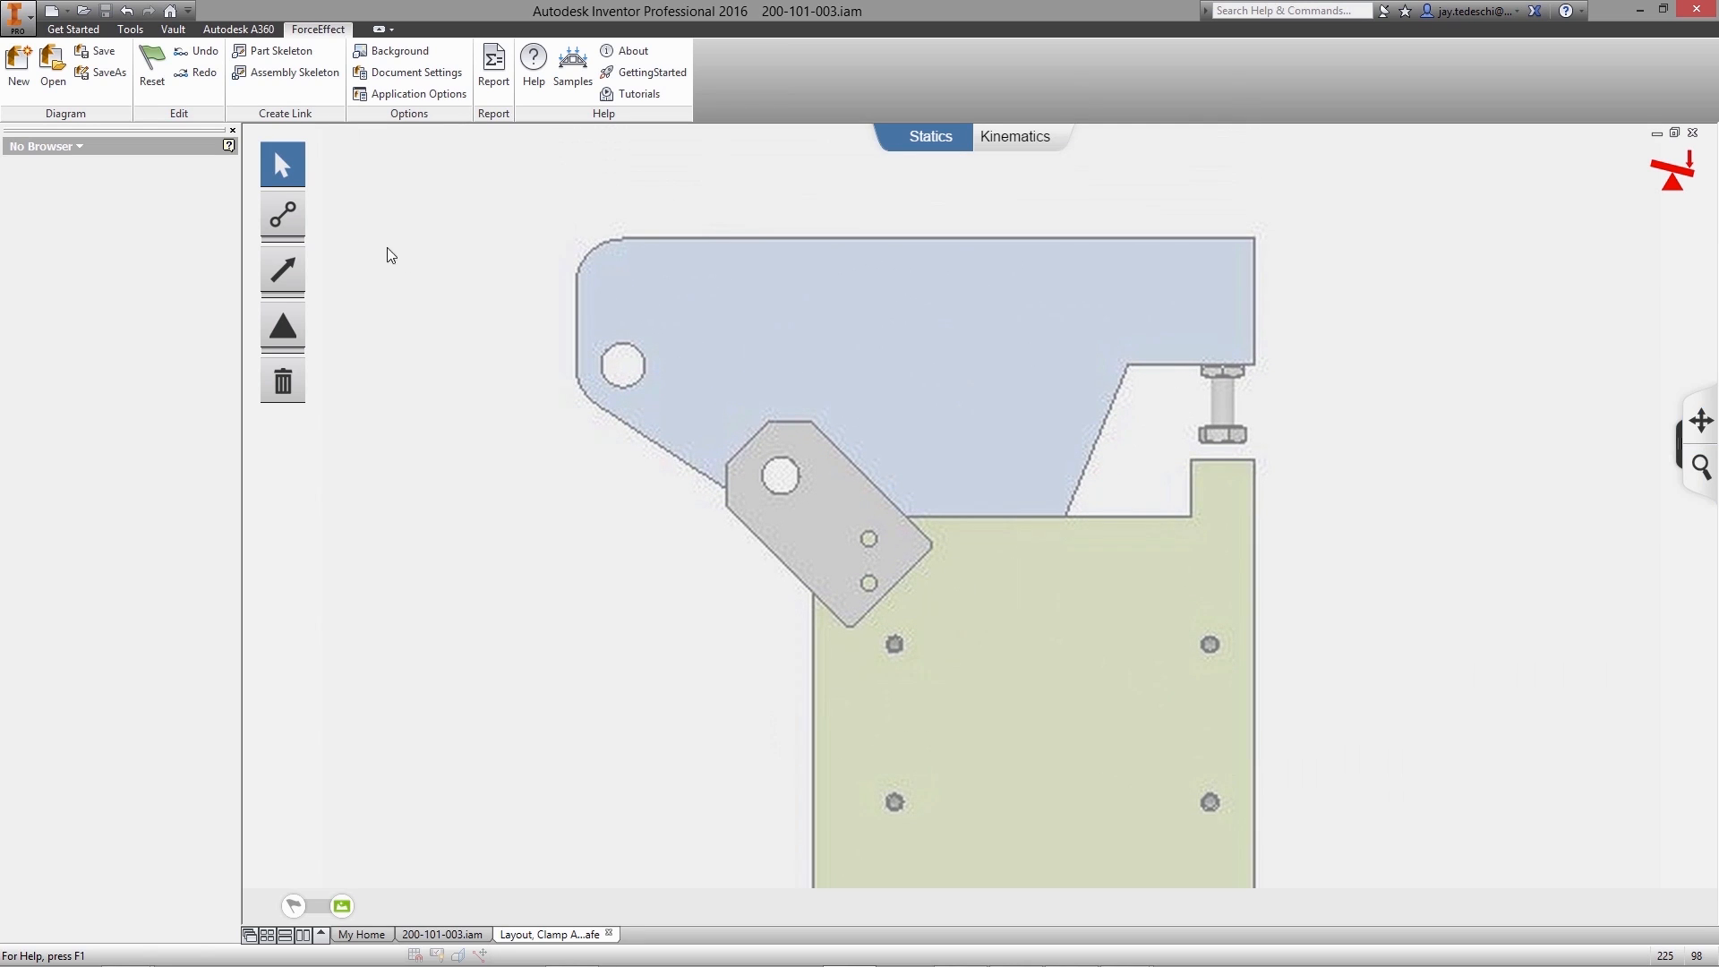
pyautogui.click(281, 213)
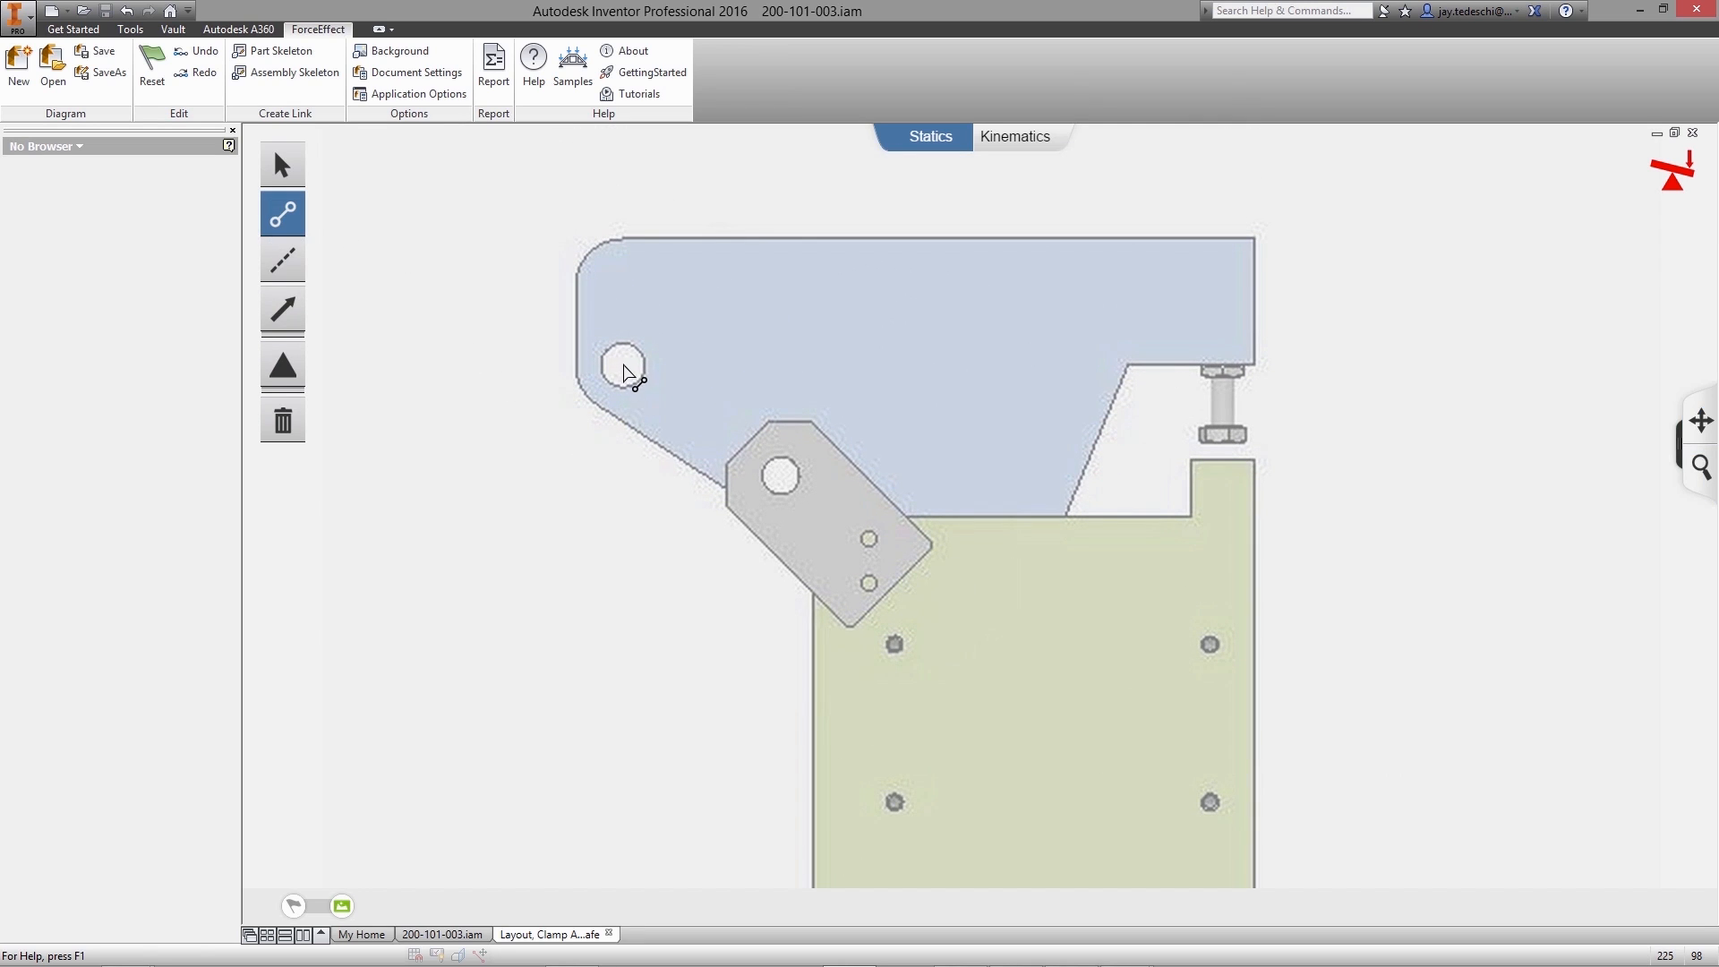
pyautogui.moveTo(622, 364); pyautogui.dragTo(1229, 367)
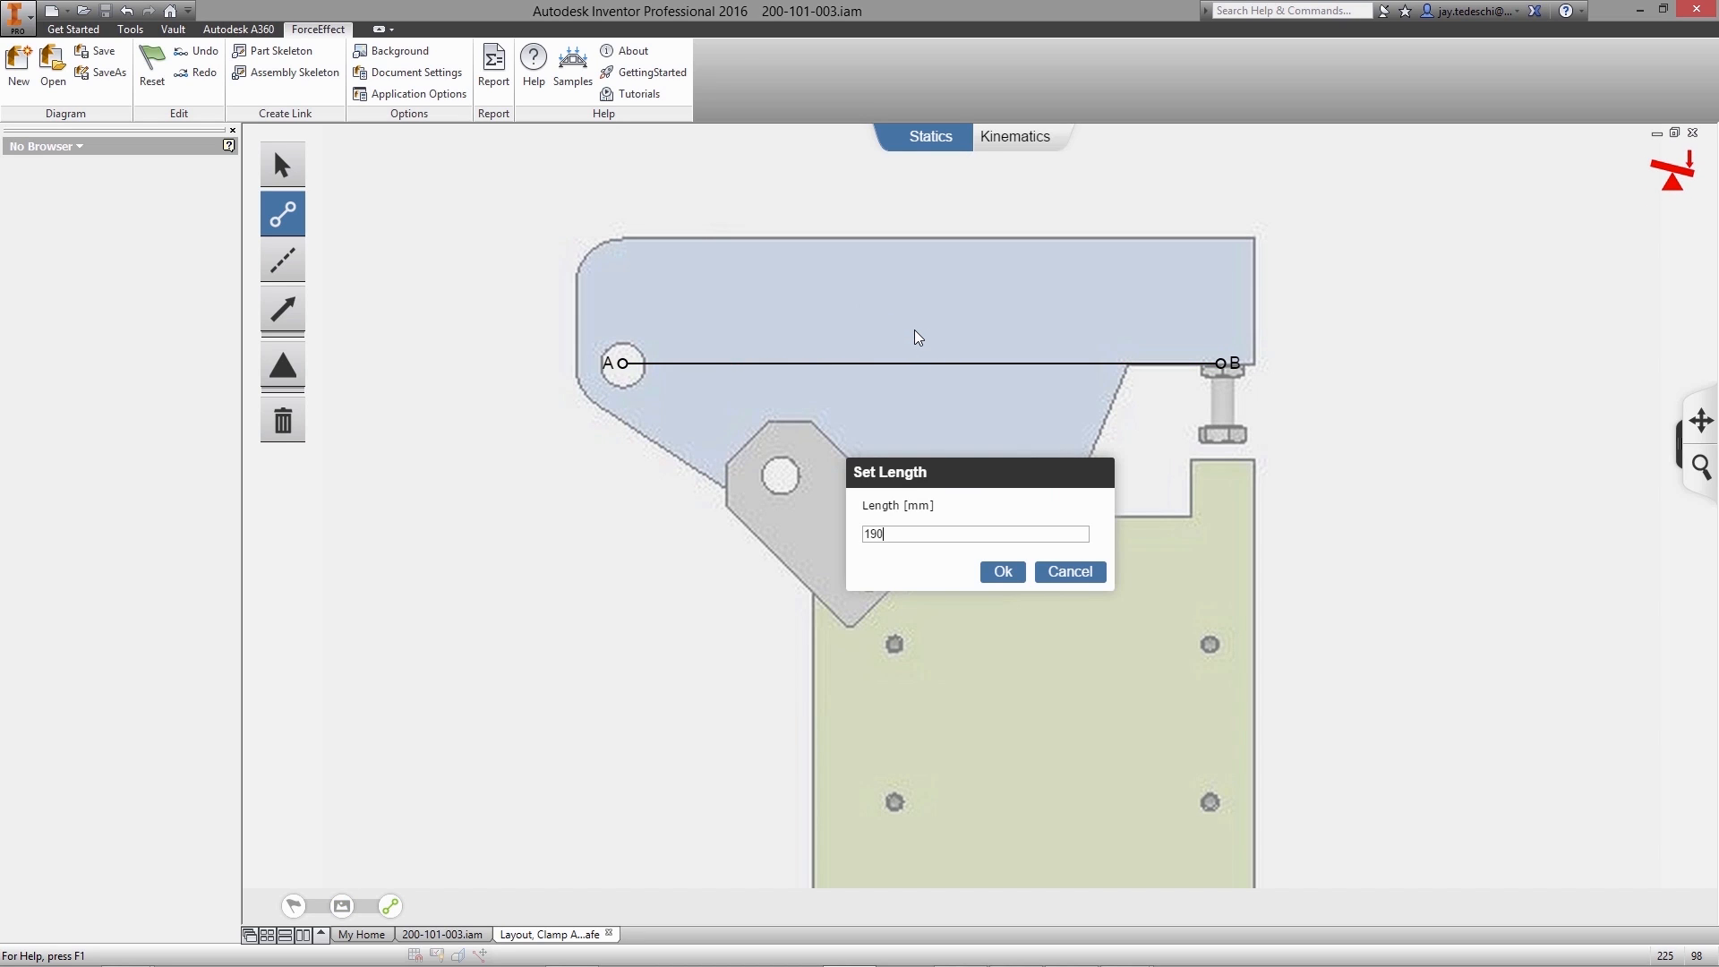
pyautogui.click(1001, 571)
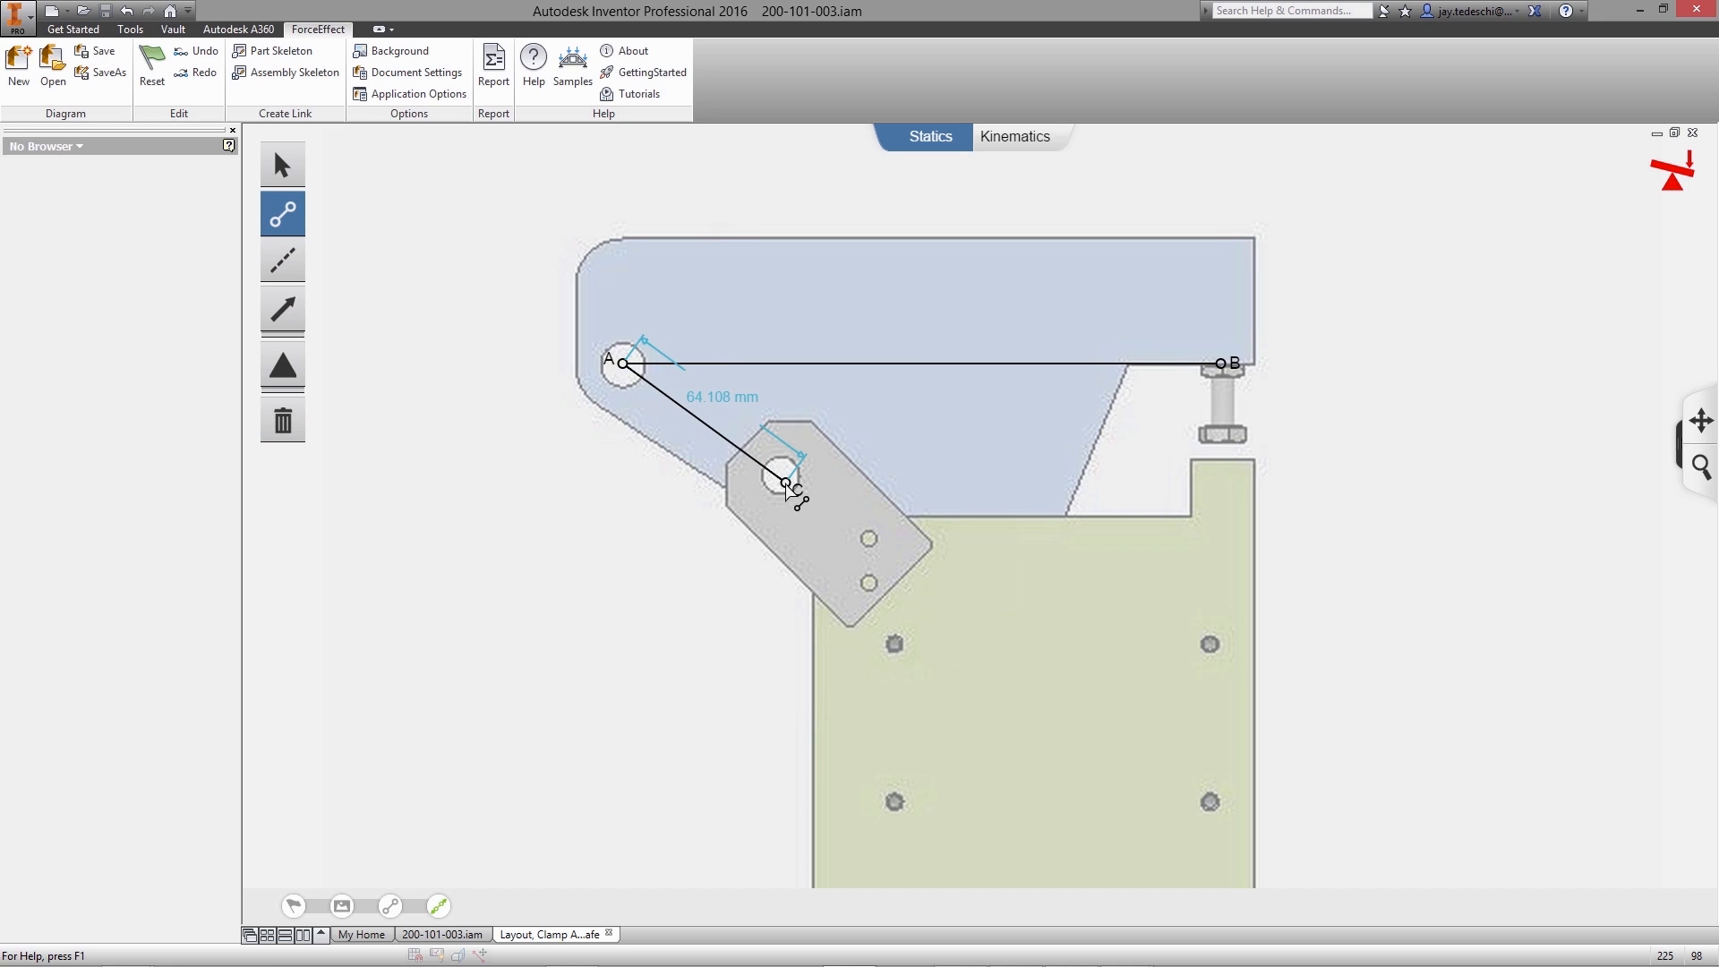
pyautogui.moveTo(790, 487); pyautogui.dragTo(782, 474)
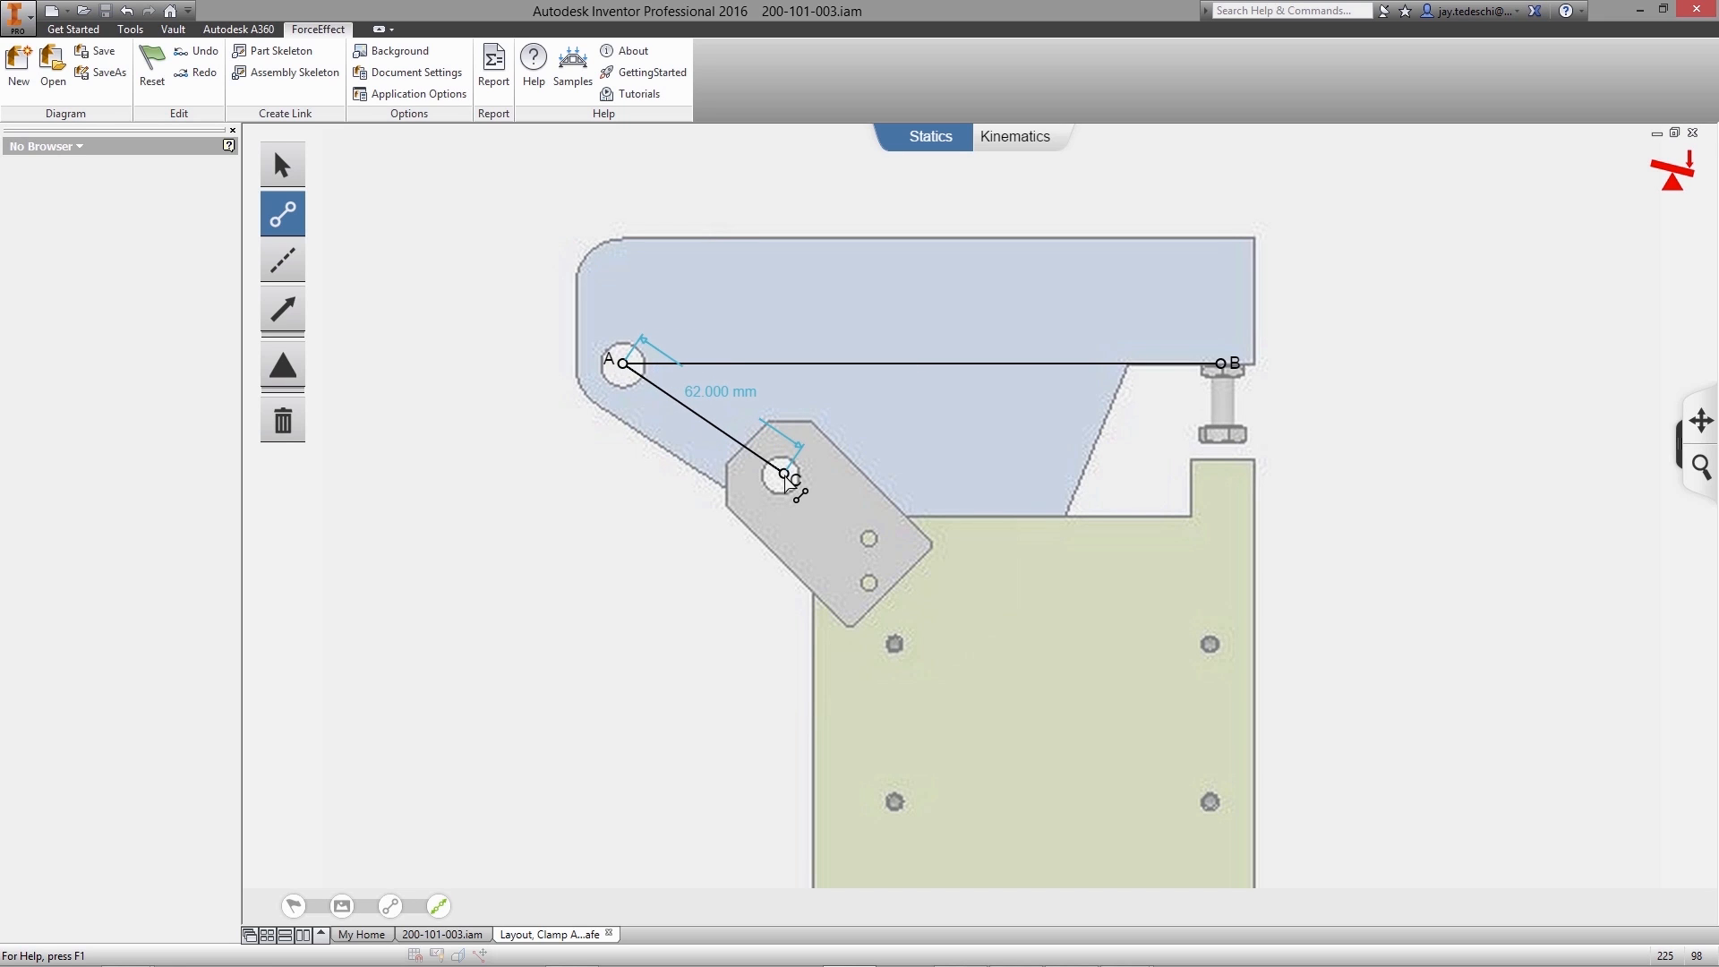
pyautogui.doubleClick(720, 392)
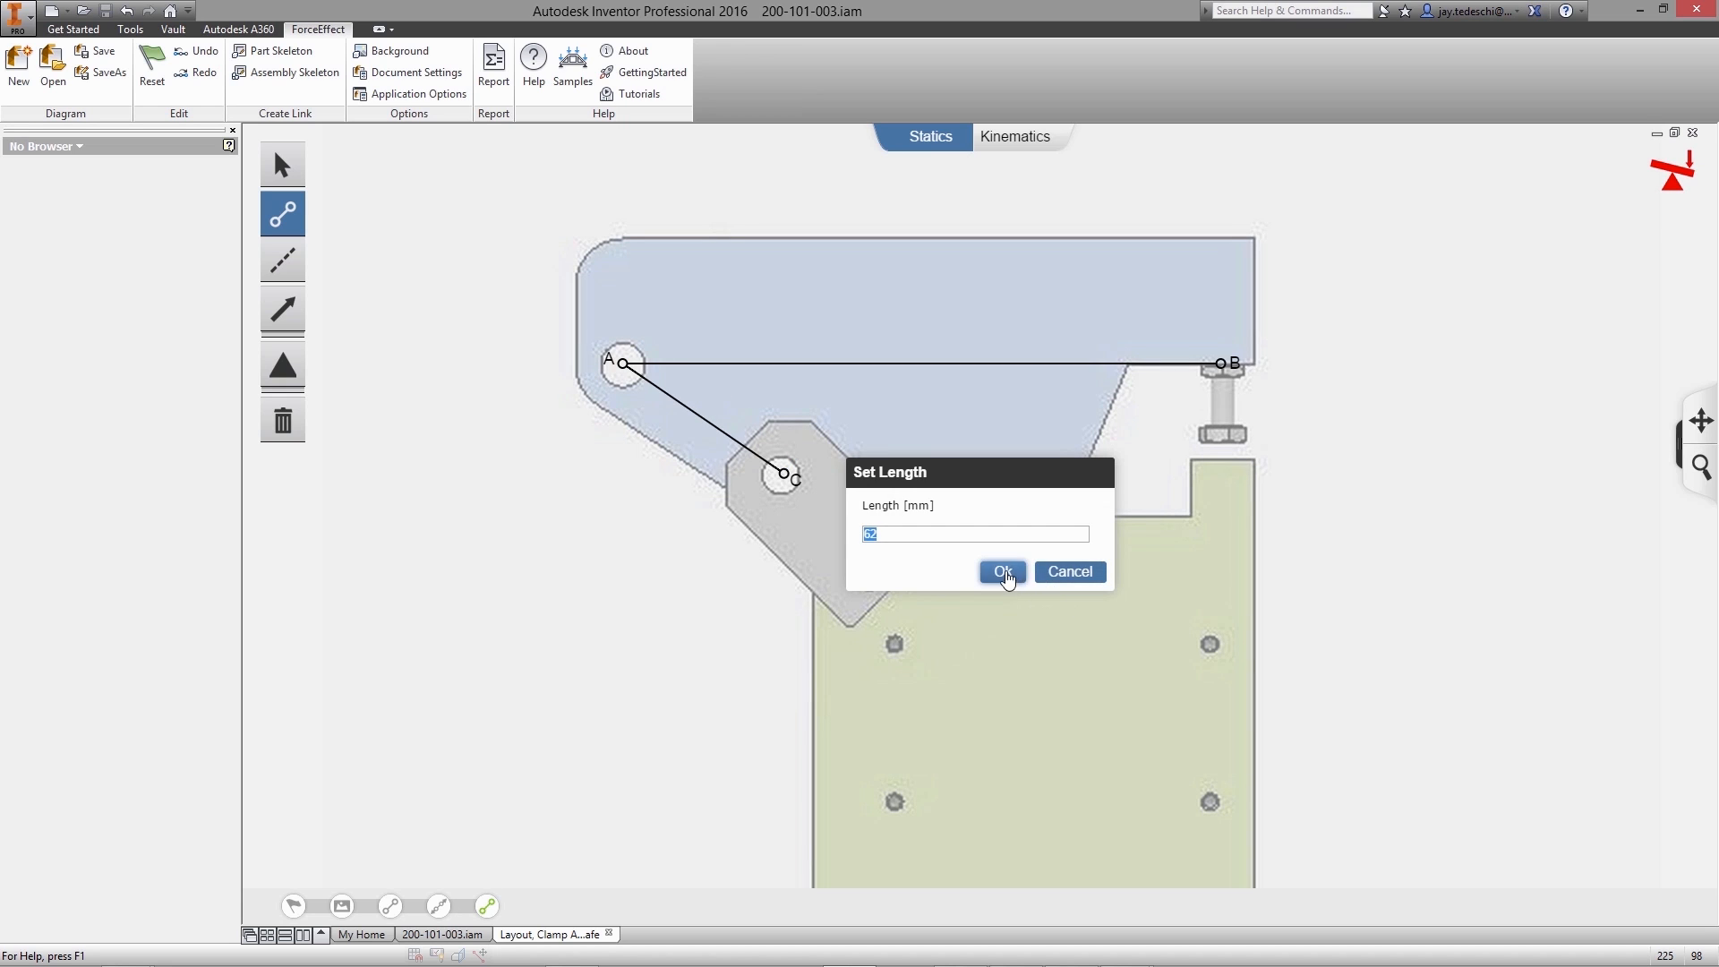
pyautogui.click(999, 571)
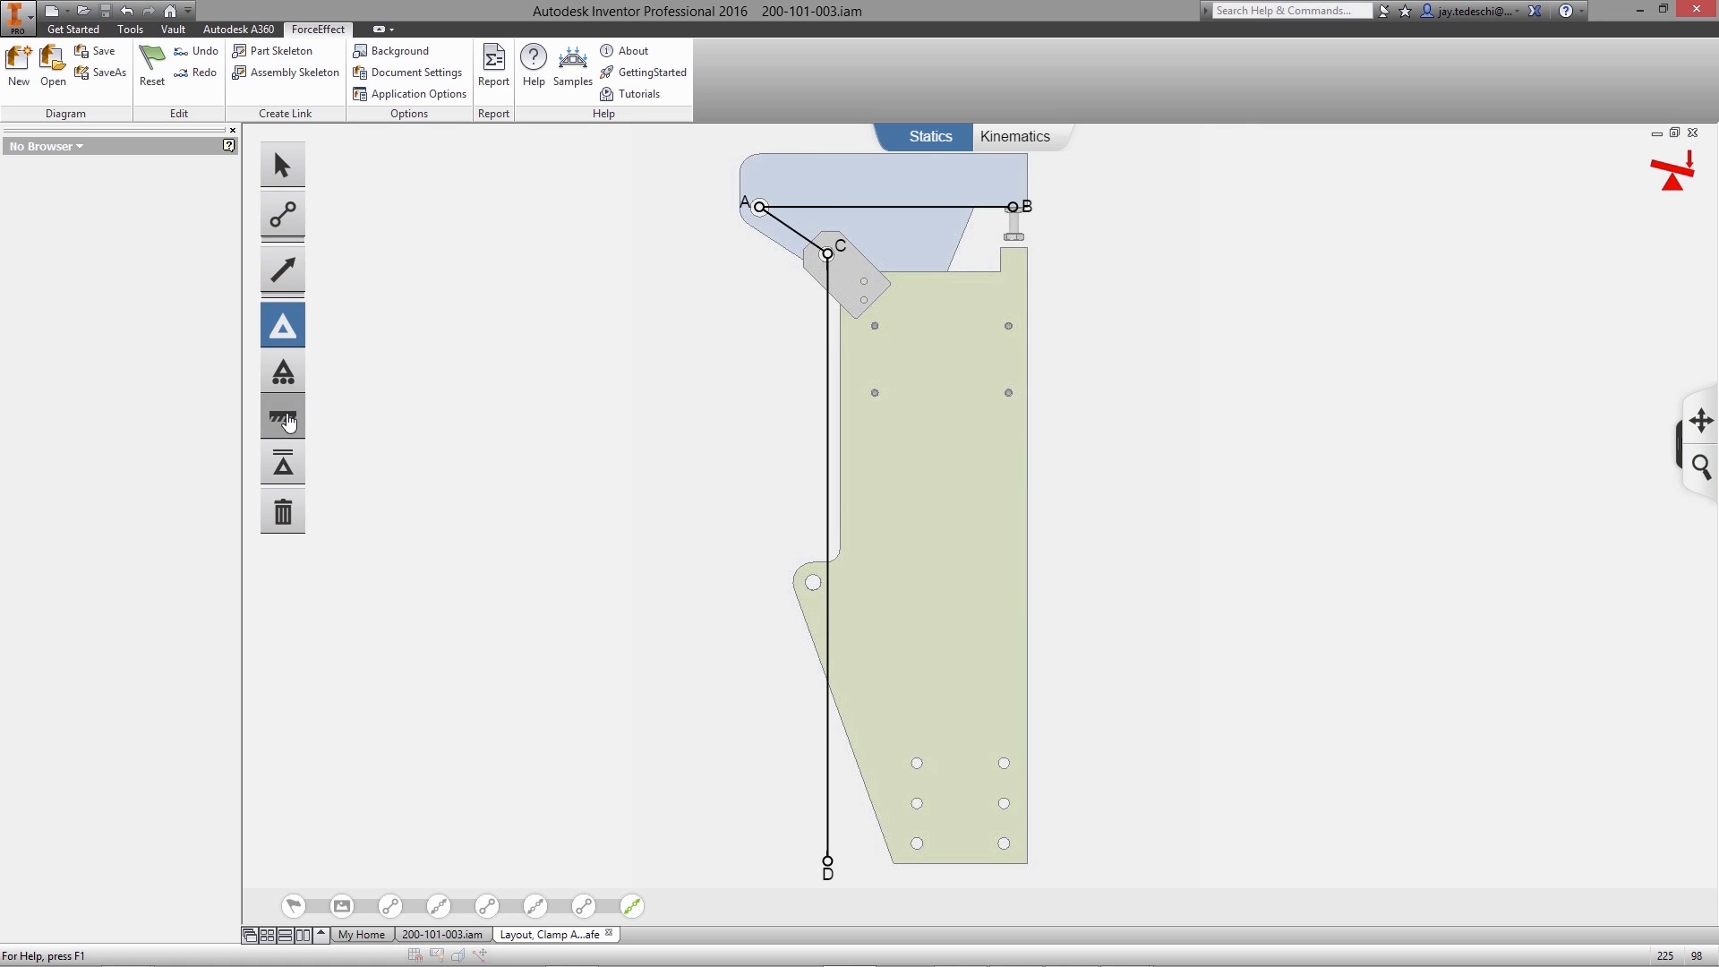
# - Fix the lower end to a ground support and articulate the mechanism in Kinematics
pyautogui.click(281, 415)
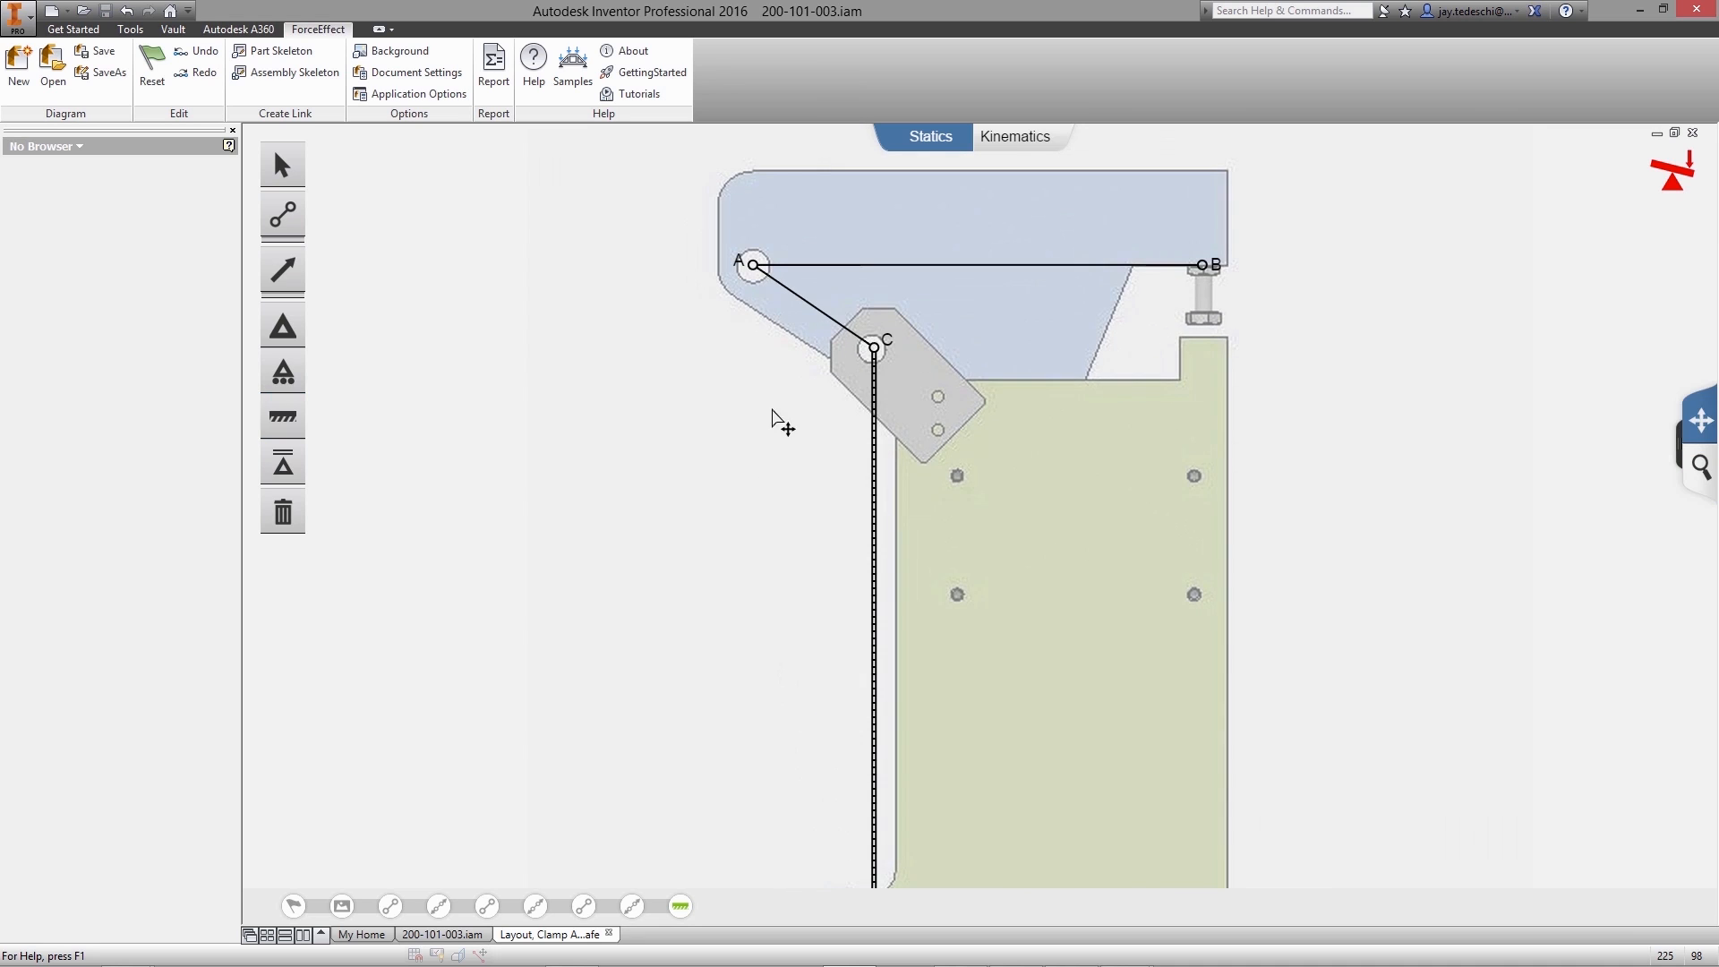
pyautogui.click(1013, 136)
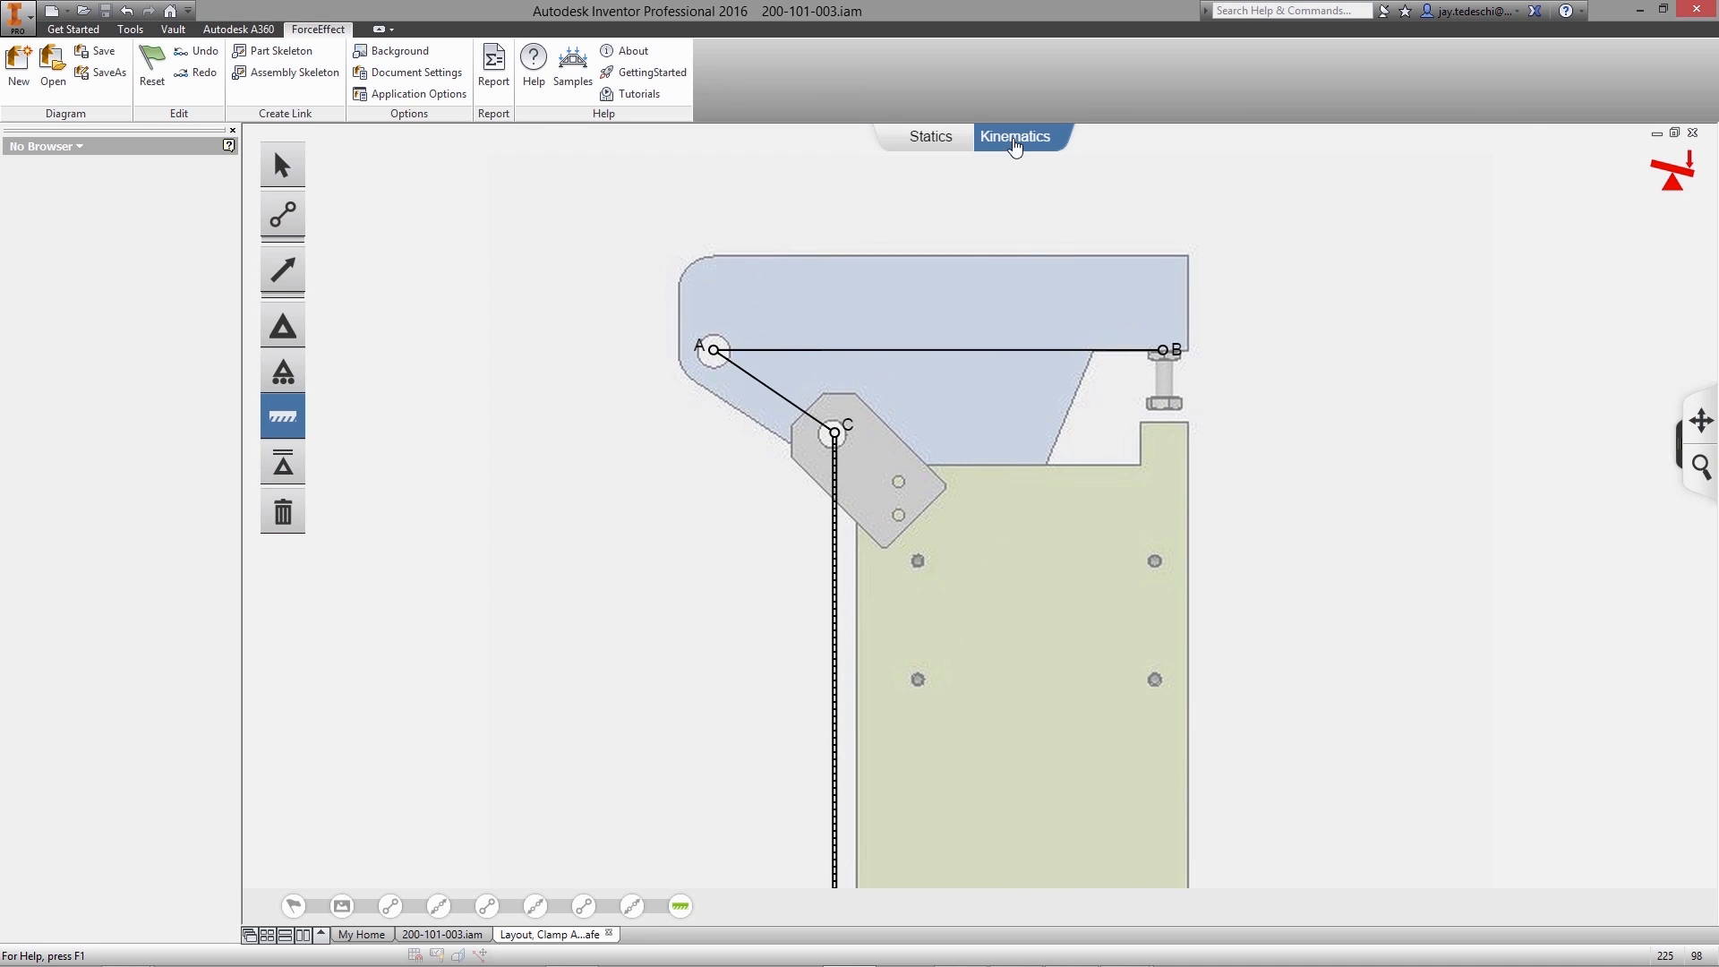
pyautogui.click(1013, 136)
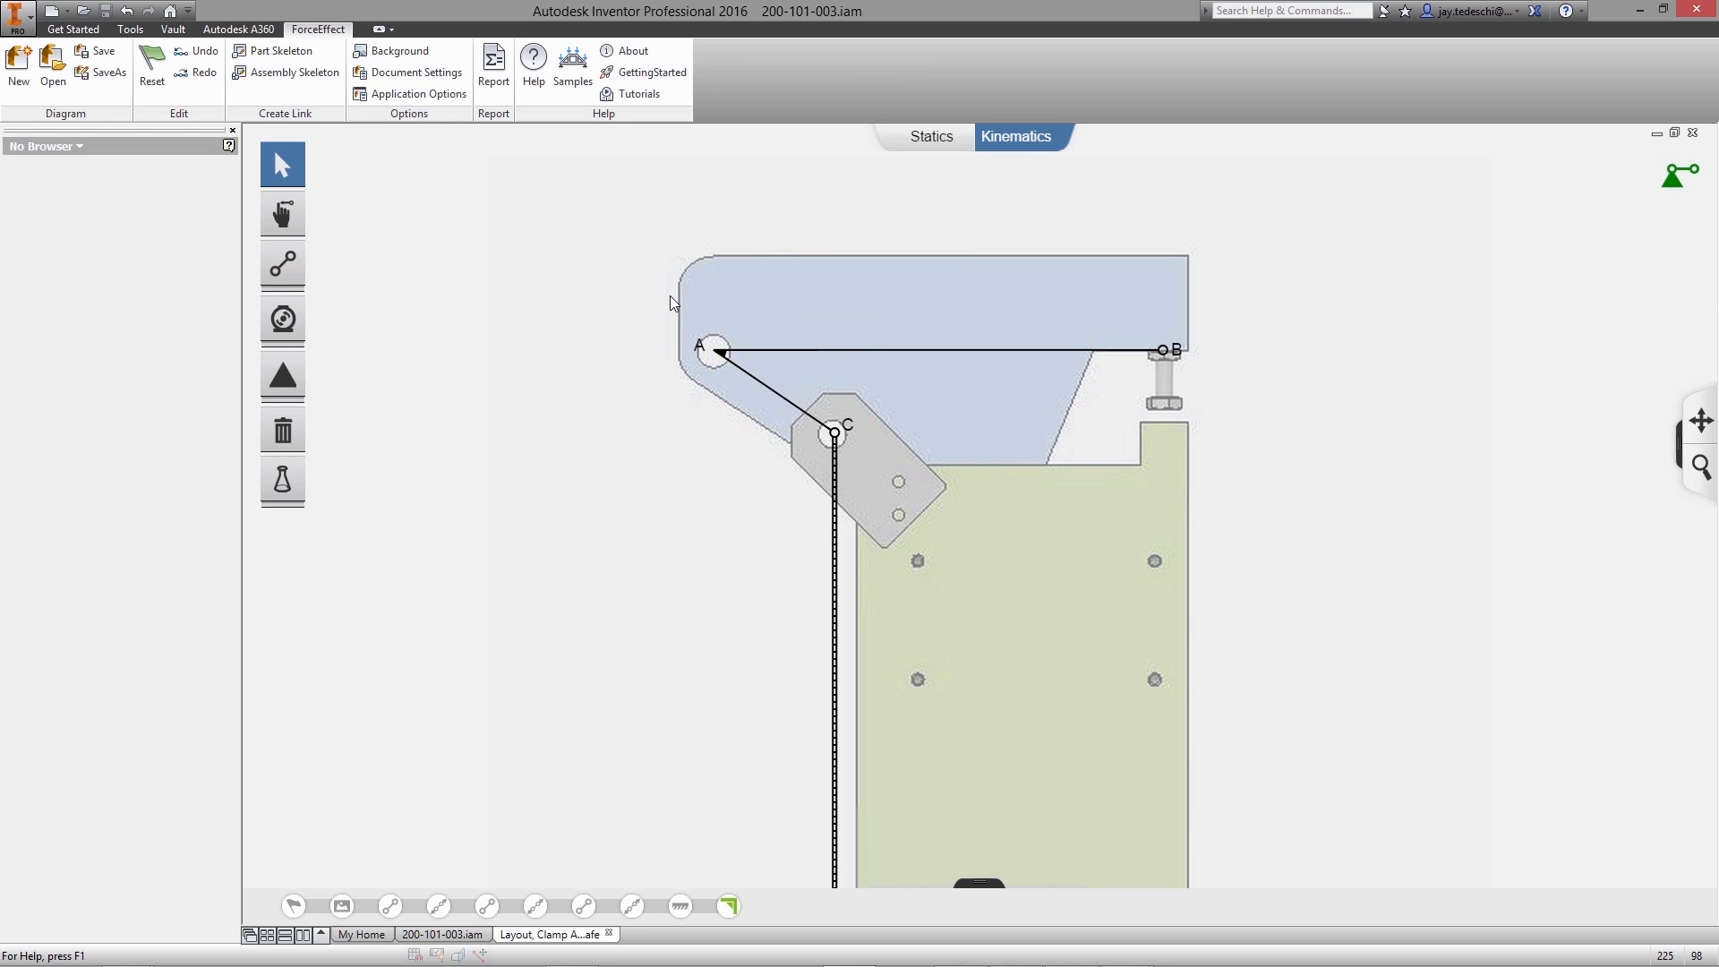
pyautogui.moveTo(281, 213)
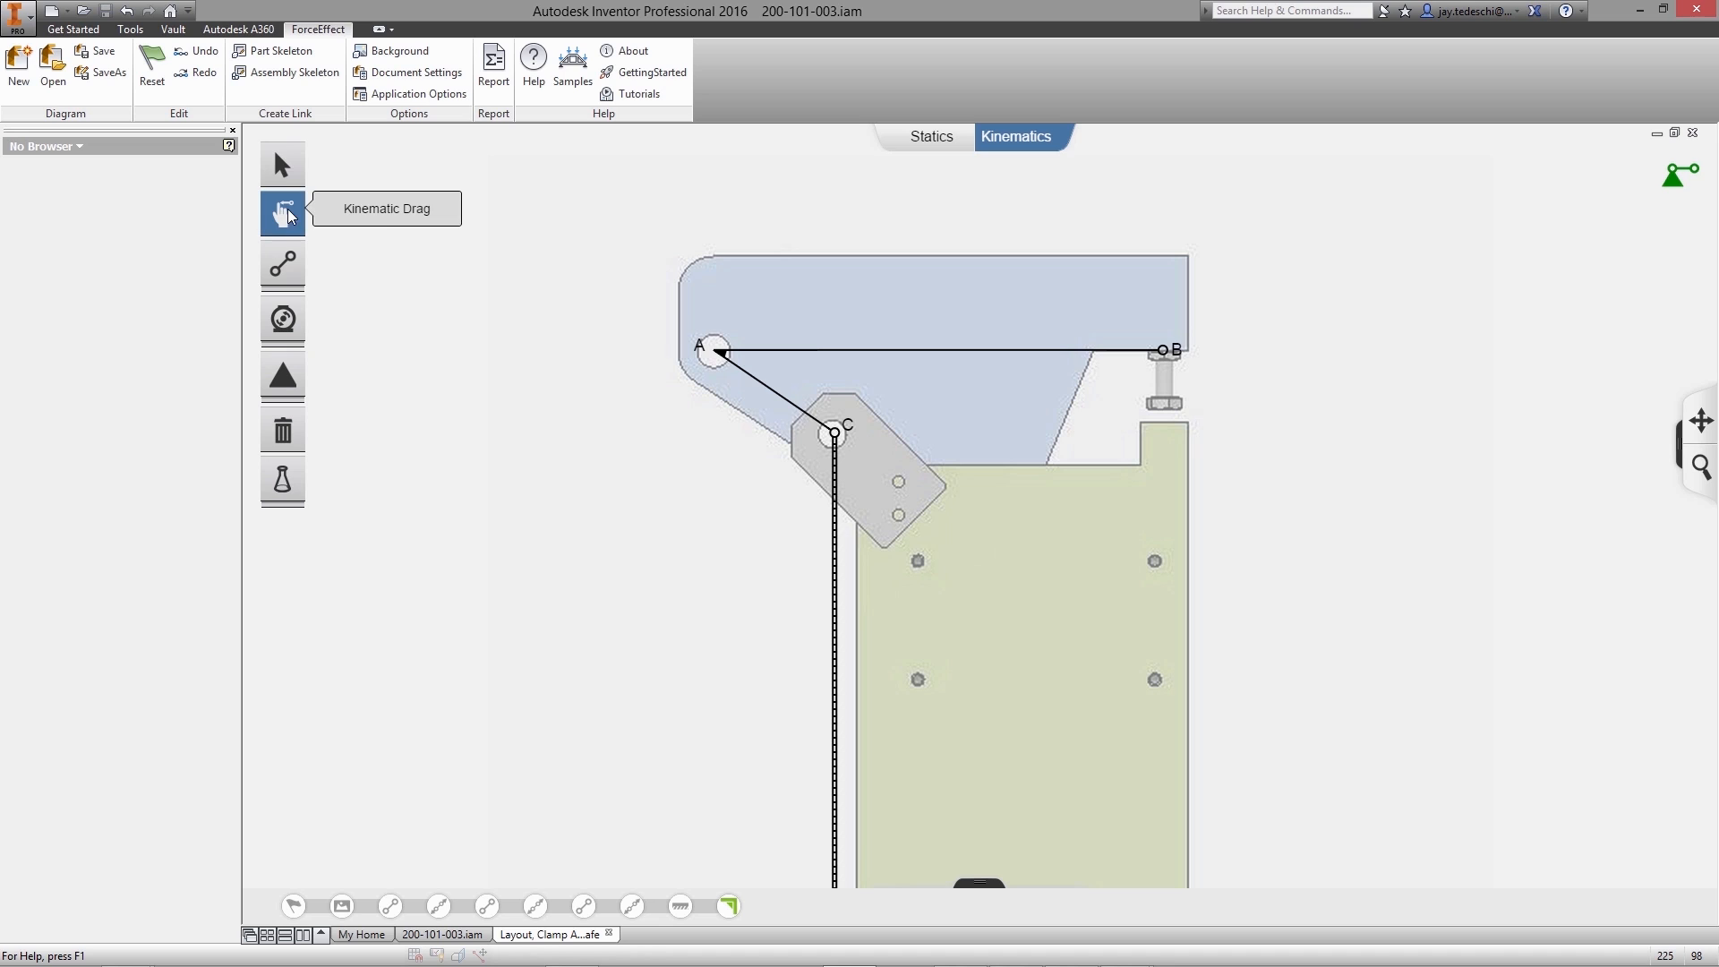
pyautogui.moveTo(713, 351); pyautogui.dragTo(691, 476)
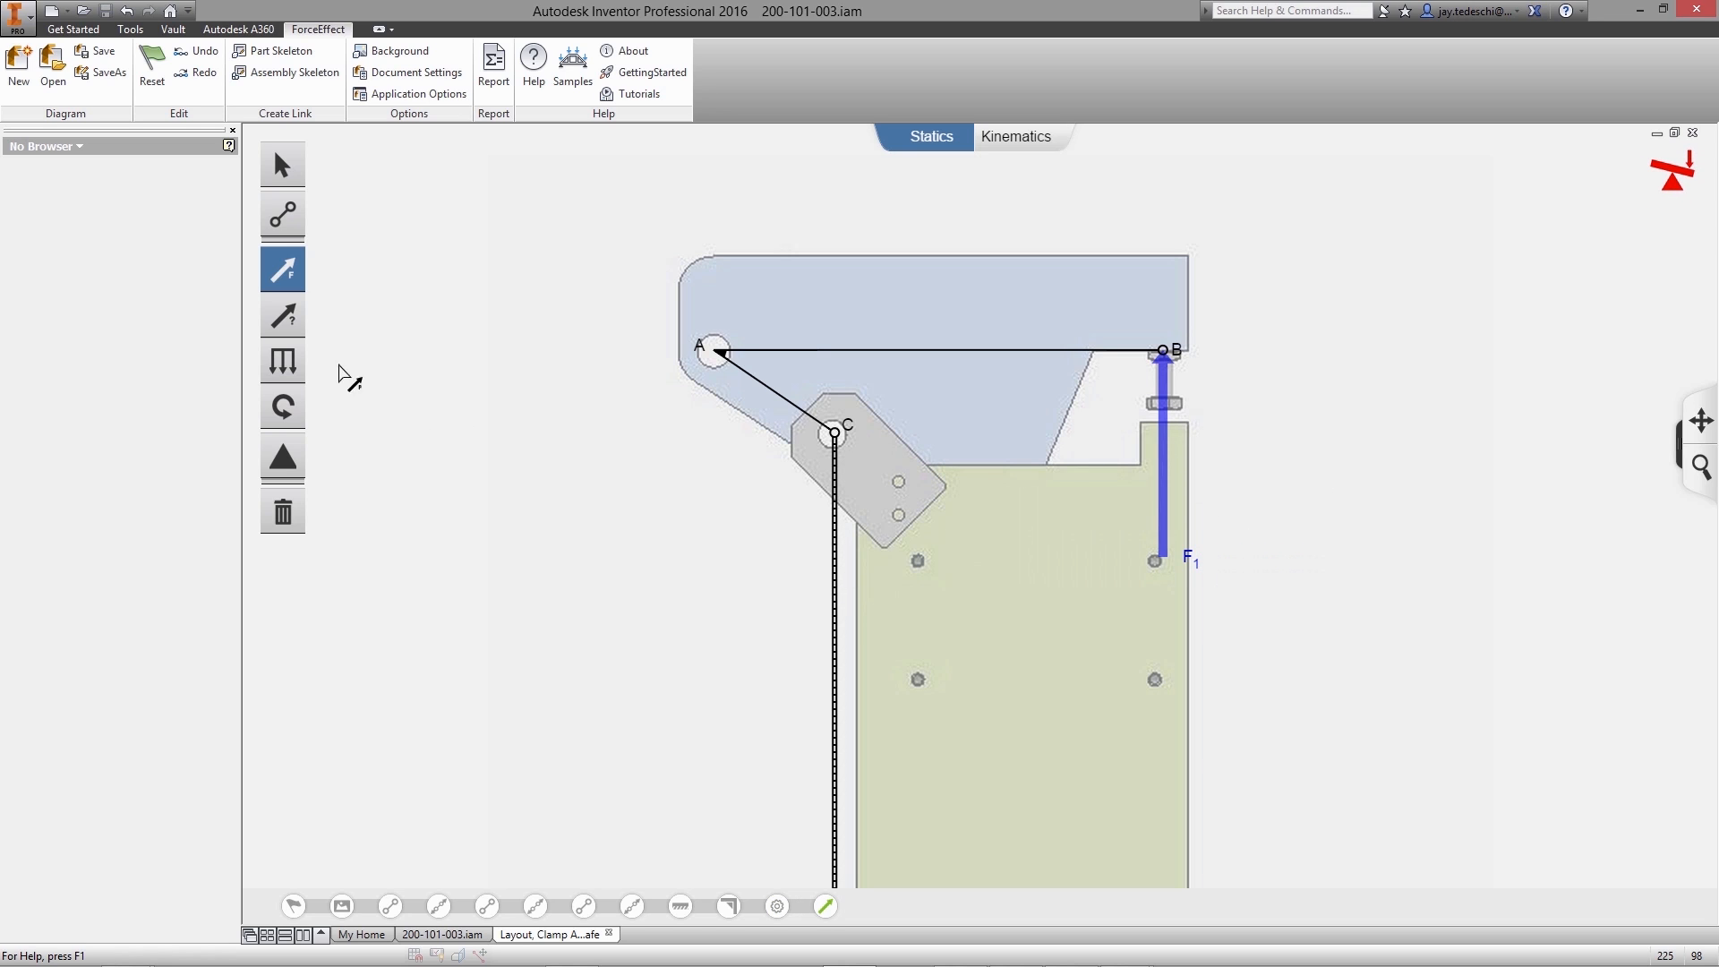
# - Add an unknown reaction force F2 at point A, solving to about 812.6 N
pyautogui.click(281, 319)
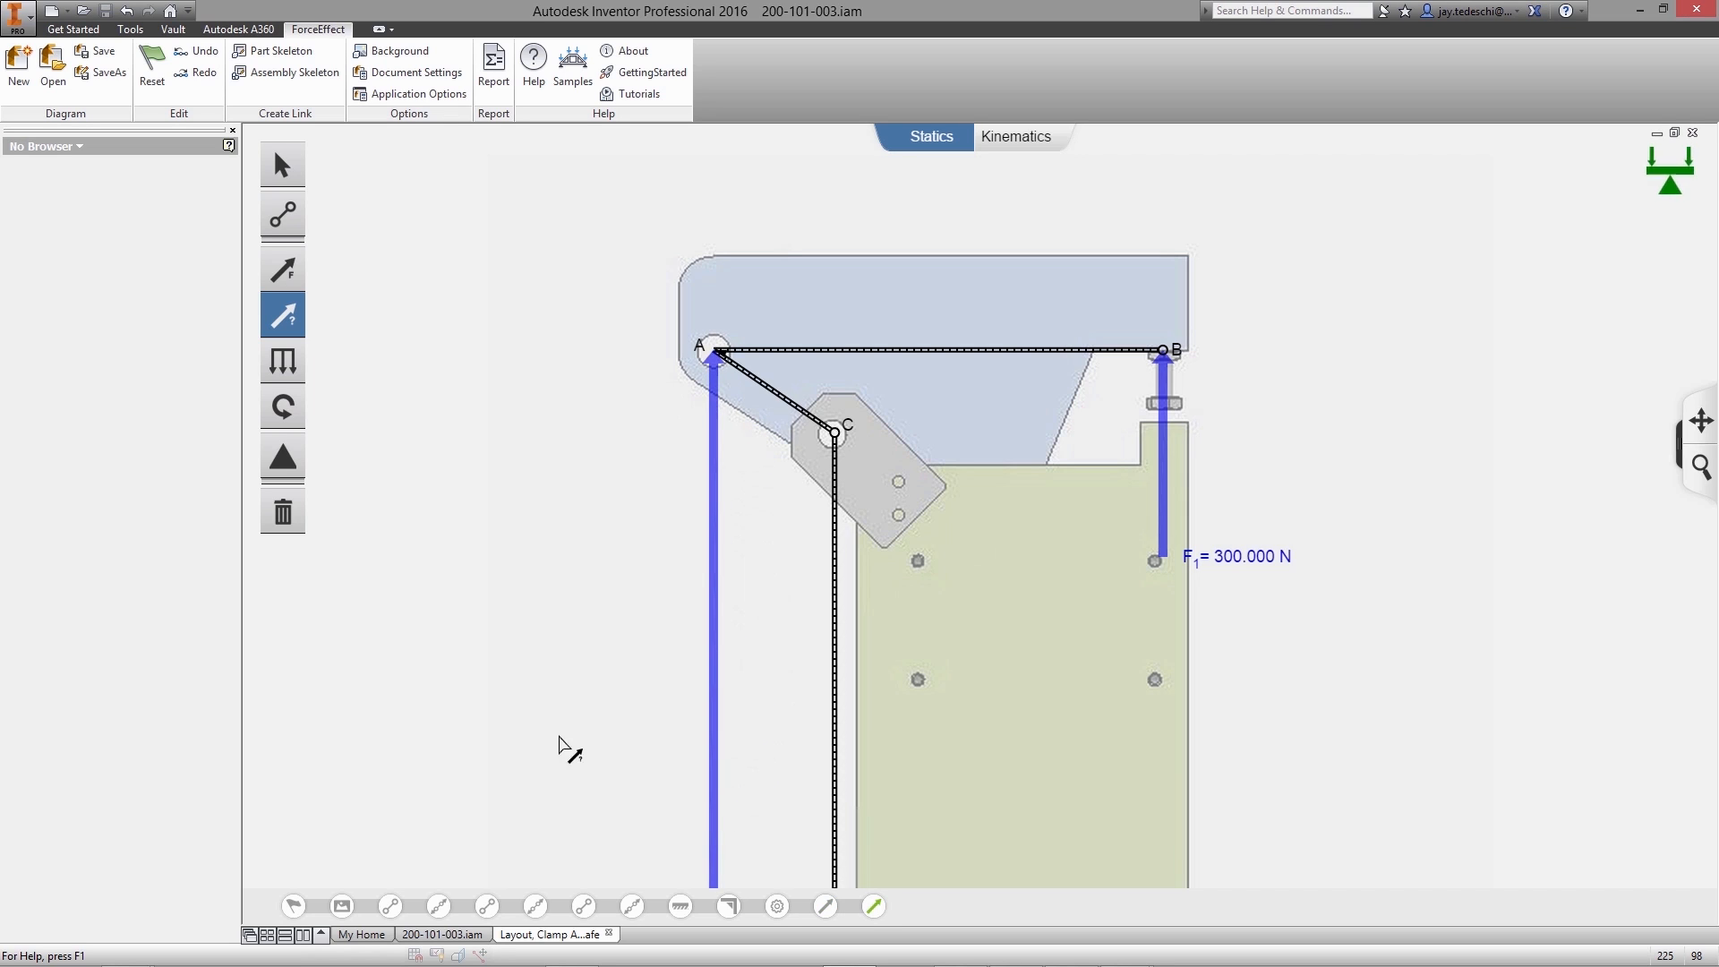
pyautogui.moveTo(437, 464)
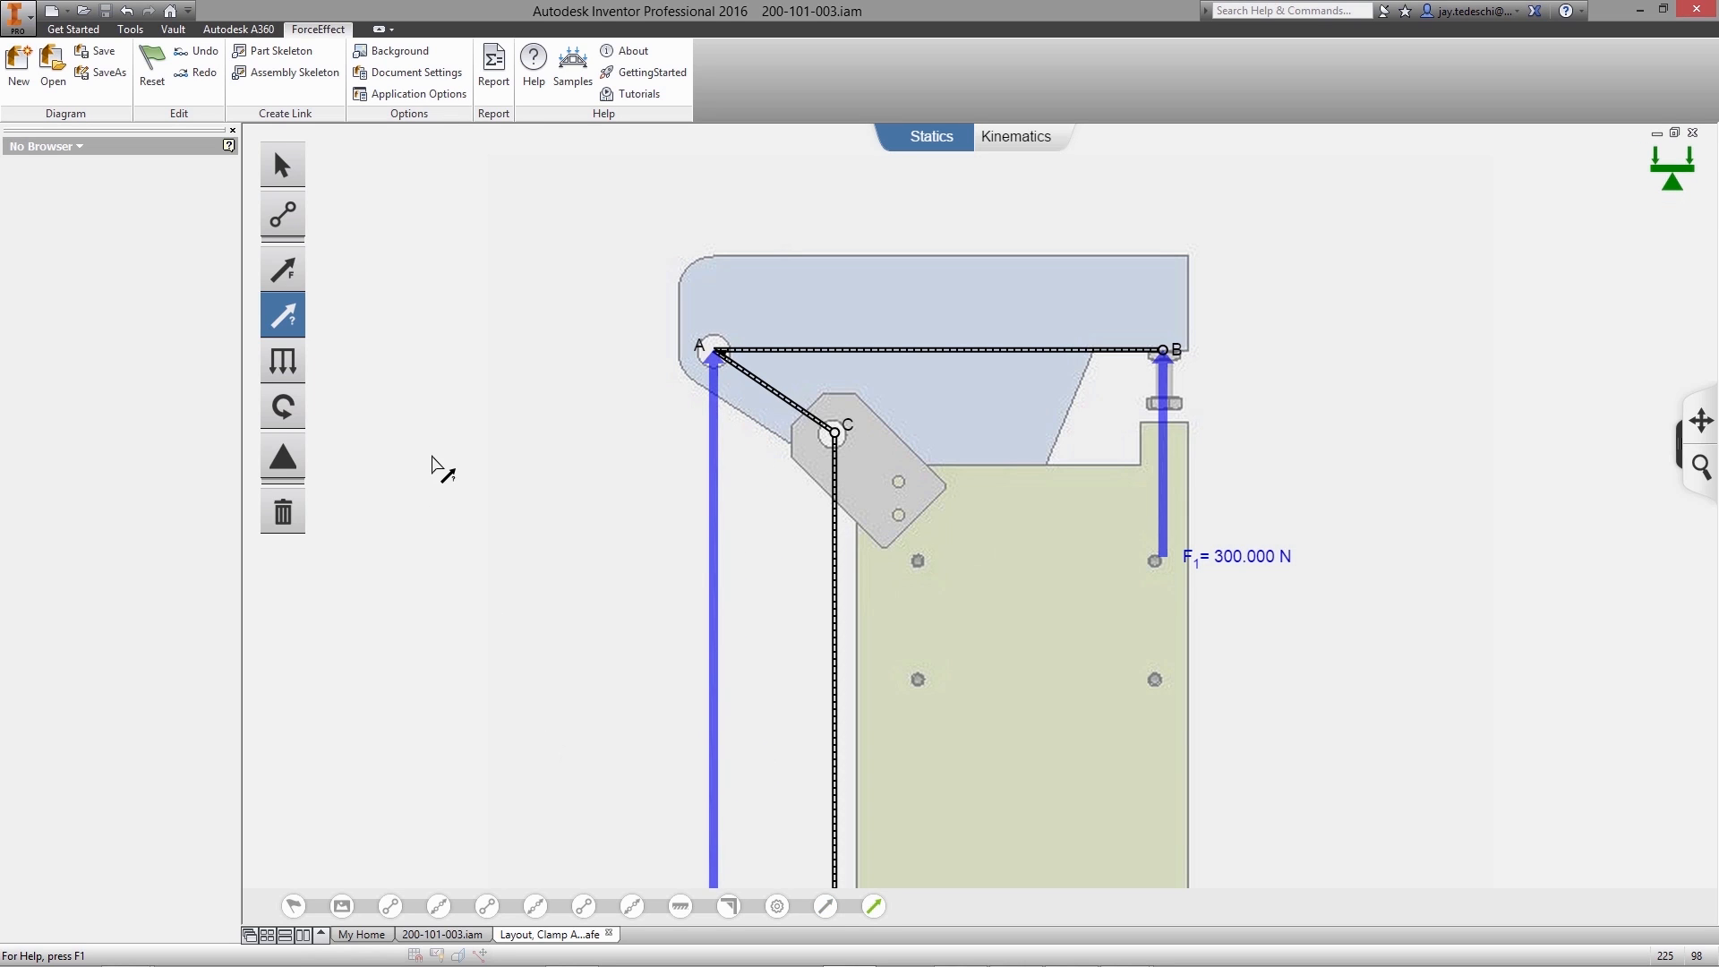
pyautogui.rightClick(446, 462)
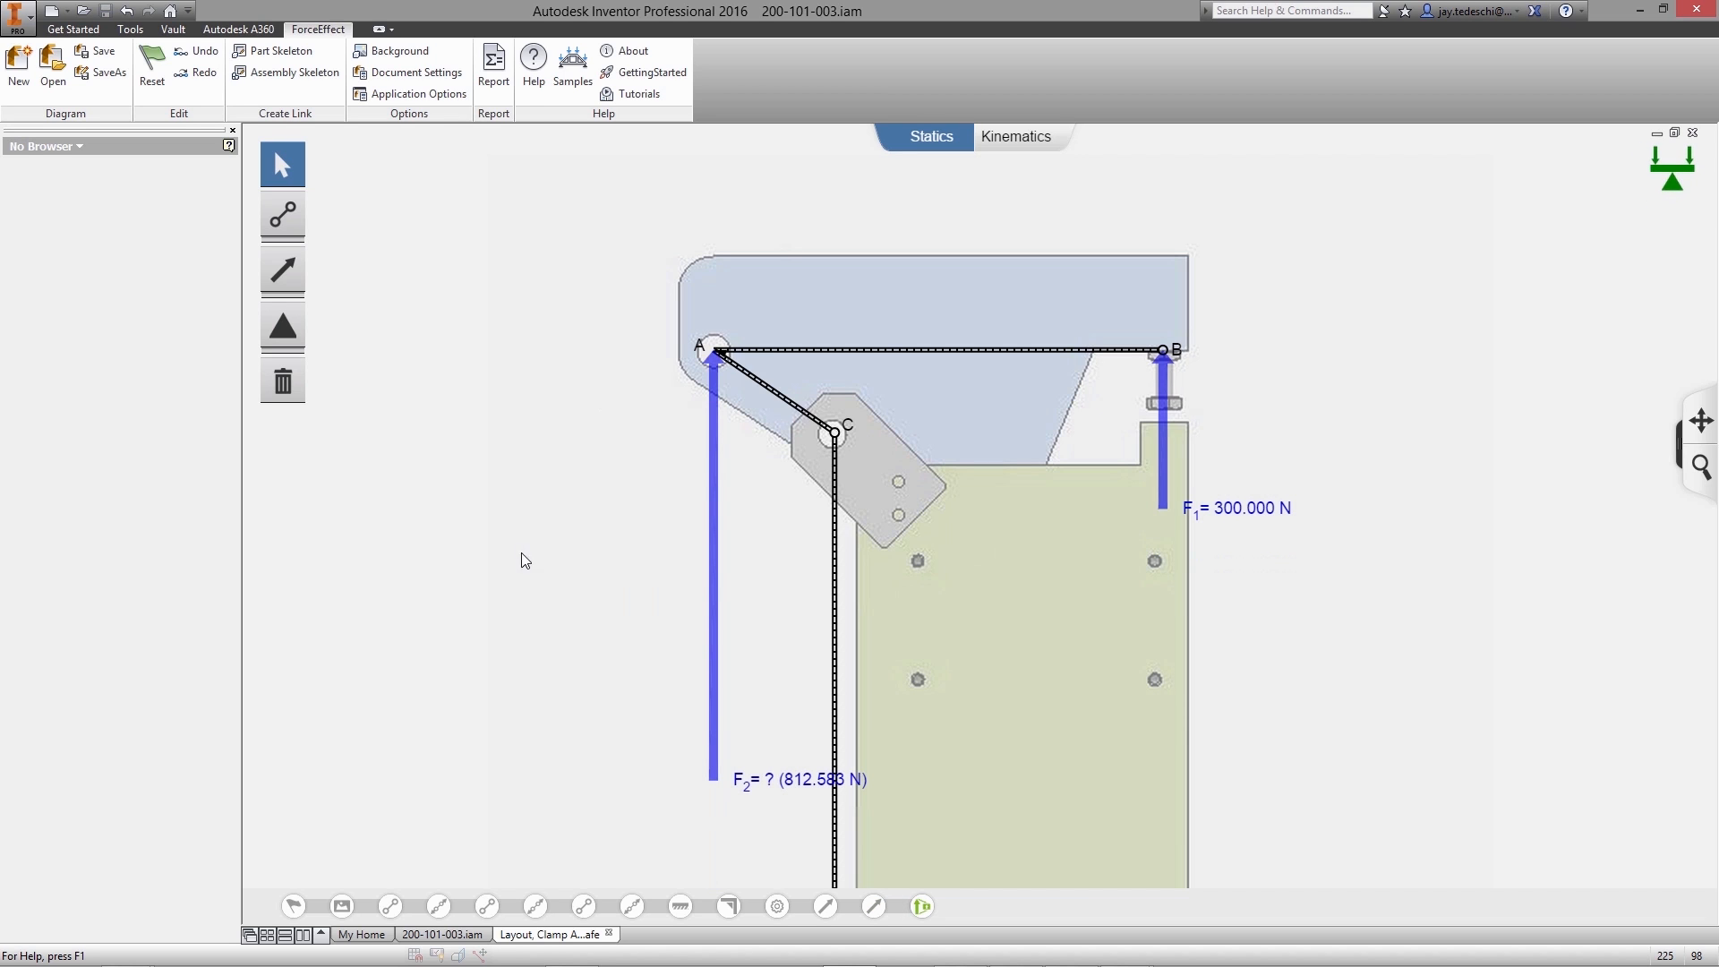
# - Generate the ForceEffect report and scroll through its element lengths and reaction forces
pyautogui.click(493, 61)
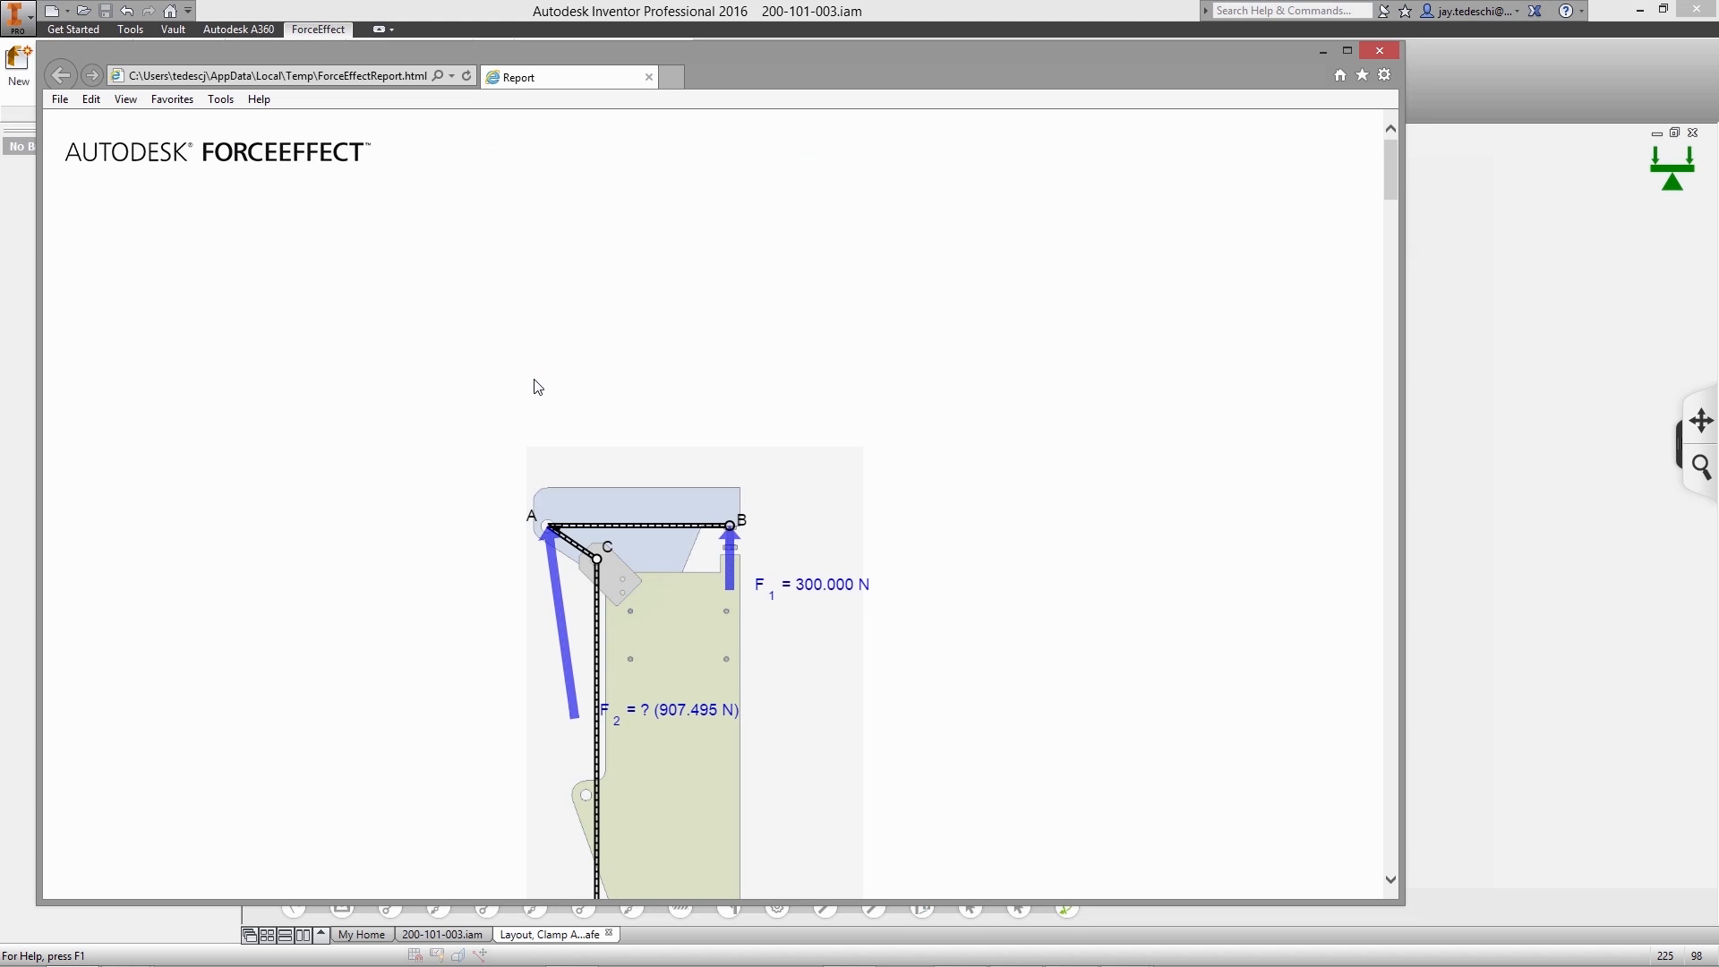
pyautogui.scroll(-3)
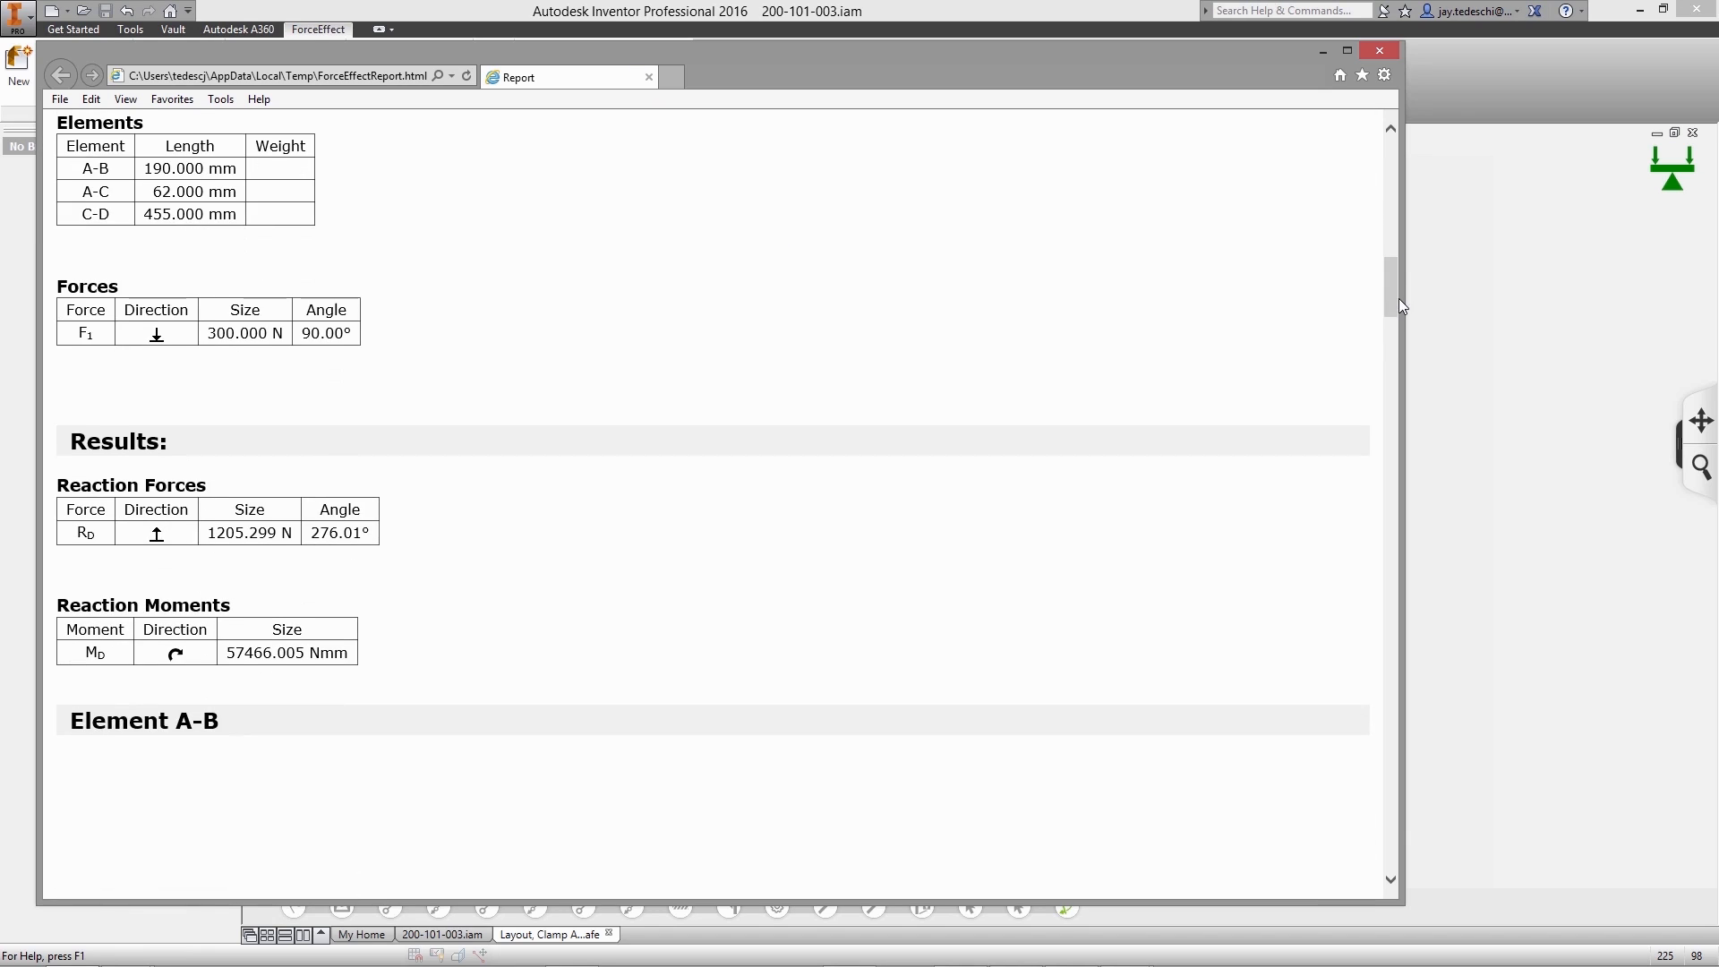
pyautogui.scroll(-3)
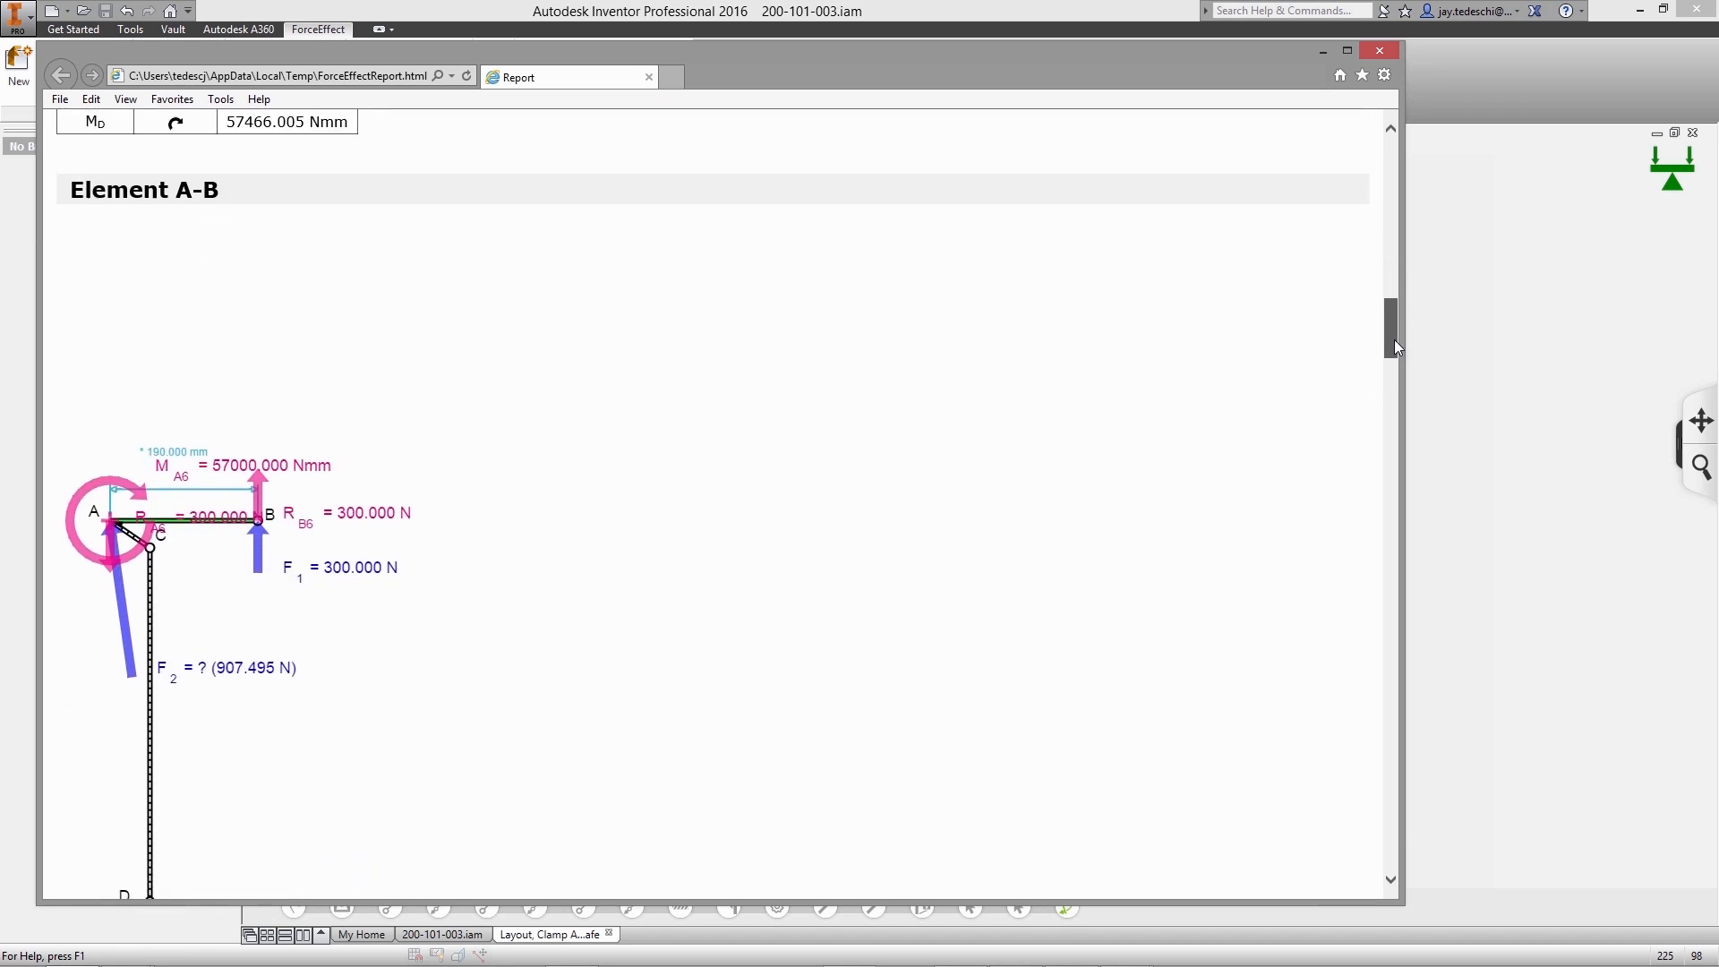
pyautogui.scroll(-3)
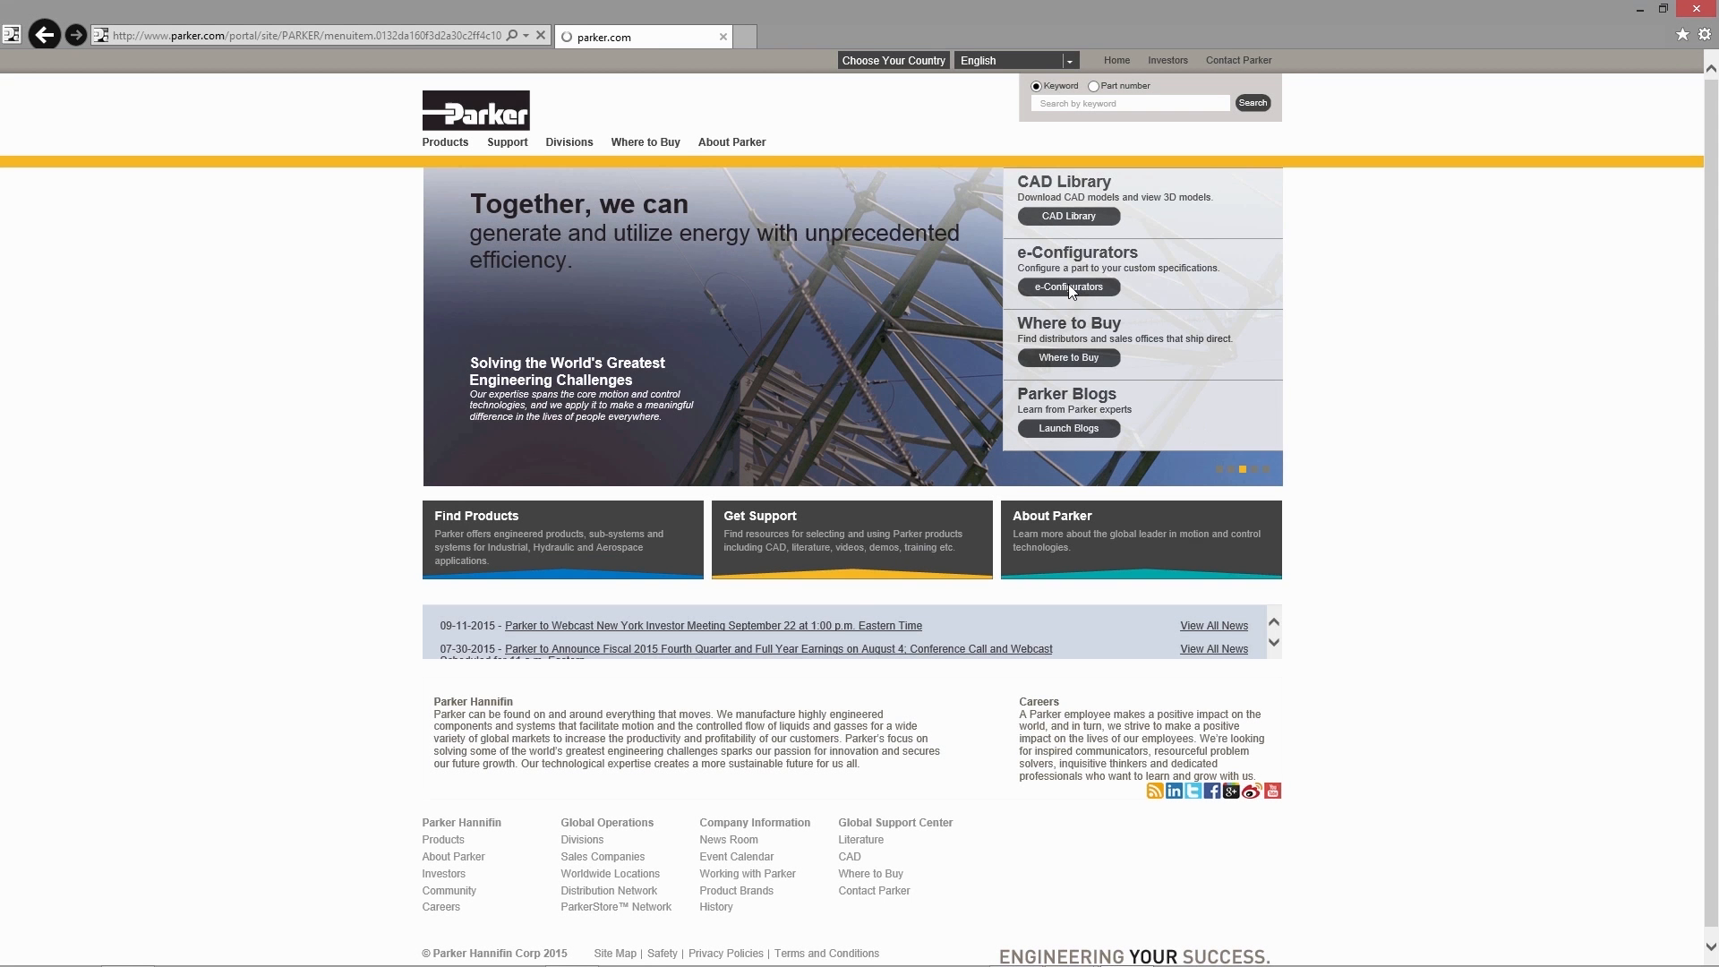
# - Search Parker e-Configurators for 3L and open the 3L Medium Duty Hydraulic Cylinder configurator
pyautogui.click(1067, 287)
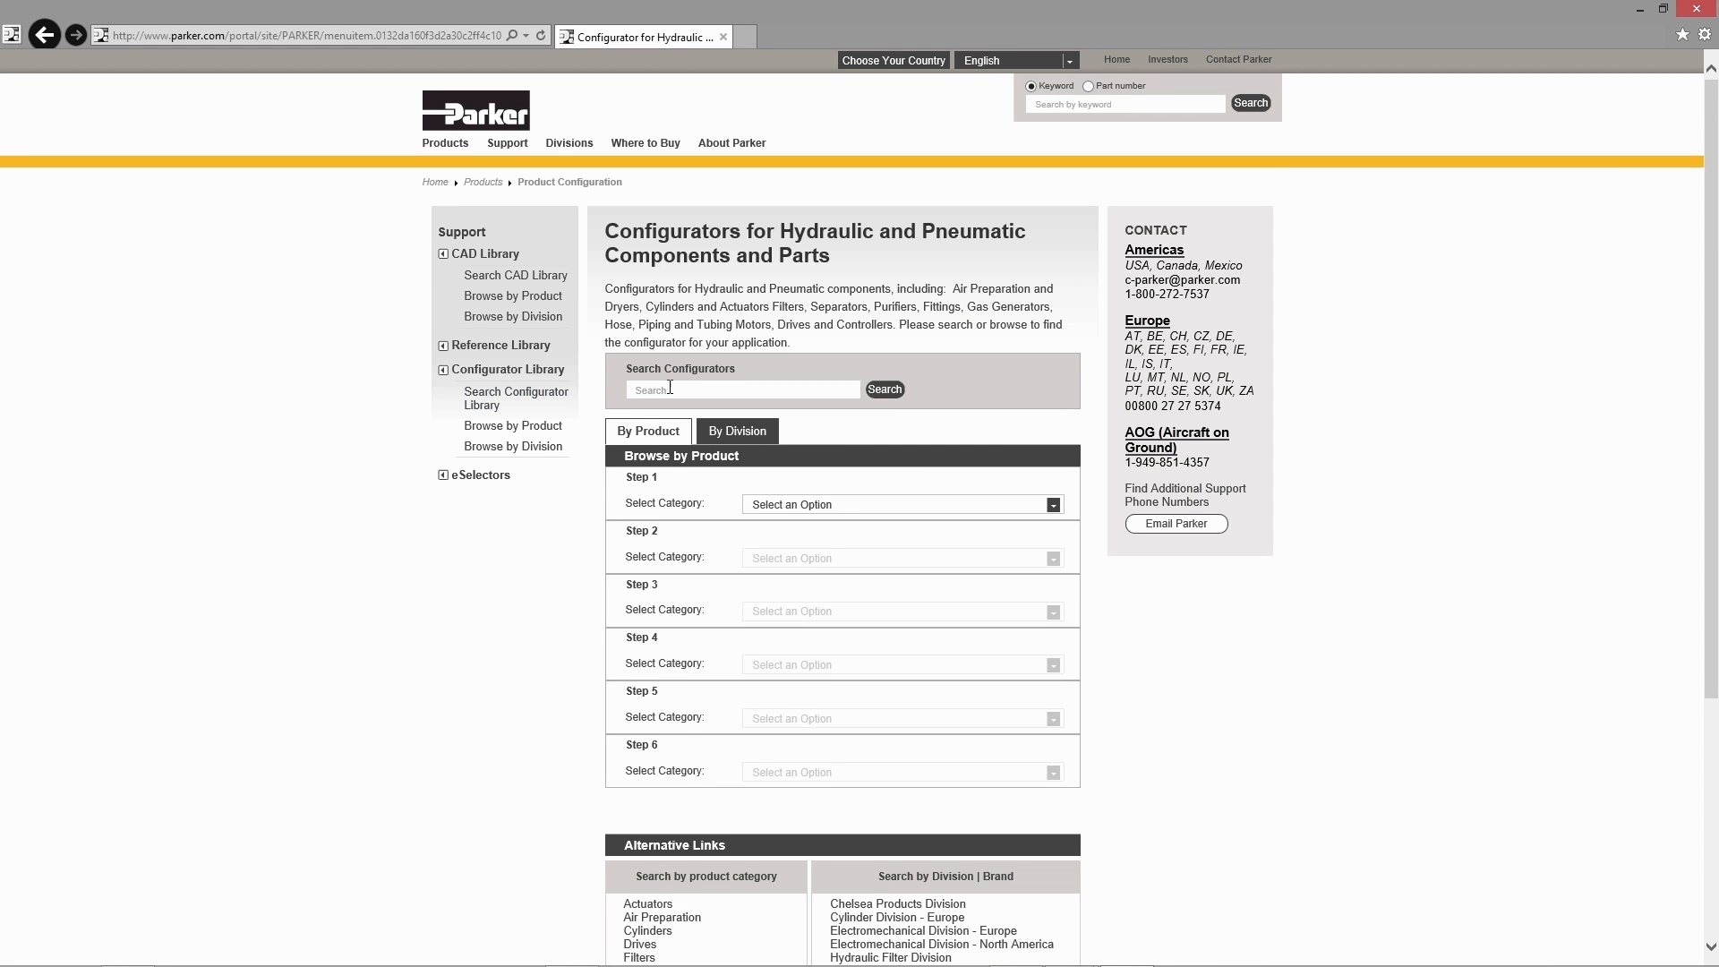
pyautogui.write('3L')
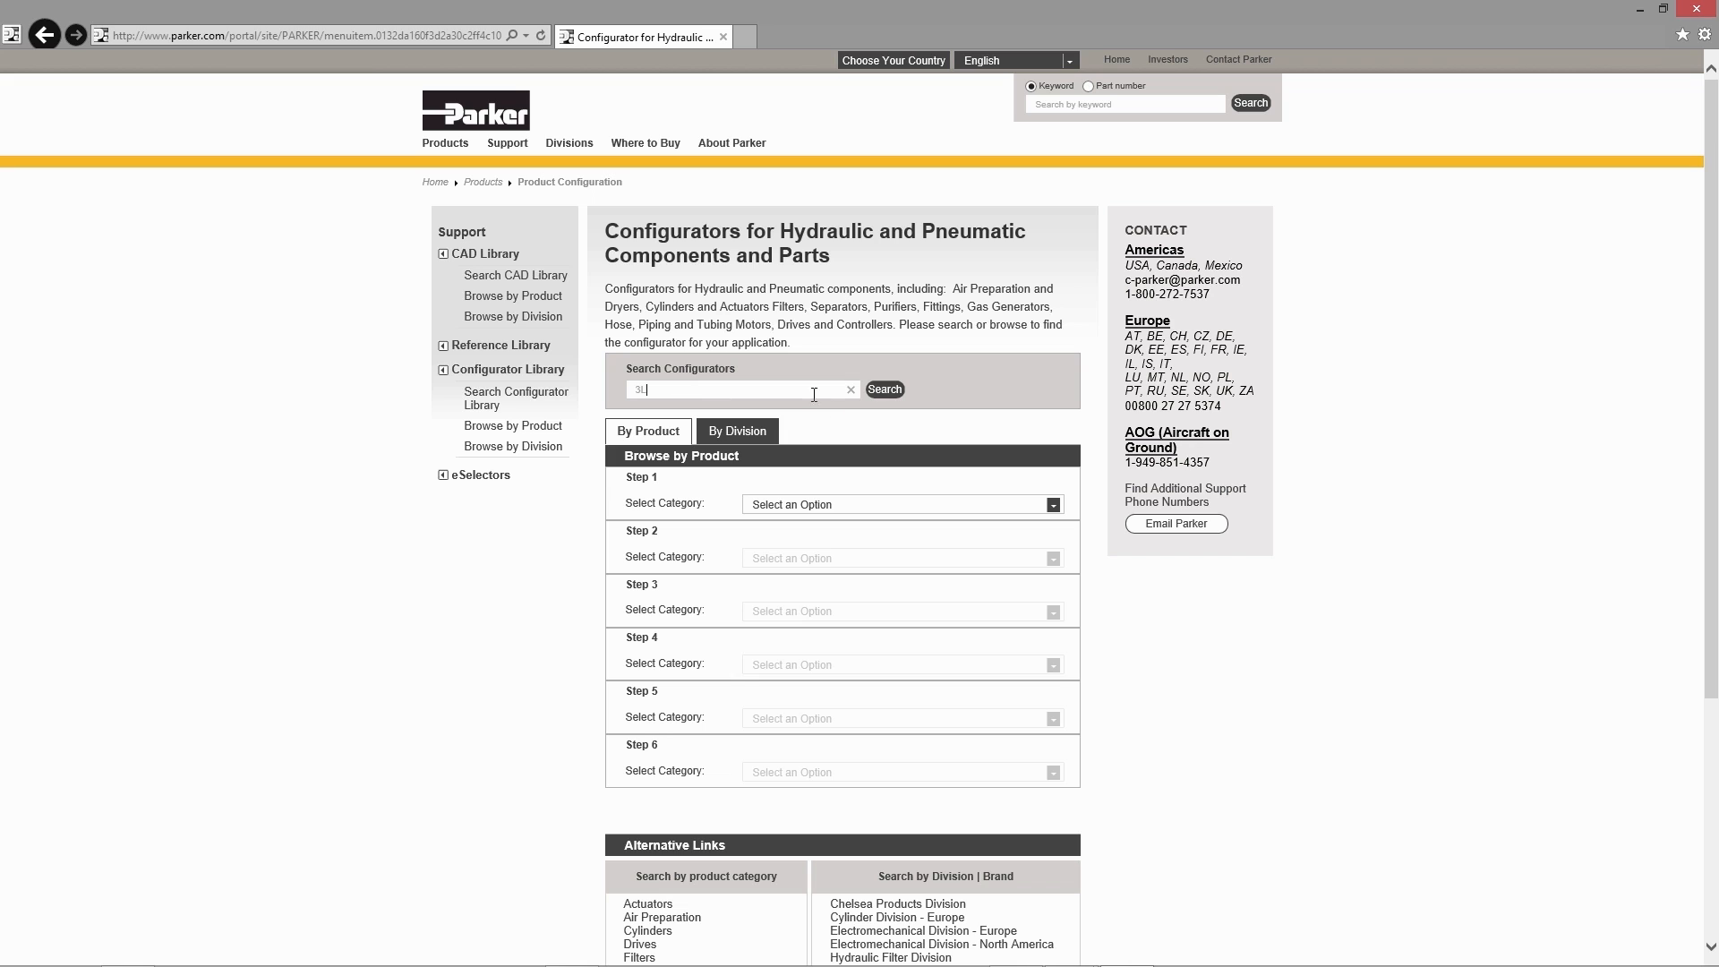
pyautogui.click(882, 388)
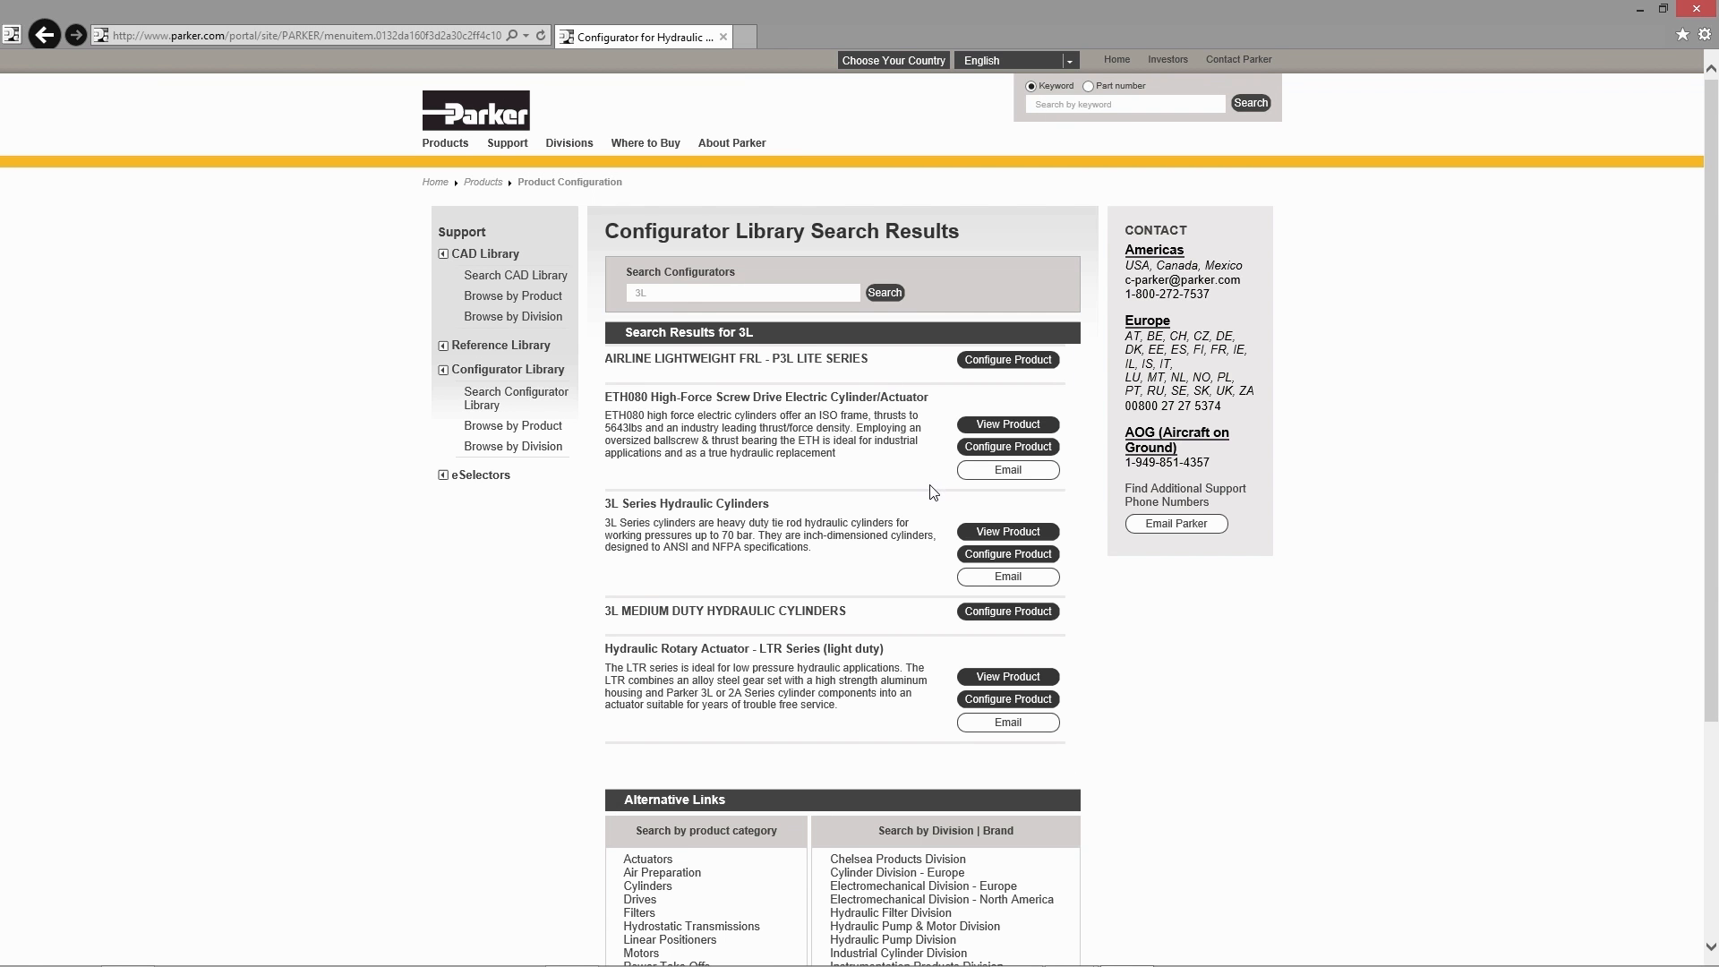
pyautogui.click(1004, 610)
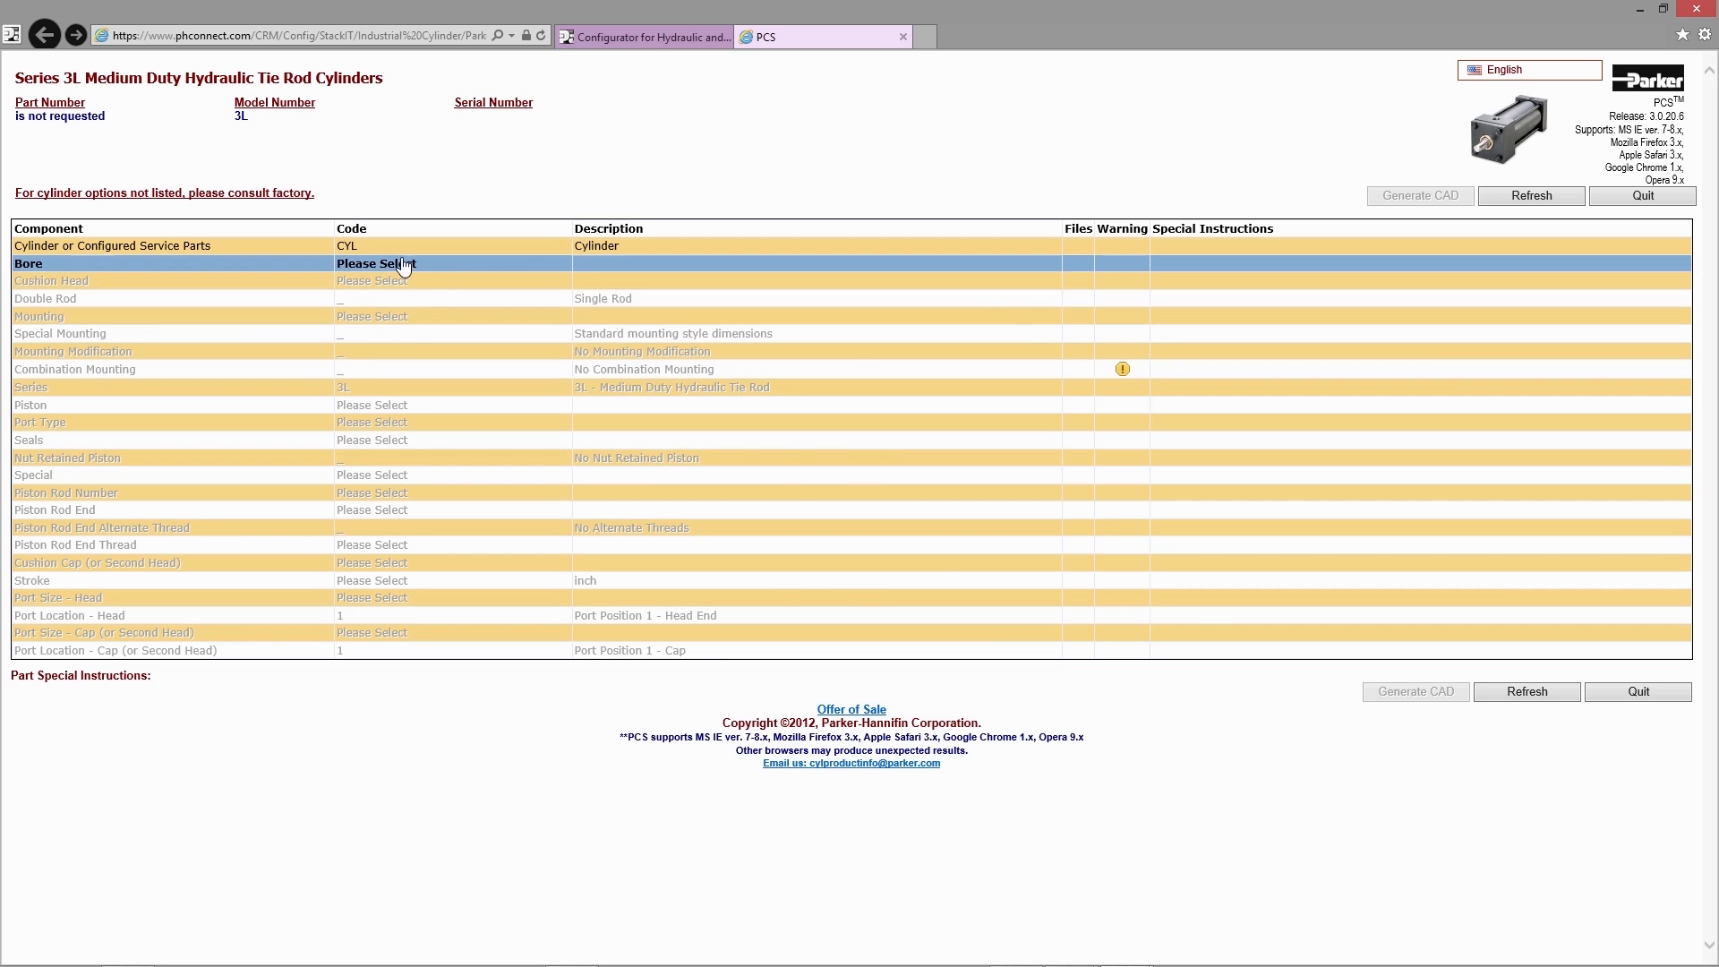
# - Choose bore 1.00, cushion head C, single rod and mounting, then request the cylinder's CAD files
pyautogui.click(376, 264)
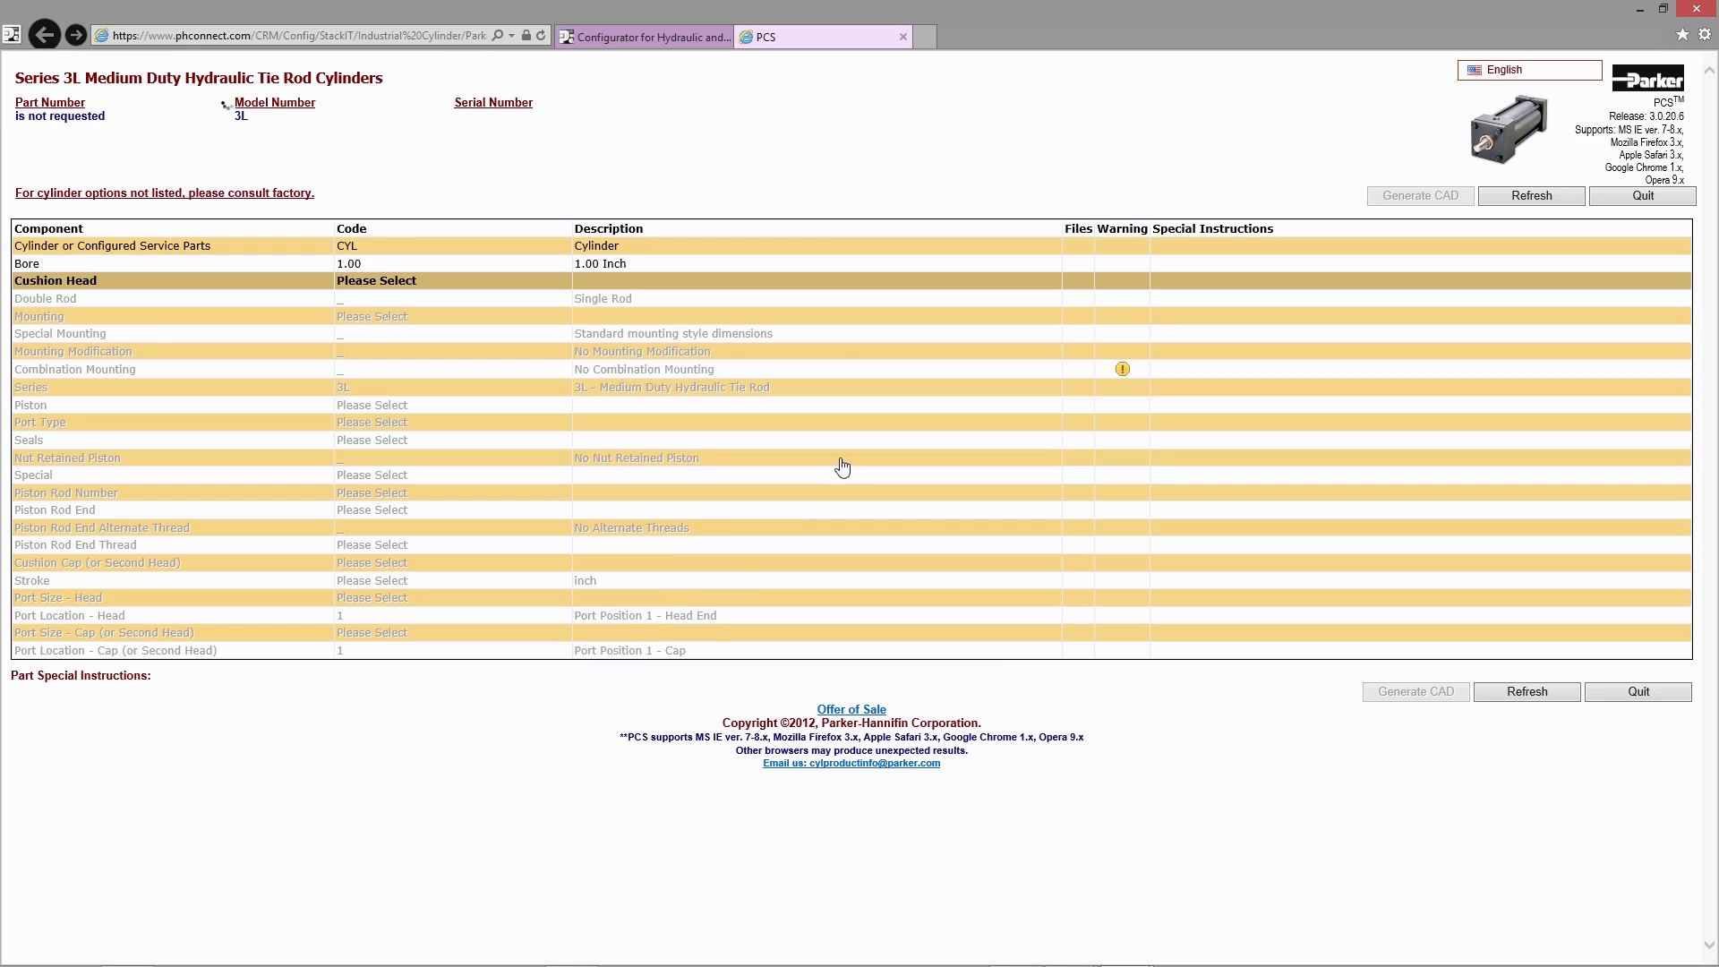
pyautogui.click(376, 279)
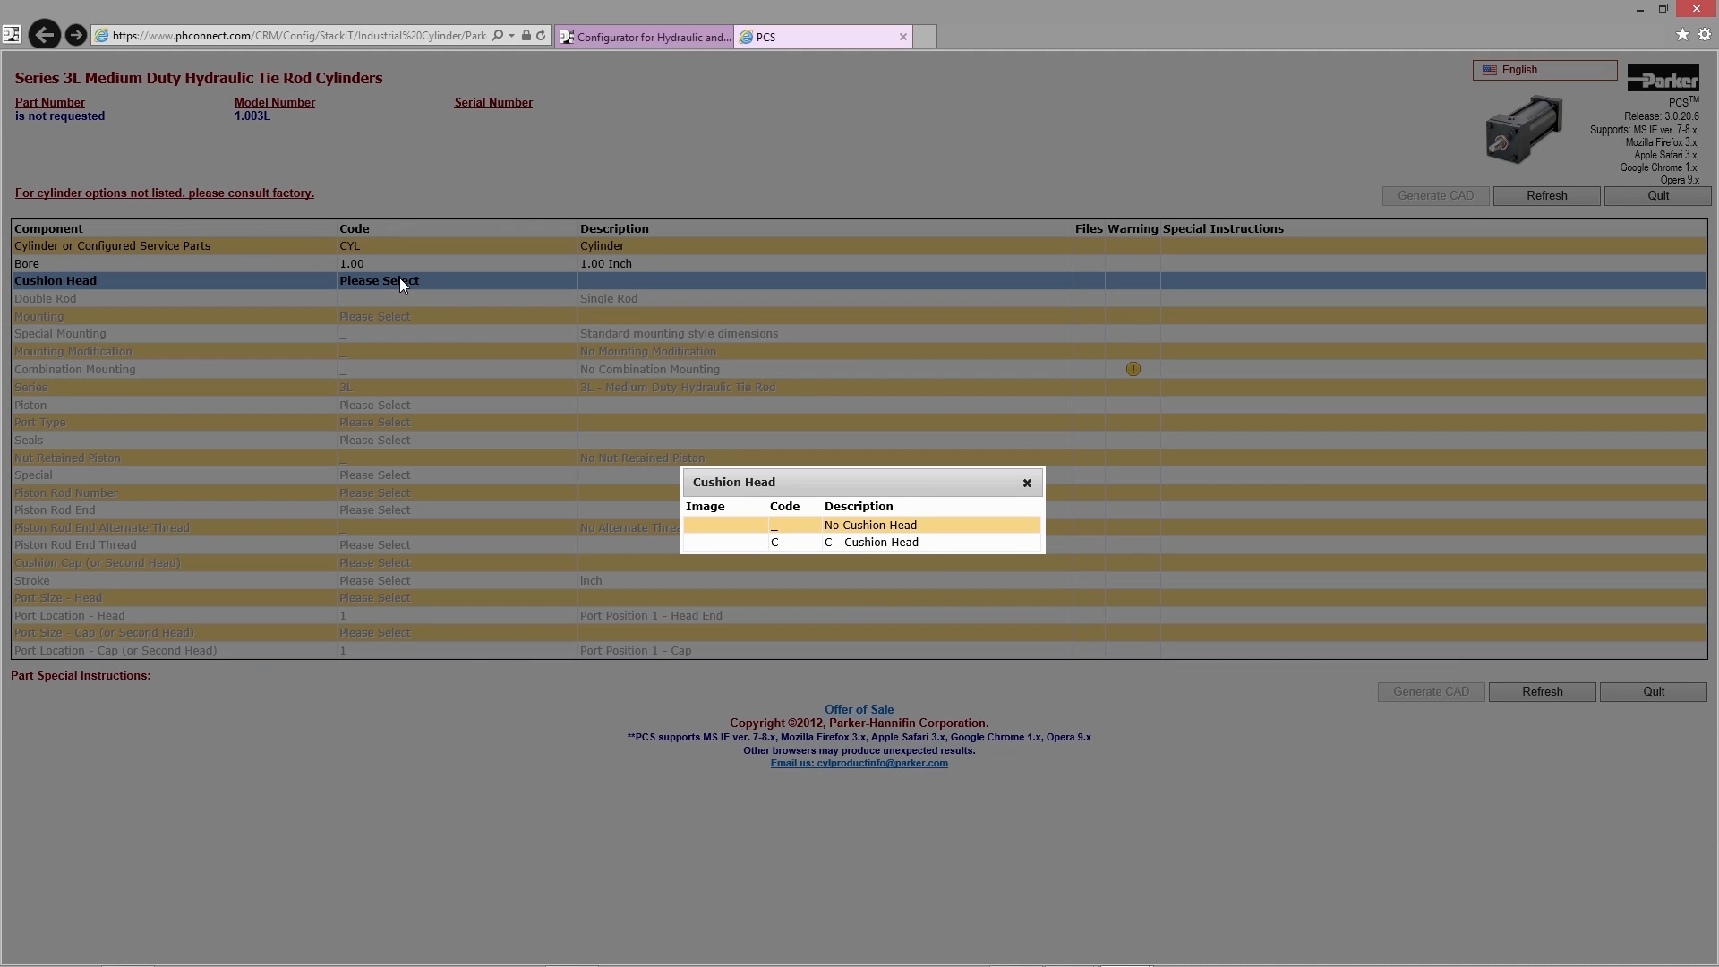
pyautogui.click(872, 541)
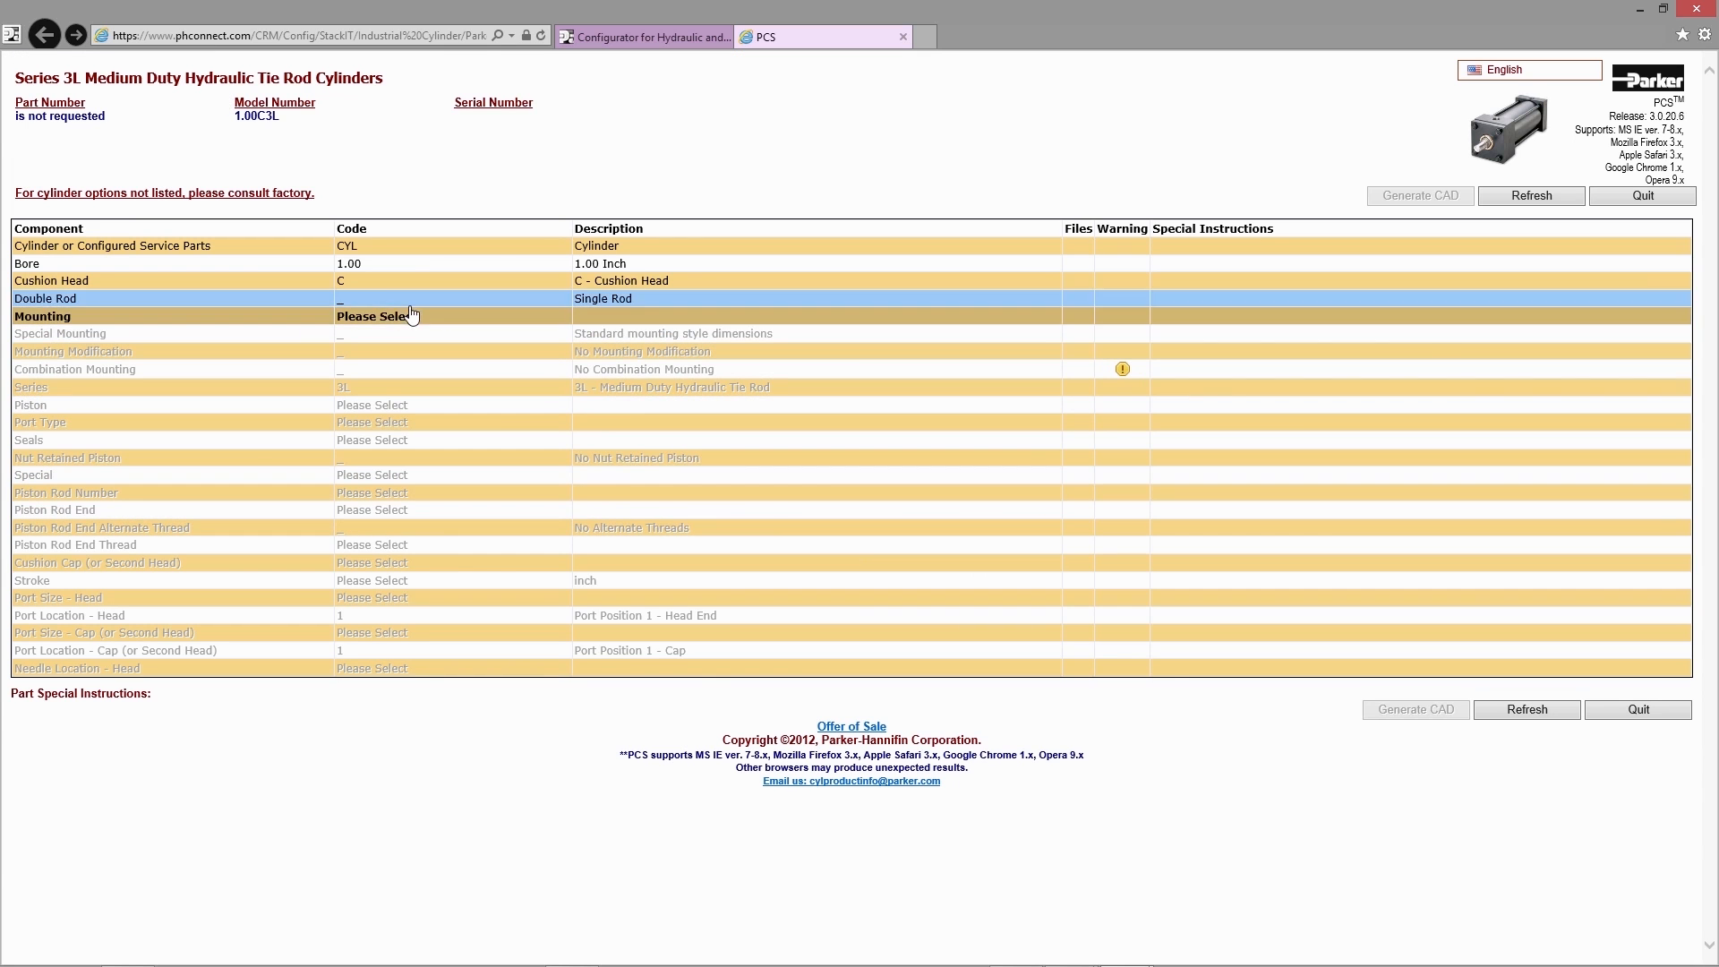
pyautogui.click(373, 315)
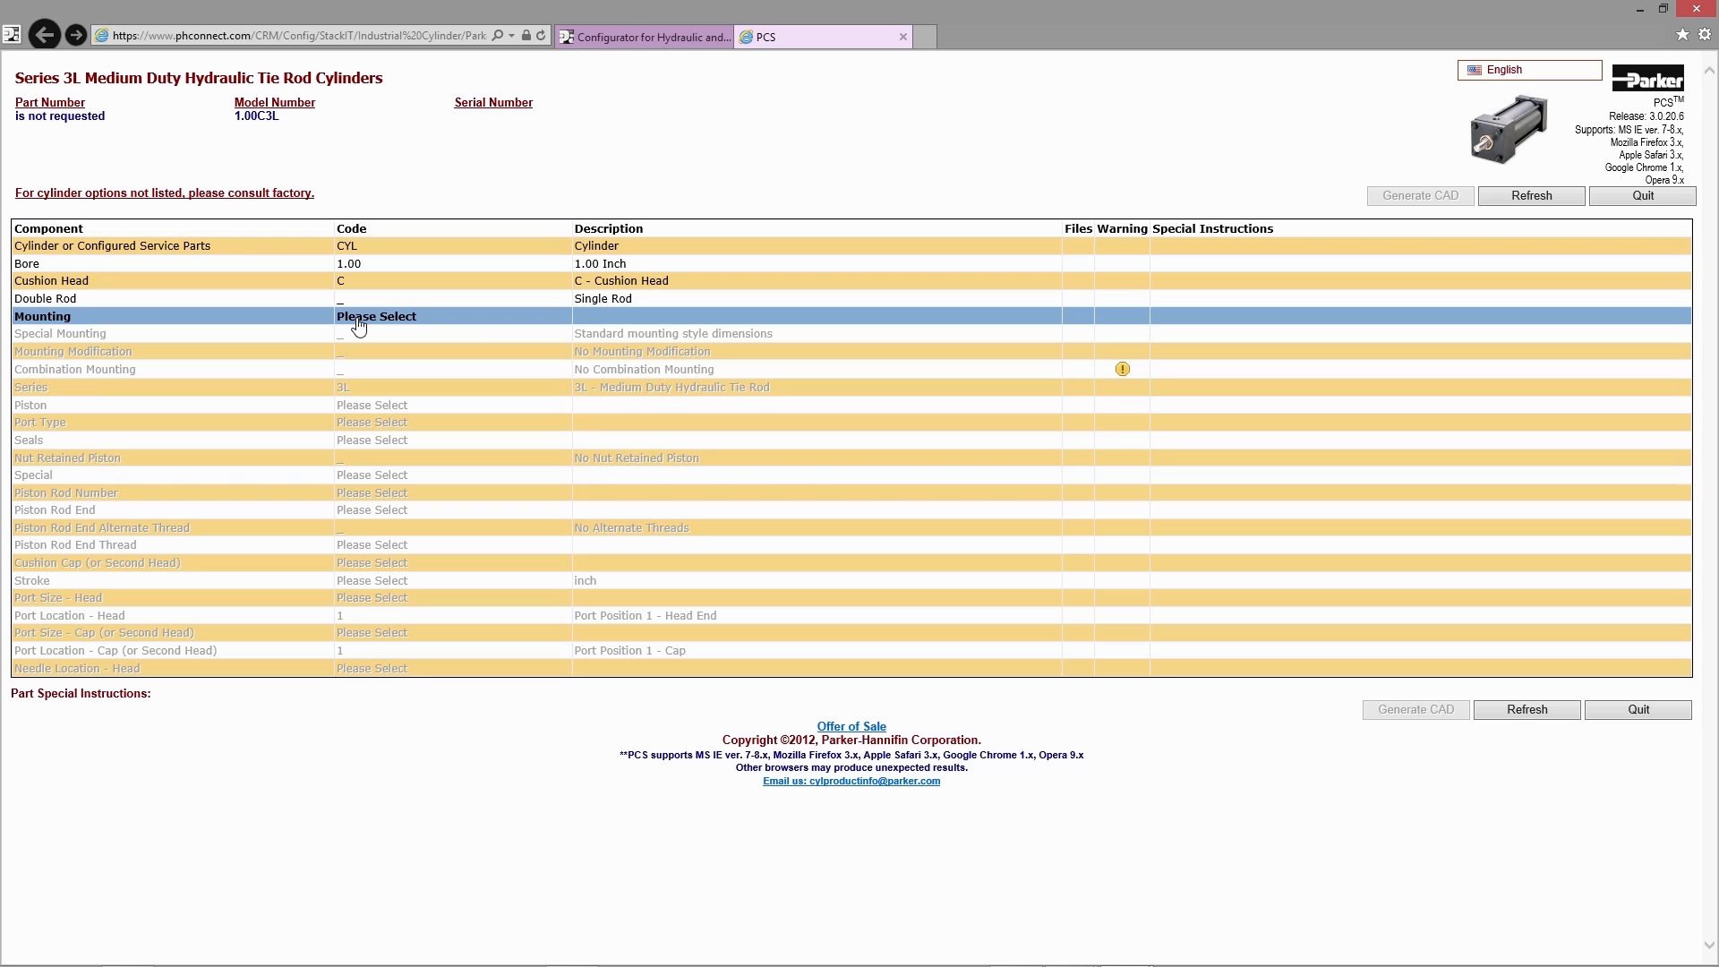
pyautogui.click(376, 315)
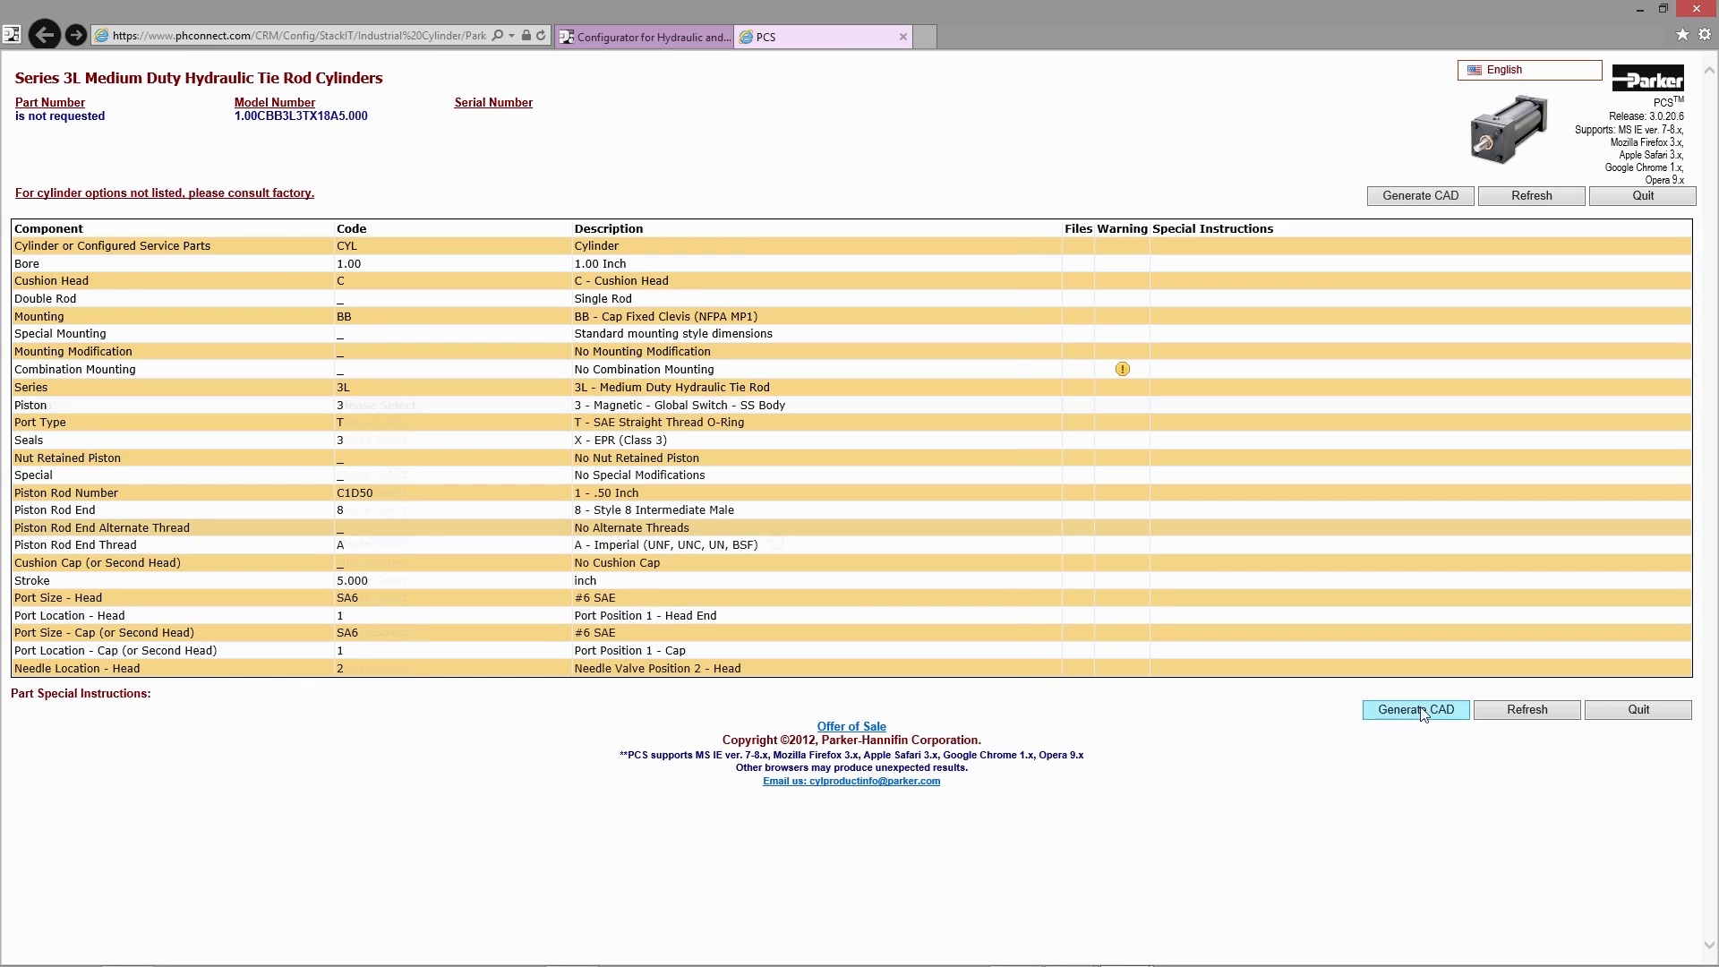
pyautogui.click(1415, 709)
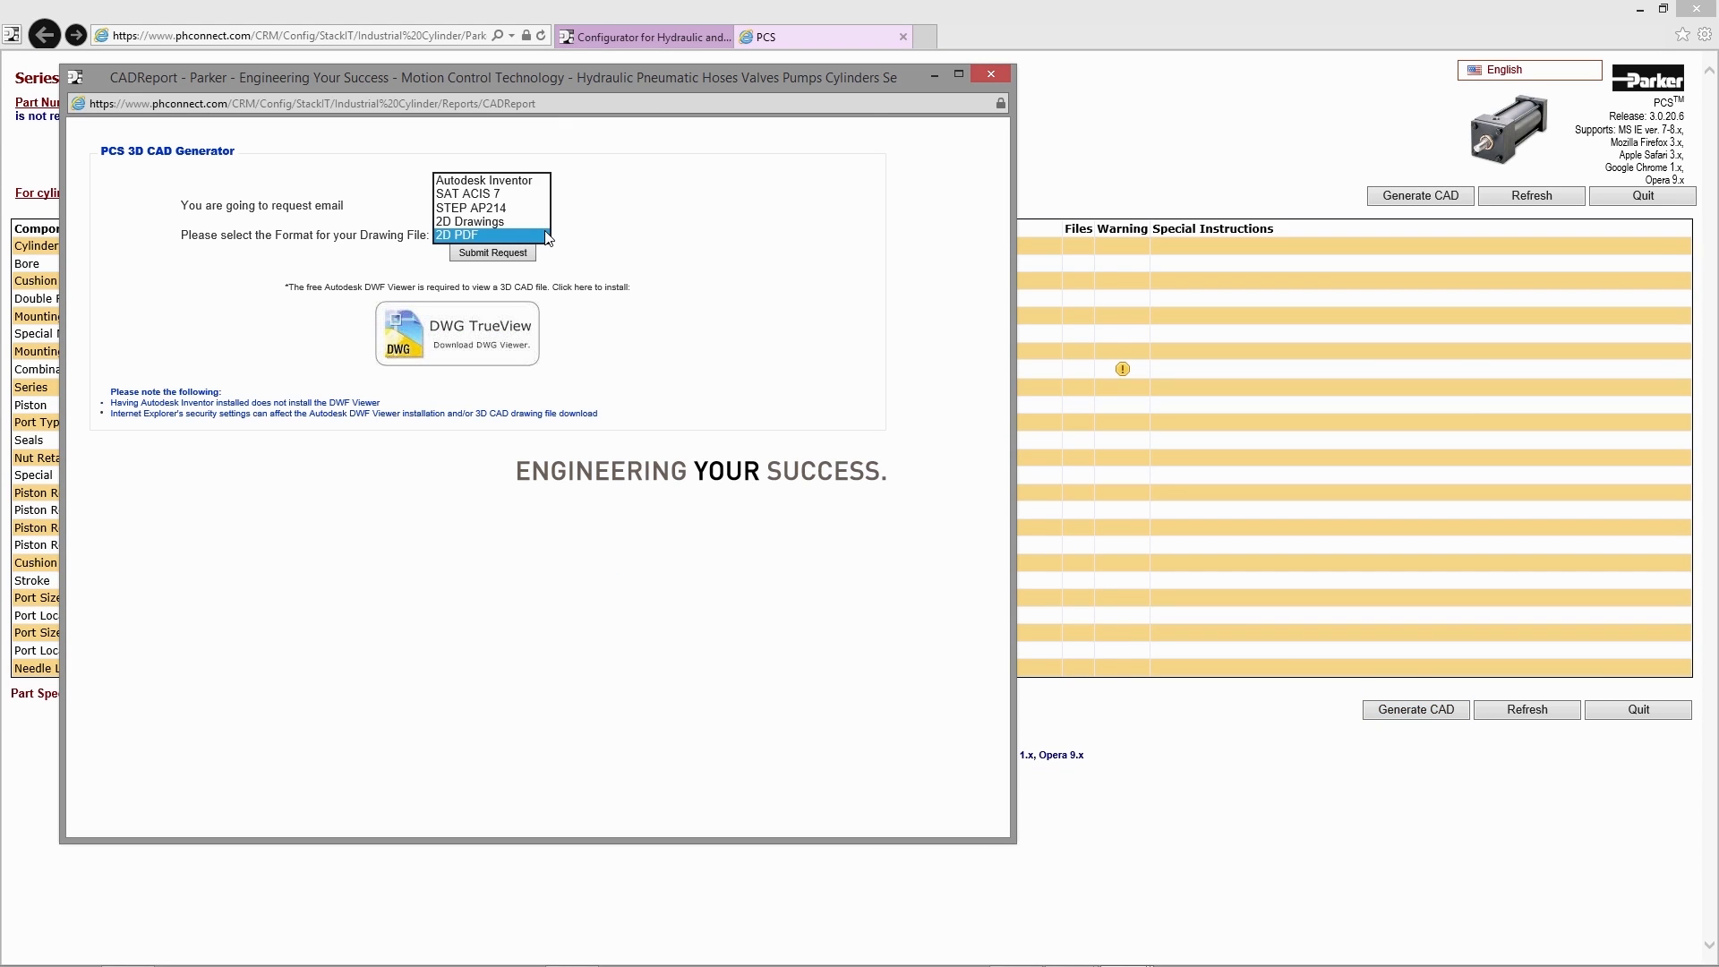
pyautogui.click(485, 179)
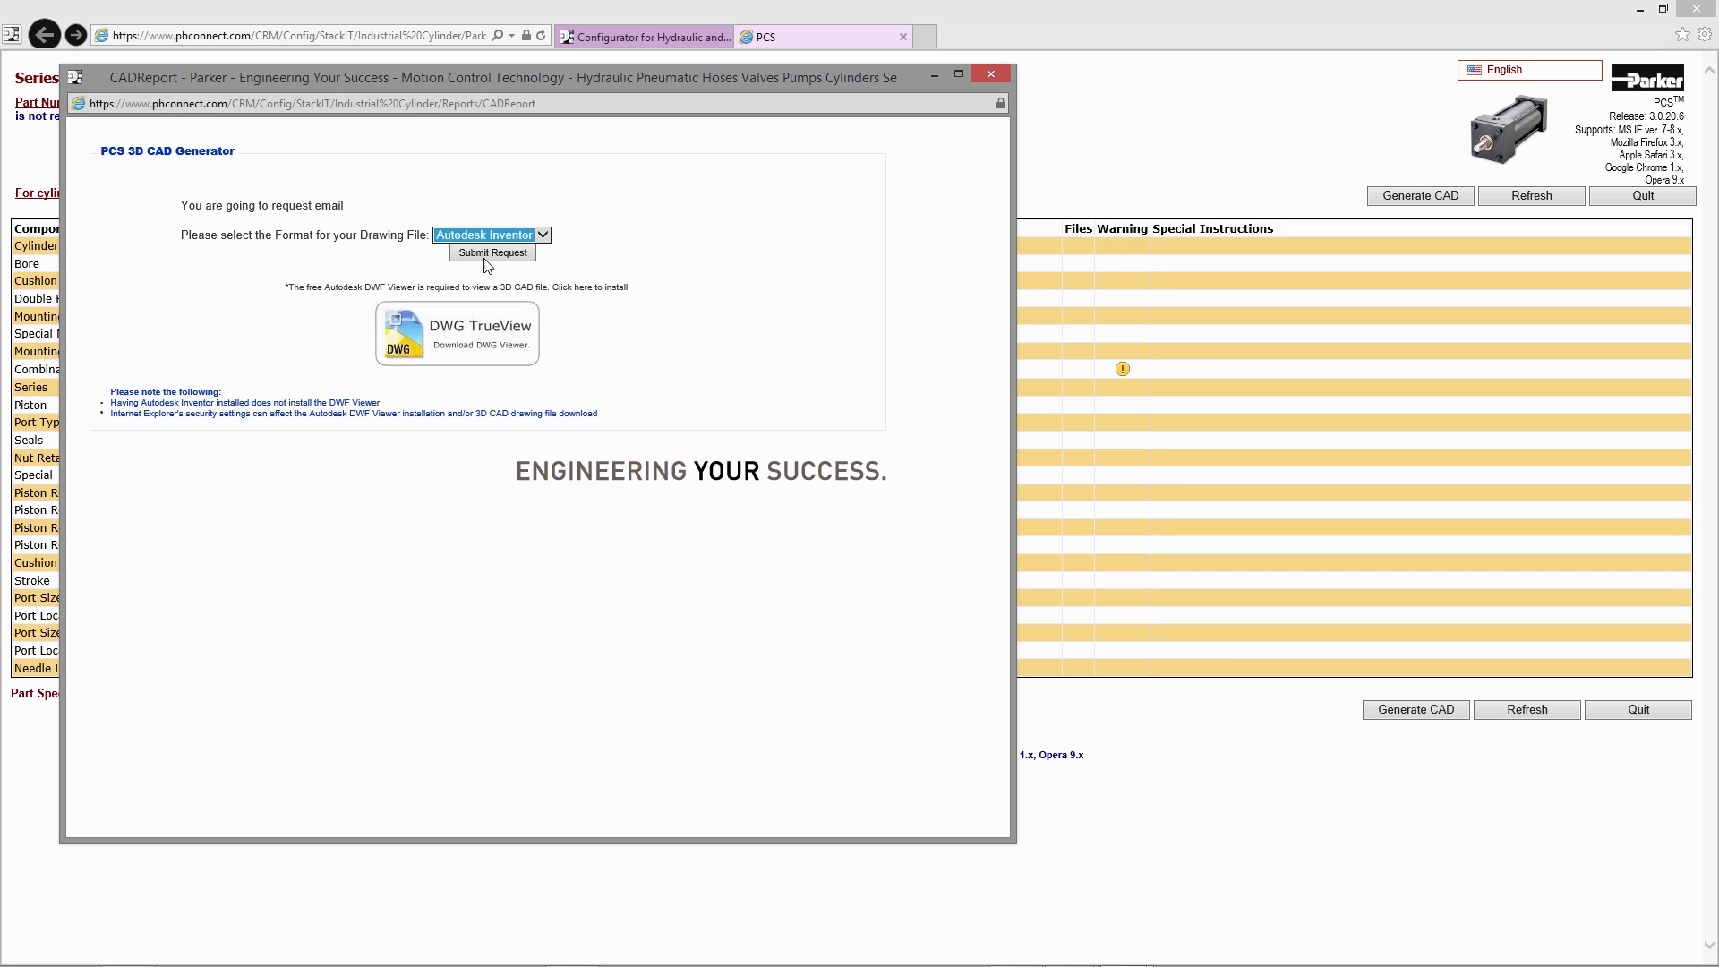
pyautogui.click(492, 252)
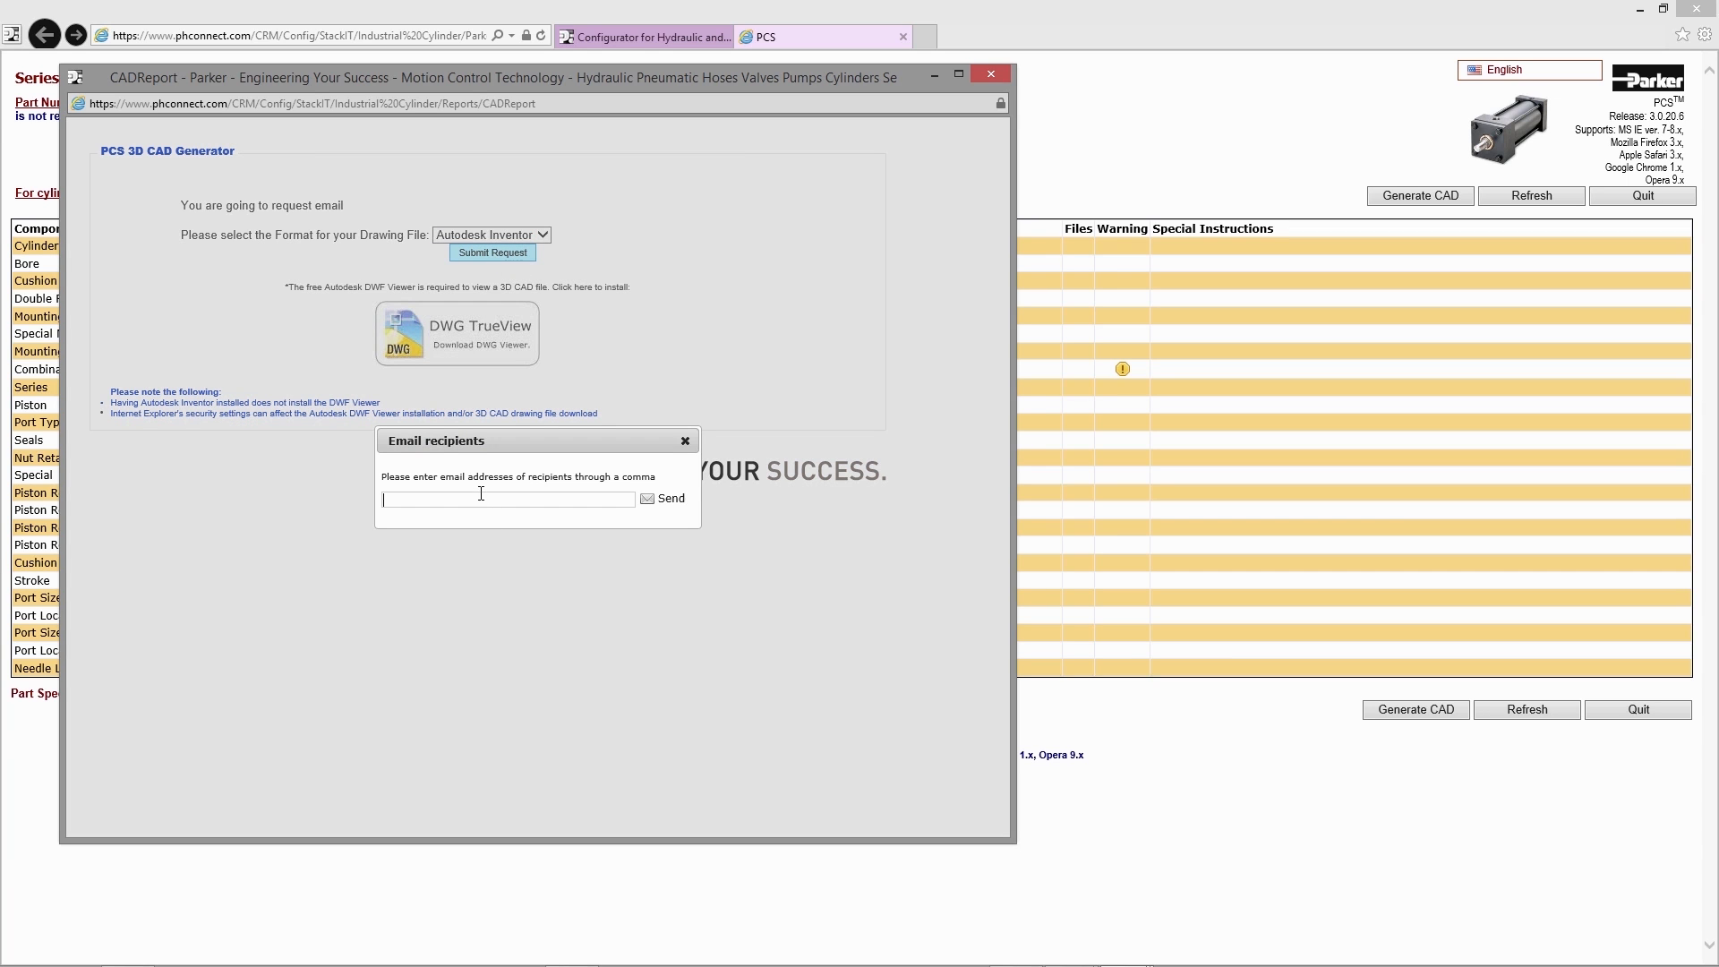
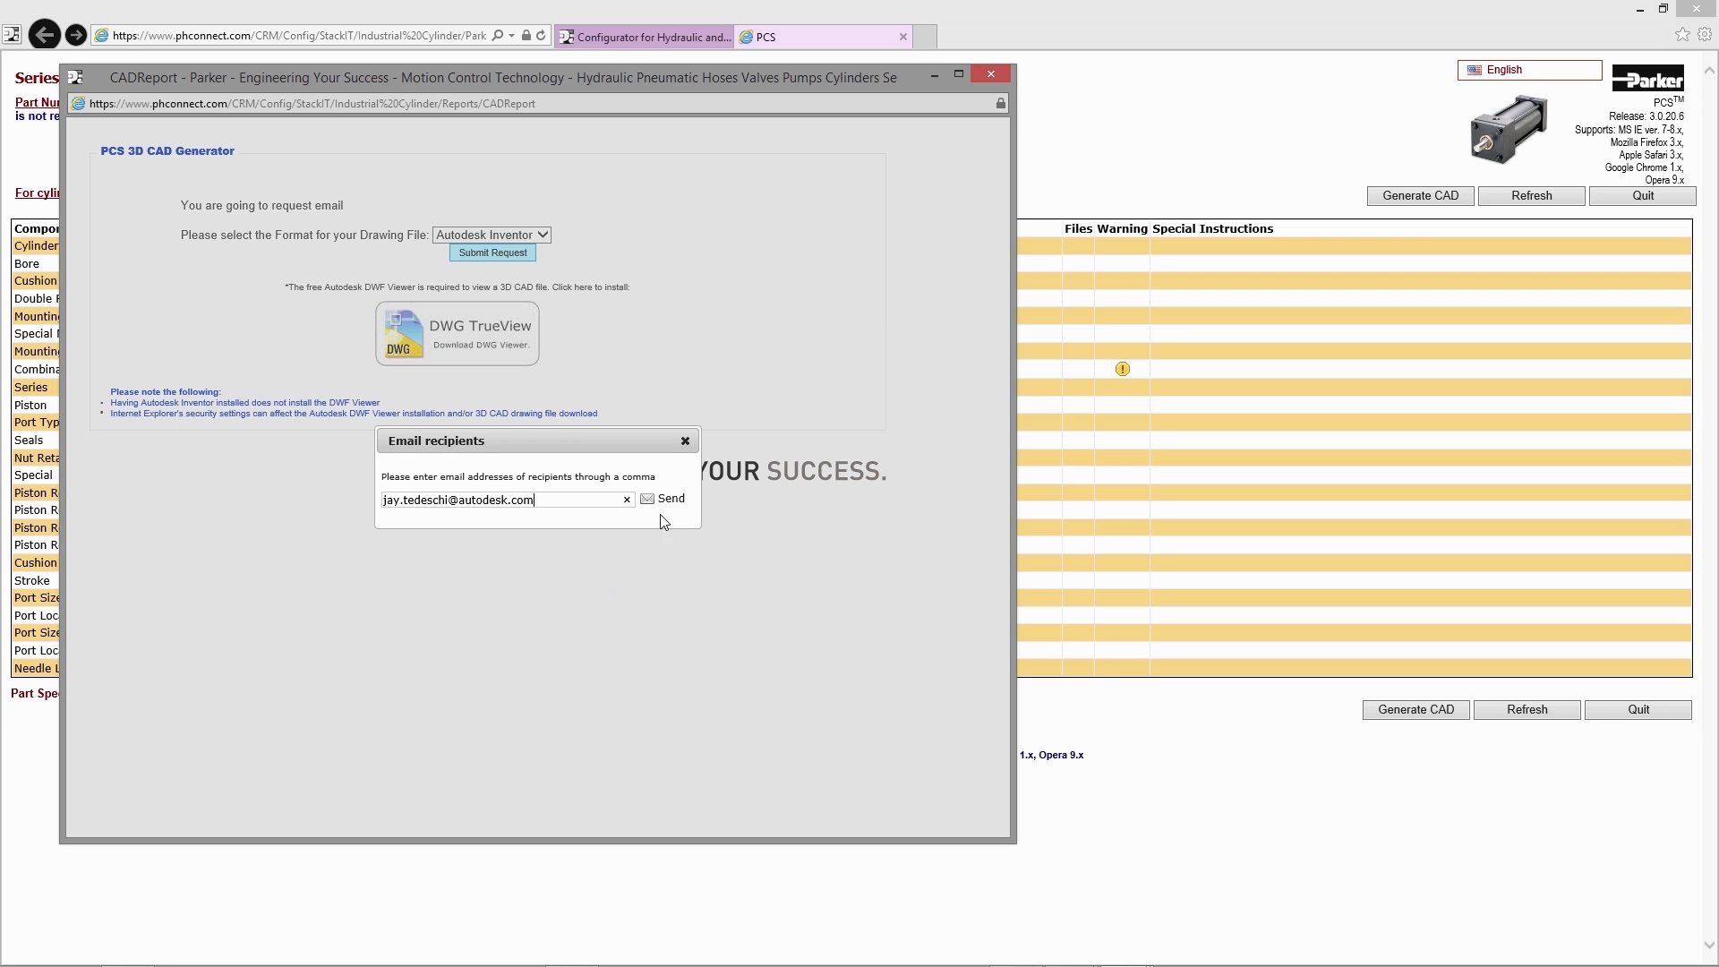
pyautogui.click(668, 500)
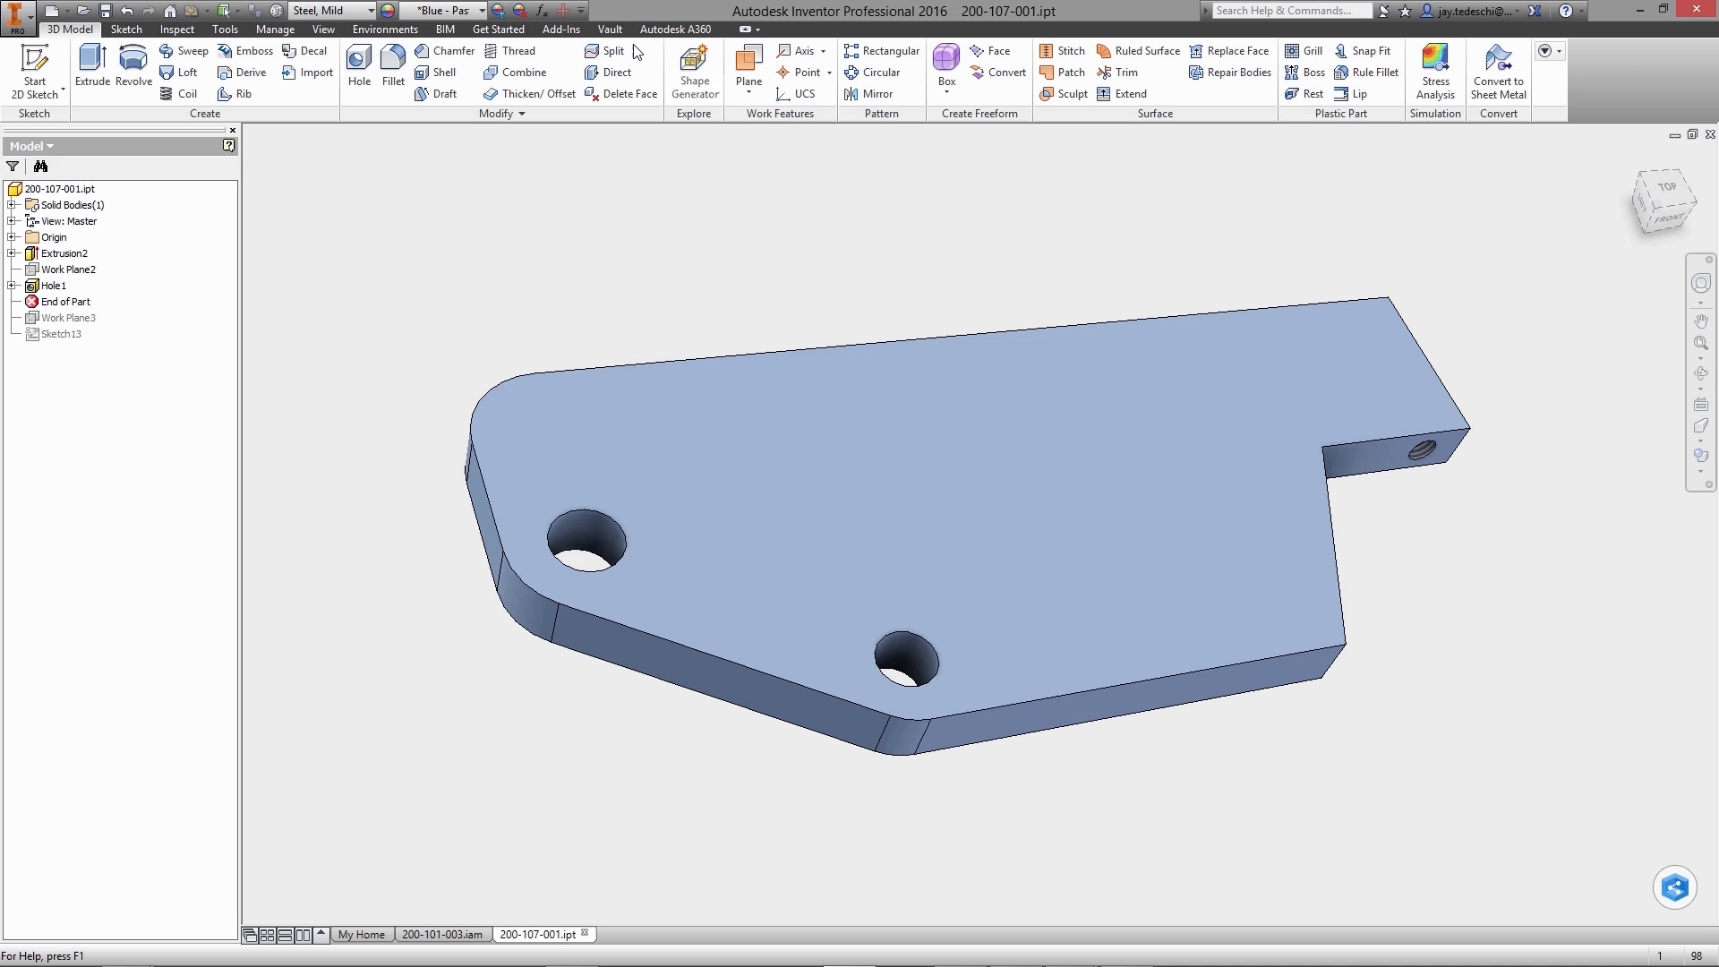
# - Start a Direct edit and move the plate's long upper side face outward
pyautogui.click(618, 72)
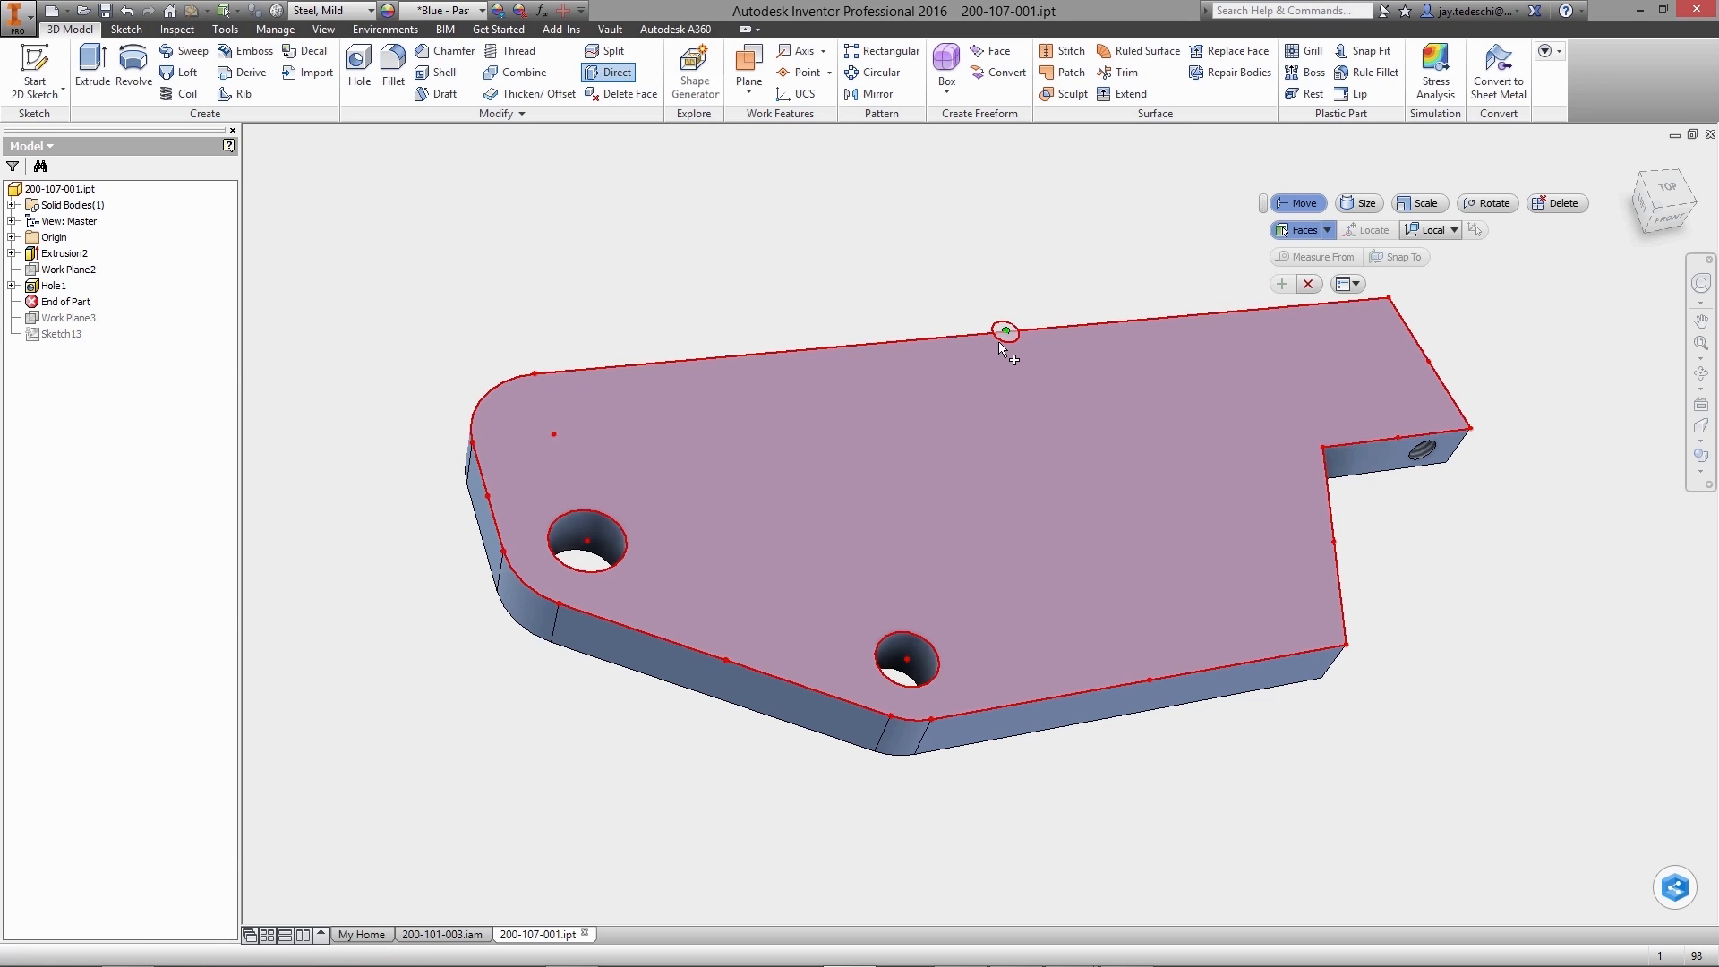
pyautogui.click(997, 349)
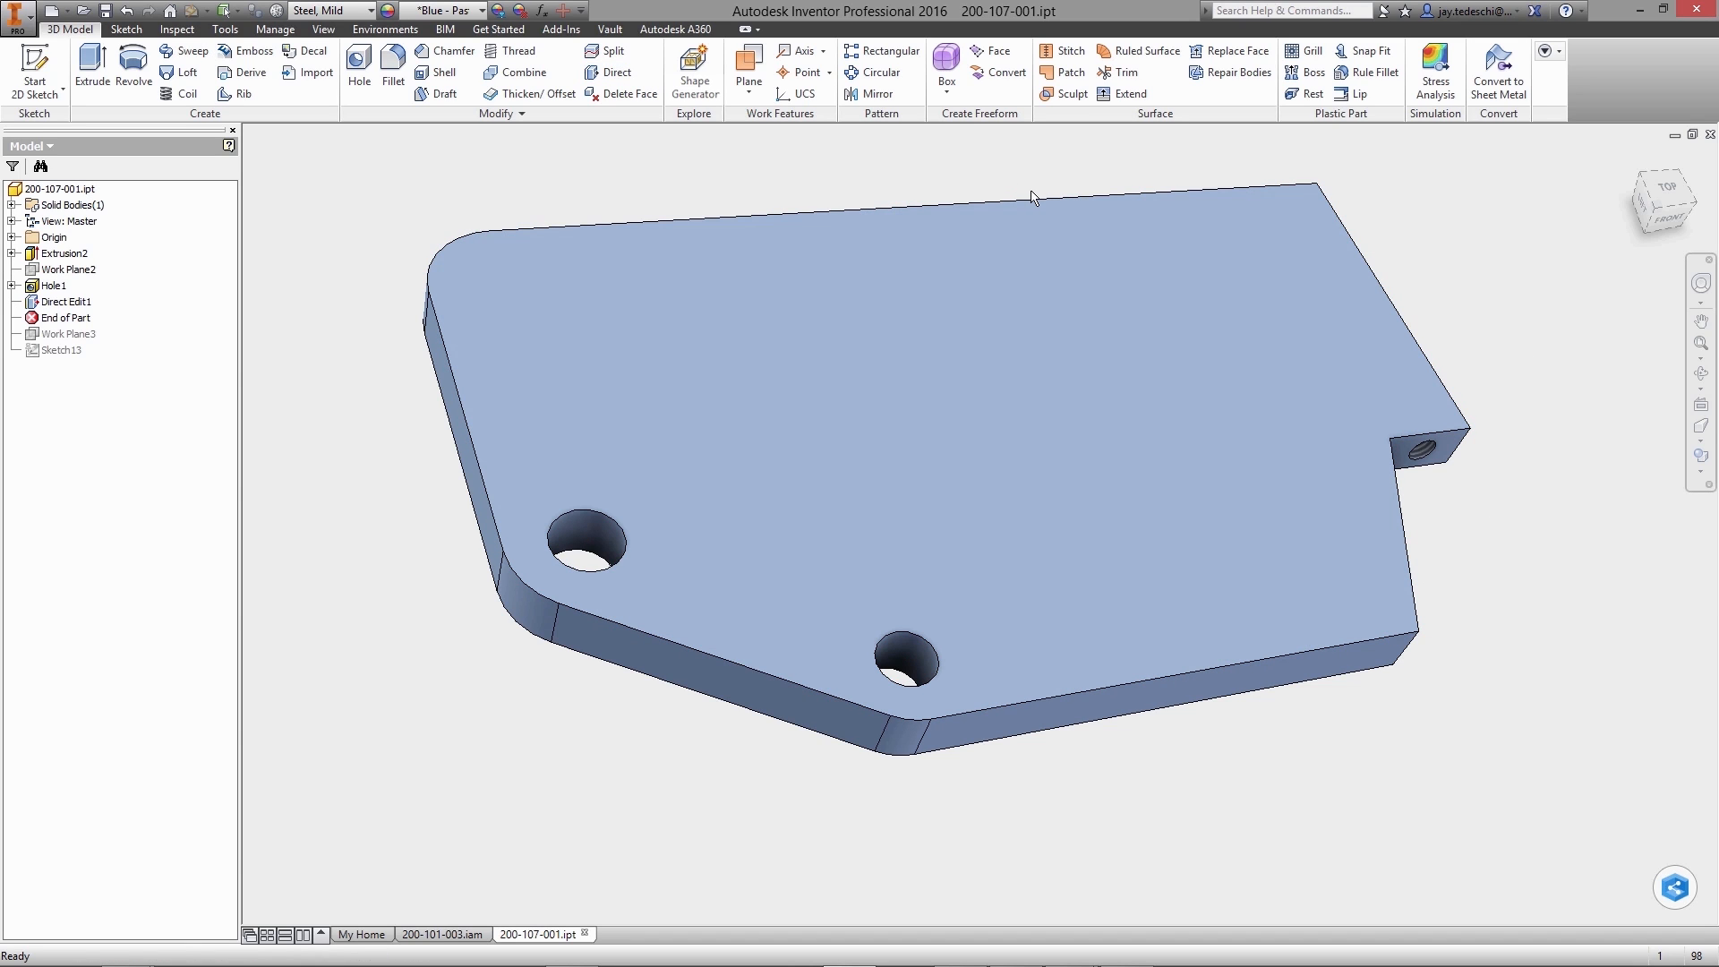
pyautogui.moveTo(666, 159)
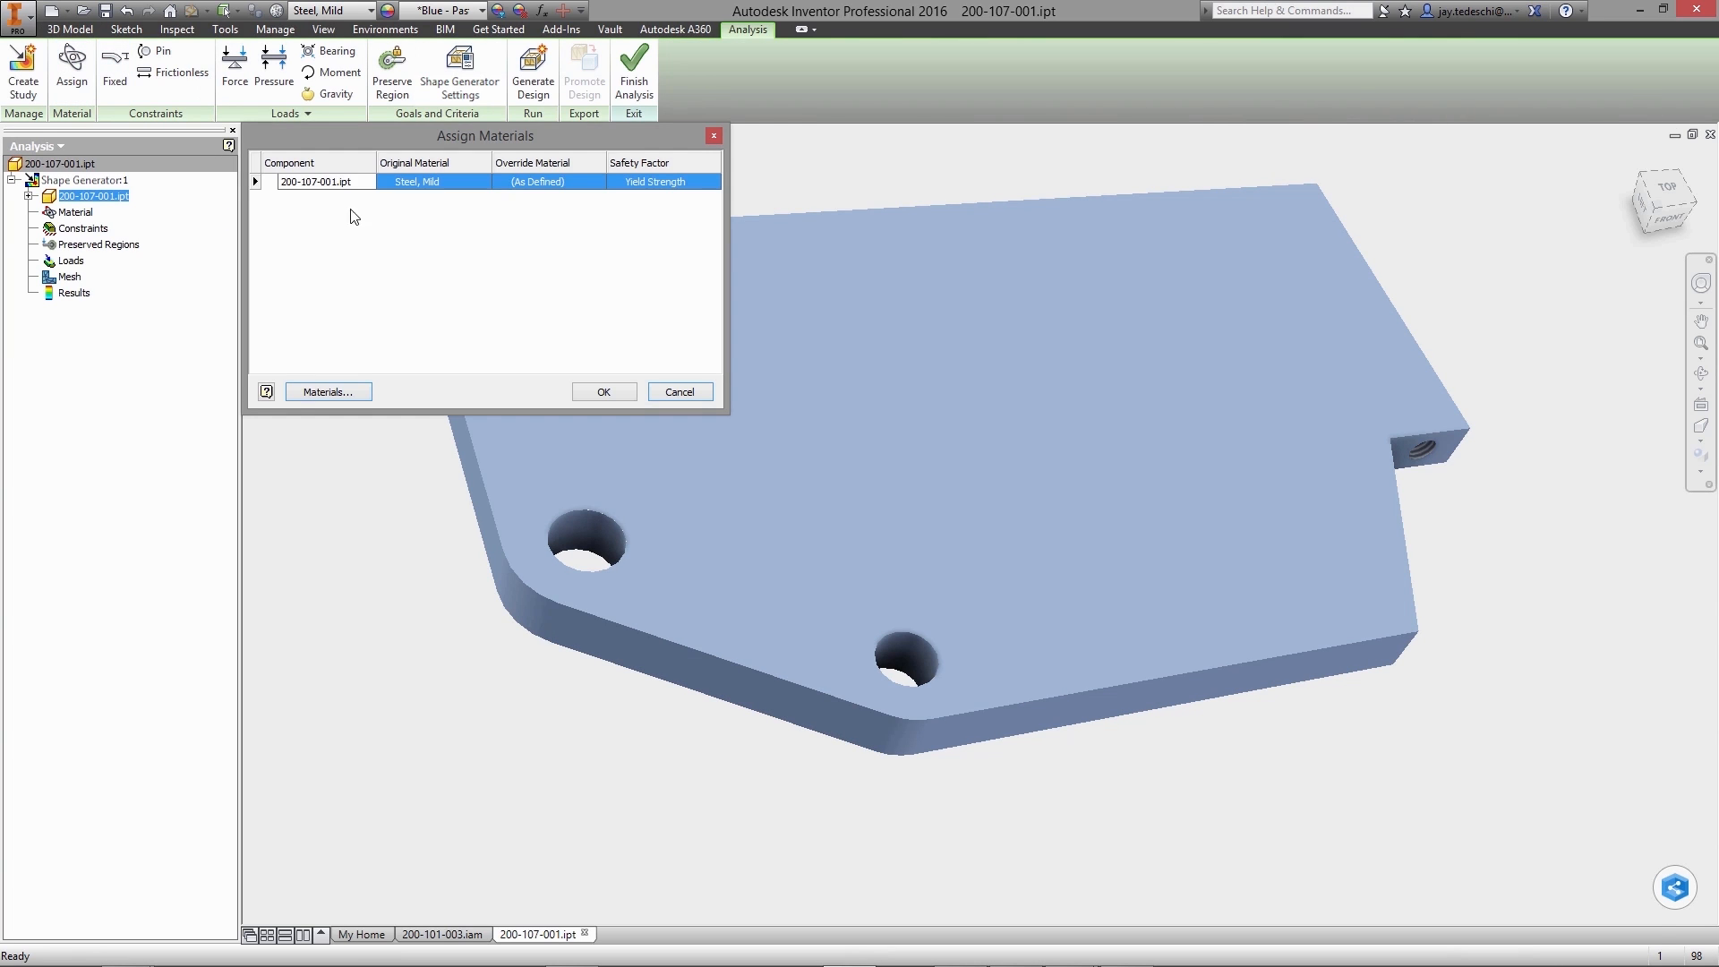
# - Override the material to Steel, Alloy and pin the plate's lower hole
pyautogui.click(596, 181)
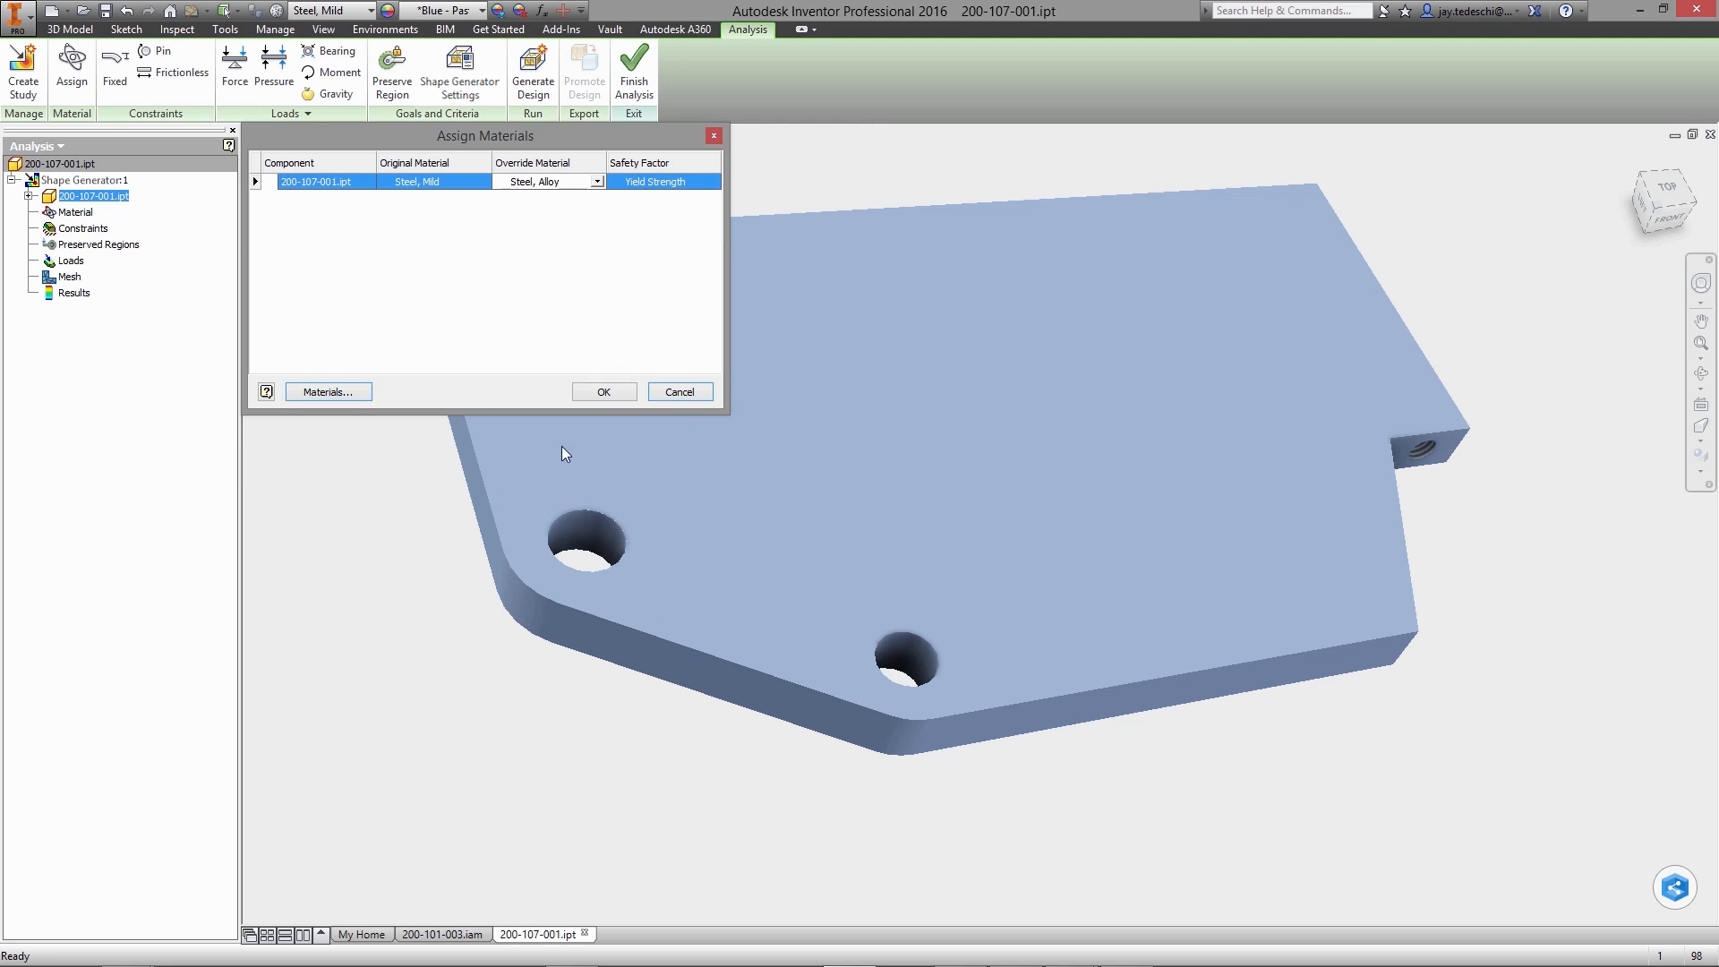
pyautogui.click(602, 392)
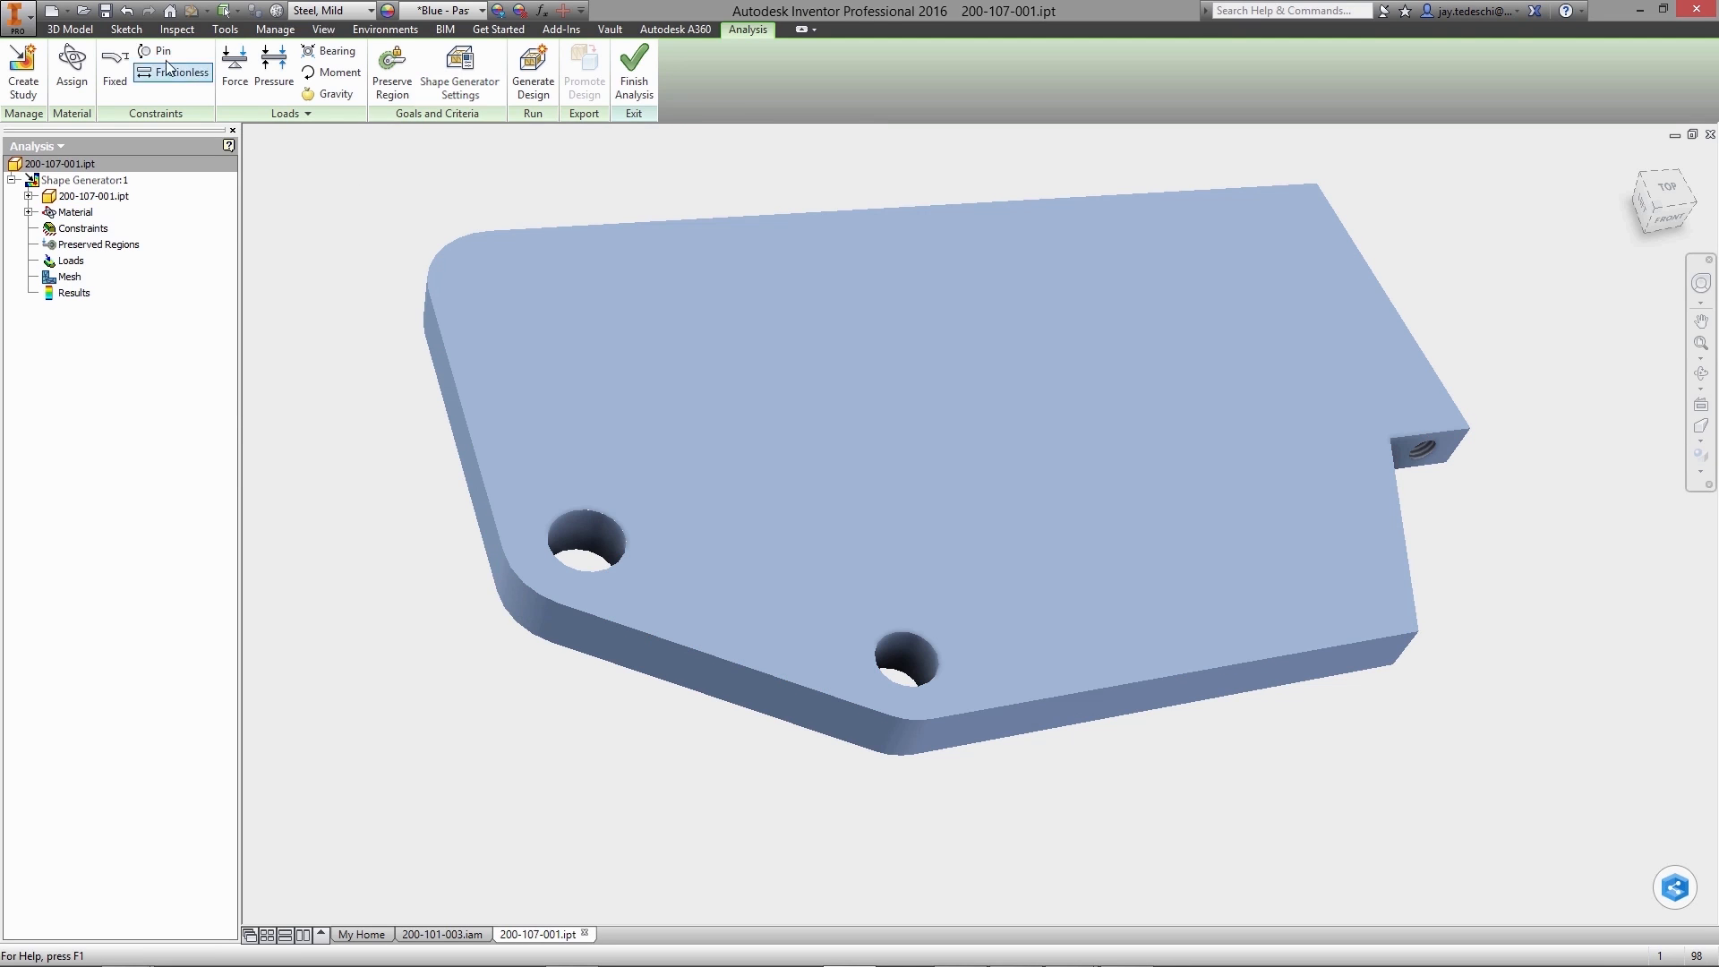
pyautogui.click(163, 51)
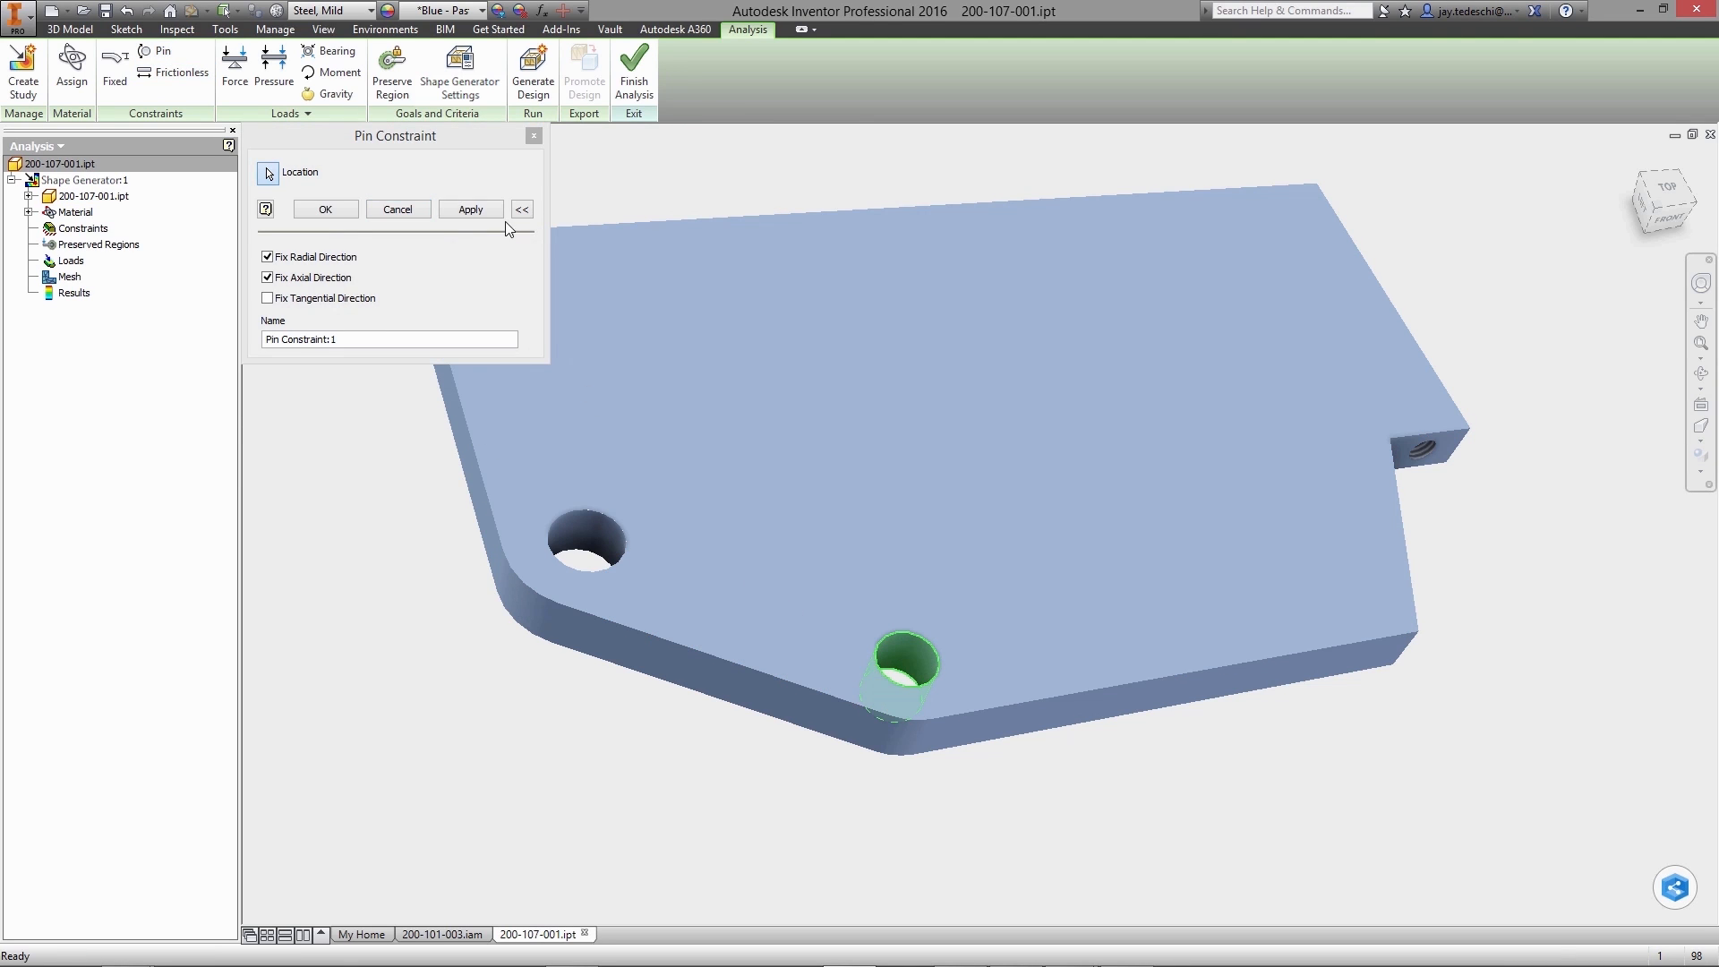
pyautogui.click(181, 72)
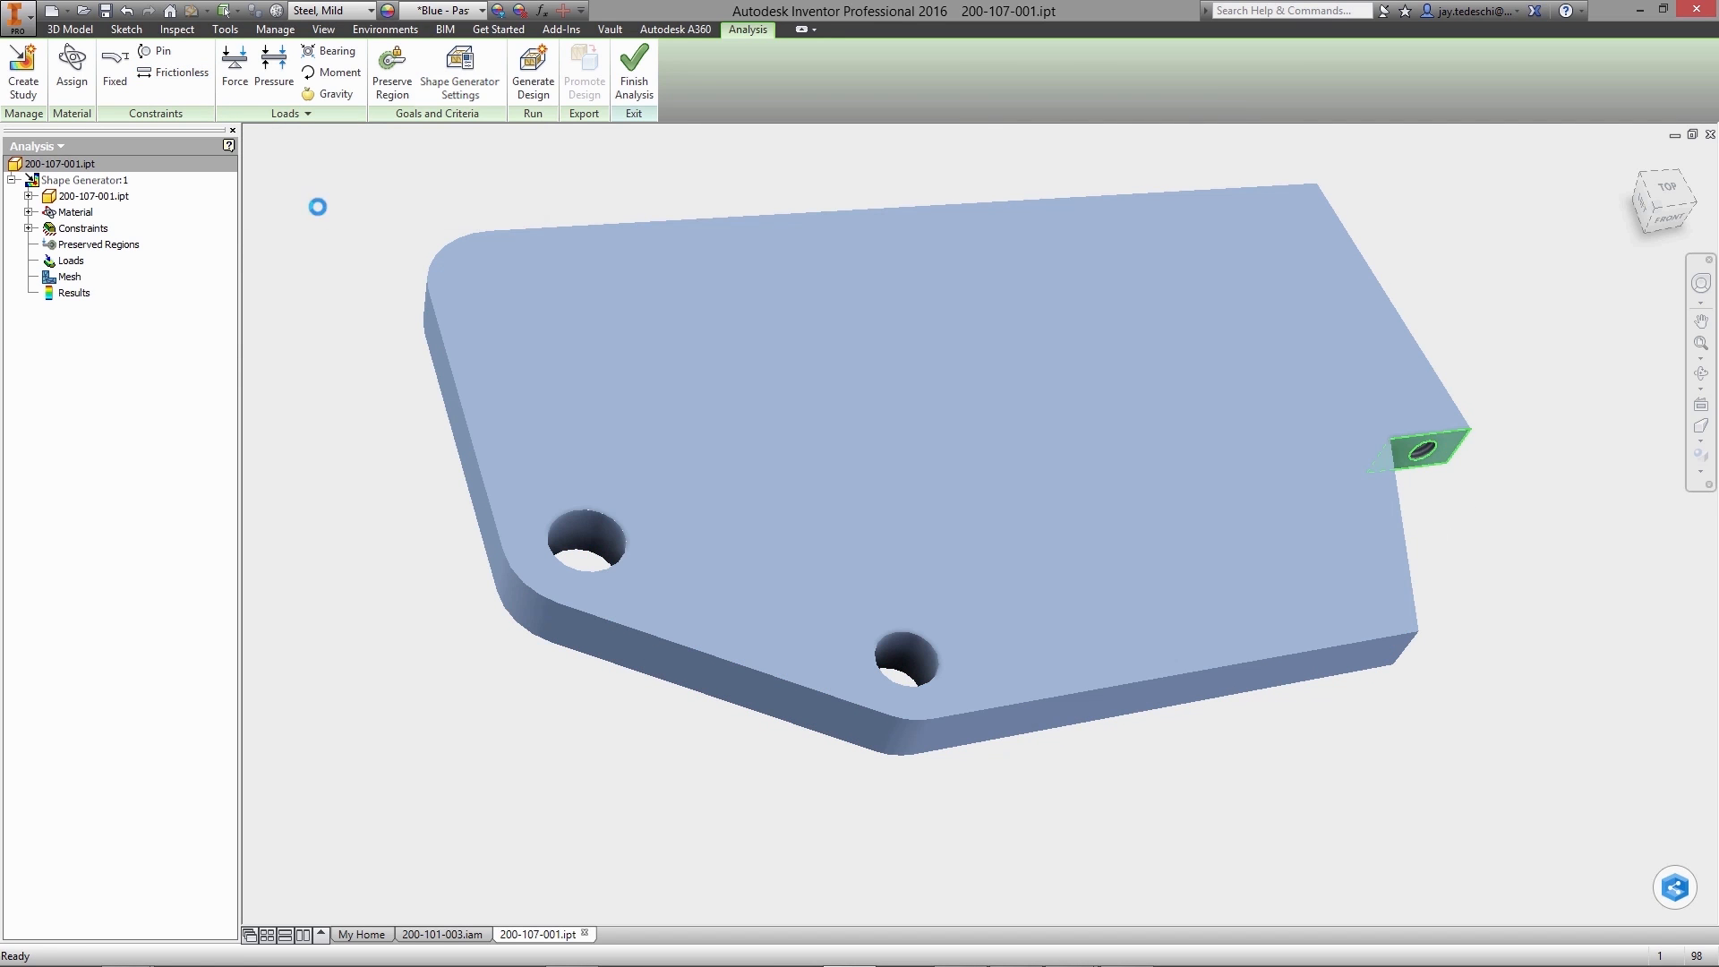
# - Apply a 1000 bearing load to the upper-left hole
pyautogui.click(338, 51)
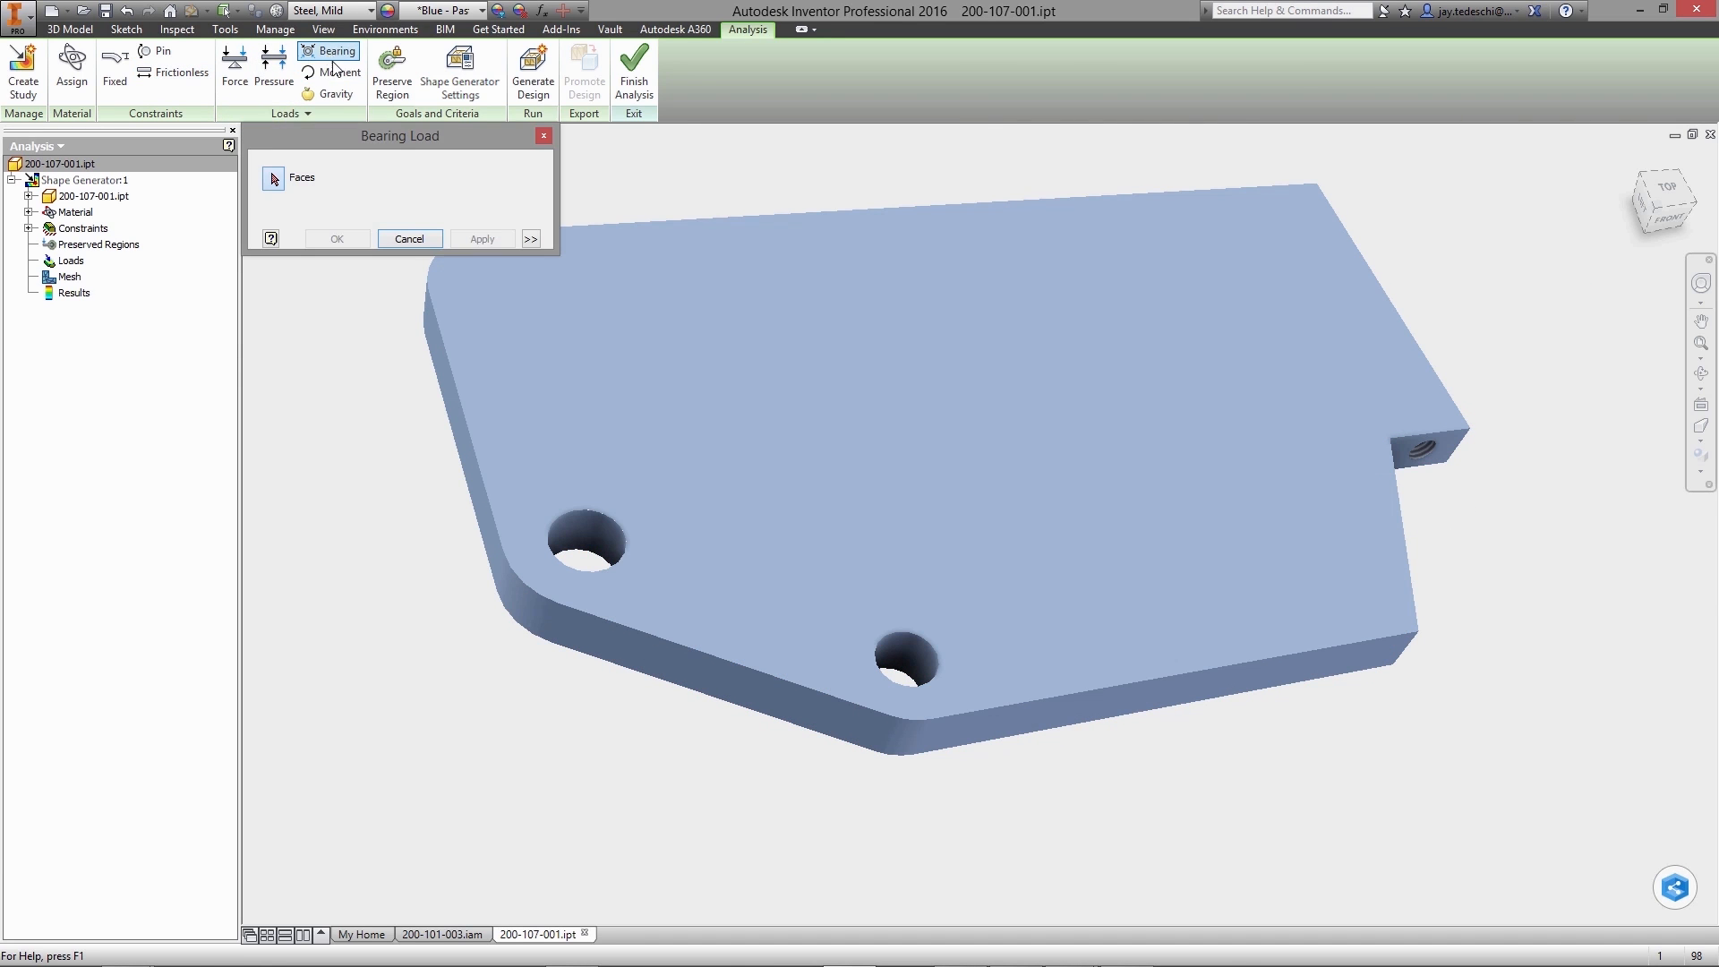
pyautogui.click(575, 543)
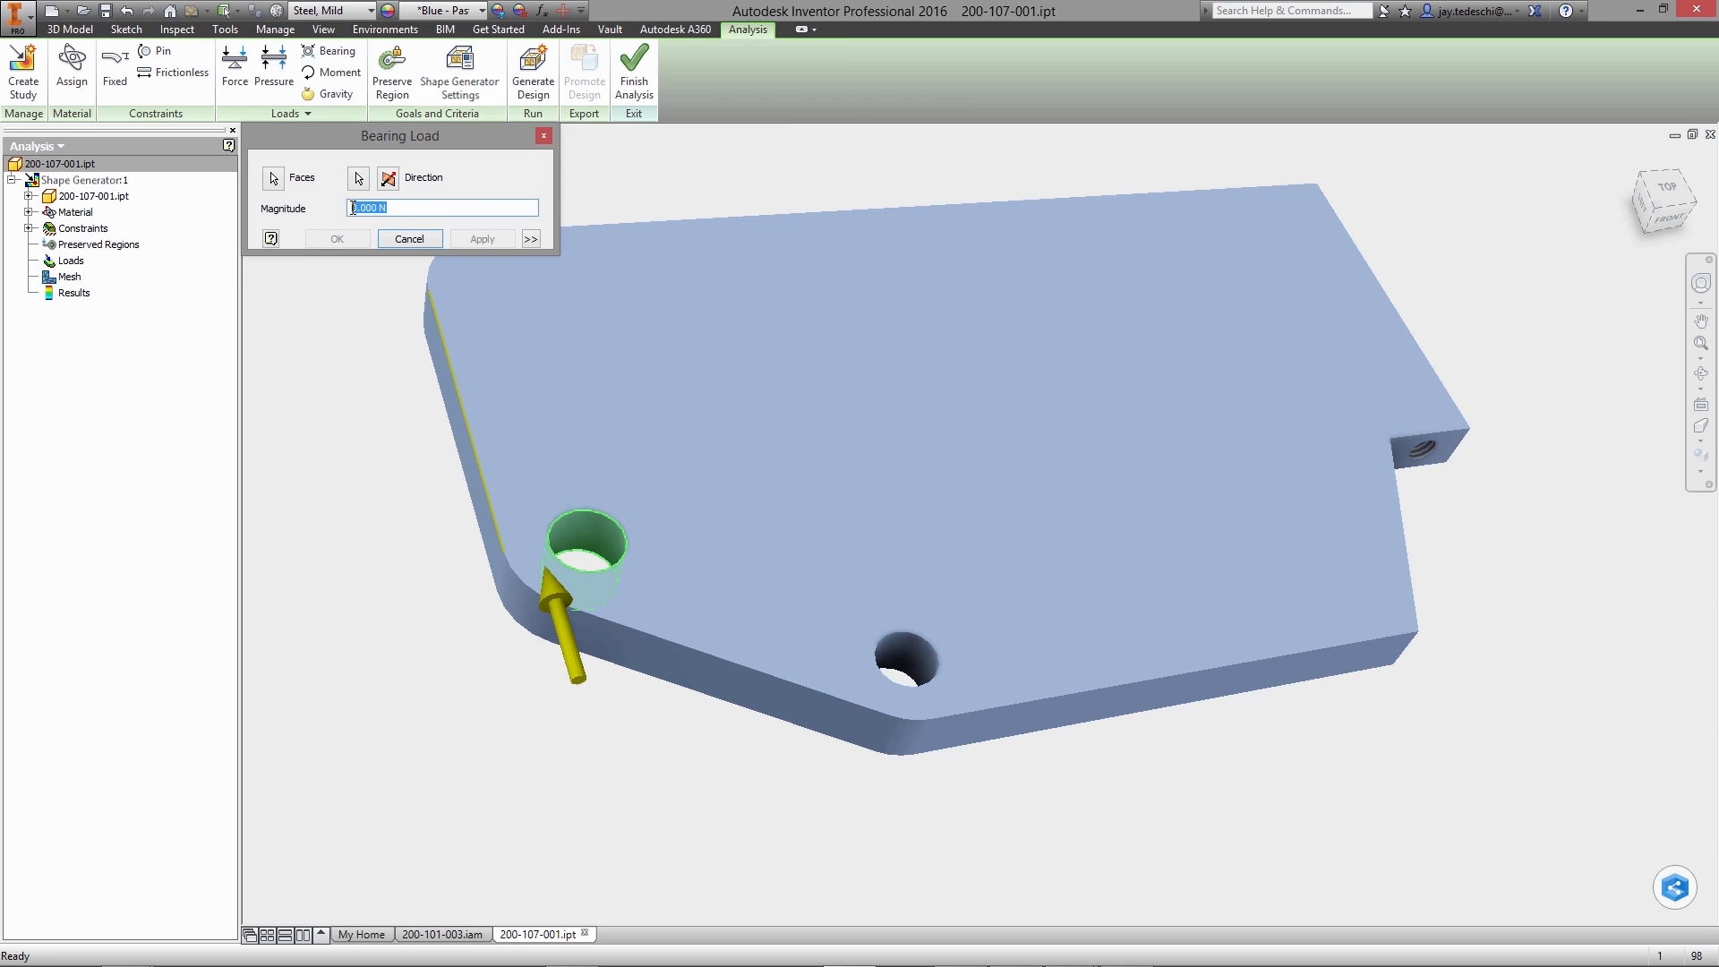
pyautogui.write('1000')
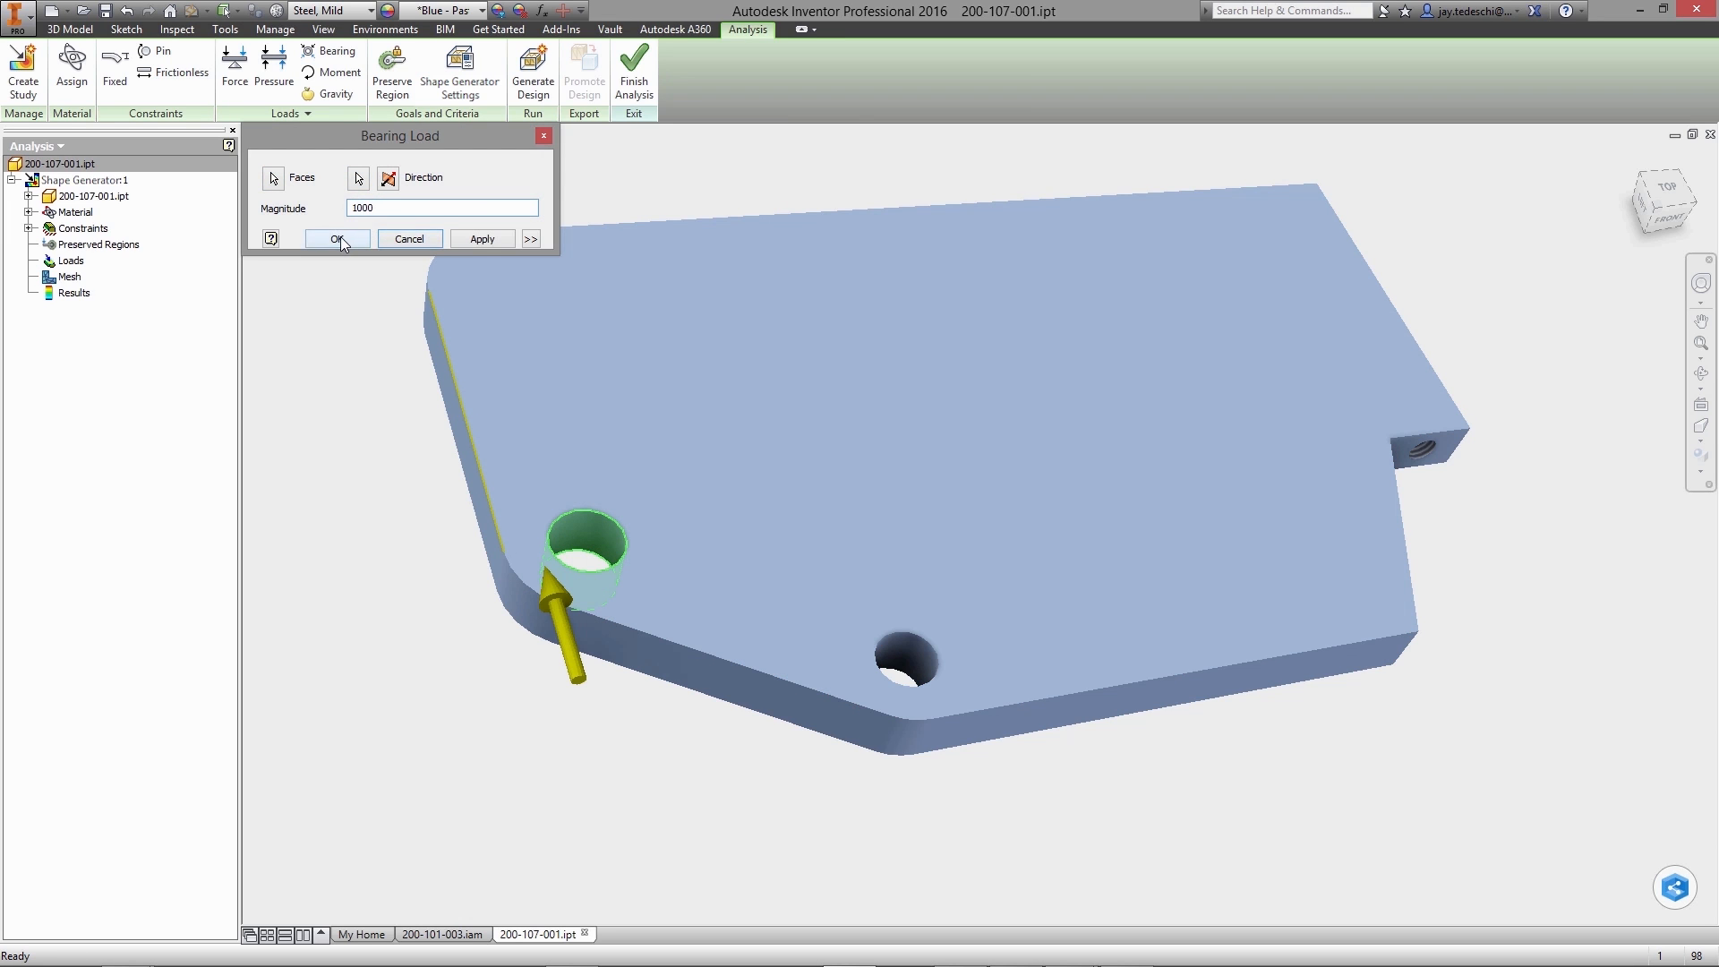
pyautogui.click(335, 238)
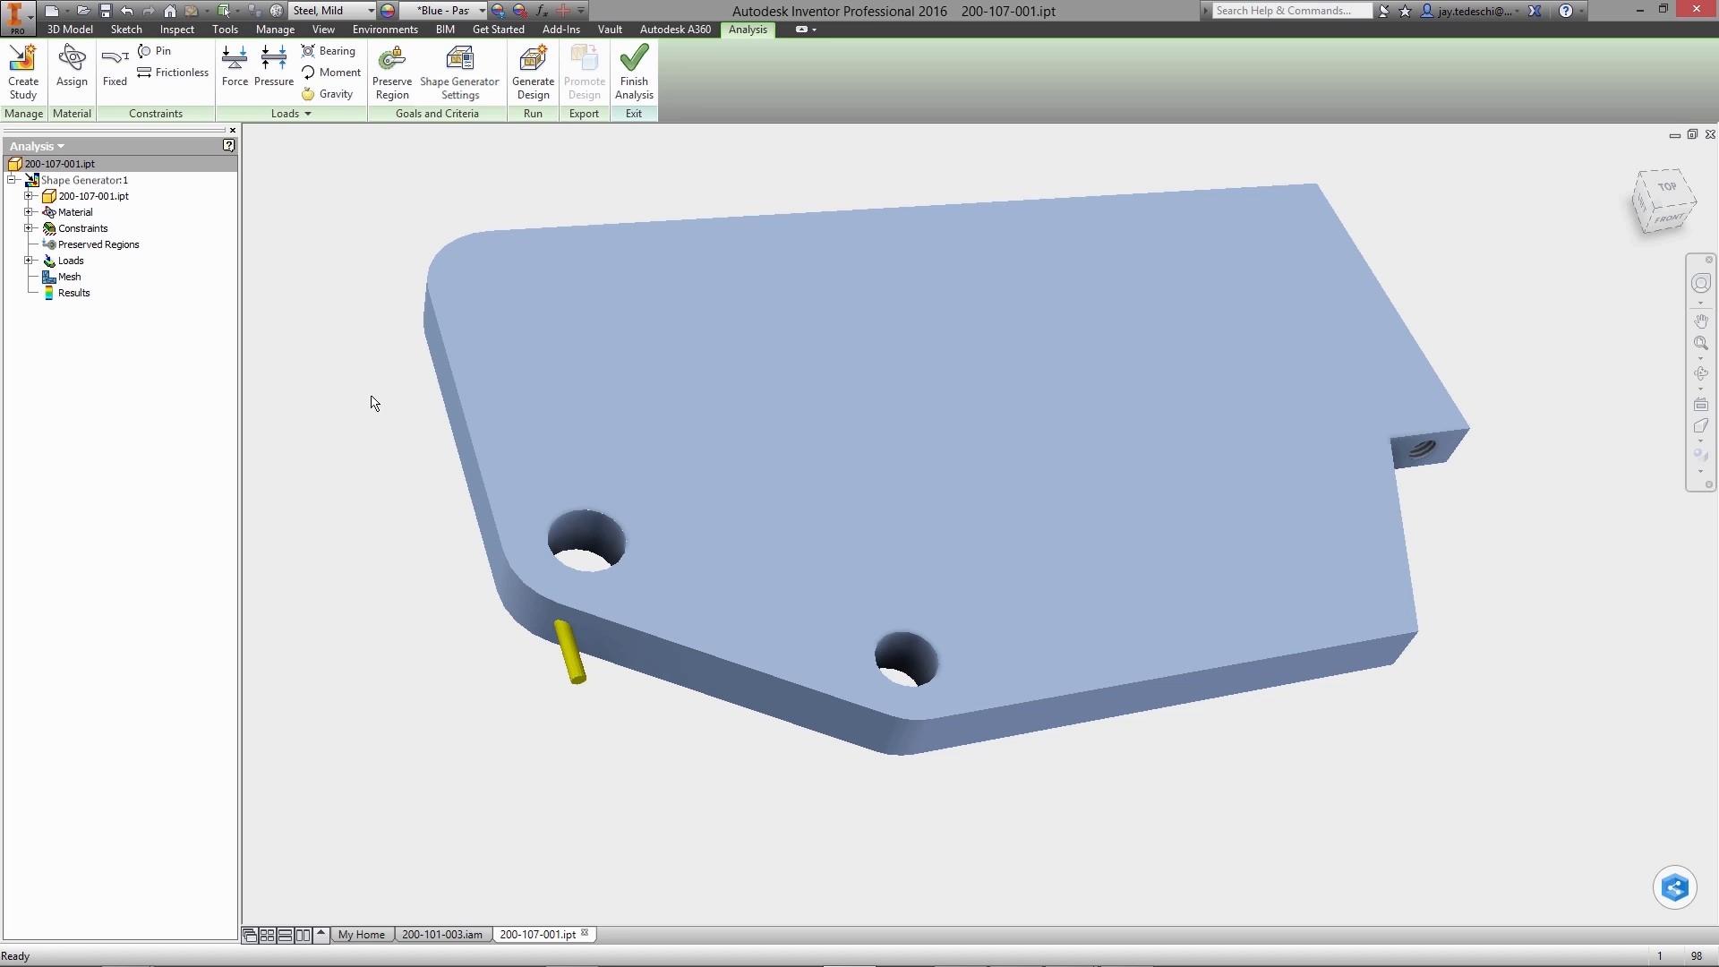
# - Preserve regions around the lower hole and notched tab, then accept the mass reduction target
pyautogui.click(392, 72)
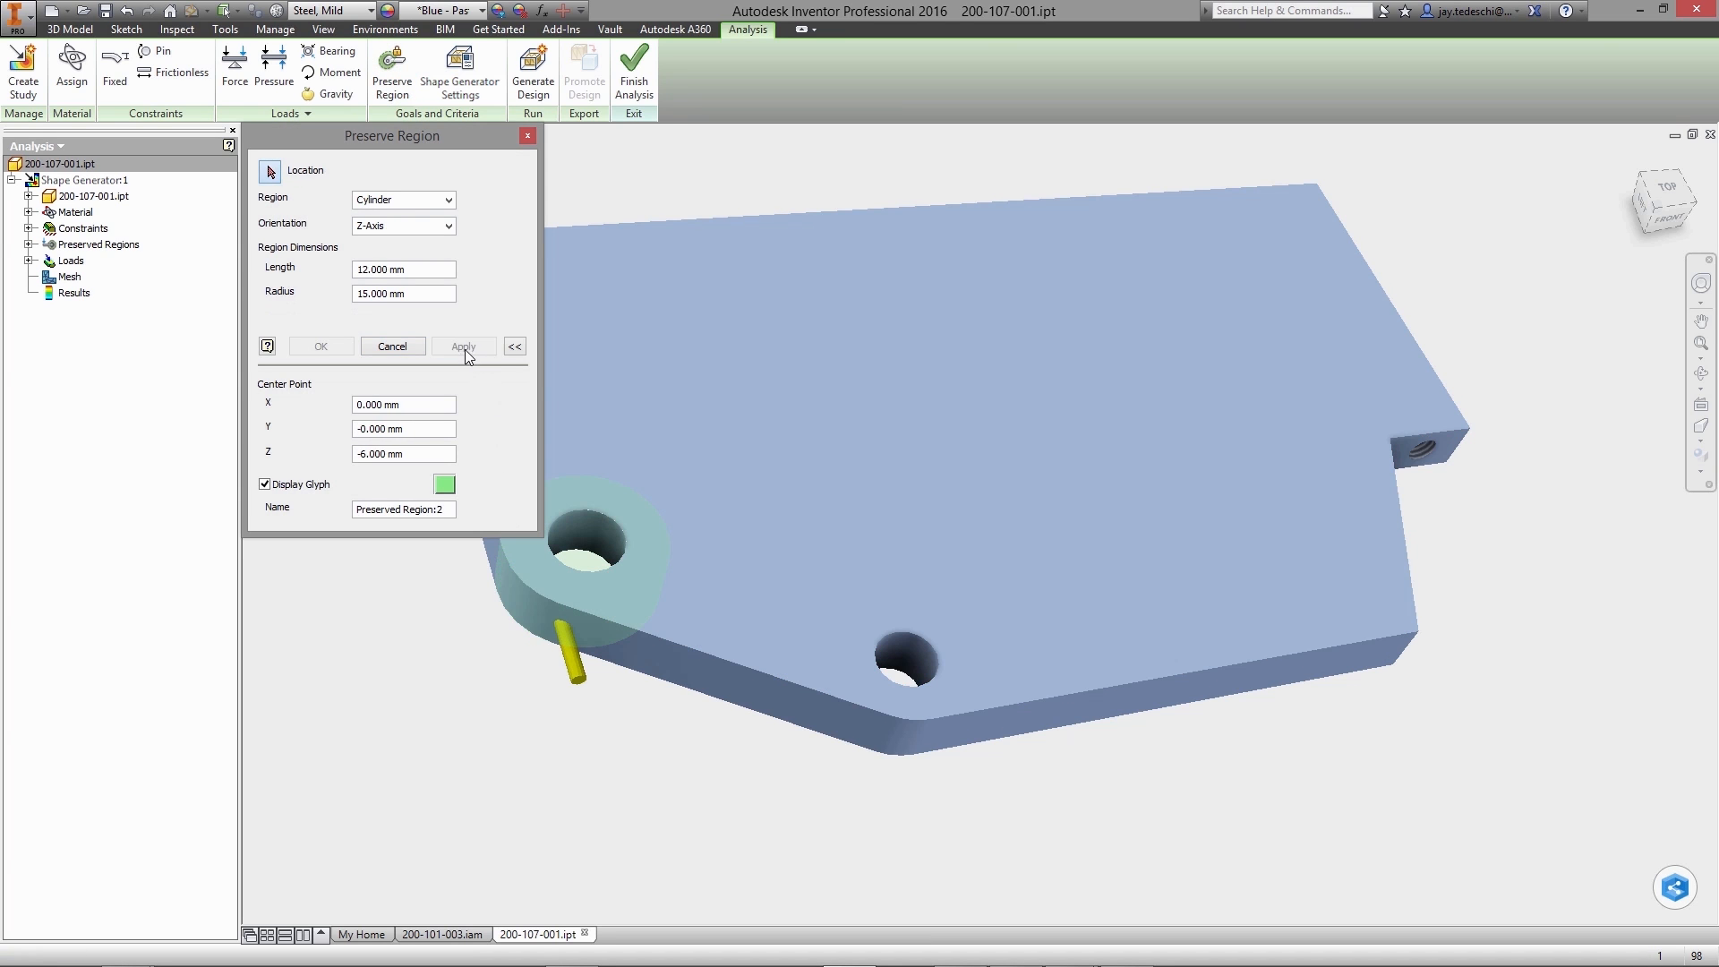
pyautogui.click(462, 345)
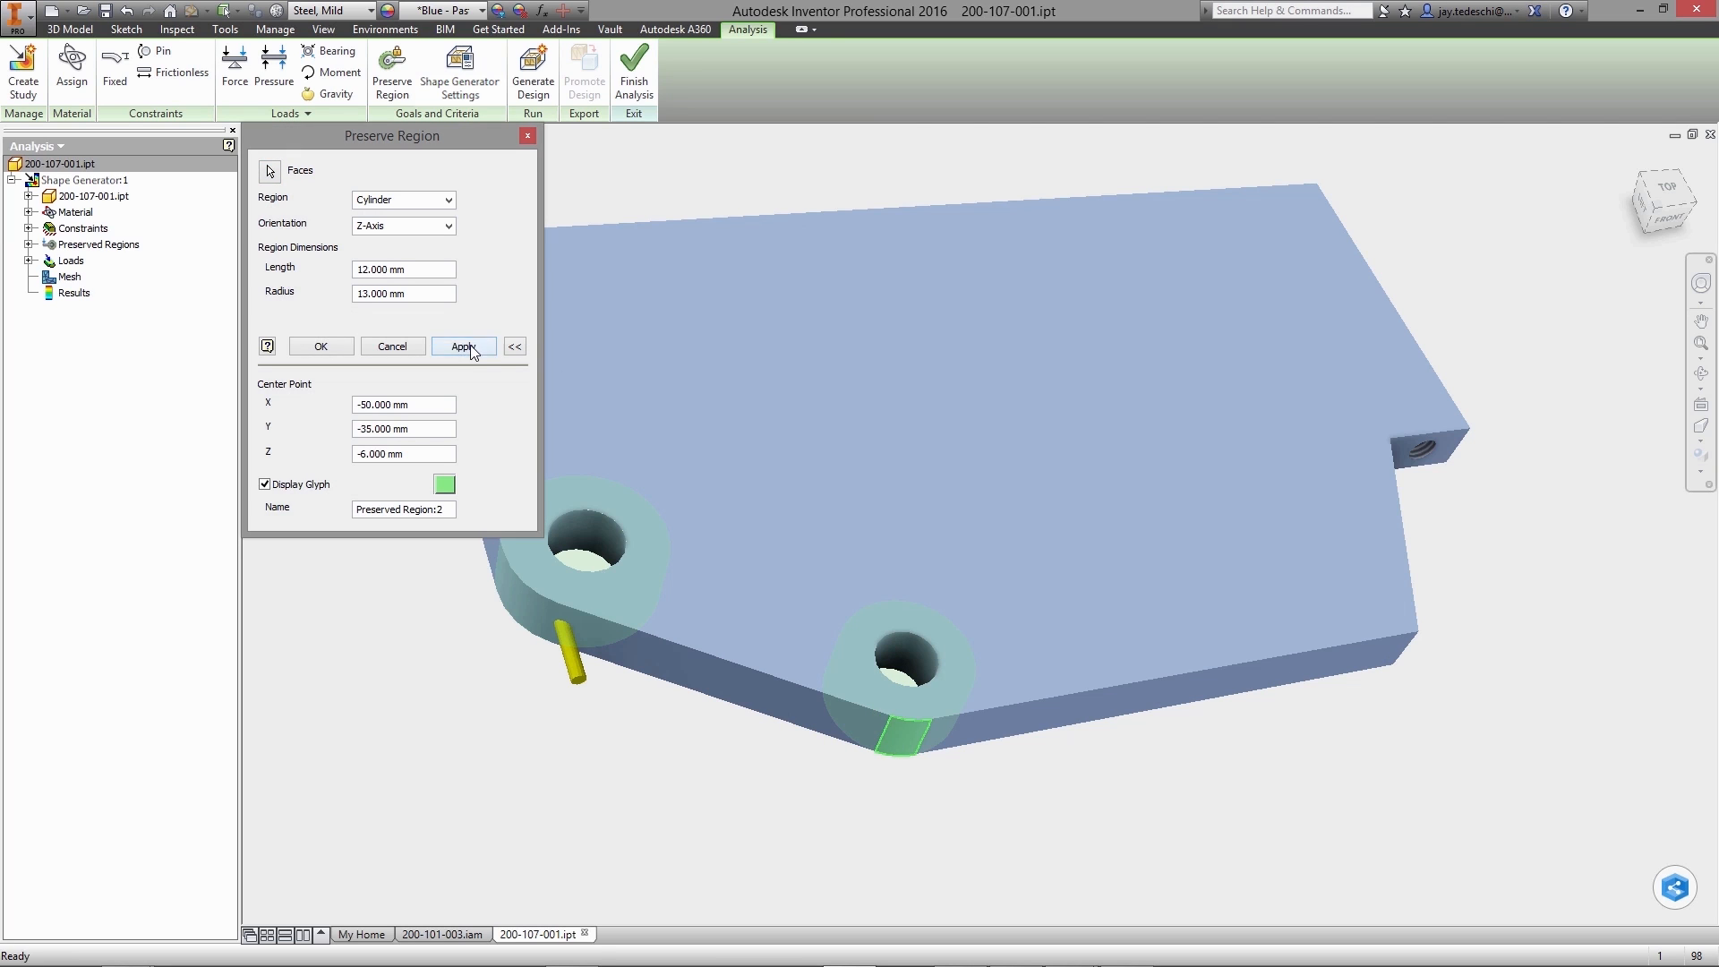
pyautogui.click(462, 346)
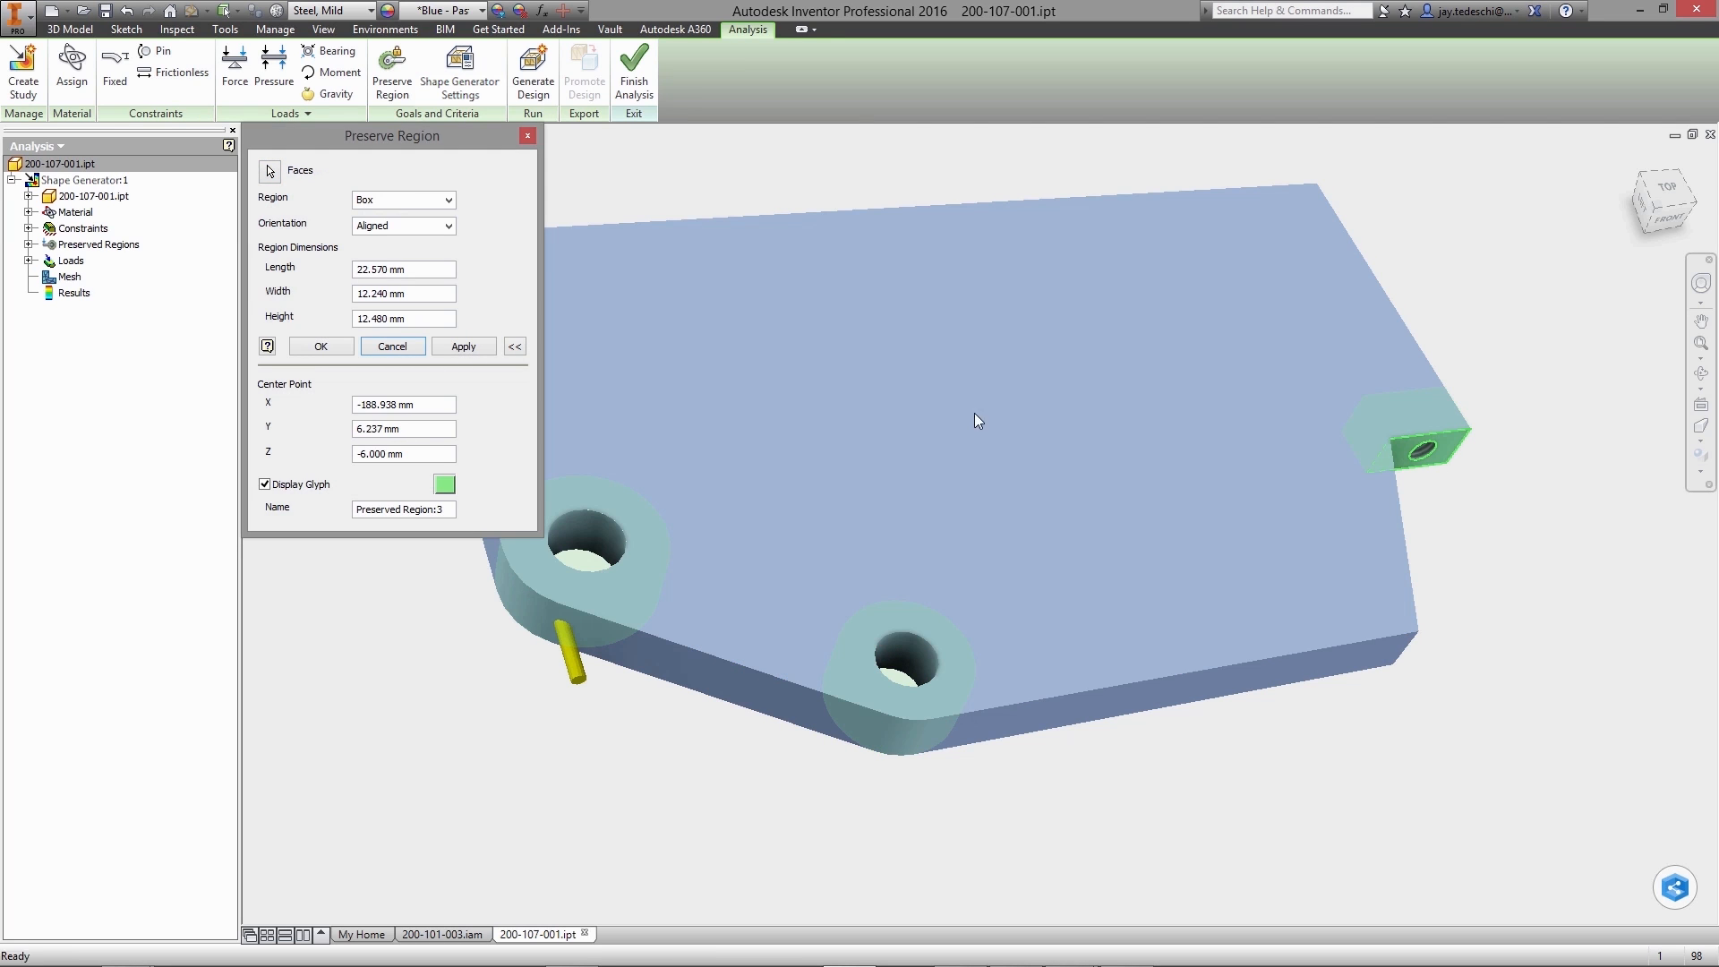
pyautogui.click(321, 345)
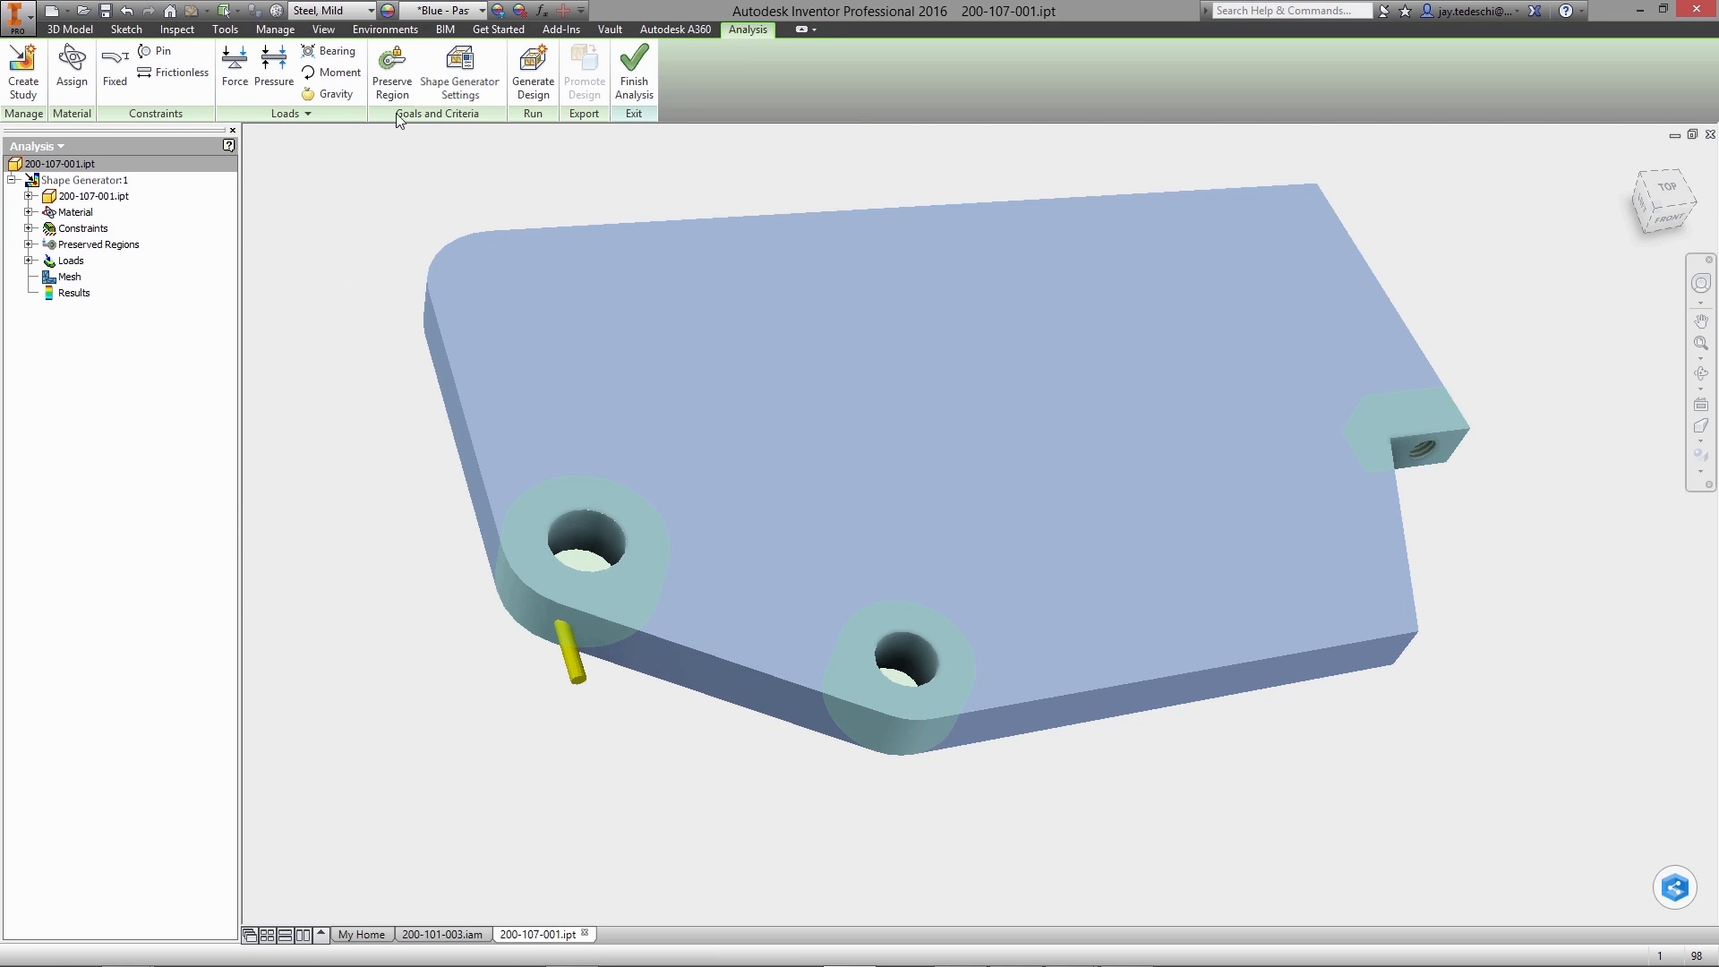
pyautogui.click(460, 72)
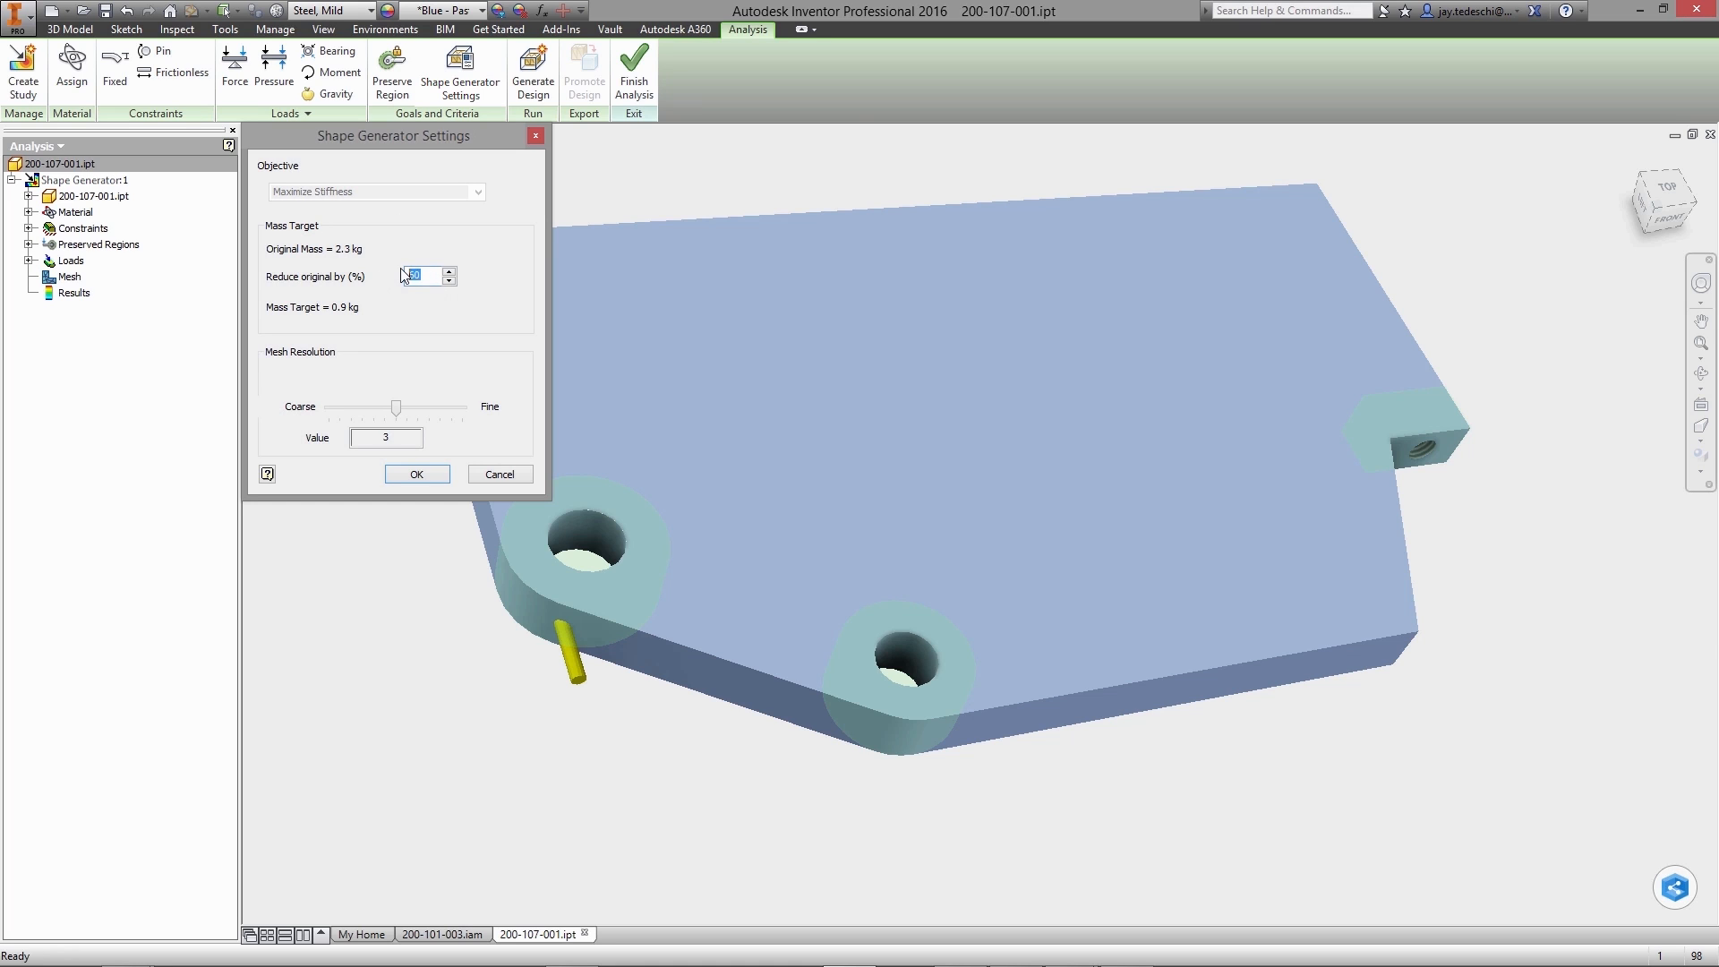
pyautogui.click(500, 473)
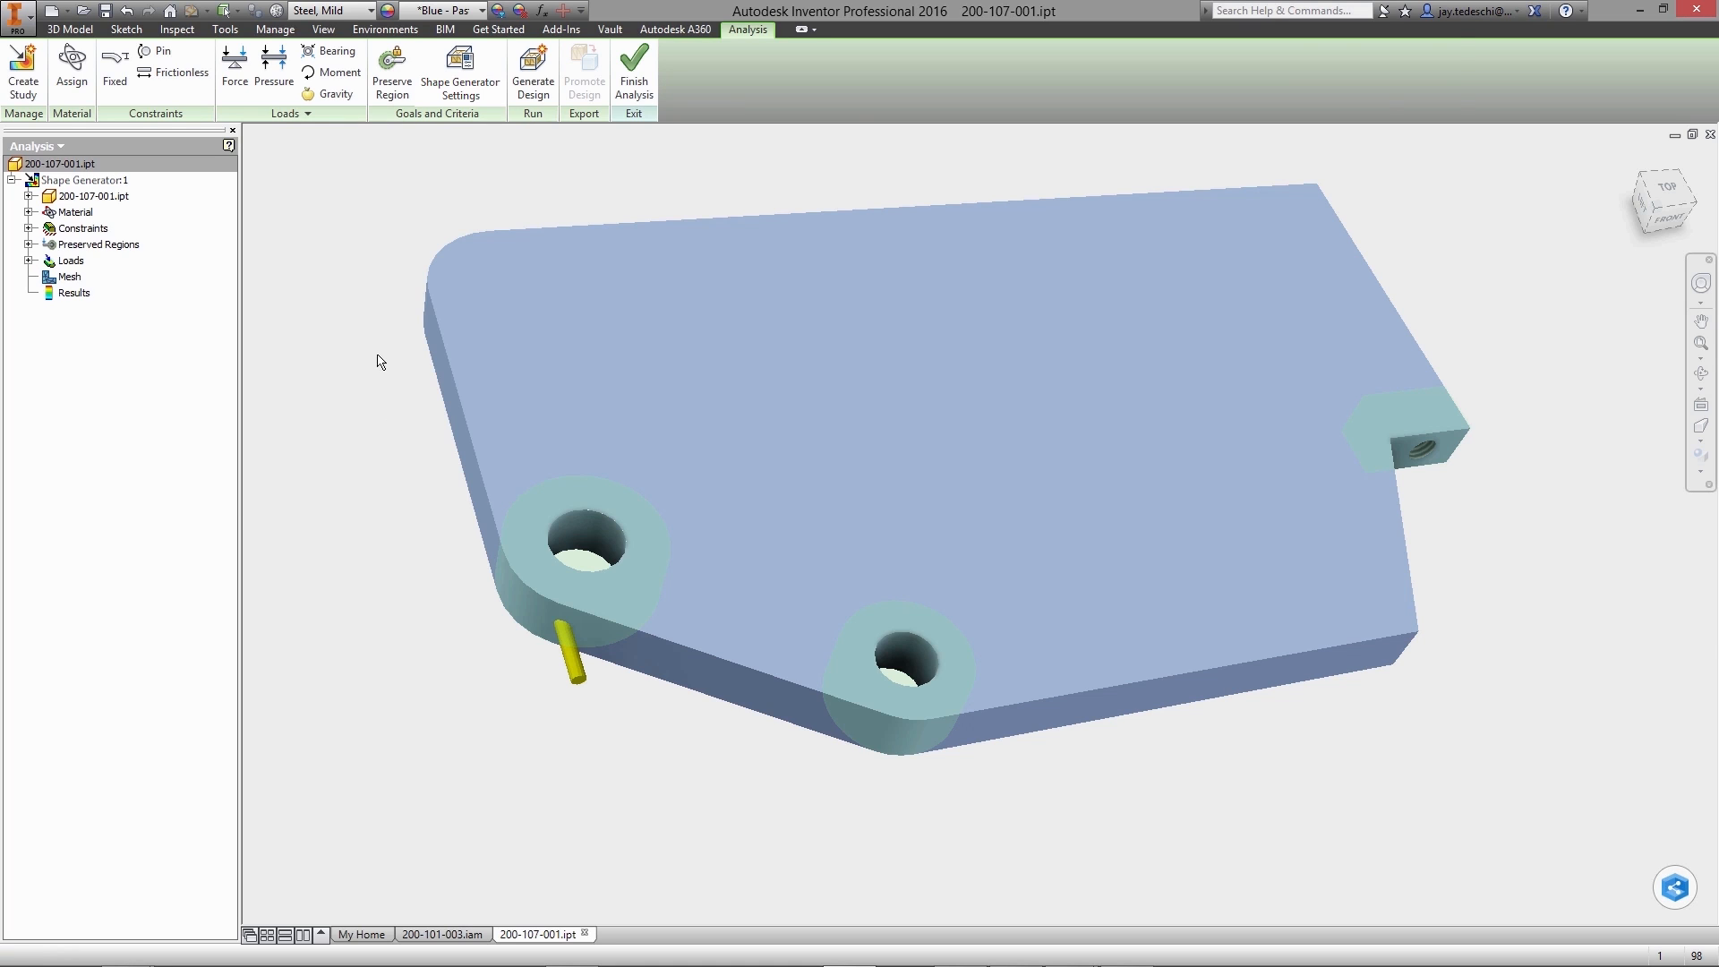
# - Generate Design and run the shape generation study on the plate
pyautogui.click(534, 70)
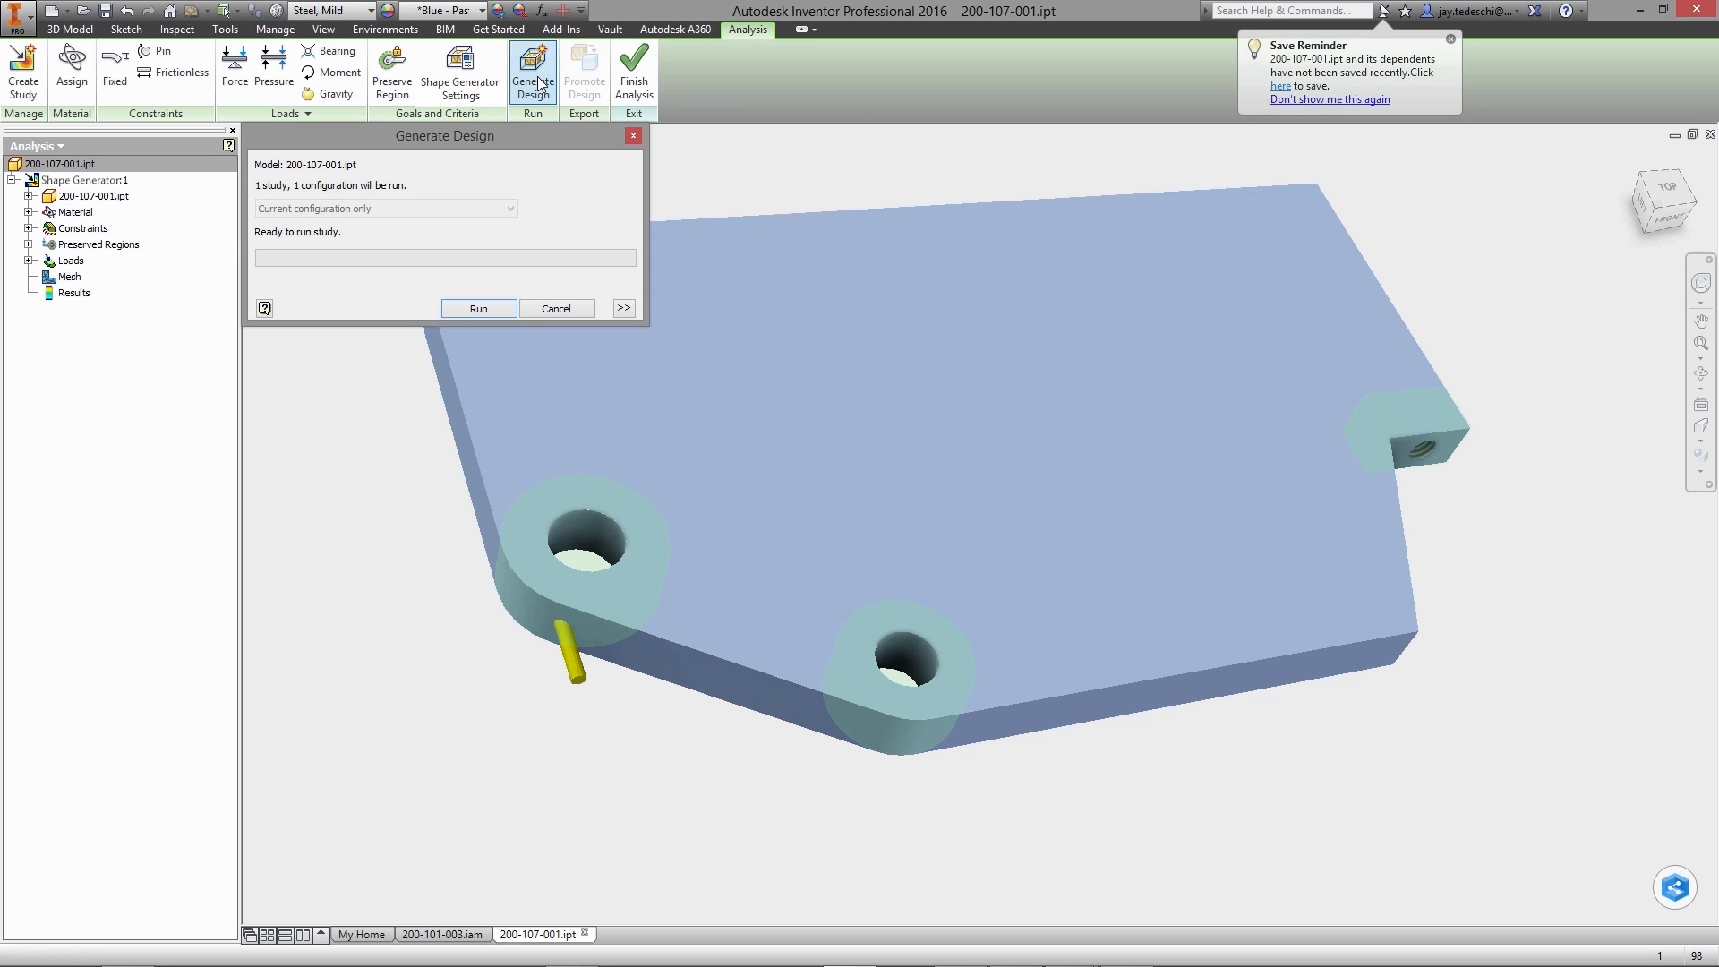
pyautogui.click(478, 308)
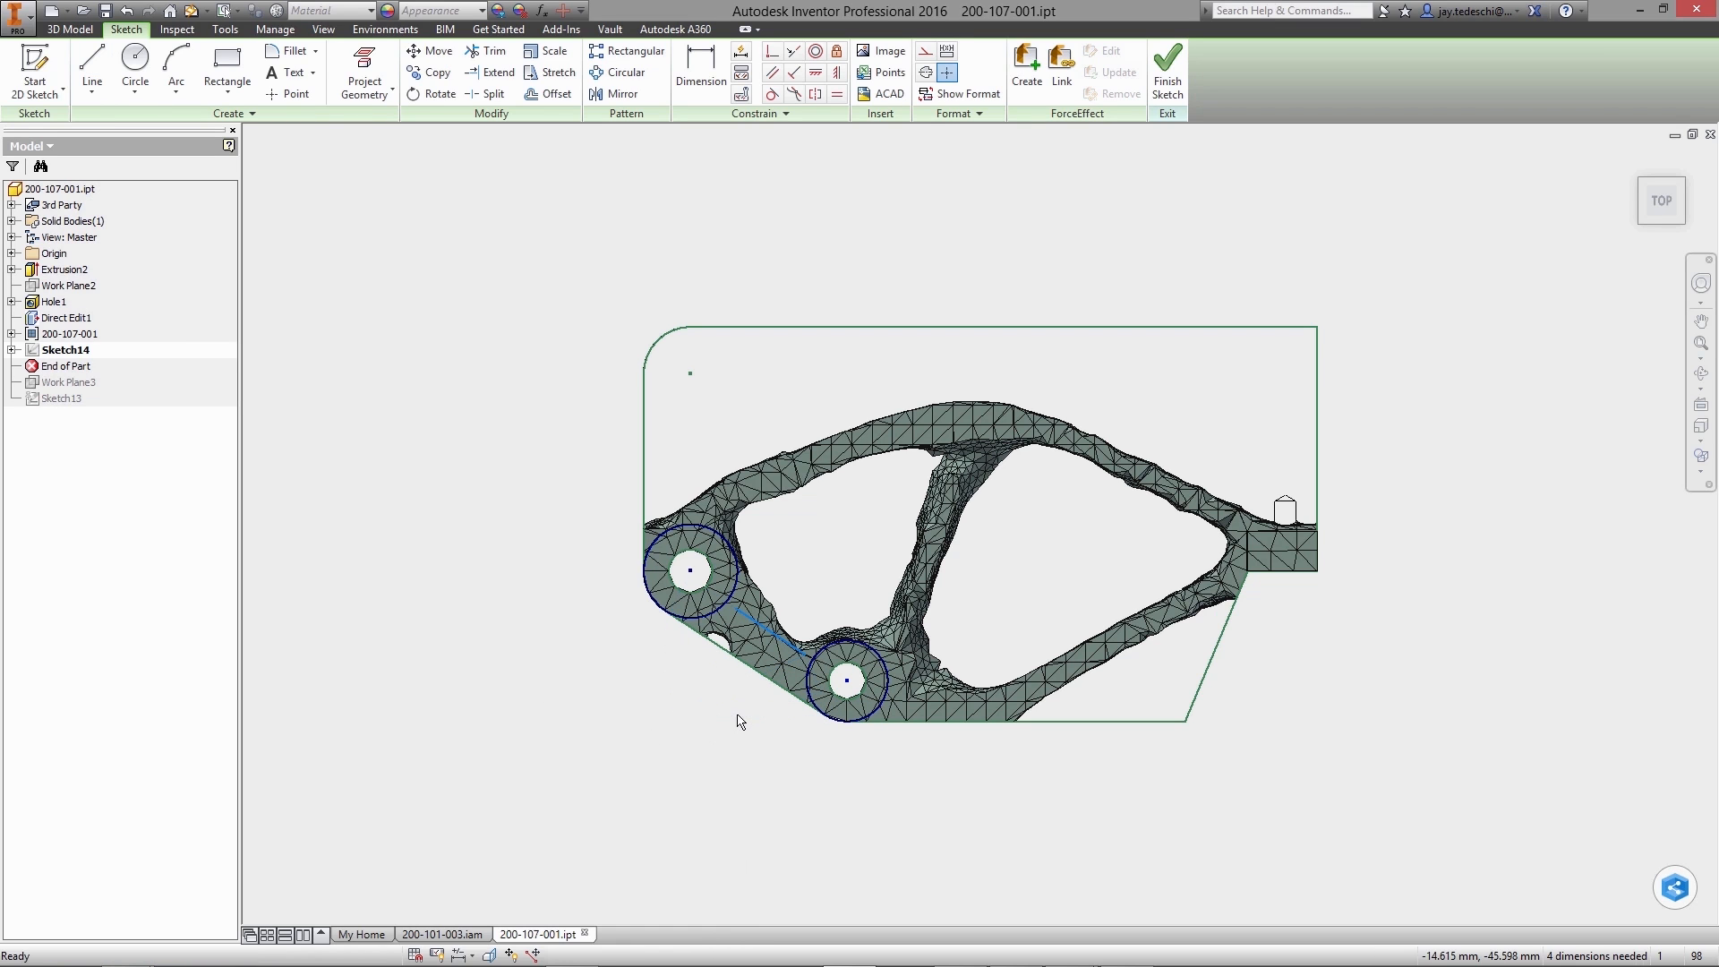
# - Constrain the link line tangent to the hole circles at 15 mm and draw an arc along the upper strut
pyautogui.rightClick(738, 721)
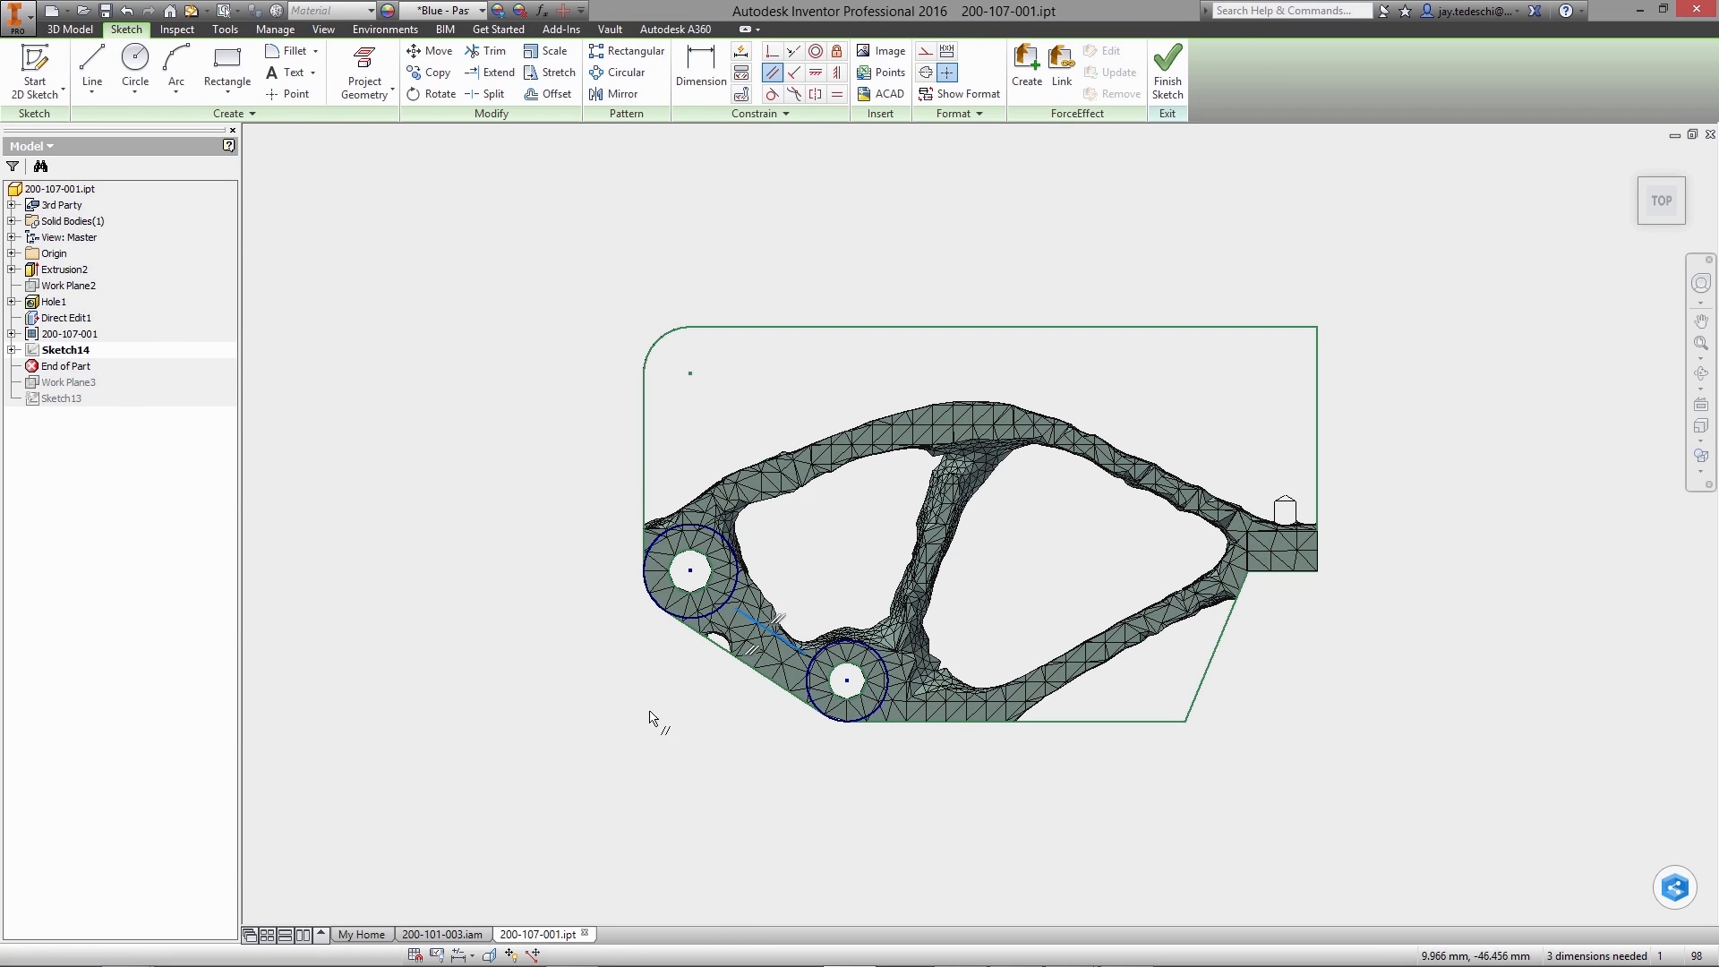
pyautogui.click(700, 71)
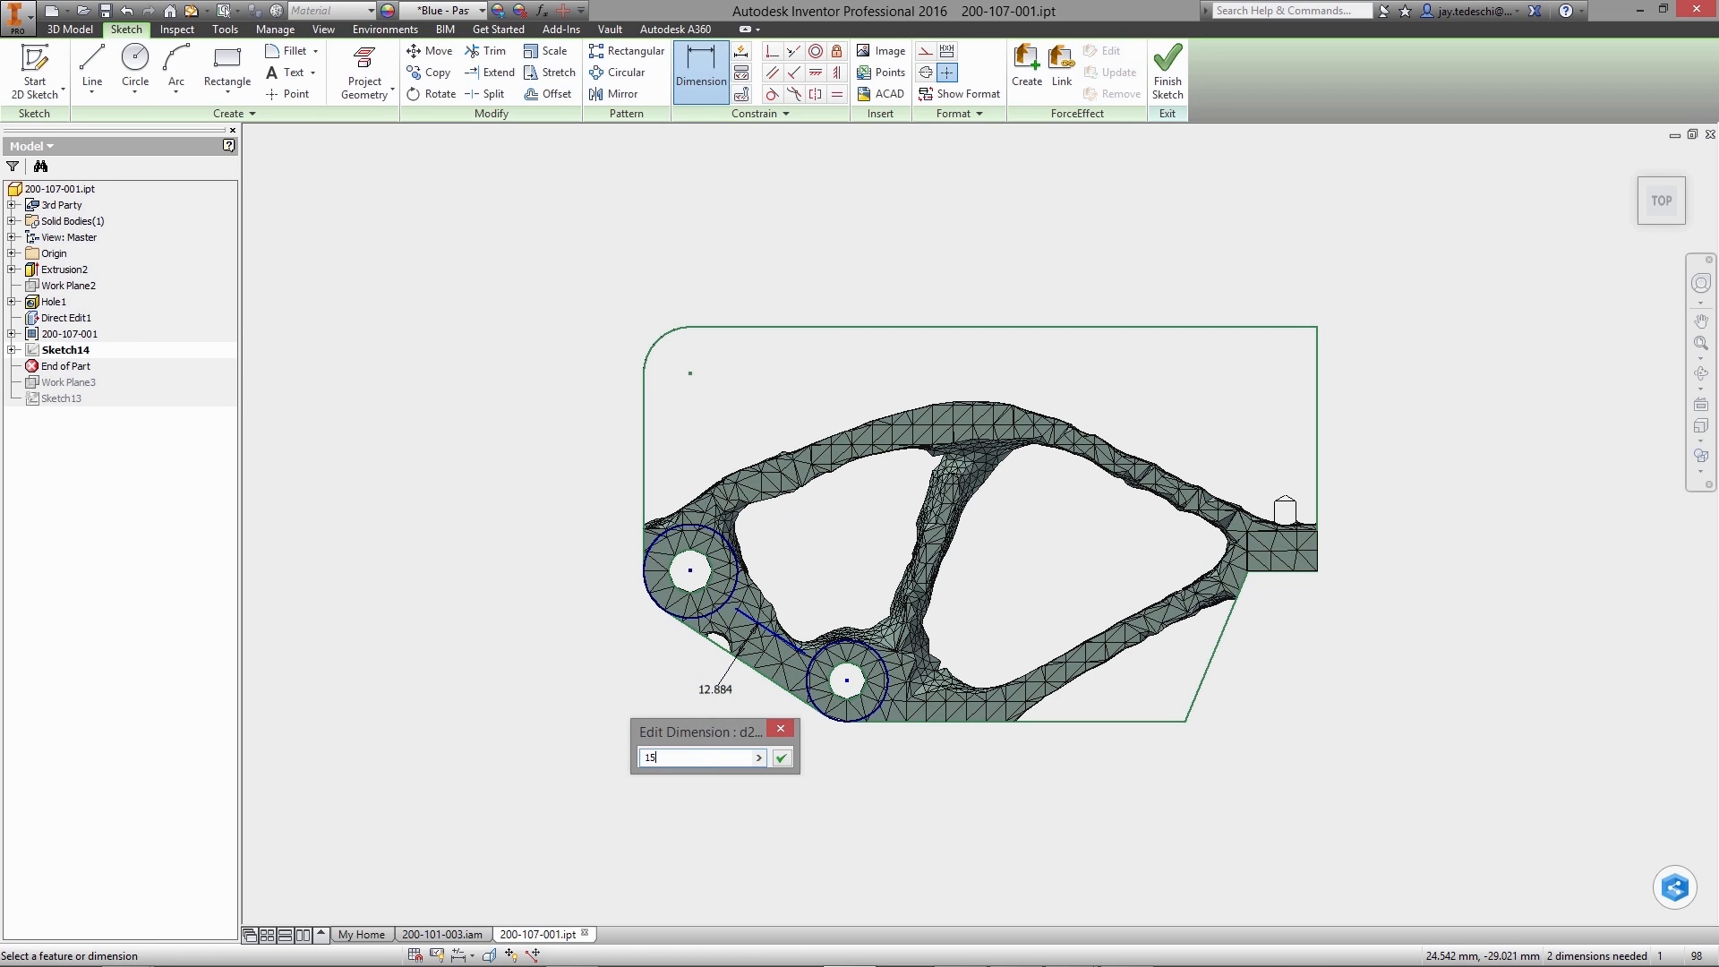
pyautogui.click(92, 72)
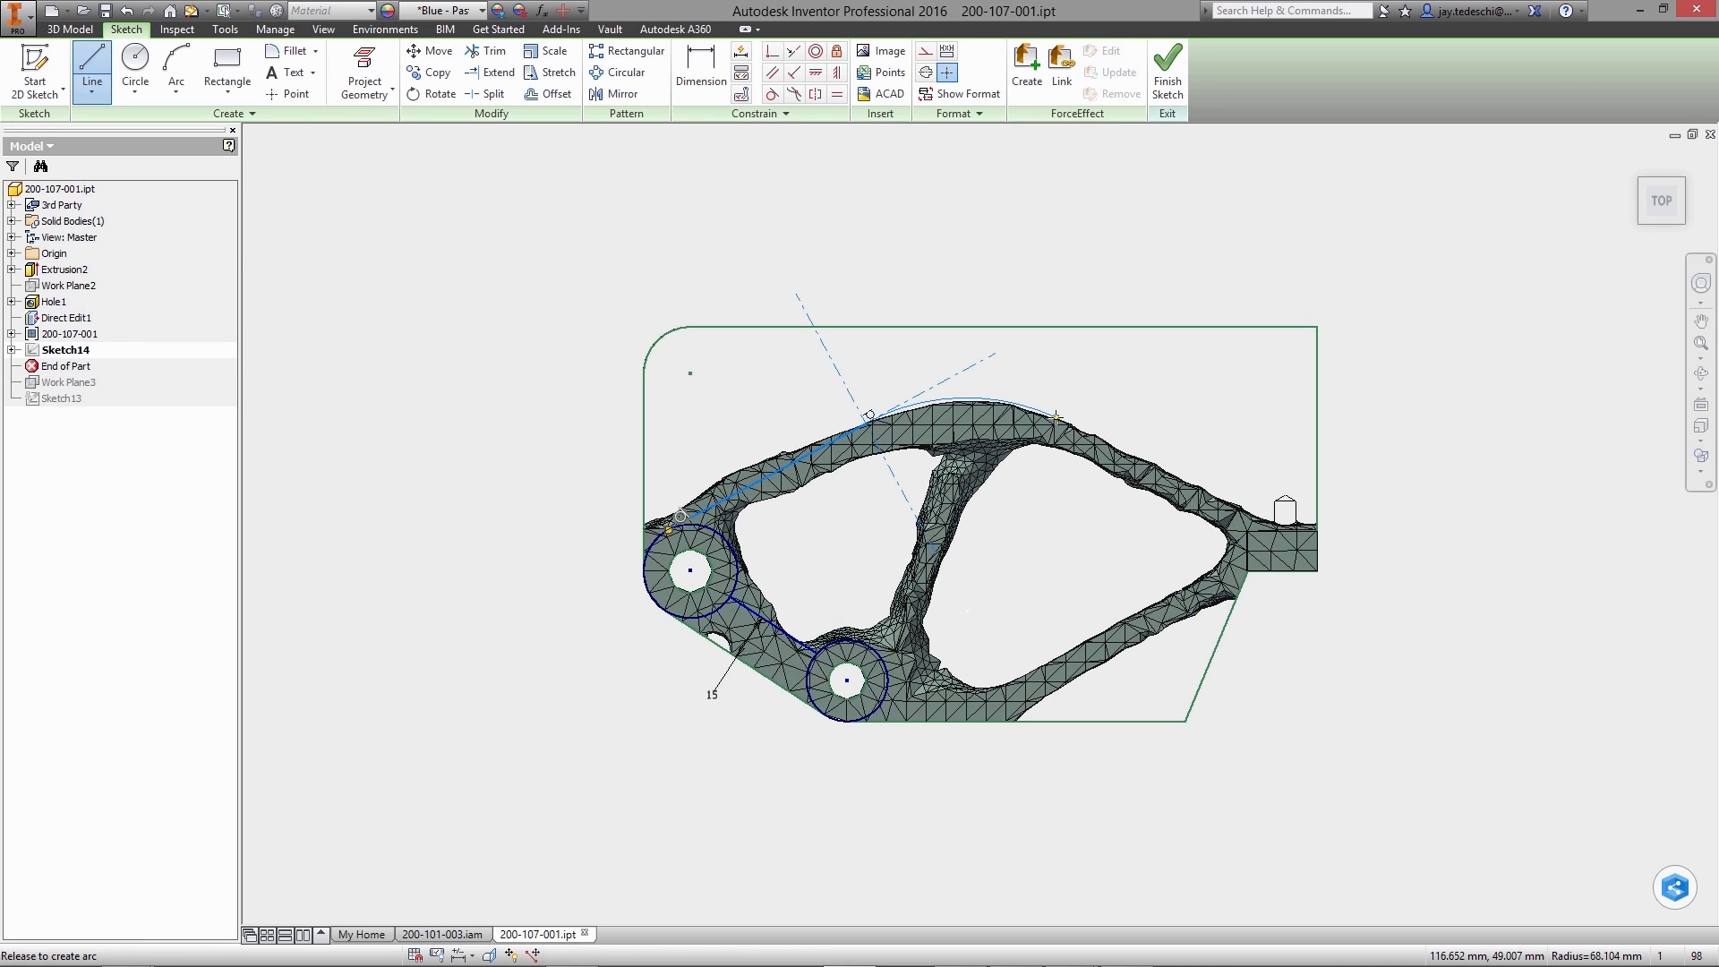
pyautogui.moveTo(866, 415); pyautogui.dragTo(1214, 473)
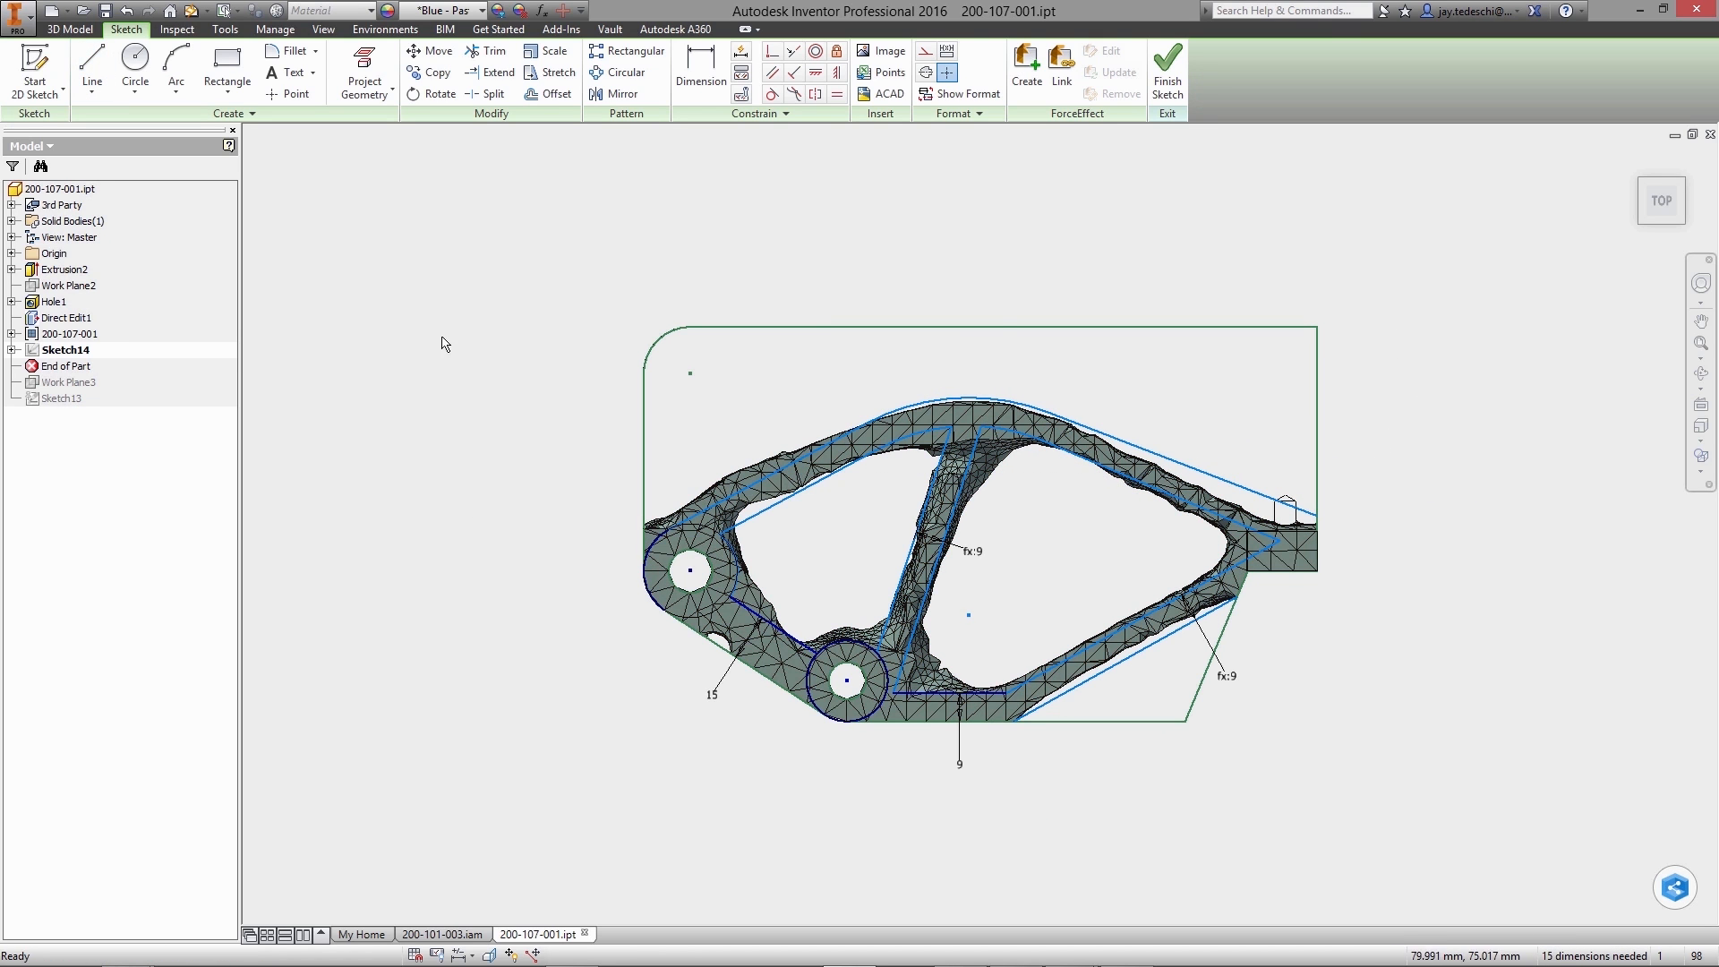
pyautogui.click(1165, 66)
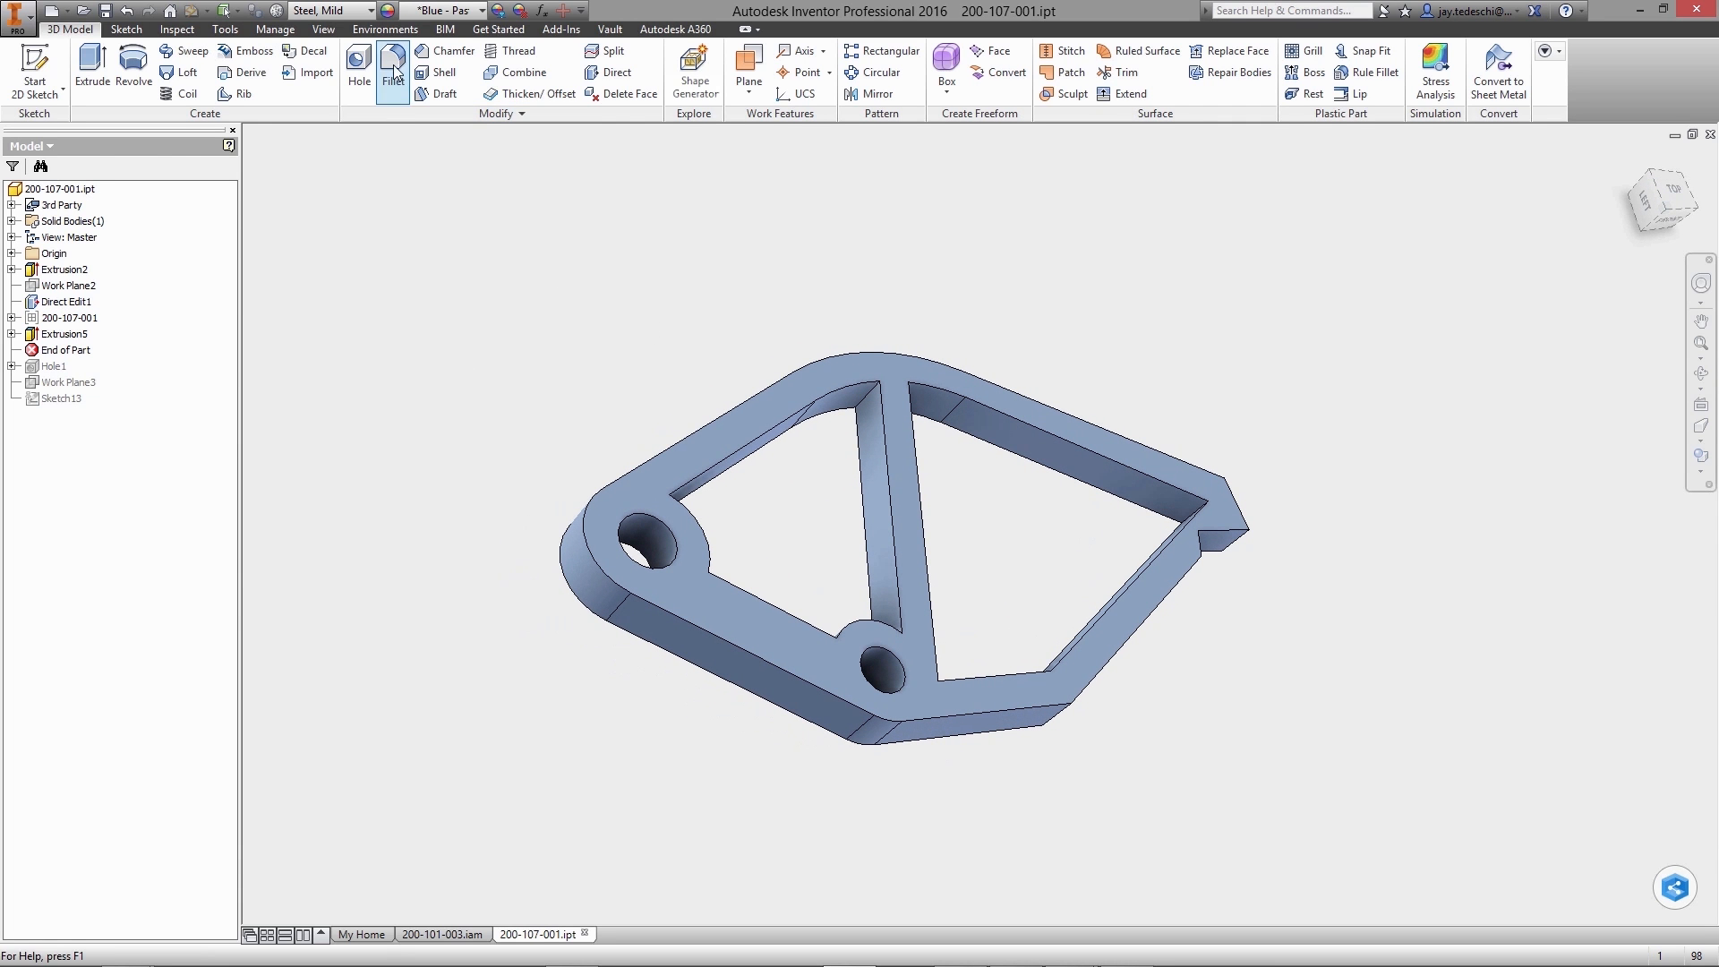
# - Fillet the frame's inner and outer edges, then show the part's Vault status
pyautogui.click(392, 68)
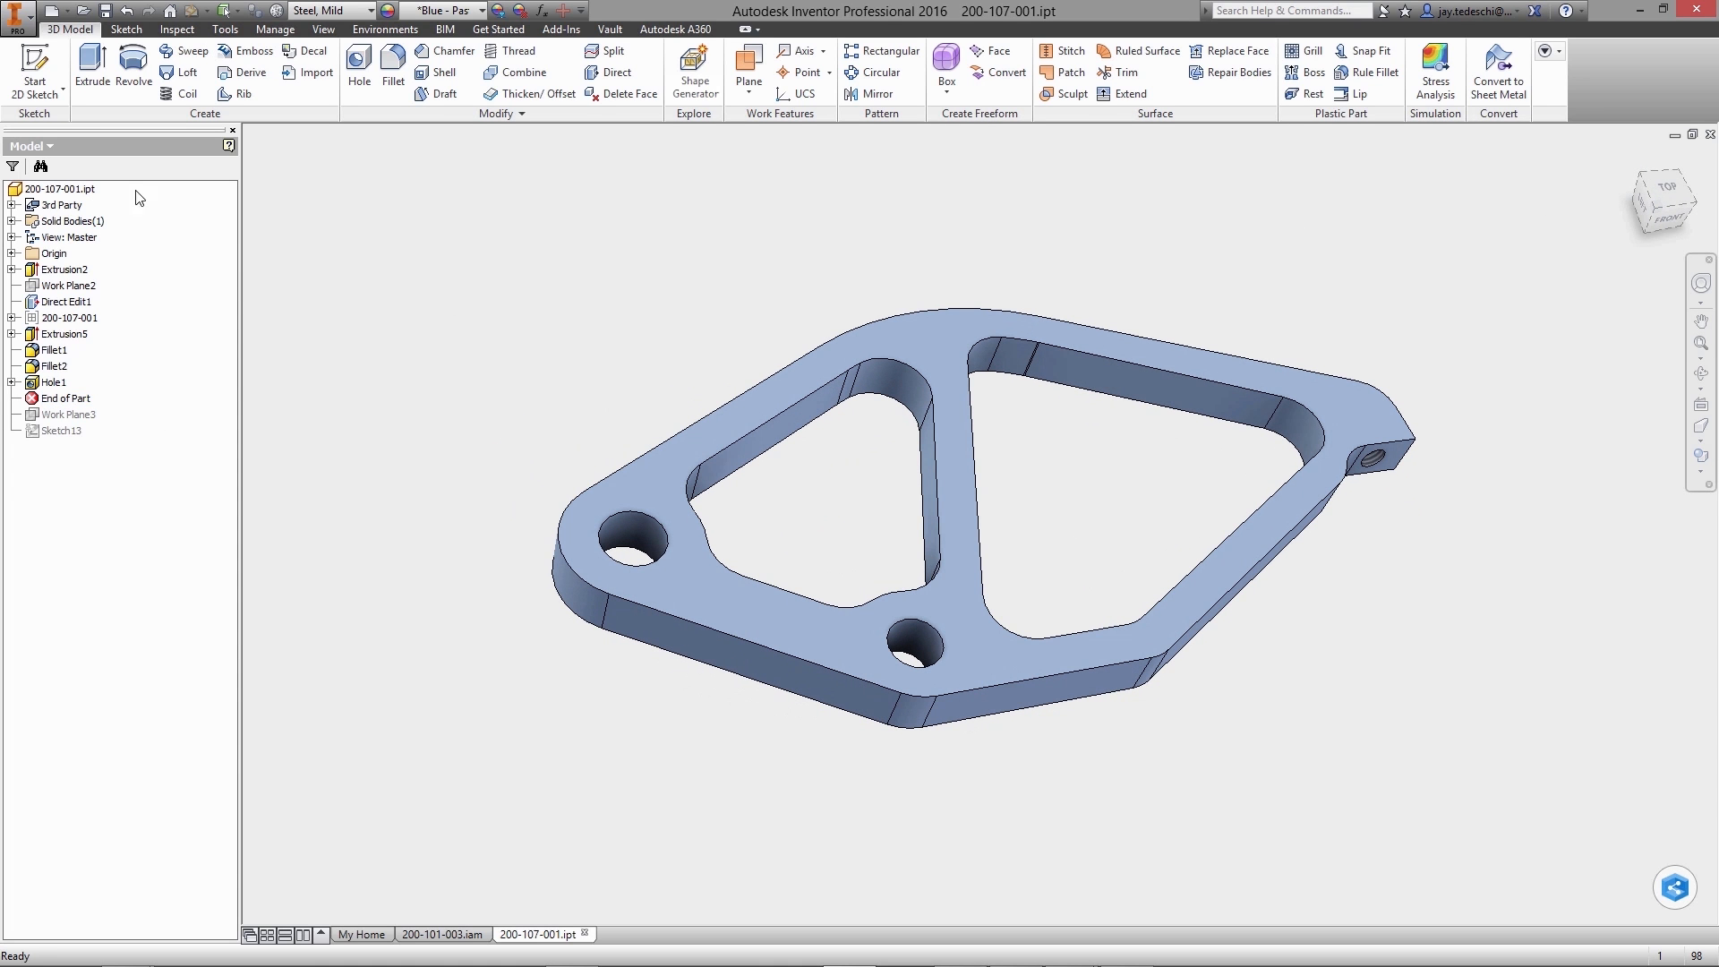
pyautogui.click(104, 11)
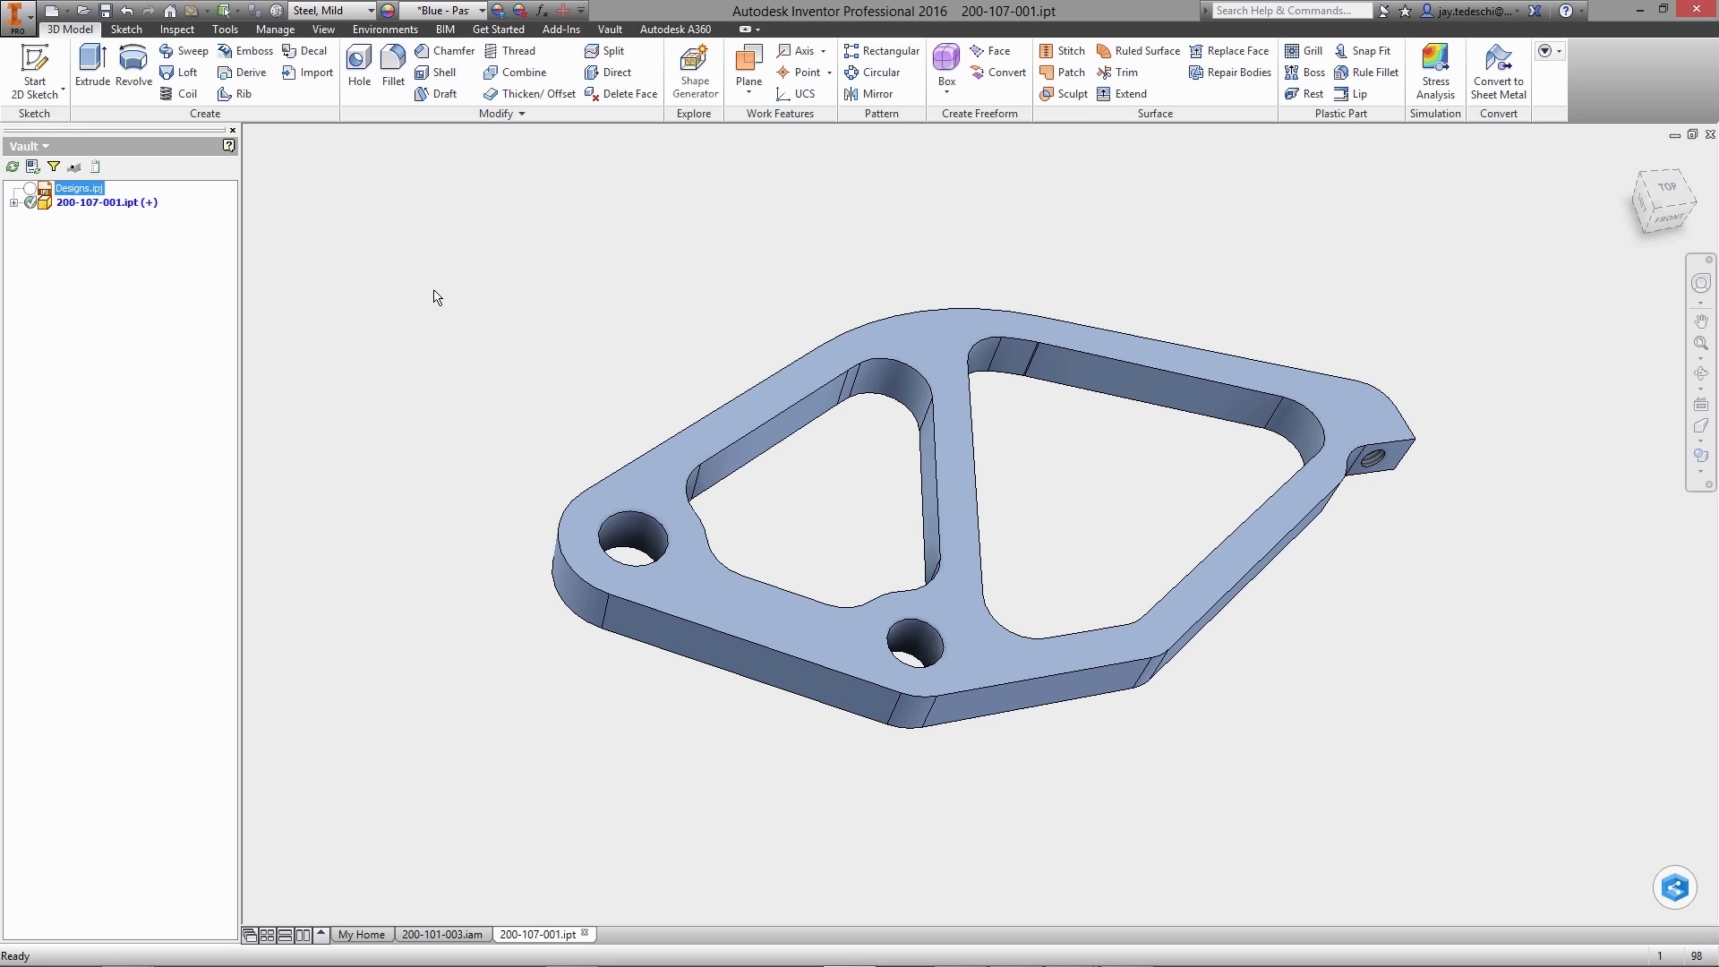
pyautogui.click(444, 935)
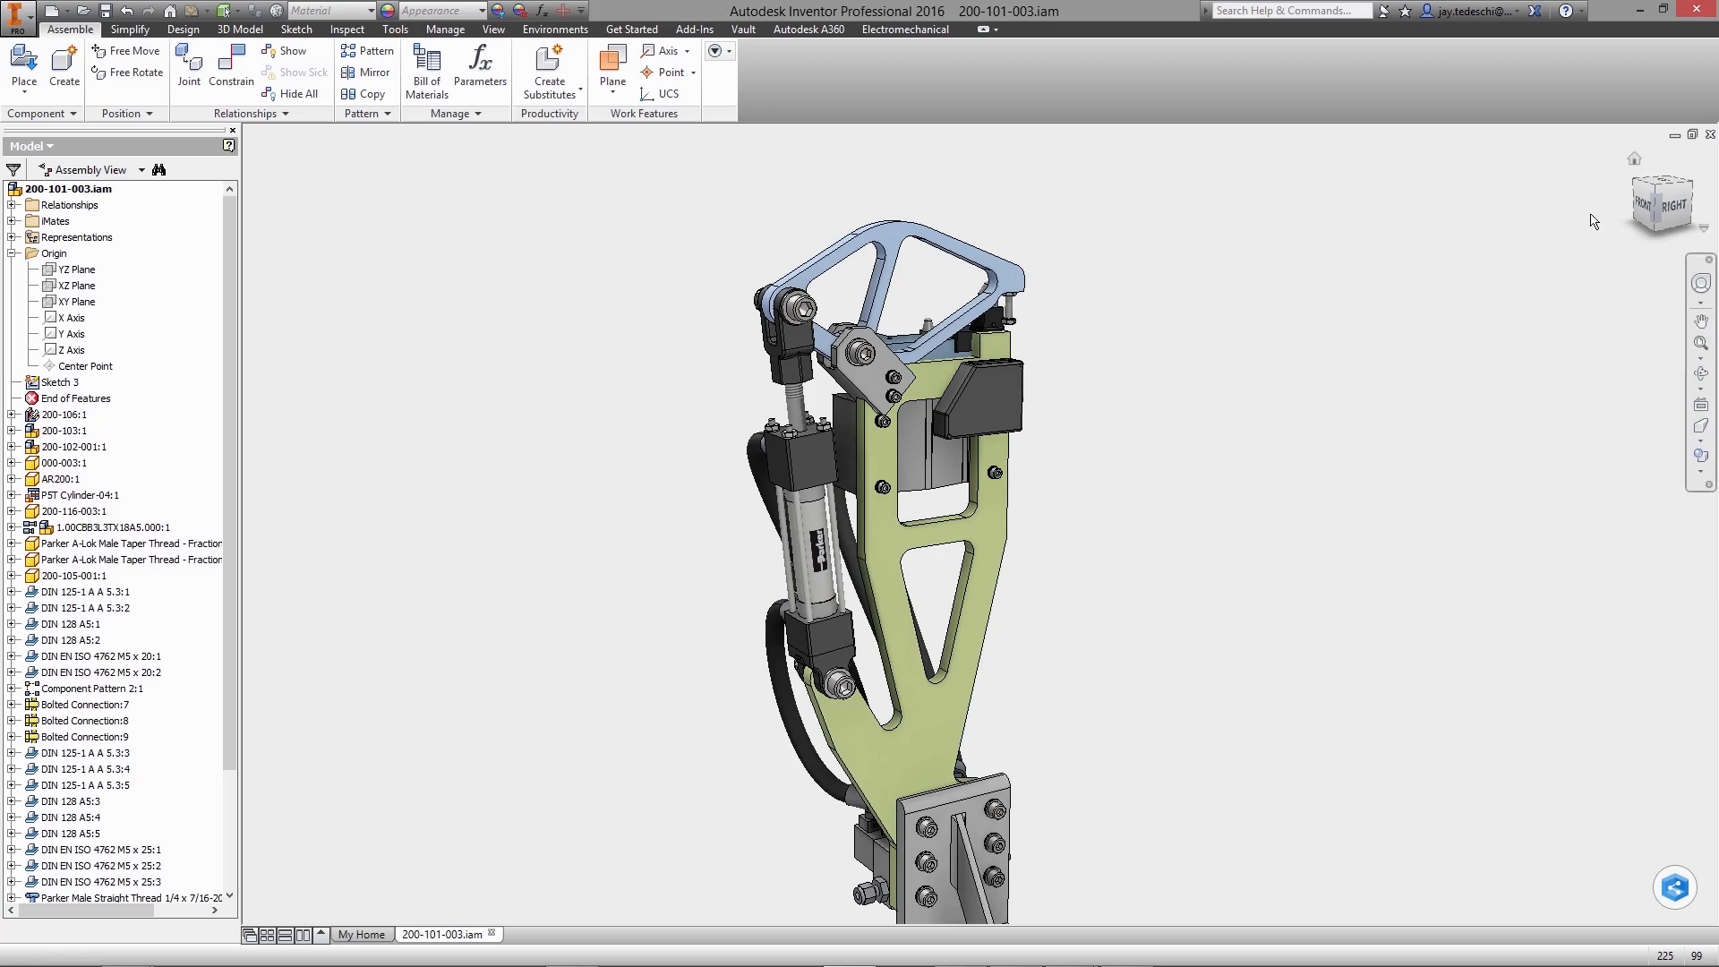
# - Switch to assembly 200-101-003.iam showing the updated truss clamp arm
pyautogui.click(527, 935)
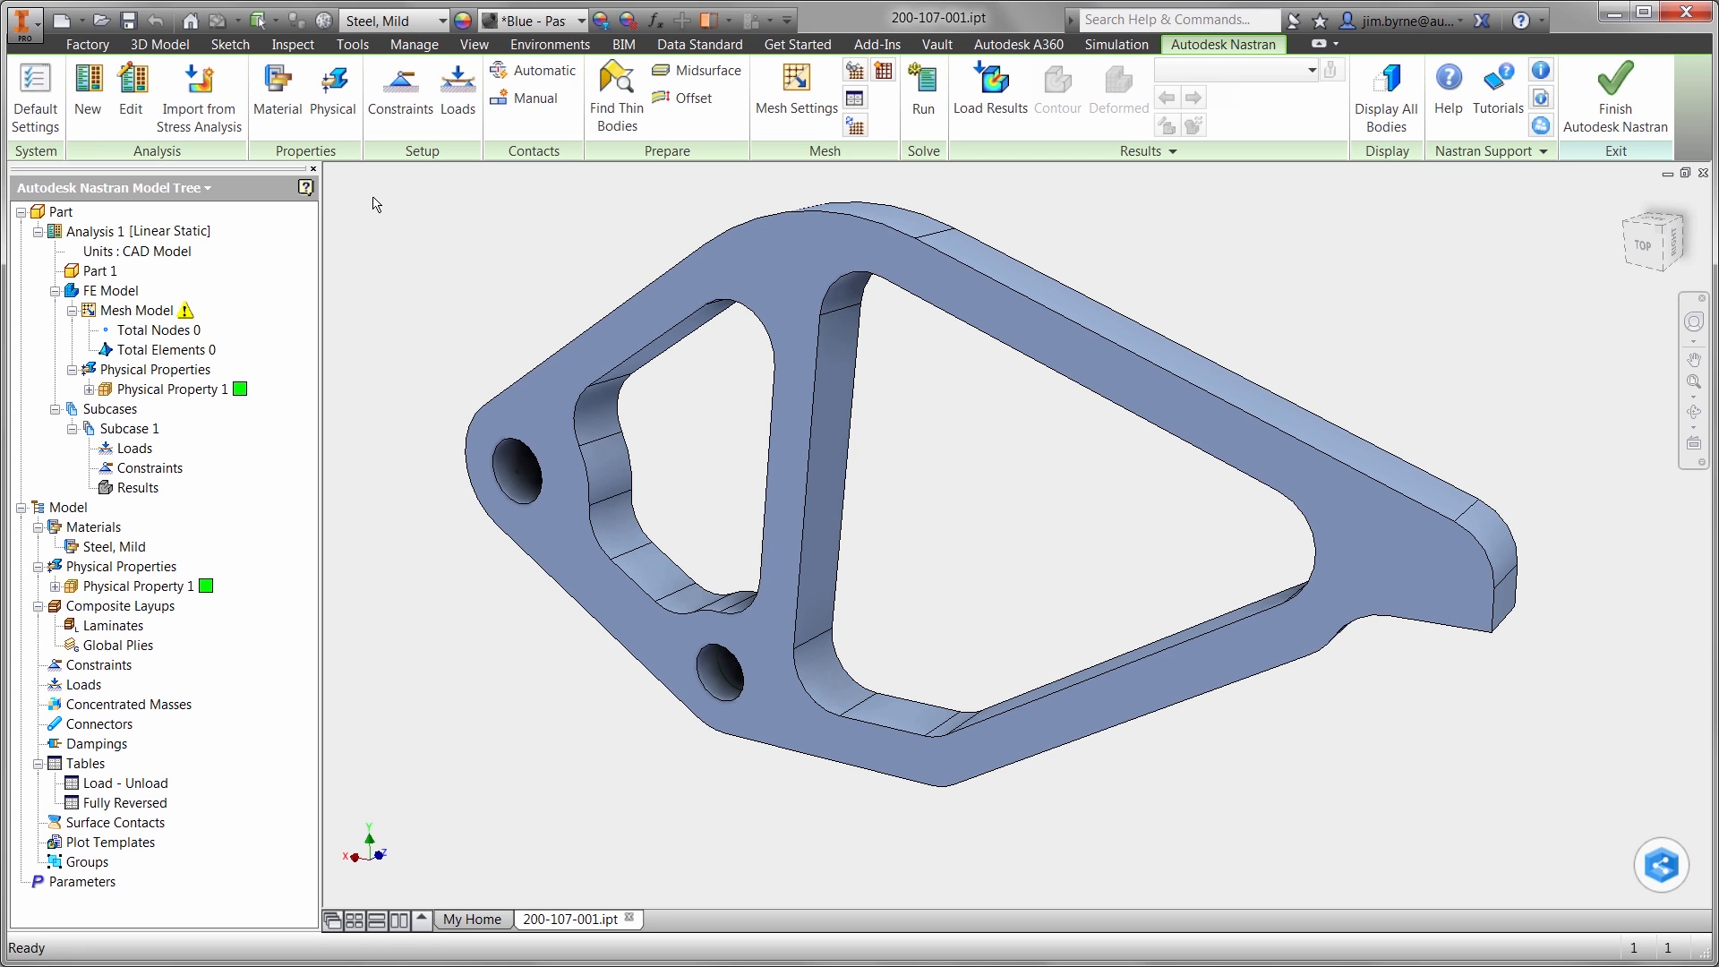
pyautogui.moveTo(227, 140)
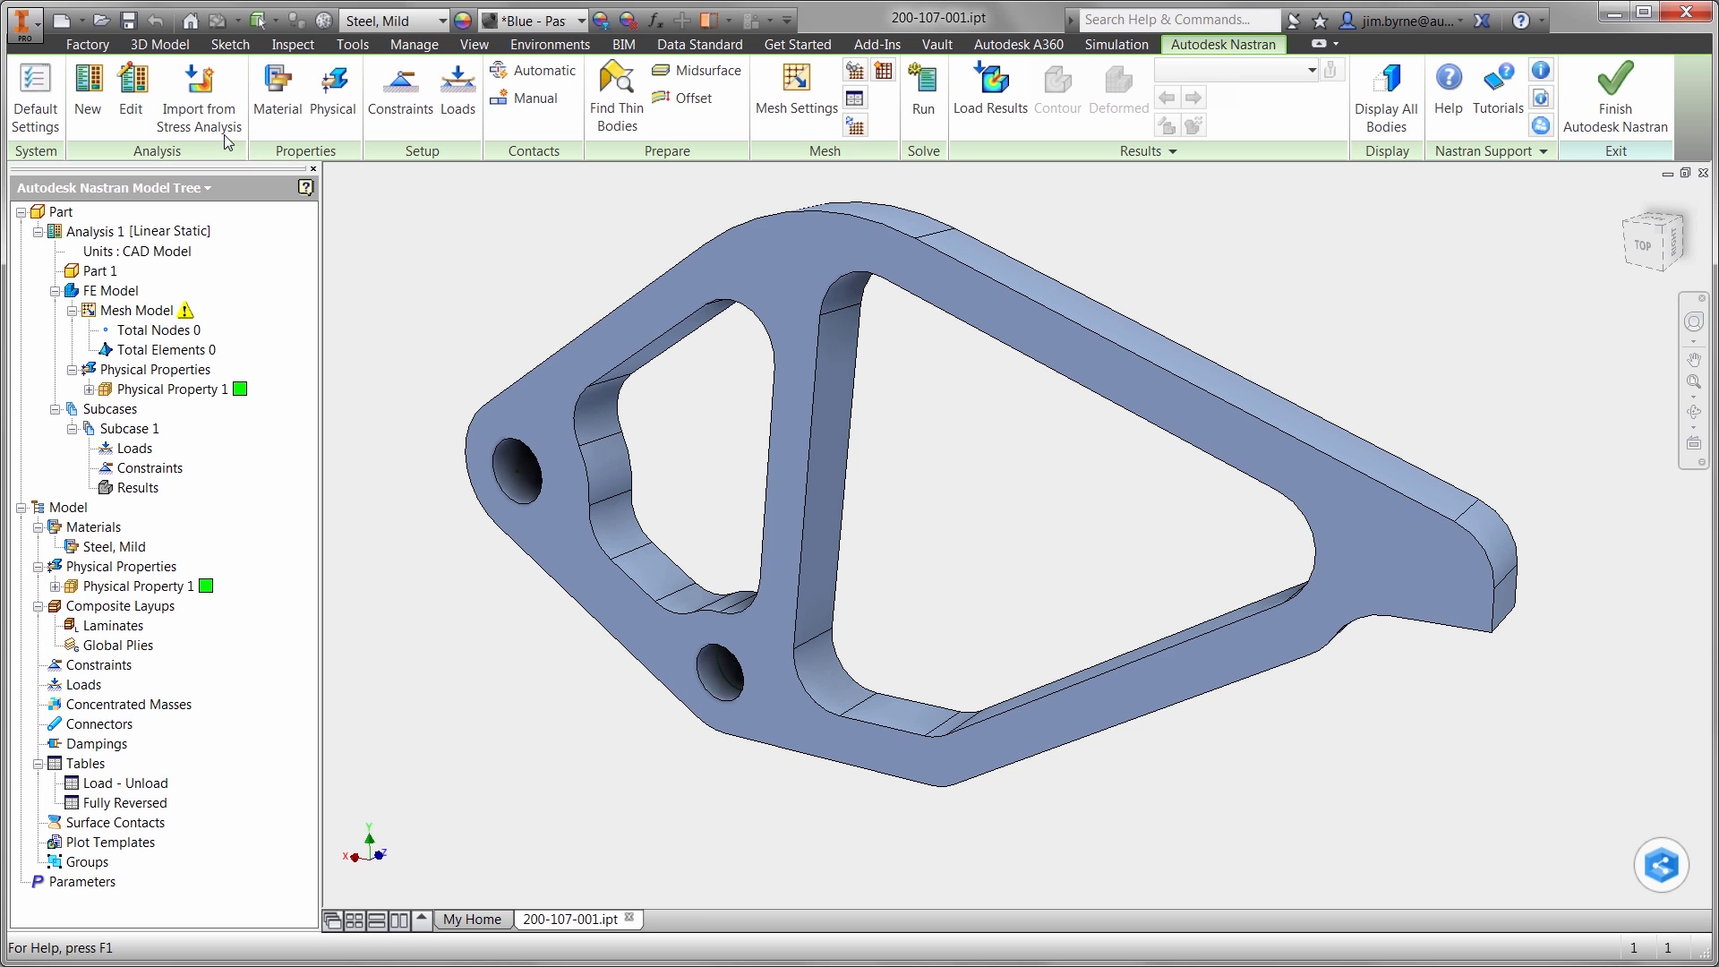
# - Import the stress analysis into Nastran and review Bearing Load:1, Frictionless Constraint:1, Physical Property 1 and FE Model
pyautogui.click(199, 91)
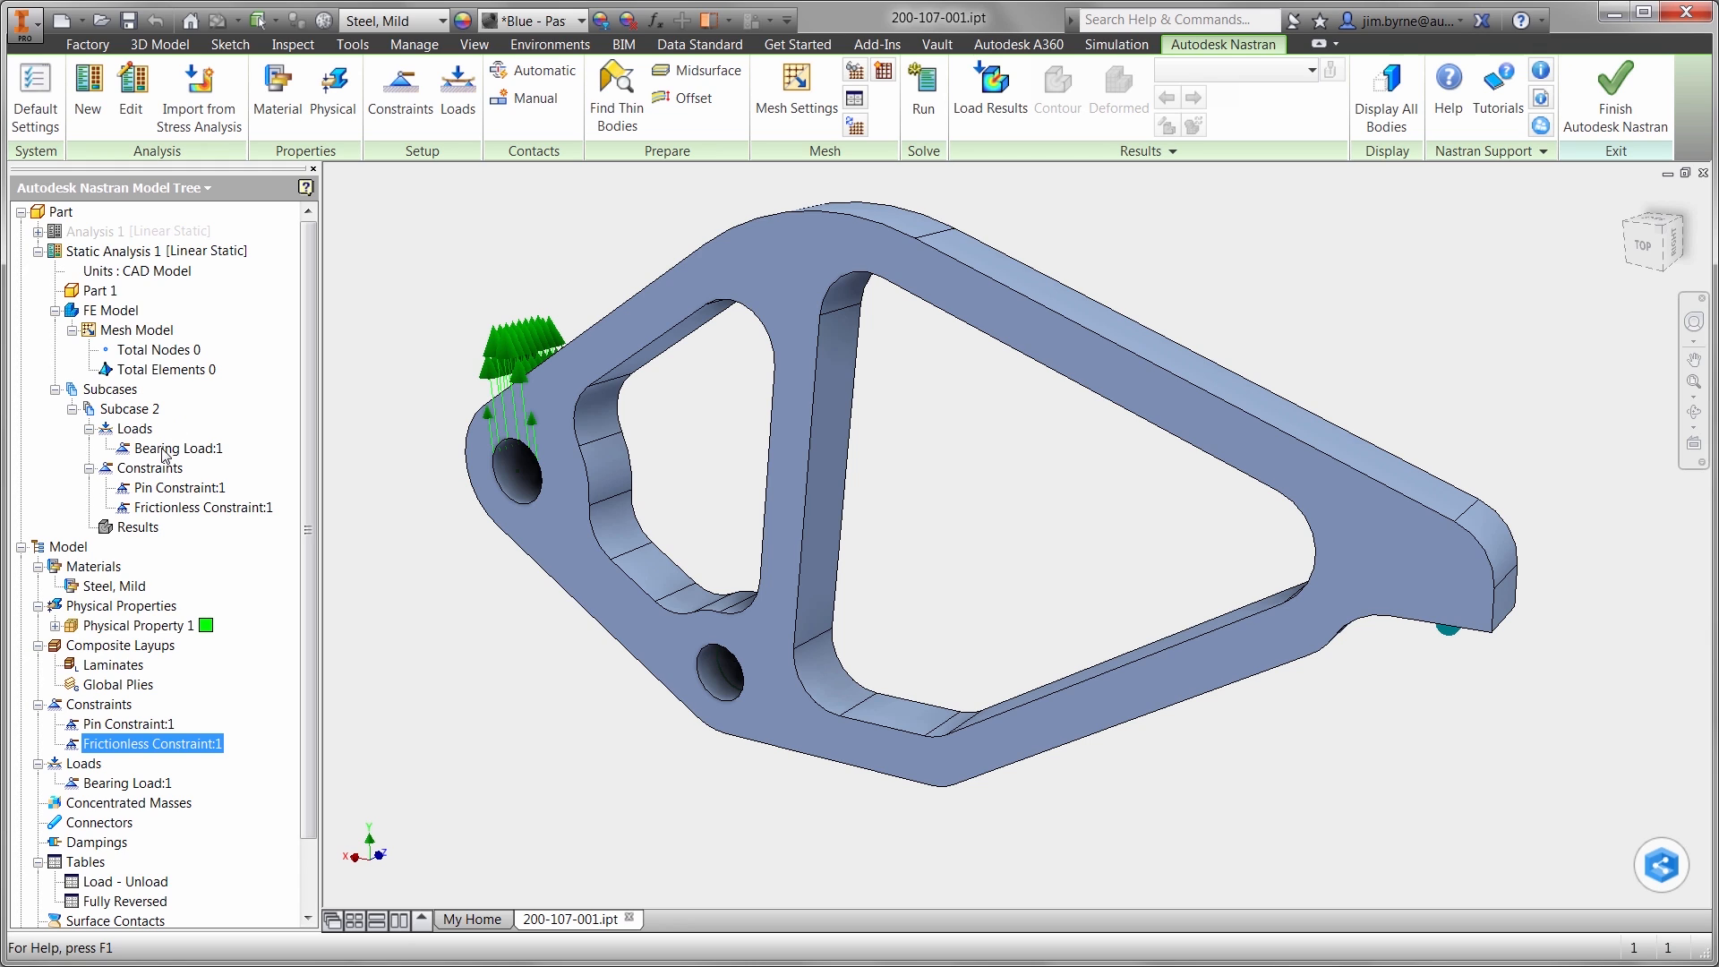
pyautogui.click(178, 447)
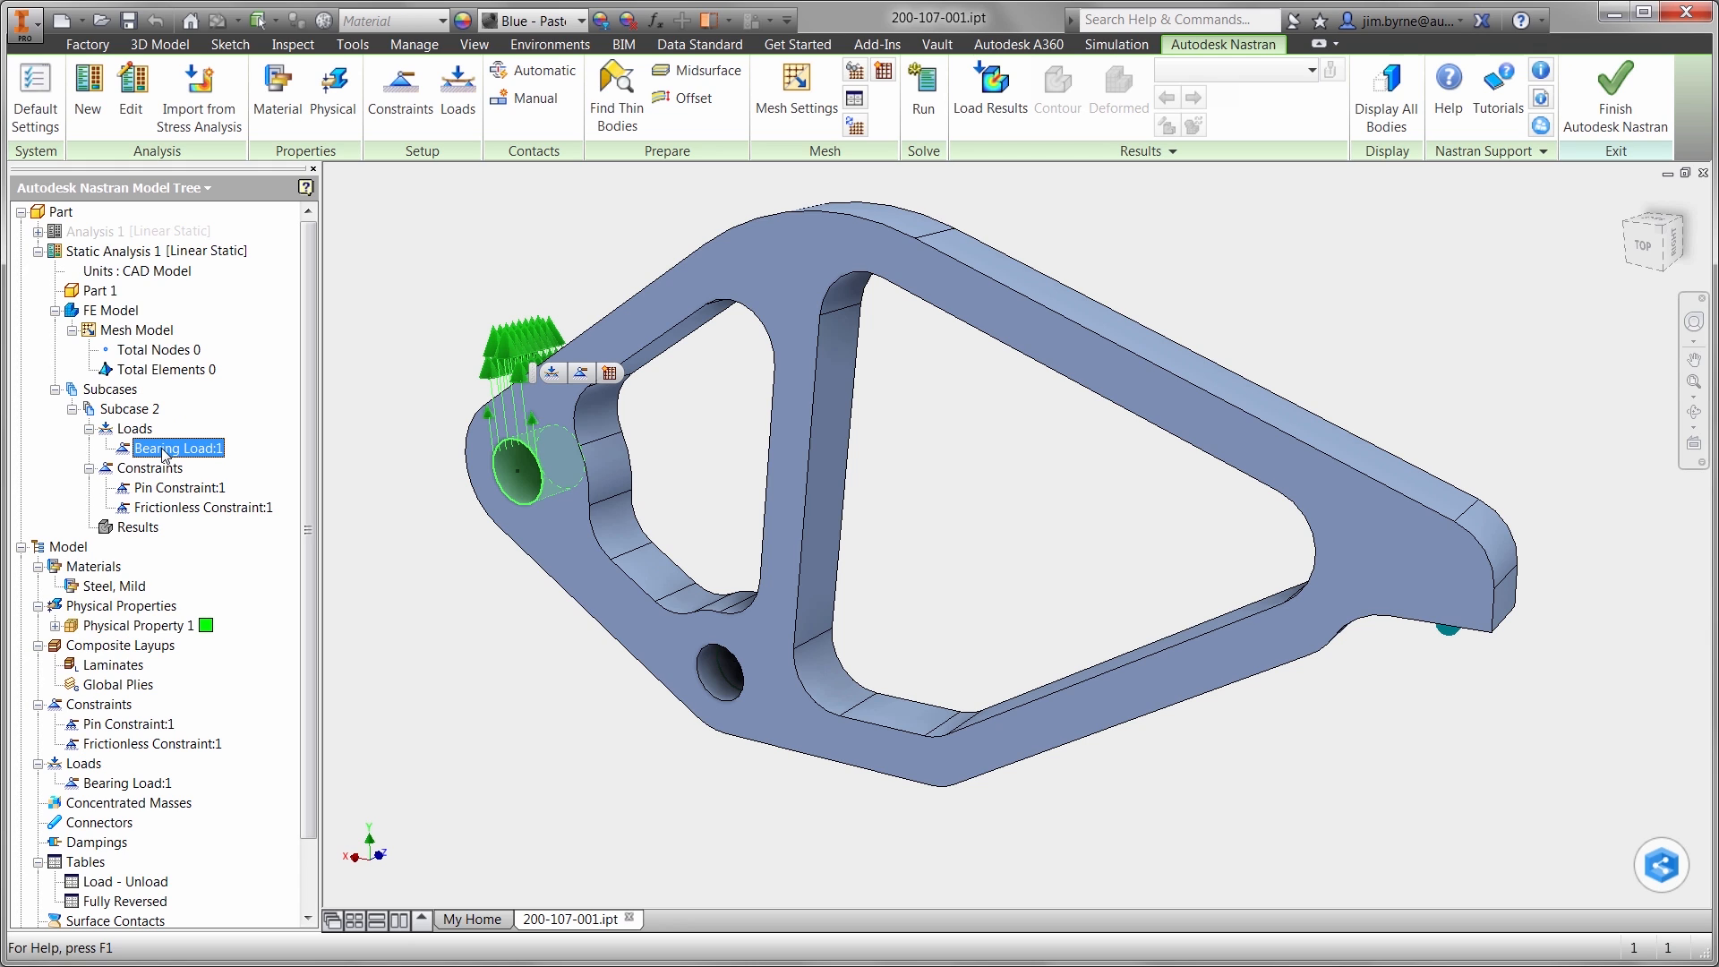
pyautogui.click(179, 487)
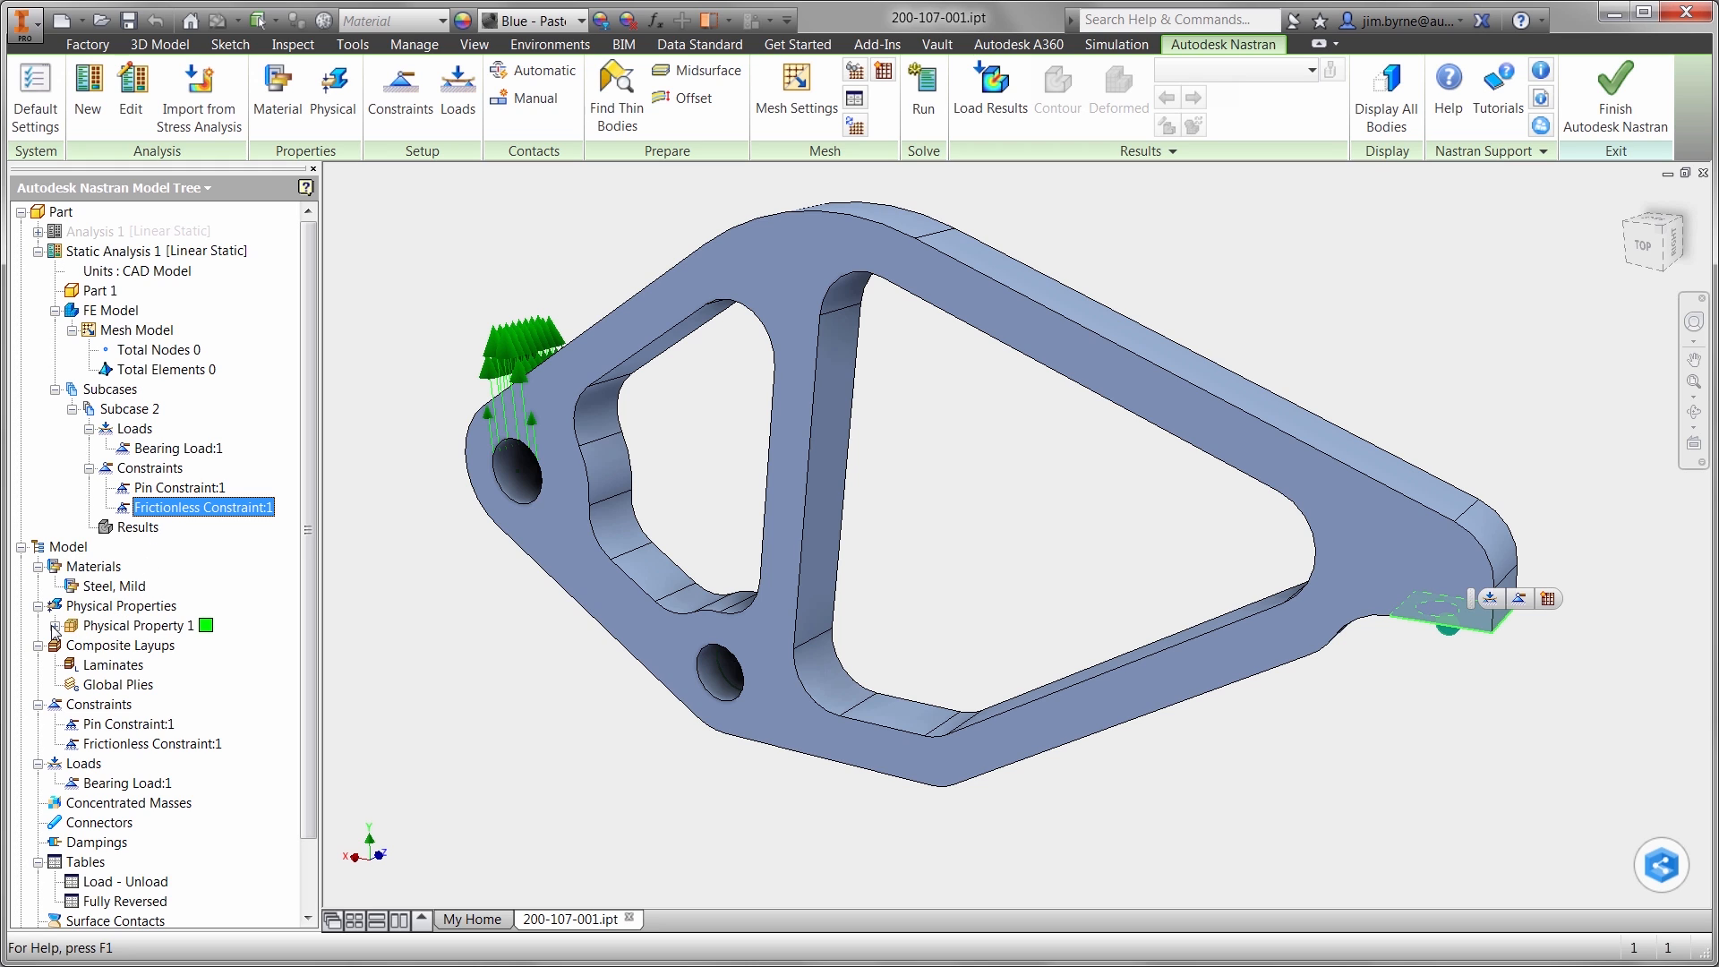
pyautogui.click(56, 625)
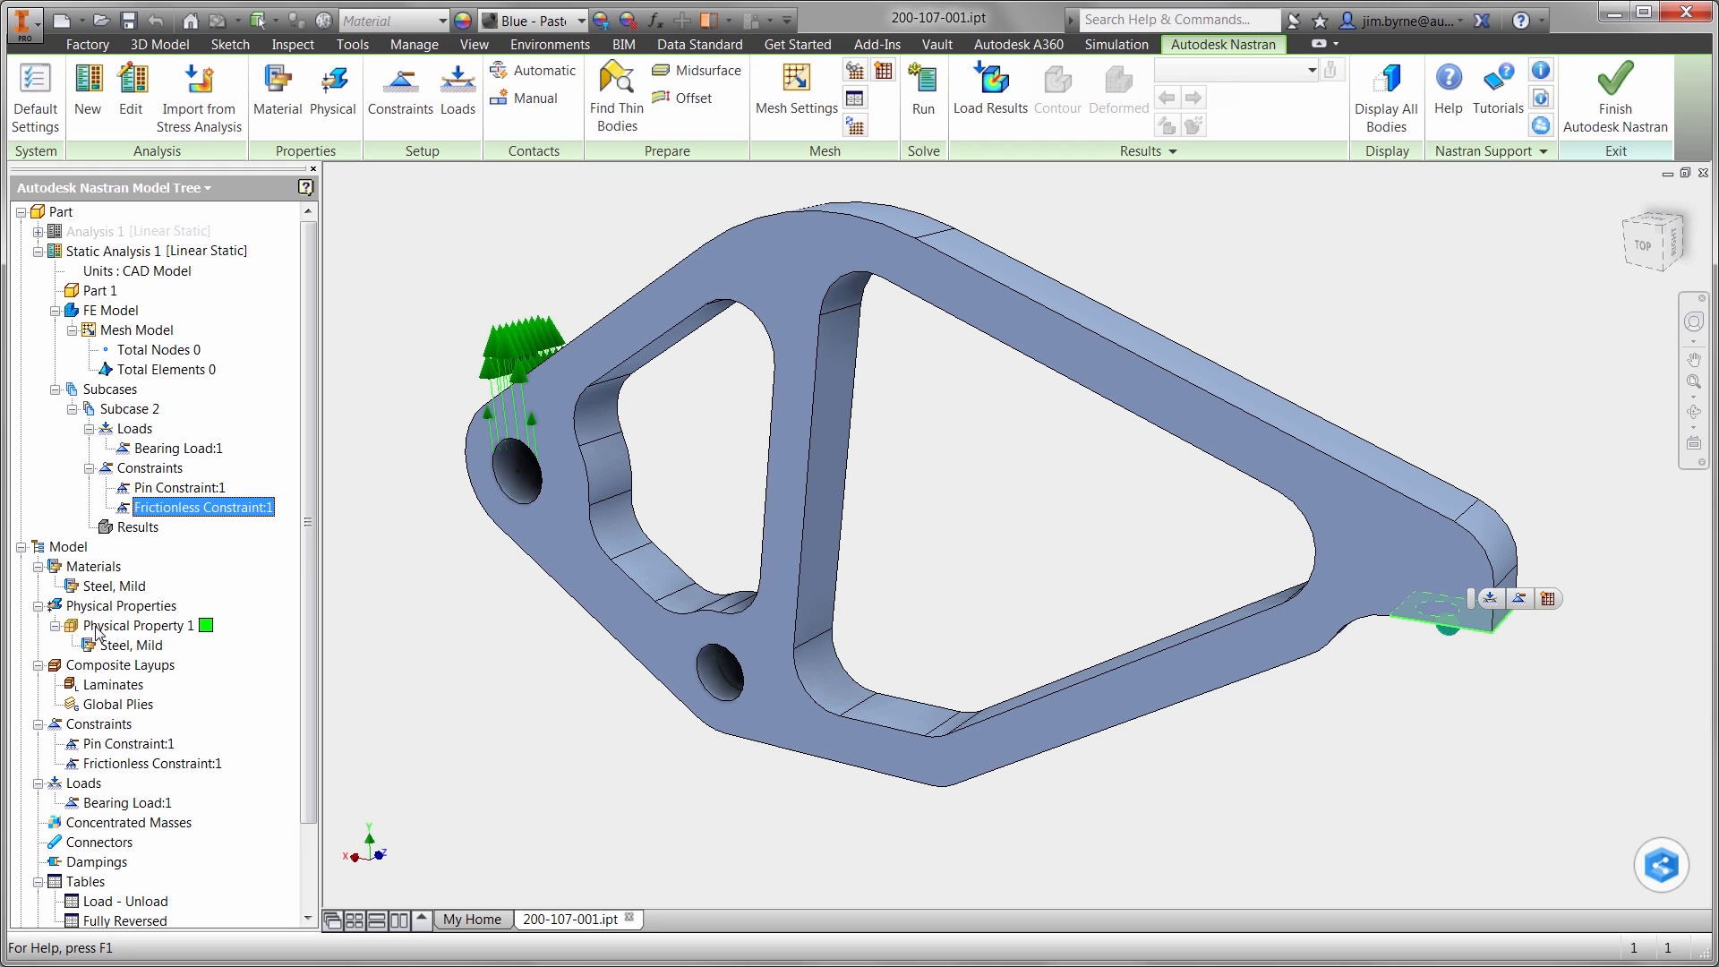
pyautogui.click(111, 310)
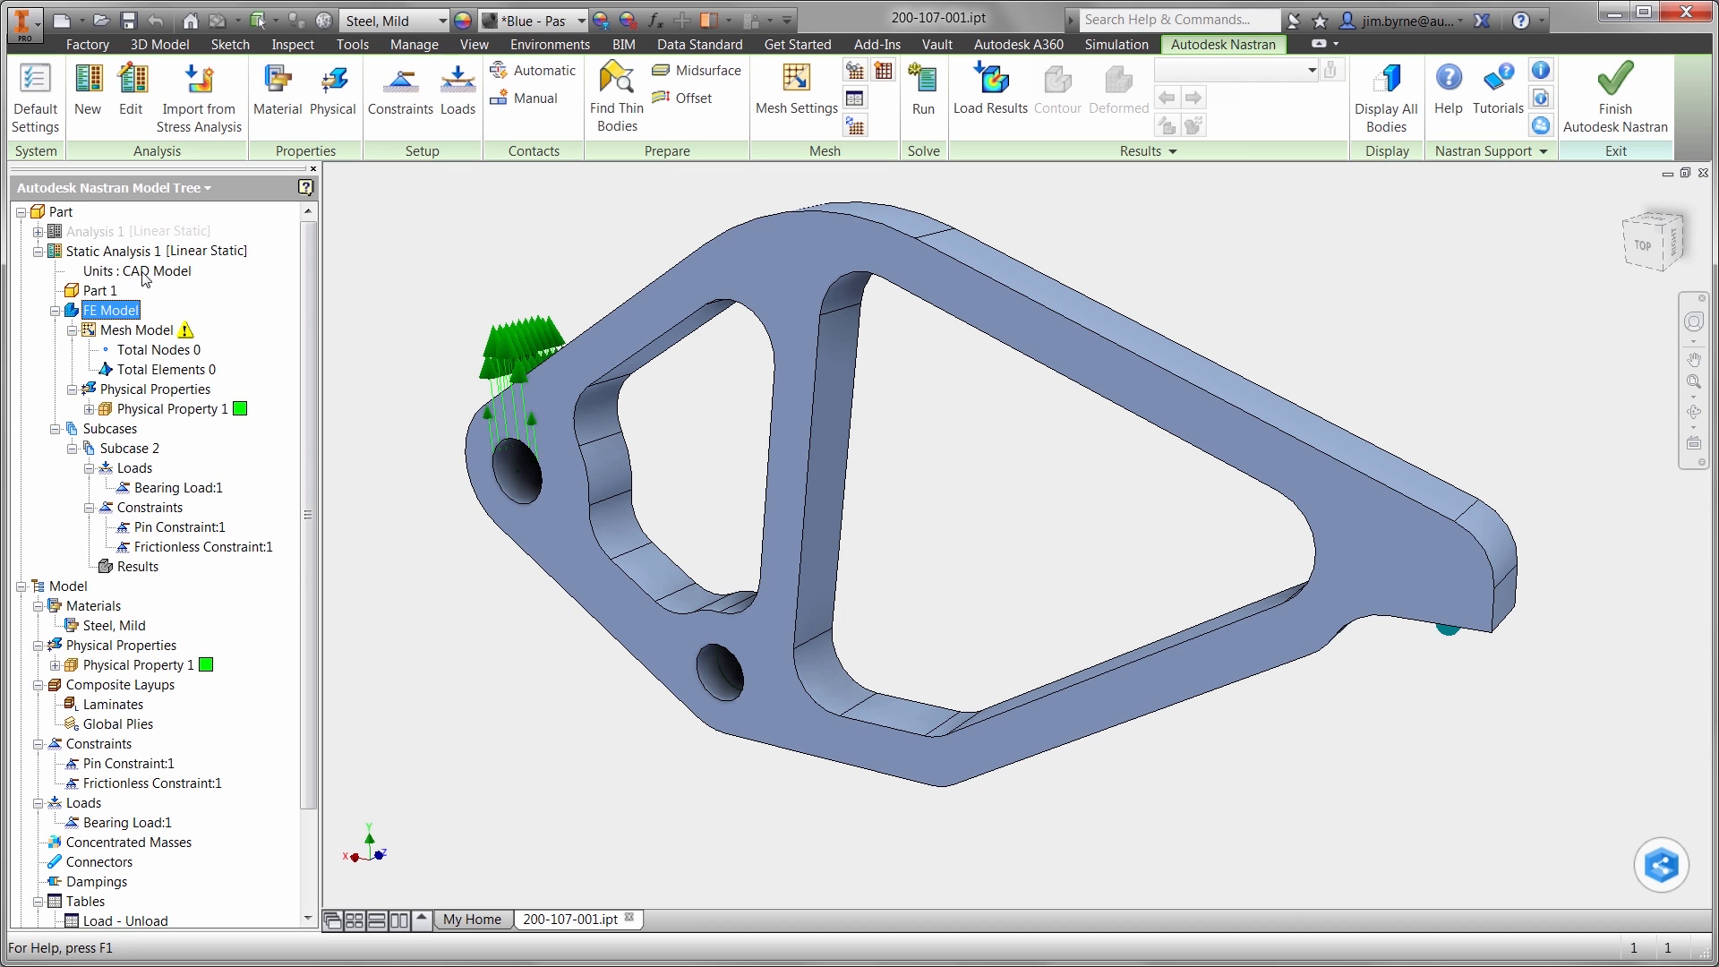
# - Edit Static Analysis 1 and set its type to Multi-Axial Fatigue
pyautogui.rightClick(110, 250)
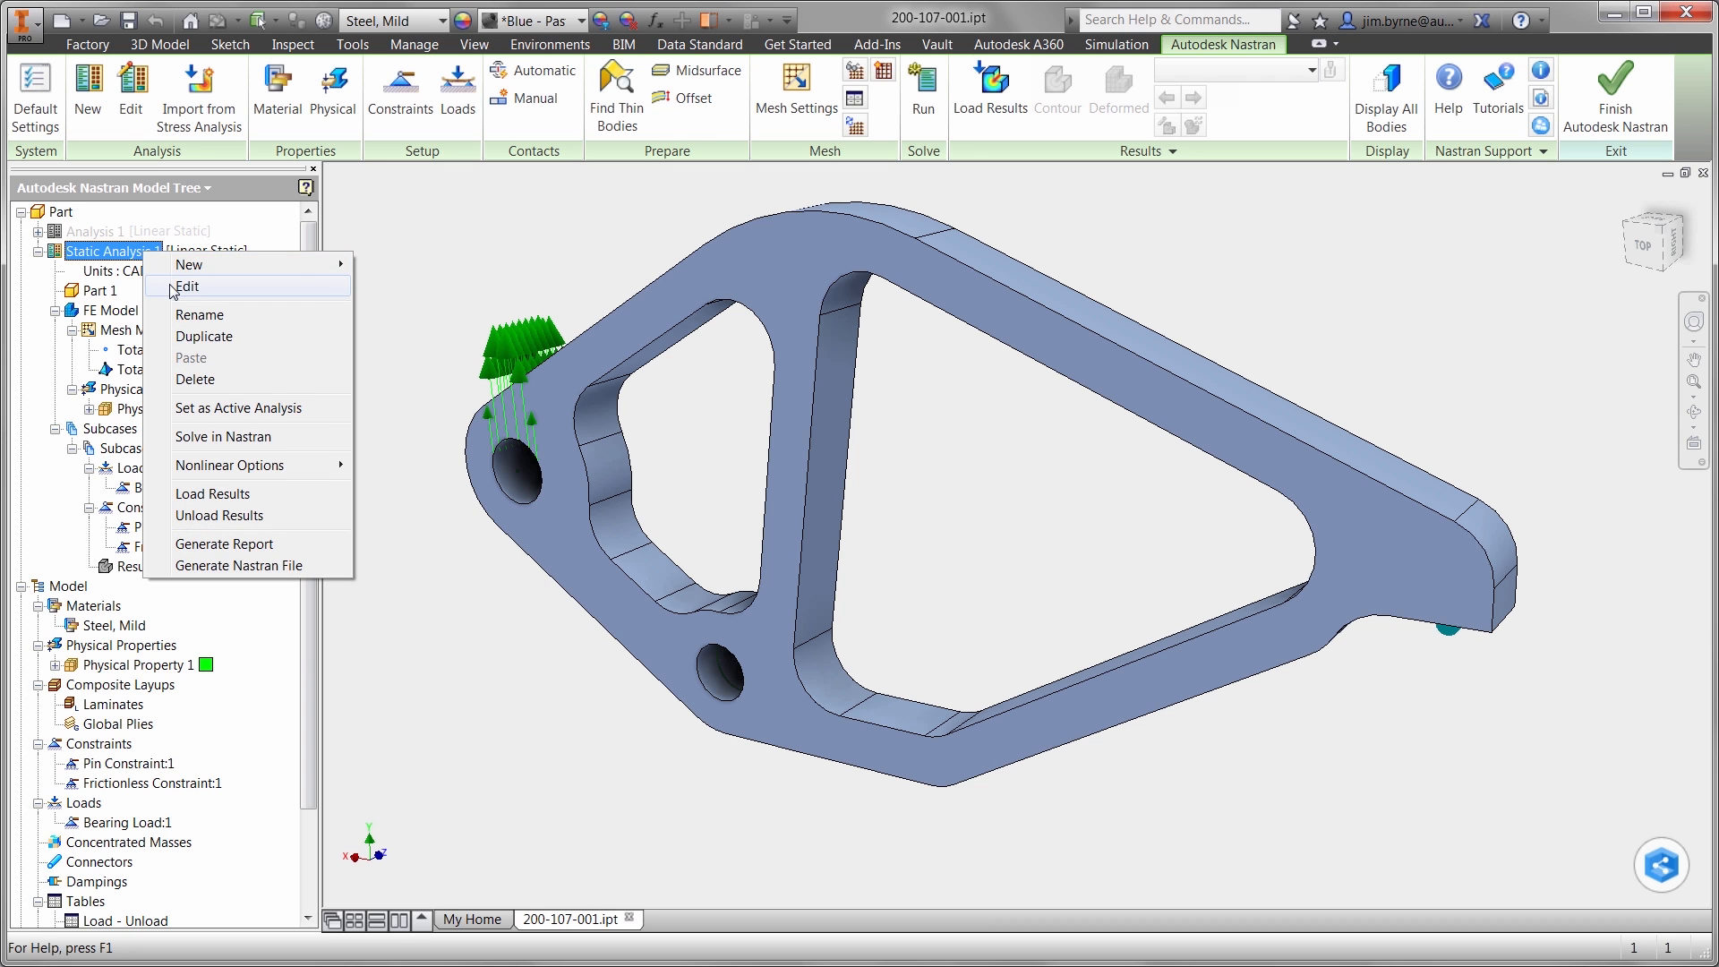
pyautogui.click(186, 287)
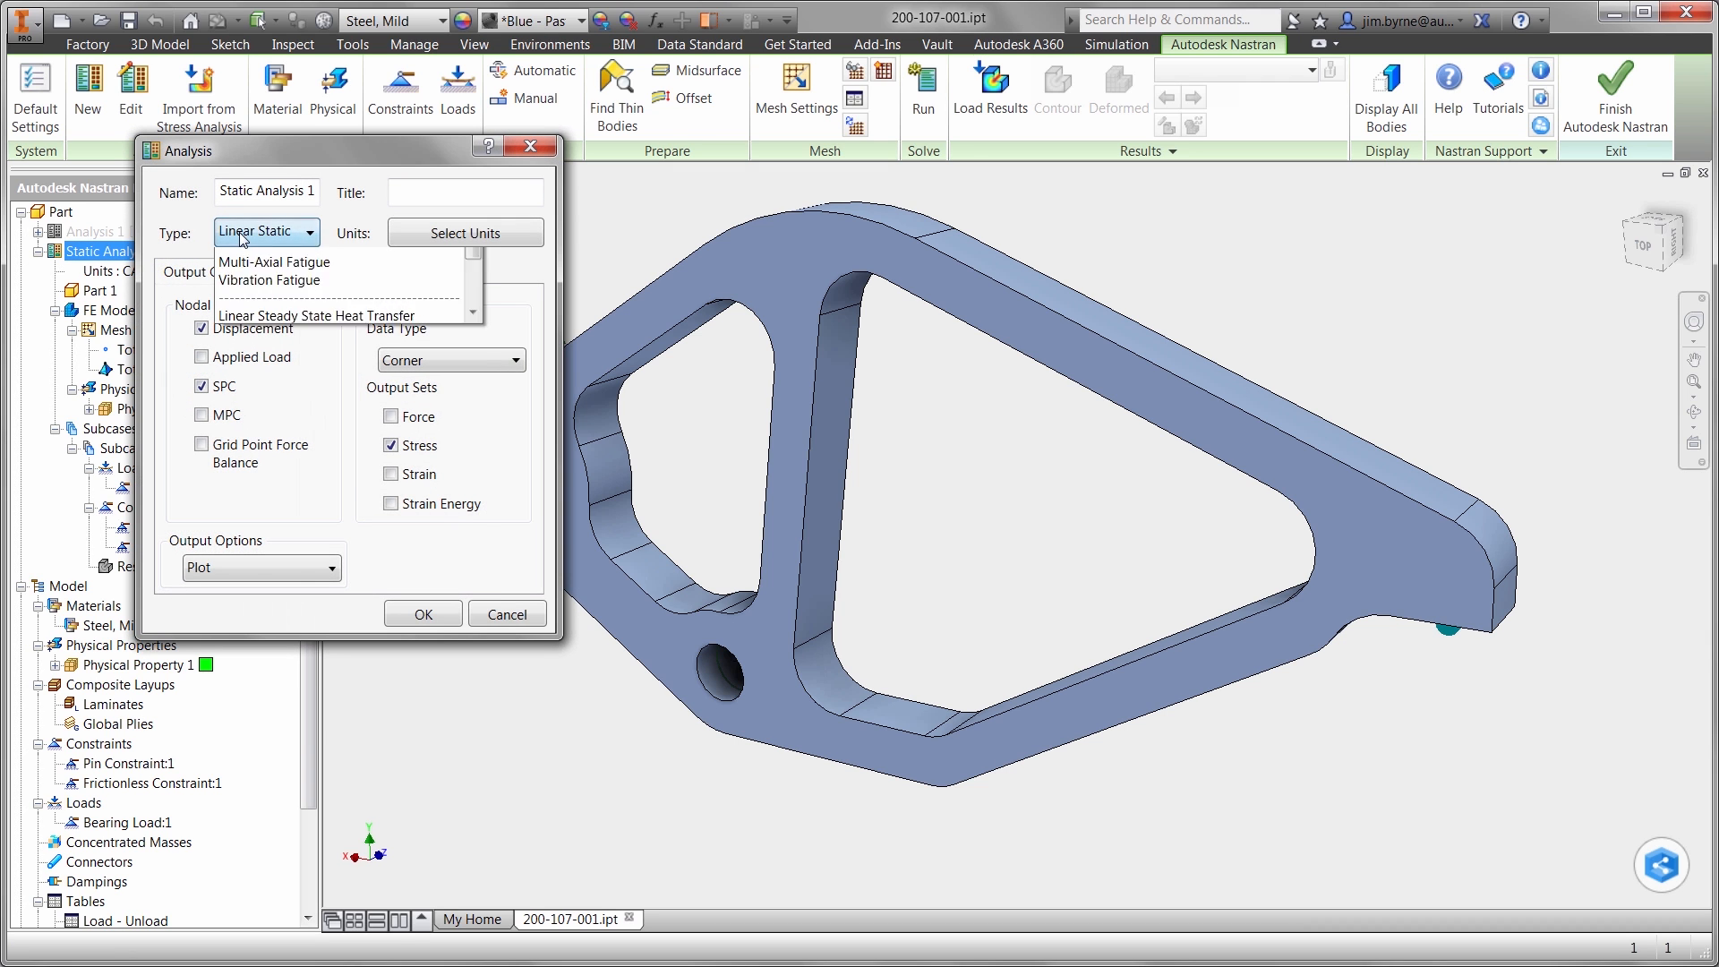
pyautogui.click(309, 231)
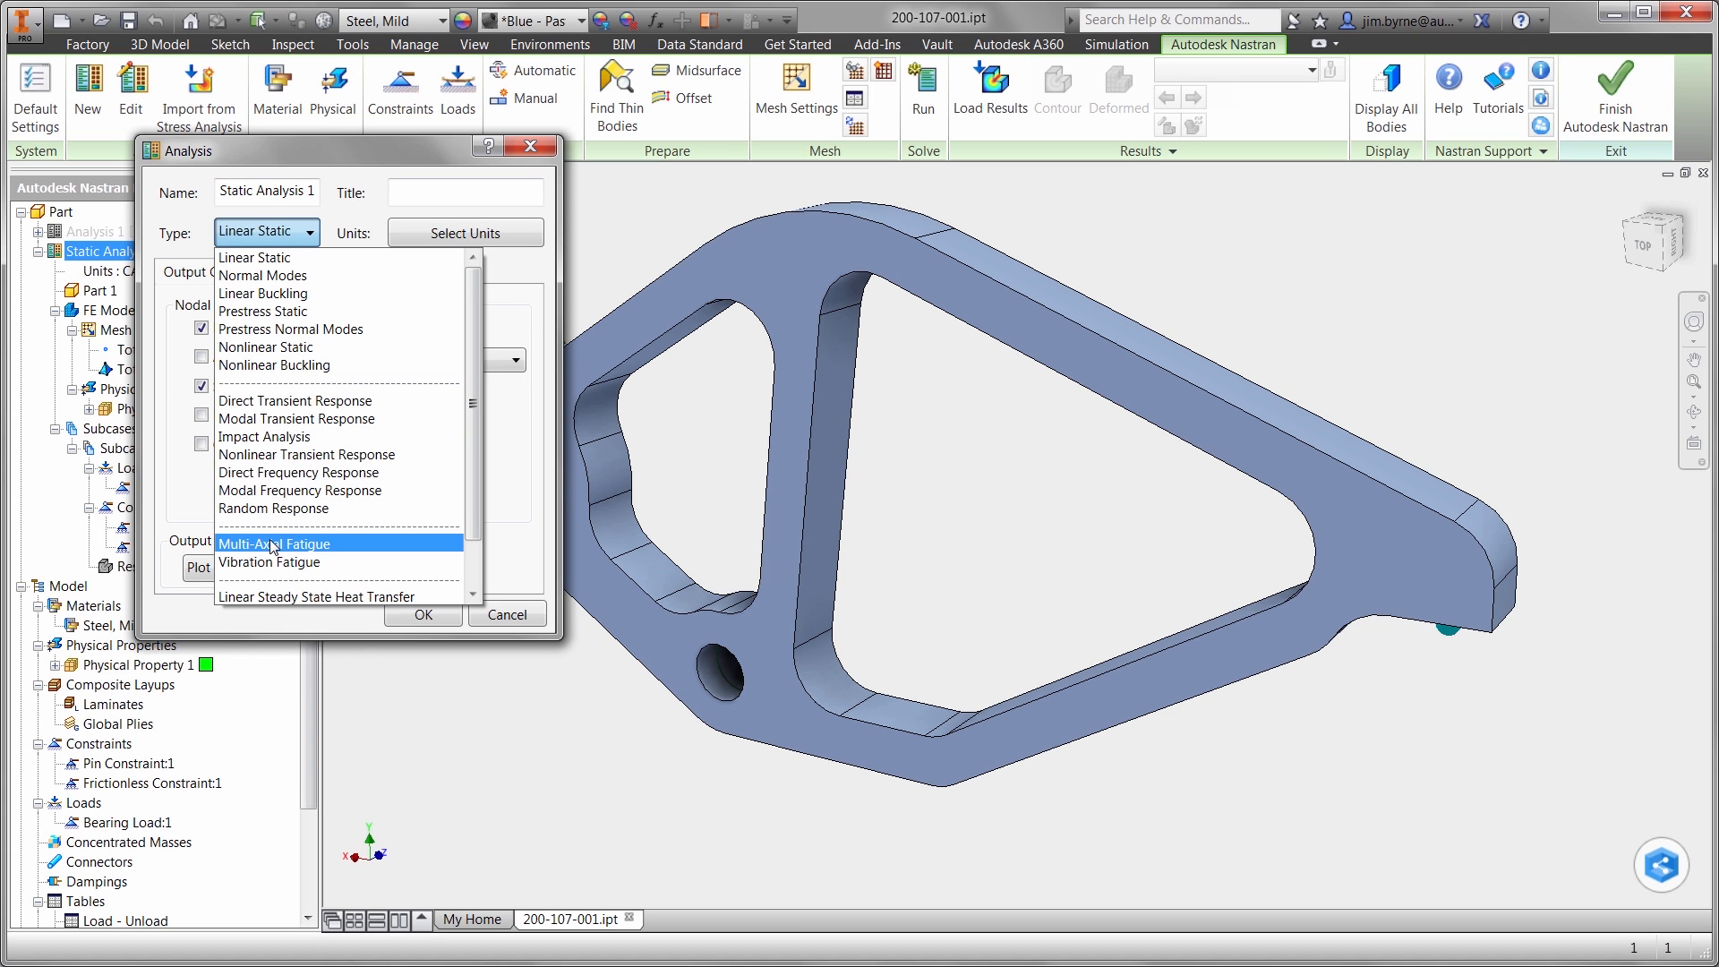
pyautogui.click(276, 544)
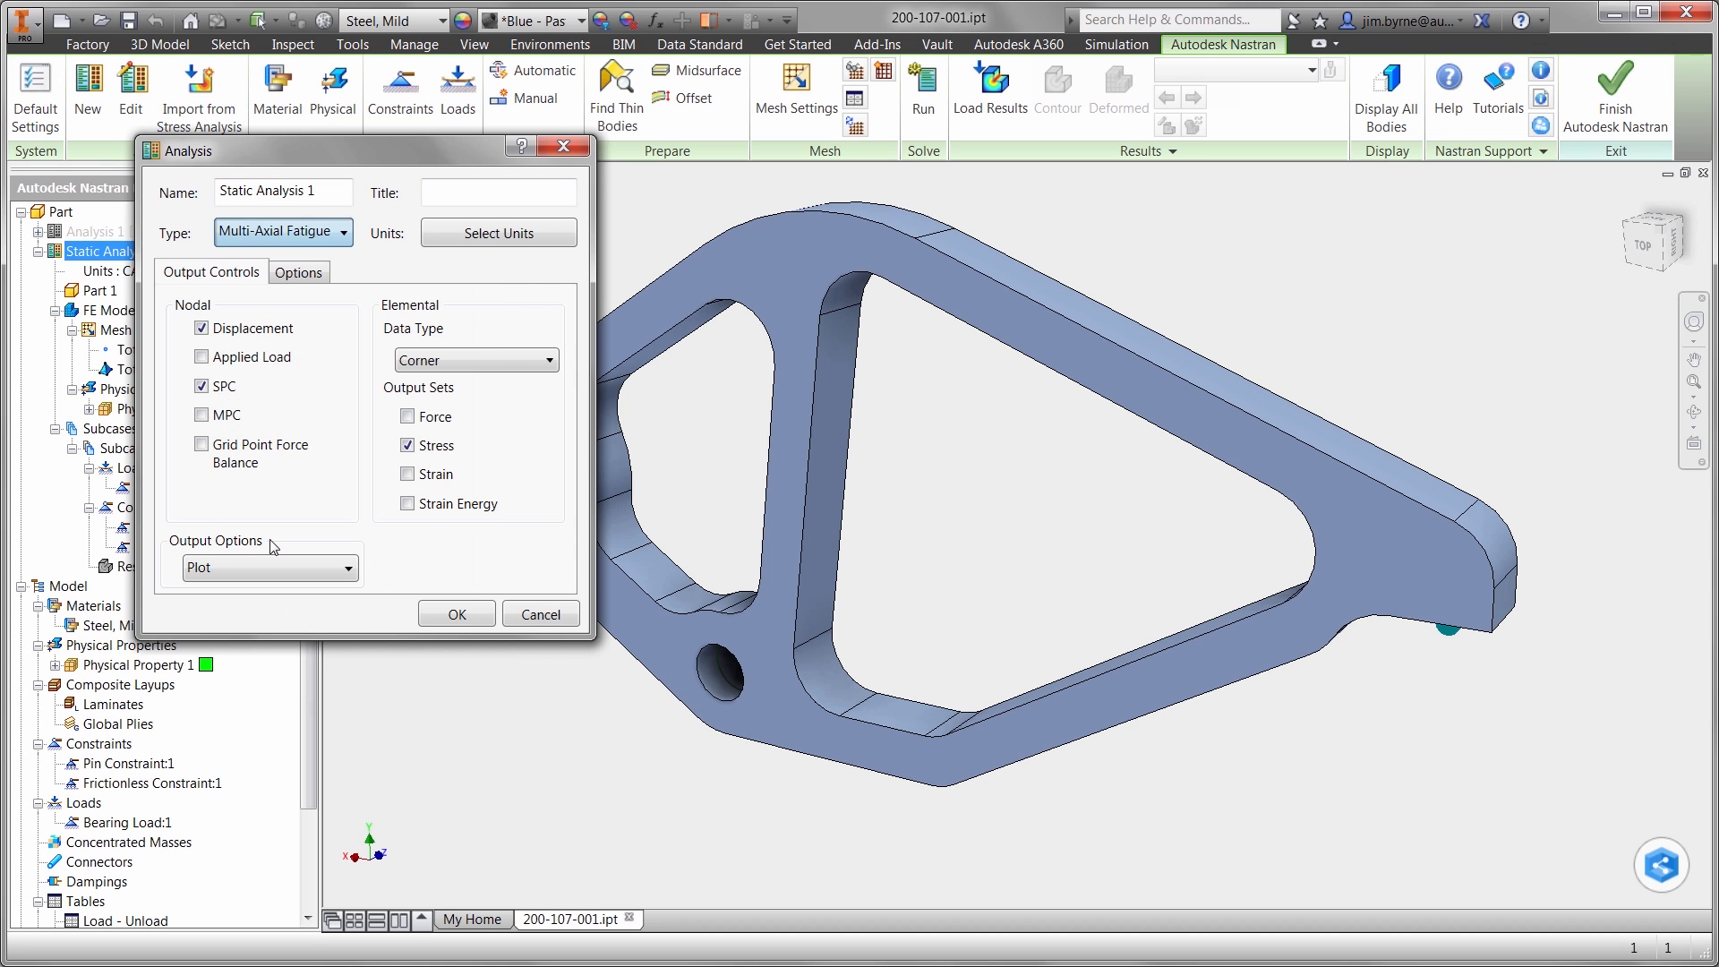
pyautogui.click(457, 612)
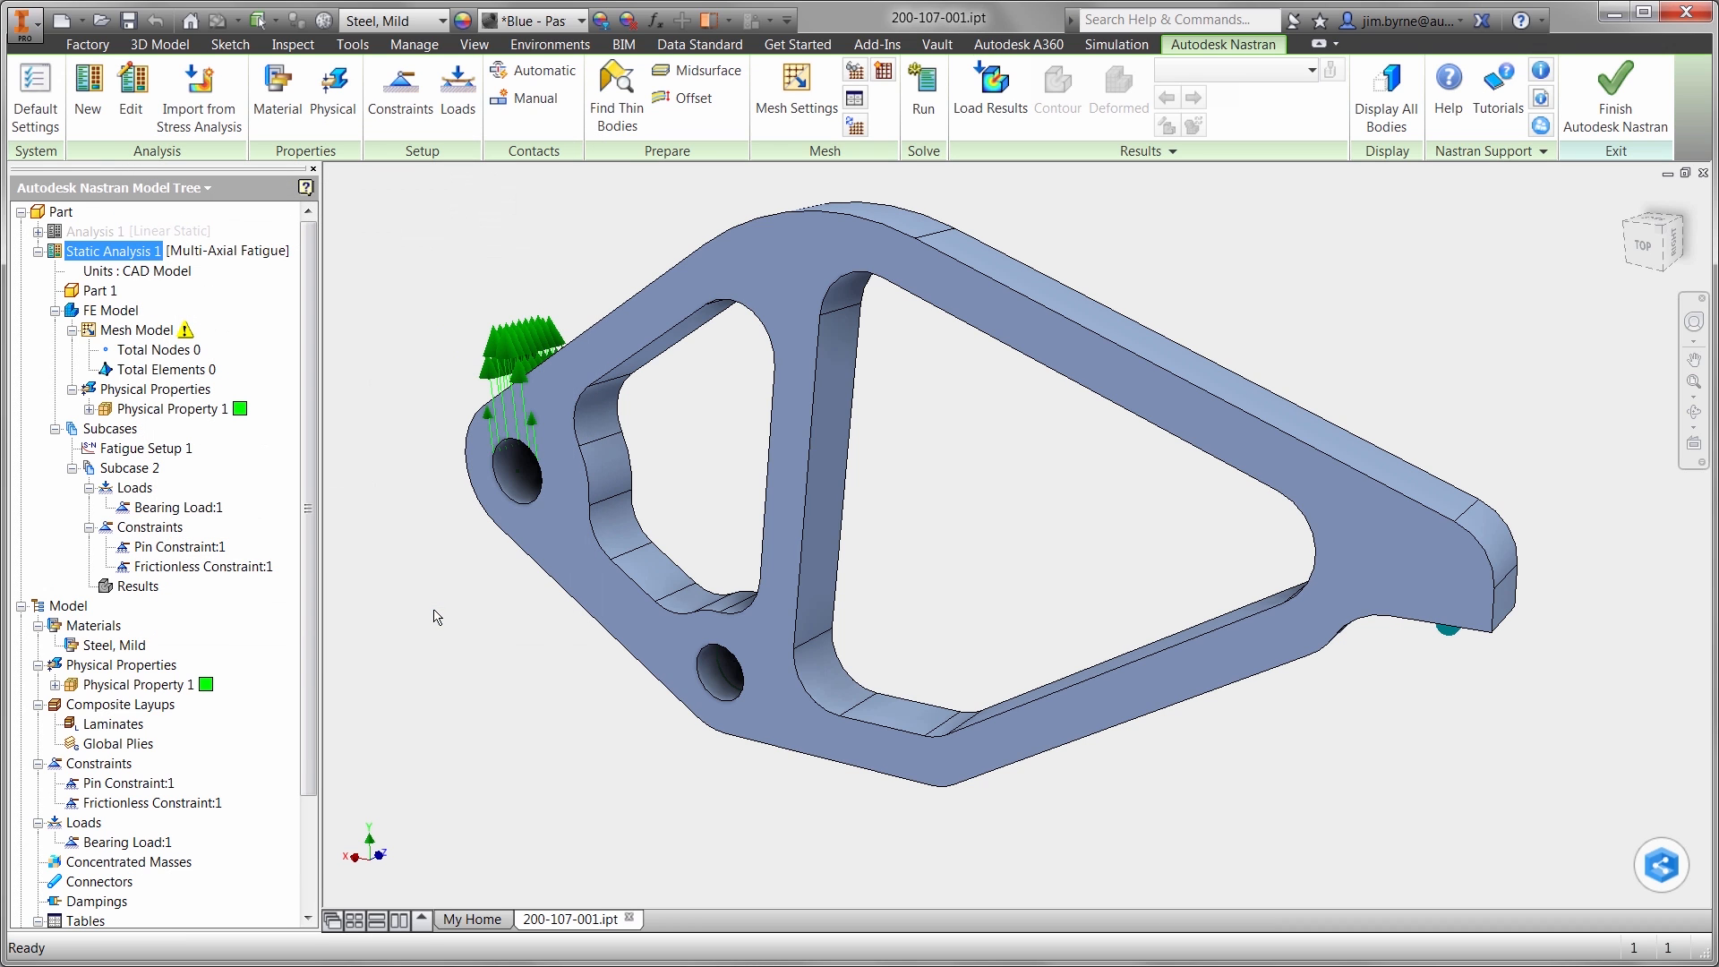
pyautogui.rightClick(175, 546)
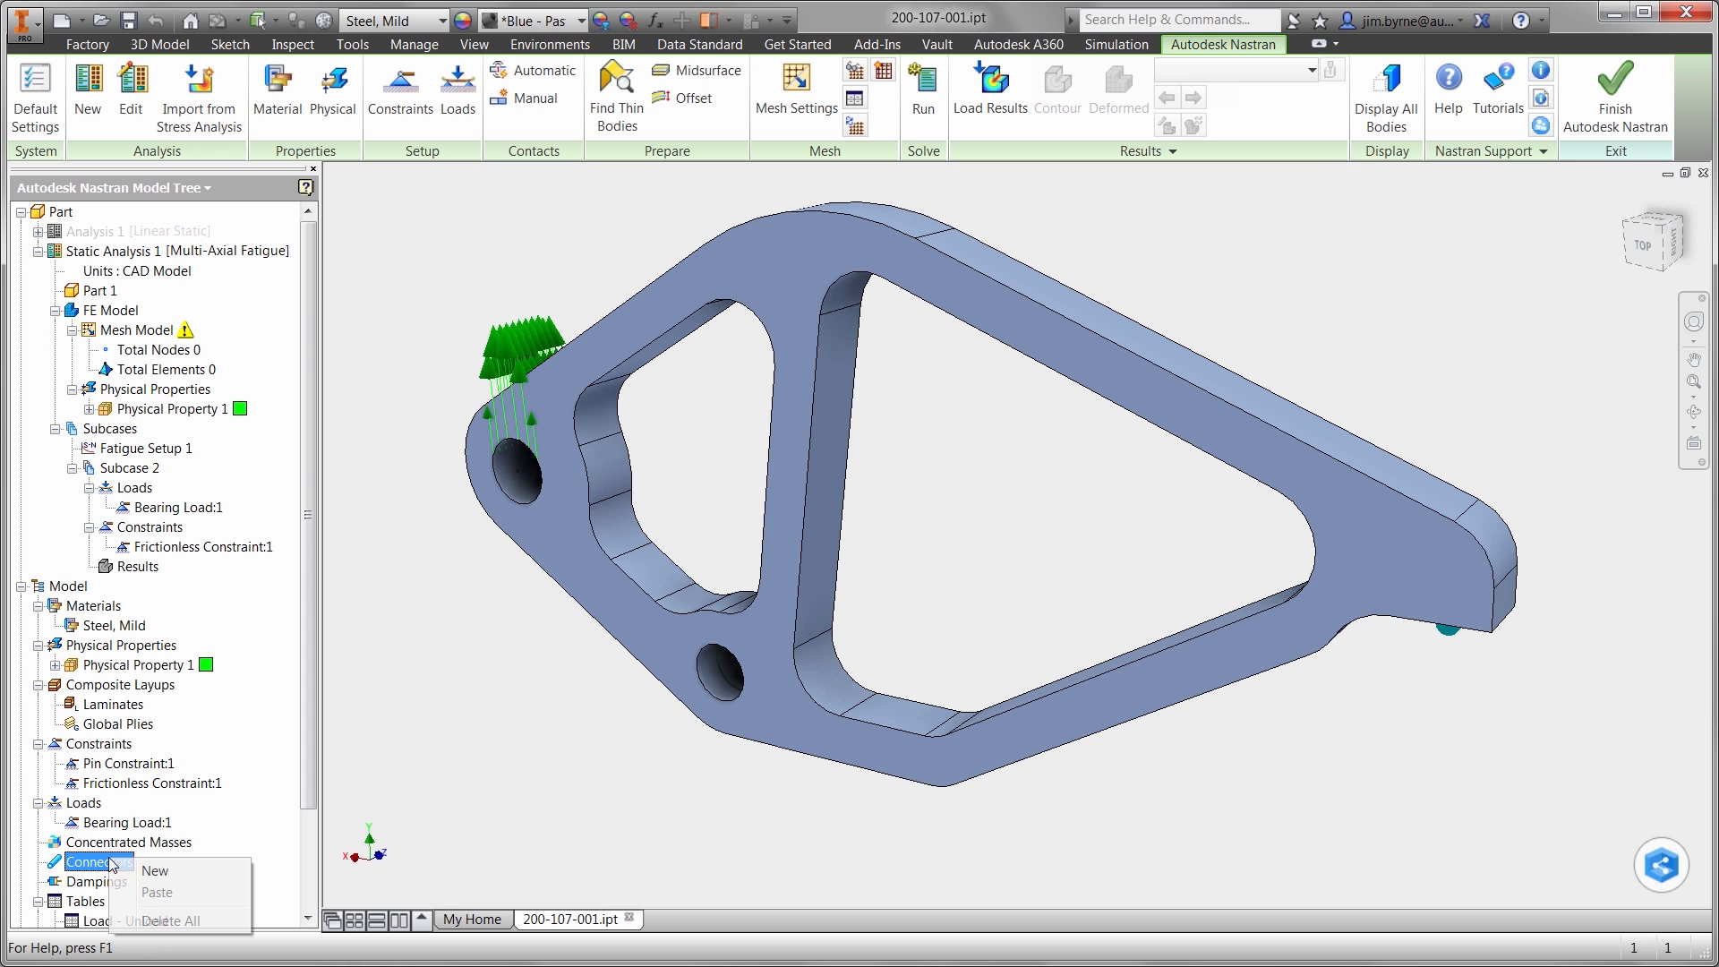
# - Add a Rigid Body connector linking the hole's centre point to its face
pyautogui.click(154, 870)
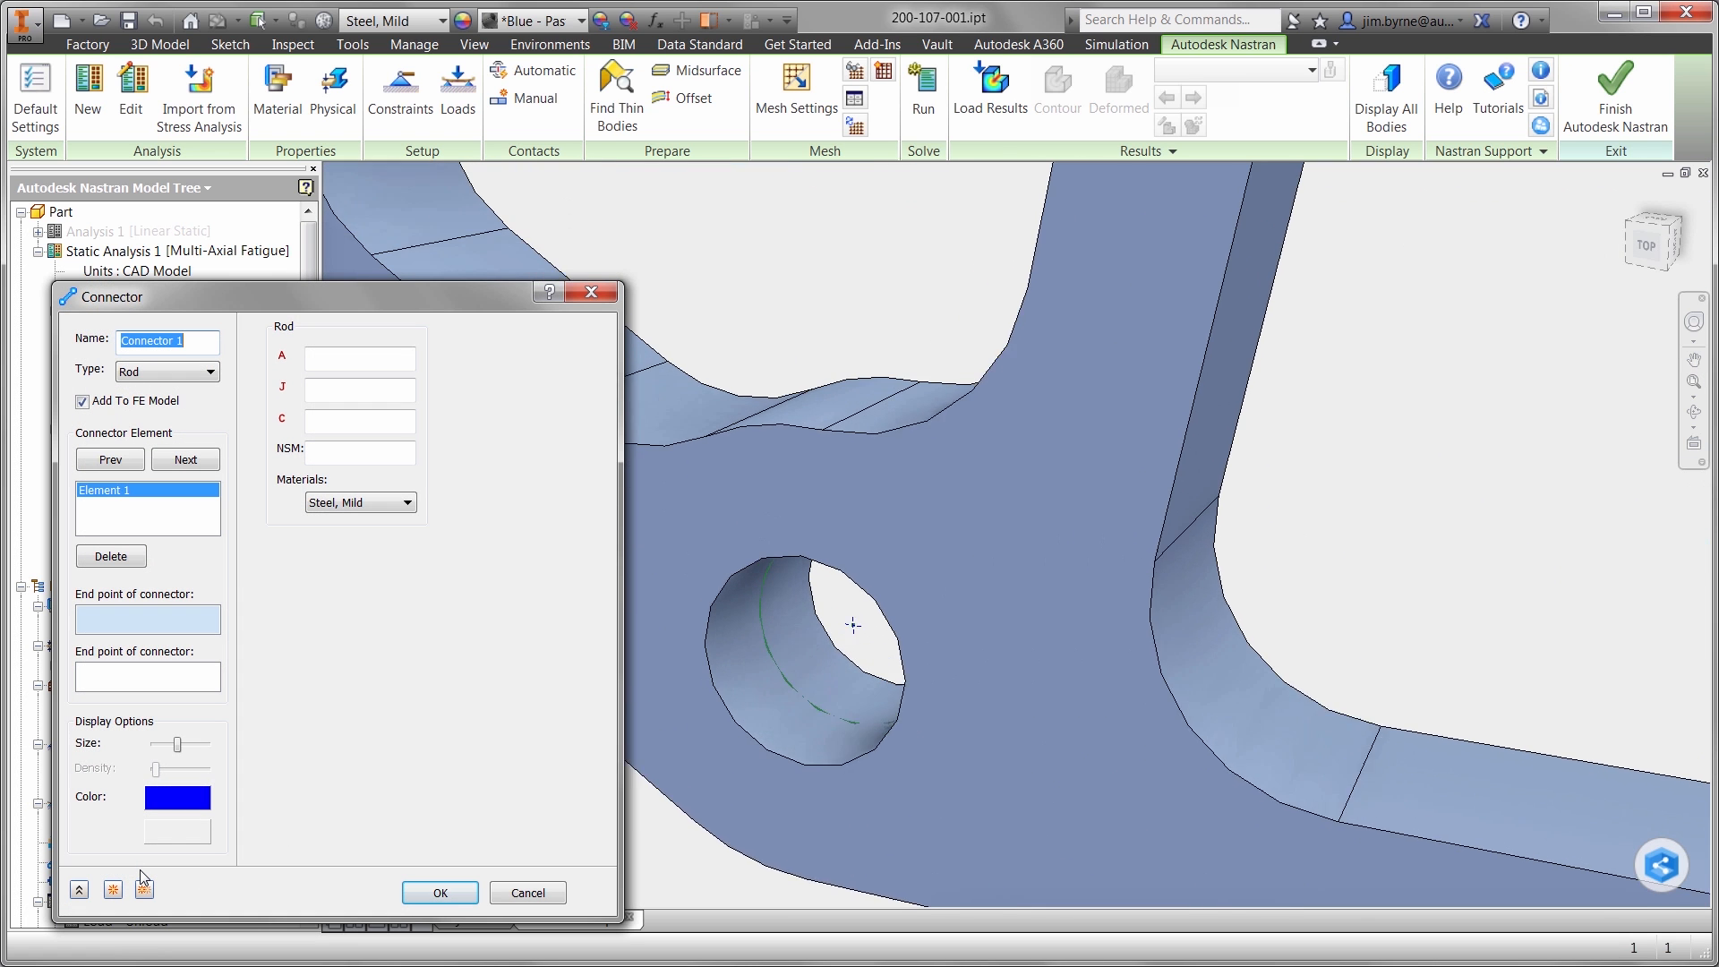
pyautogui.click(209, 371)
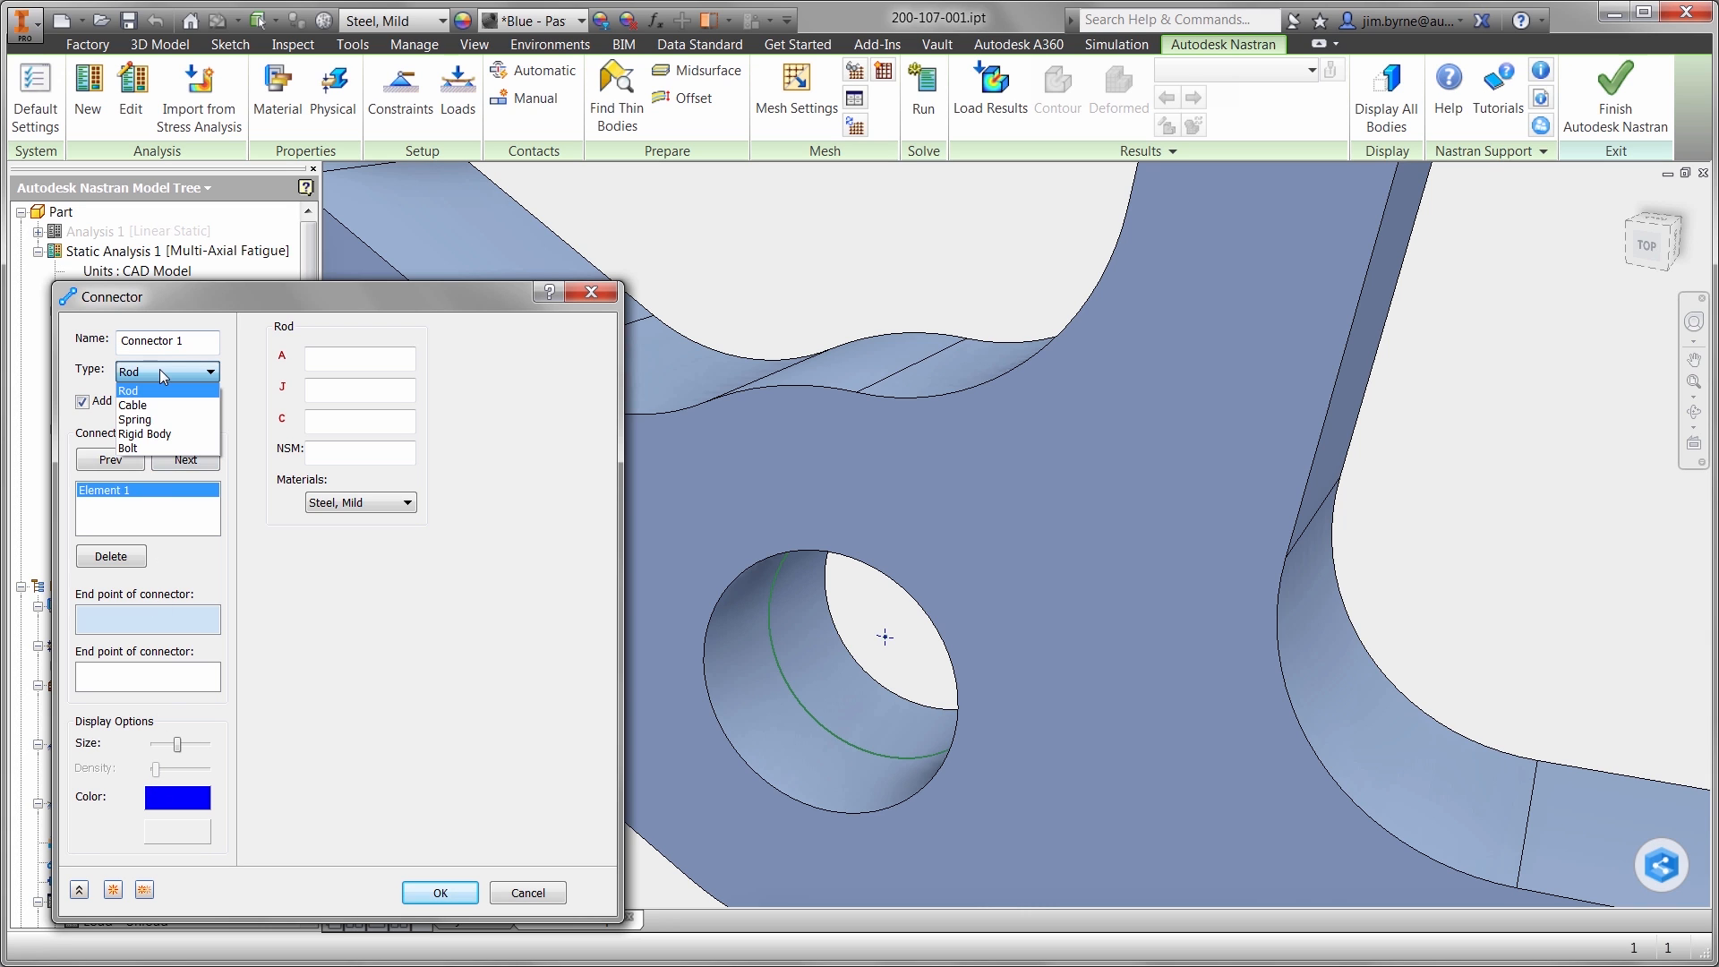
pyautogui.click(144, 431)
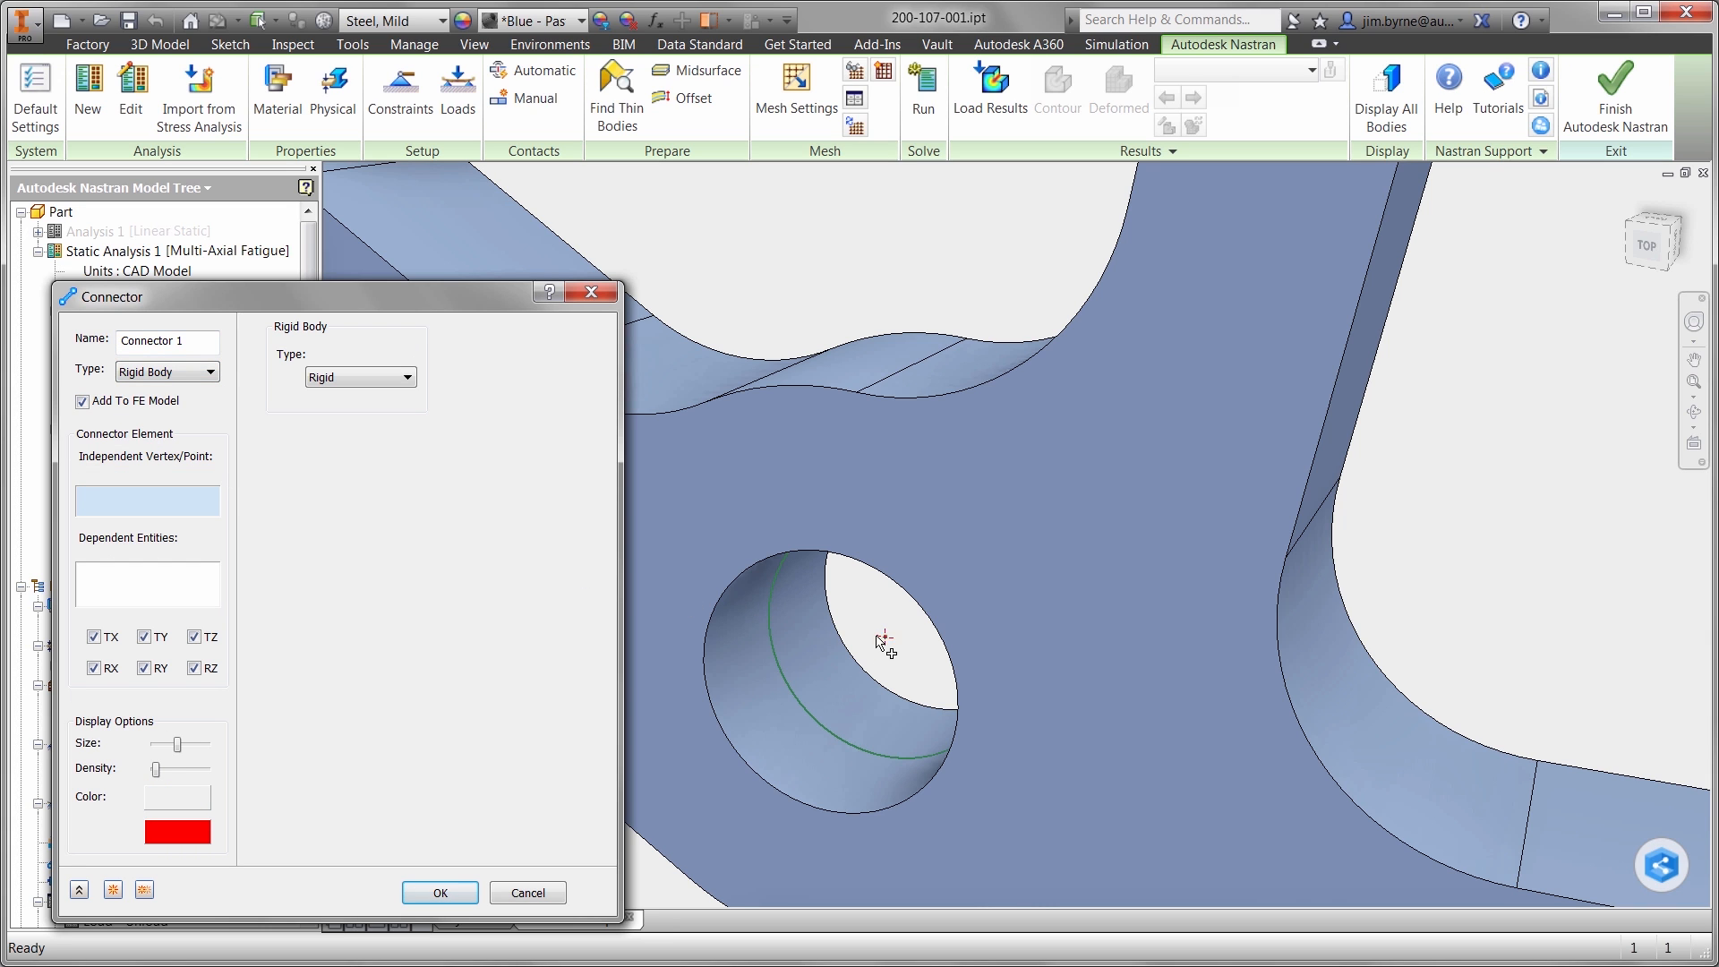
pyautogui.click(867, 647)
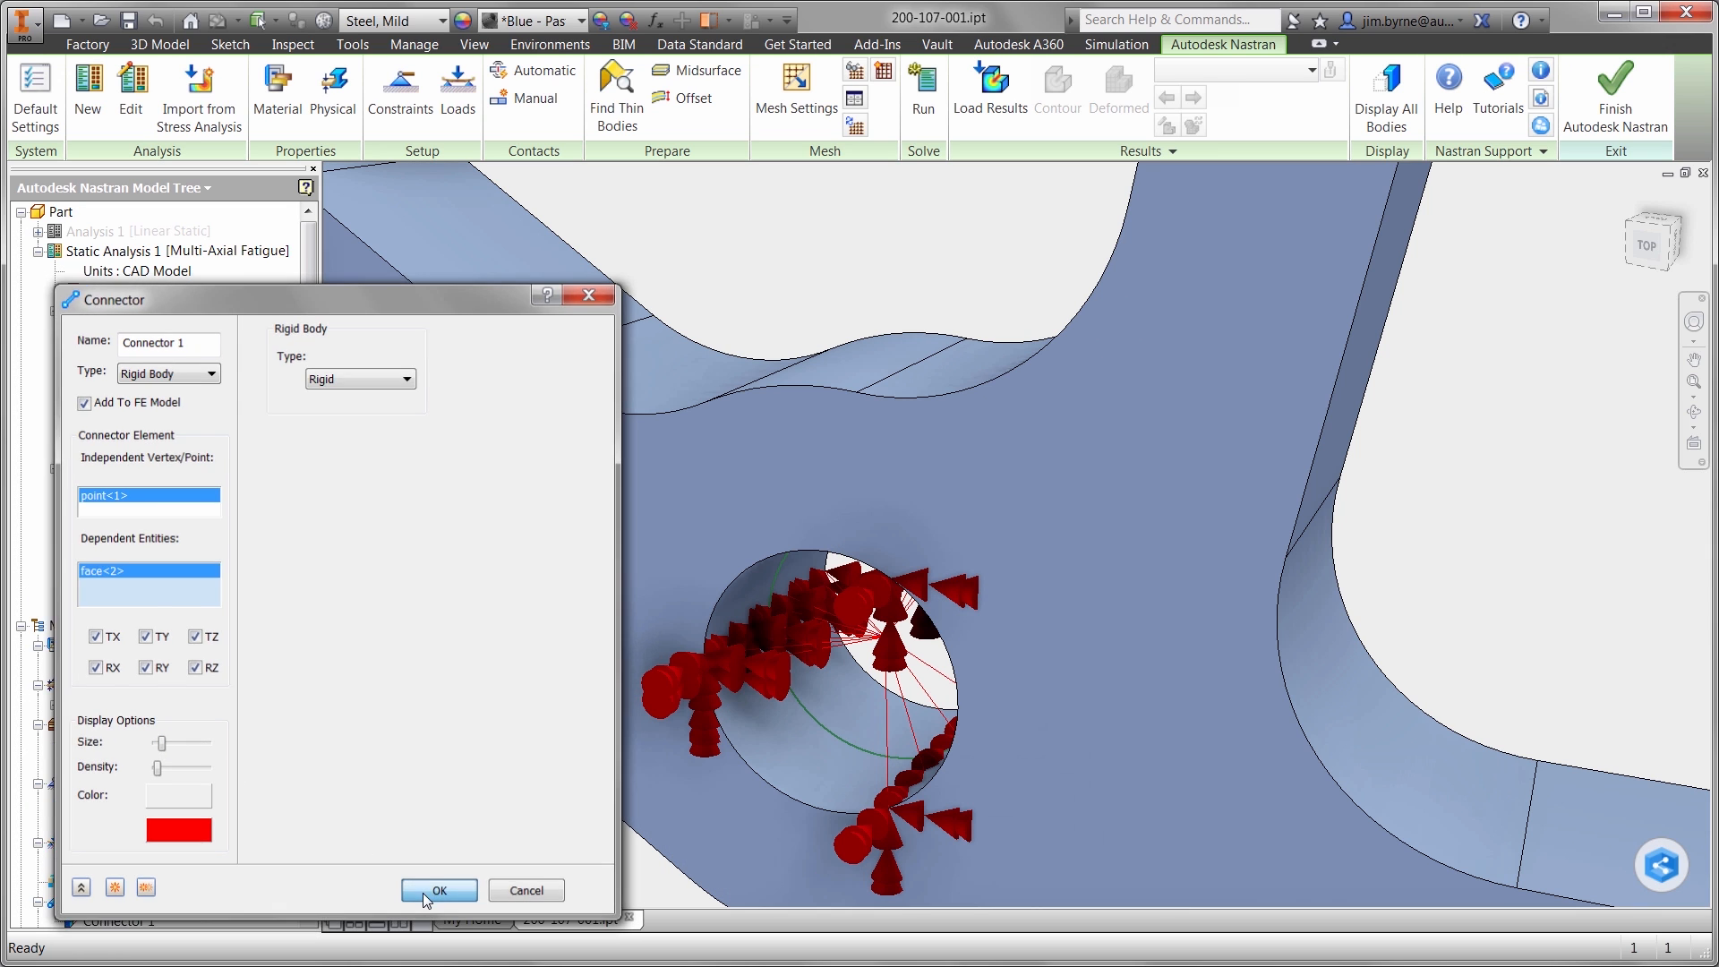
pyautogui.click(438, 890)
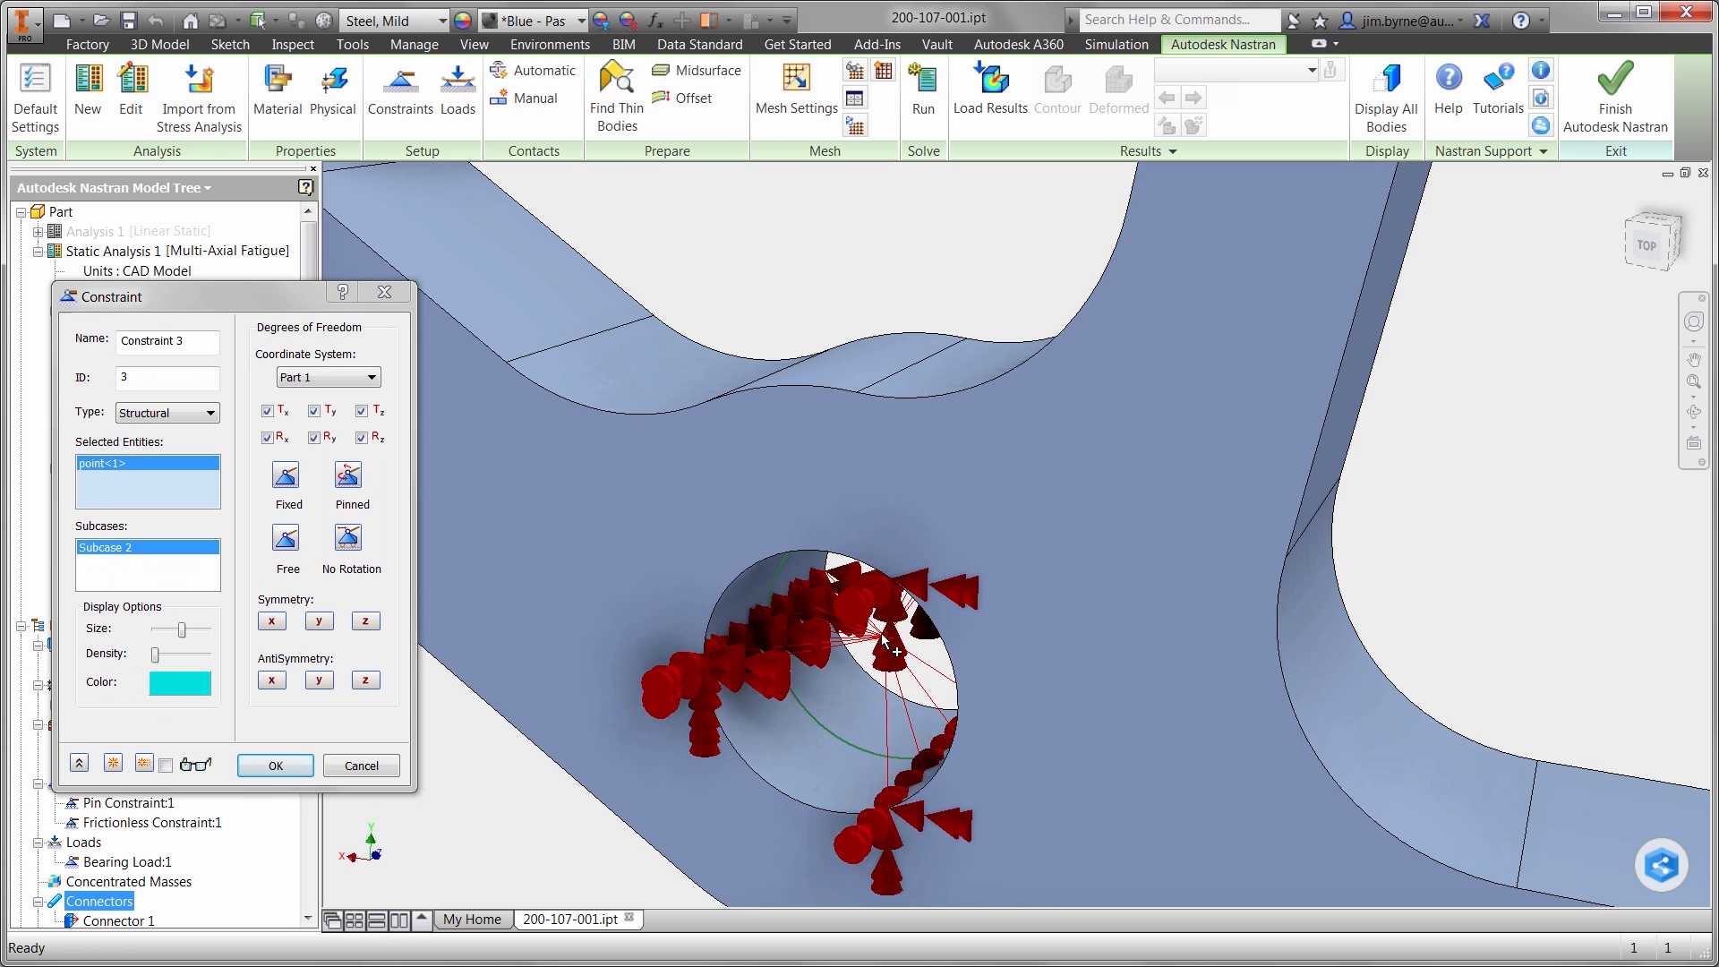
# - Constrain the centre point as a pin with Z rotation left free
pyautogui.click(362, 437)
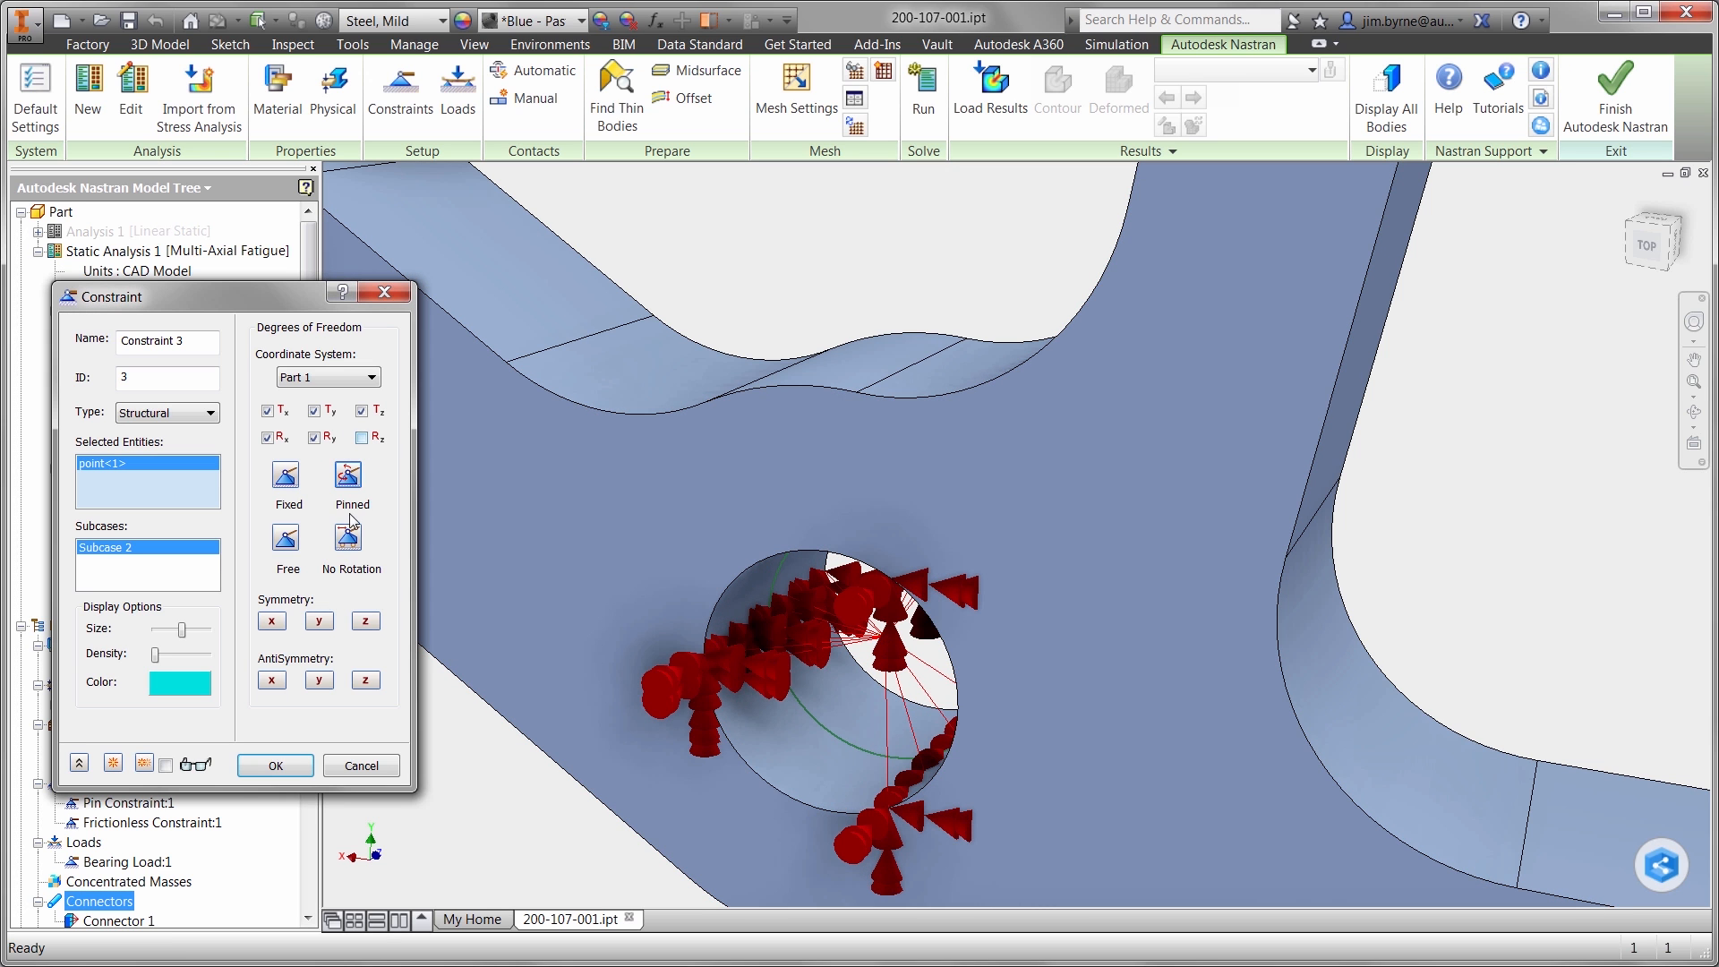
pyautogui.click(274, 764)
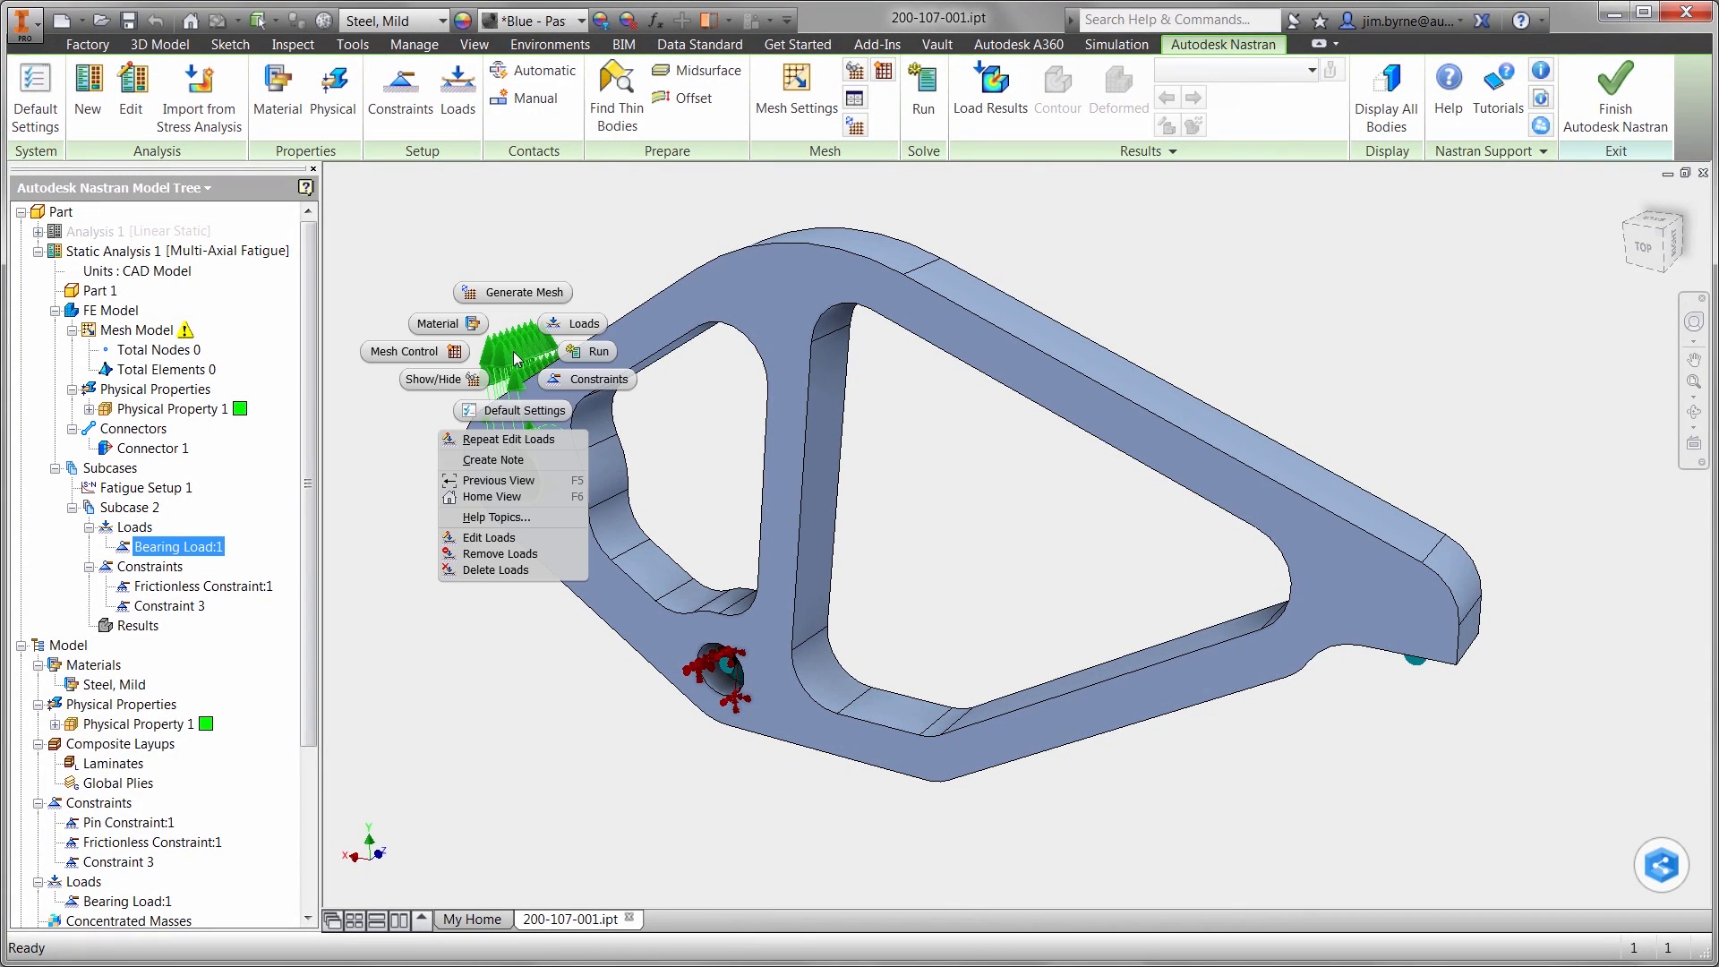
# - Assign the Load - Unload history table to Bearing Load:1 and move on to meshing
pyautogui.click(487, 537)
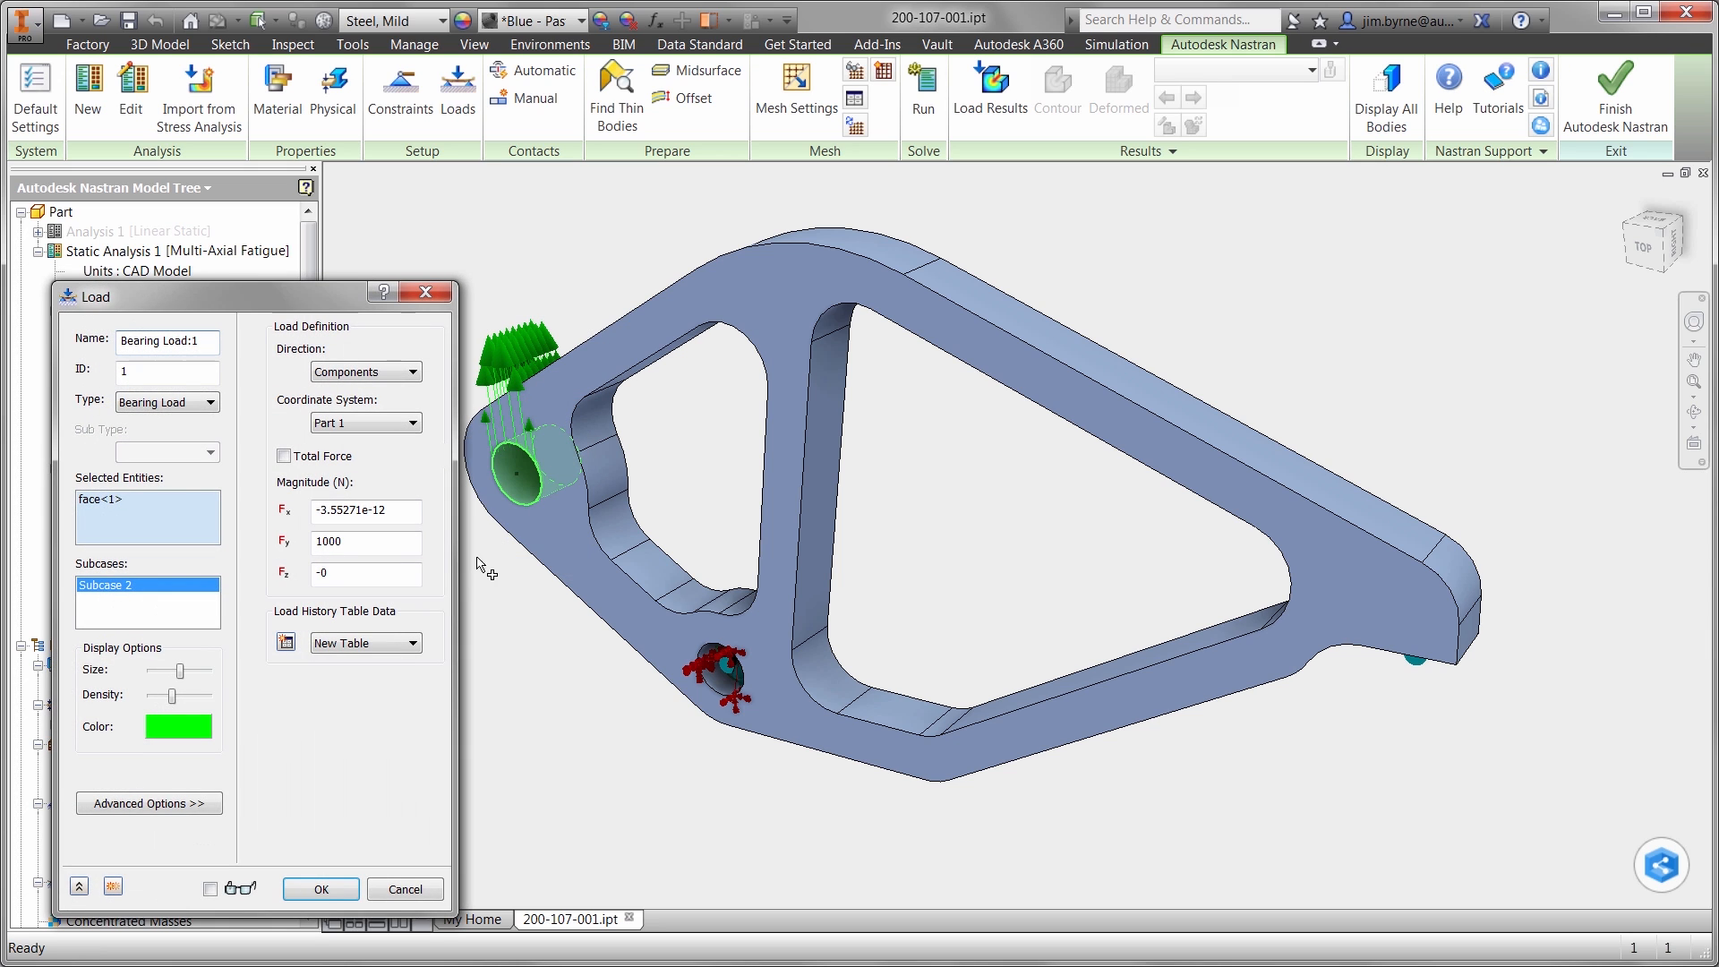
pyautogui.click(417, 642)
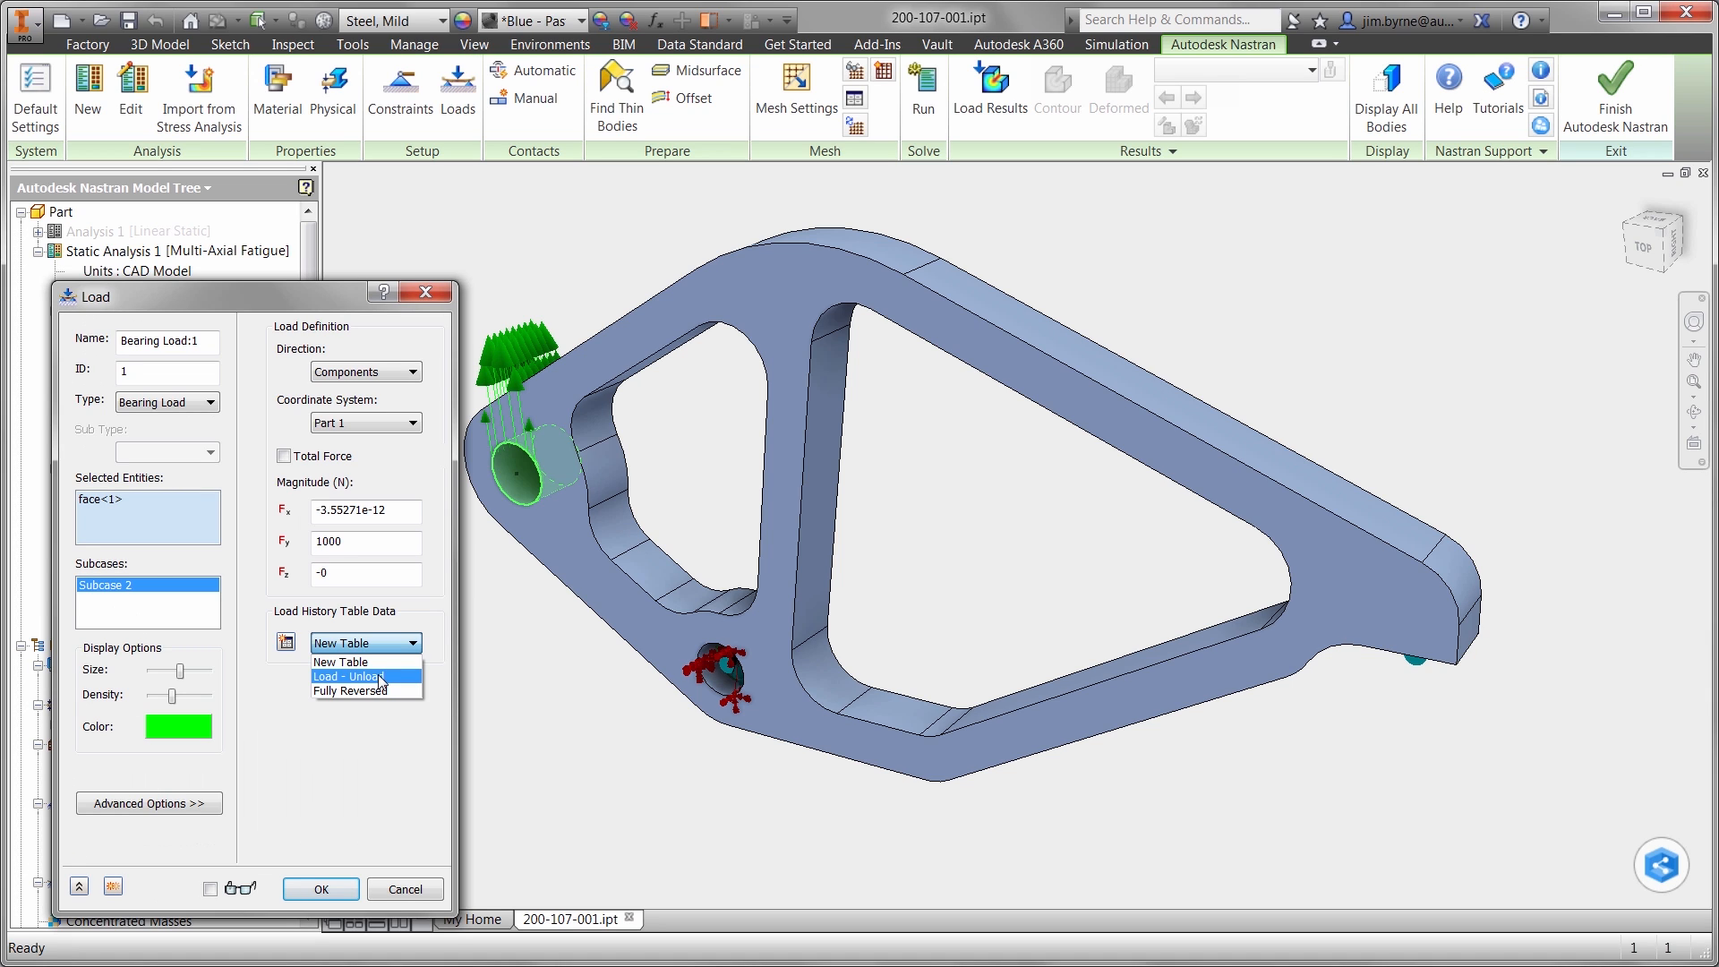
pyautogui.click(351, 675)
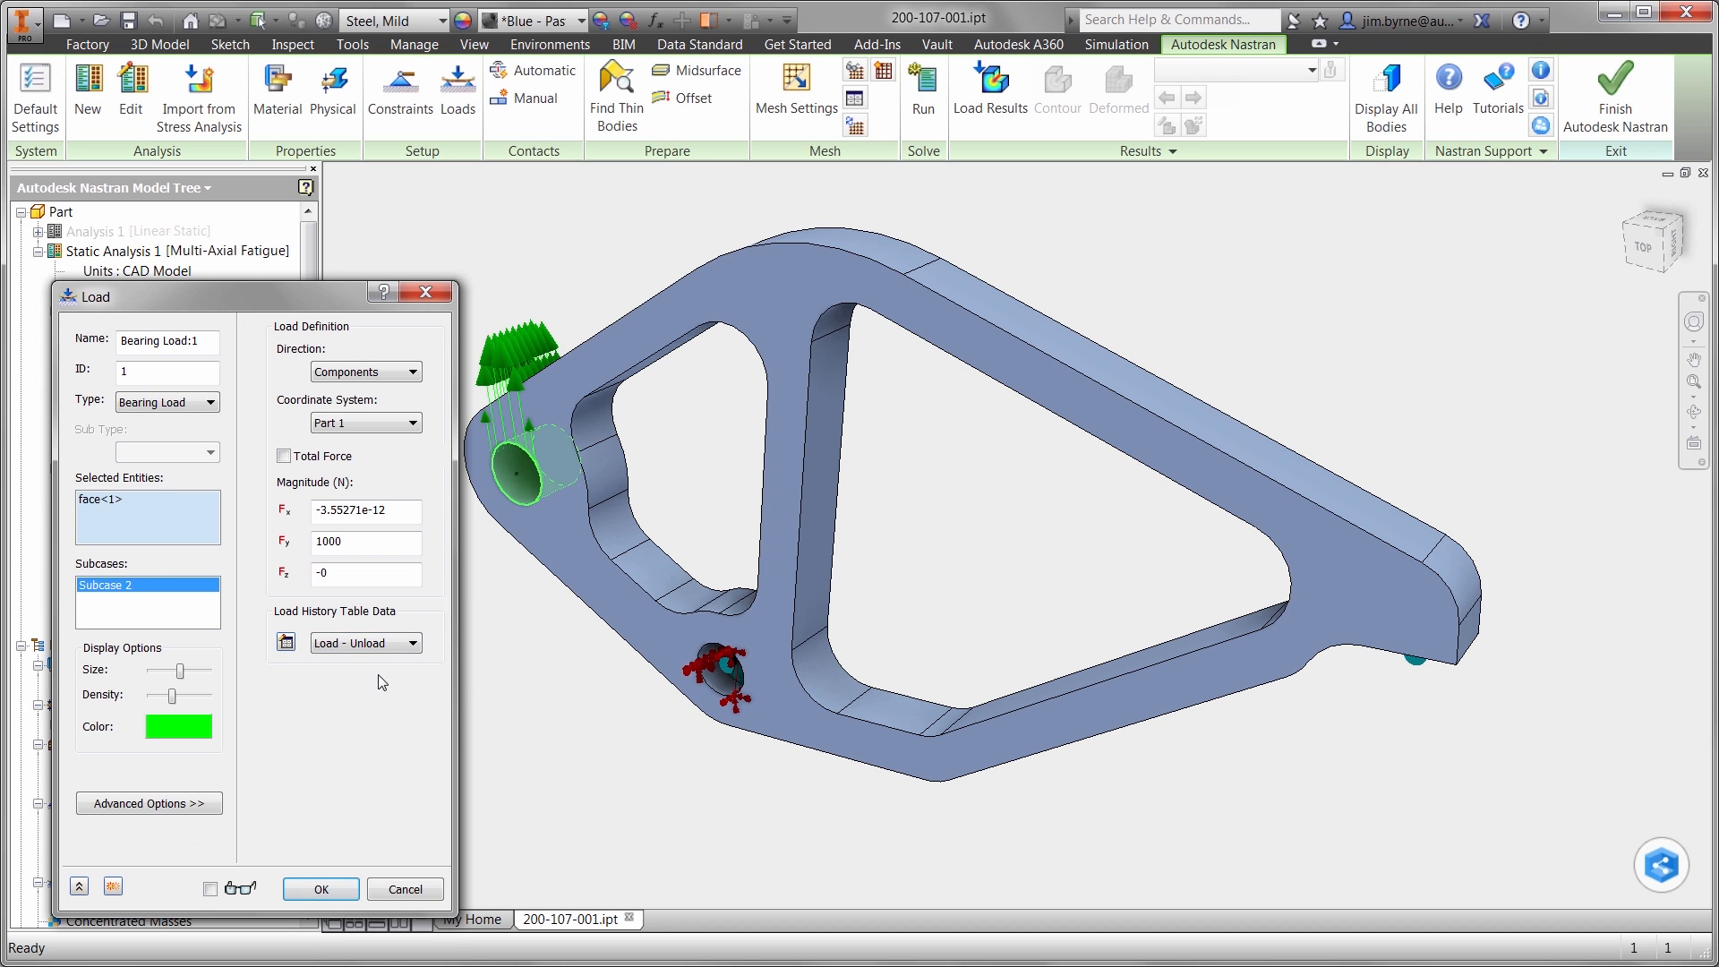
pyautogui.click(321, 889)
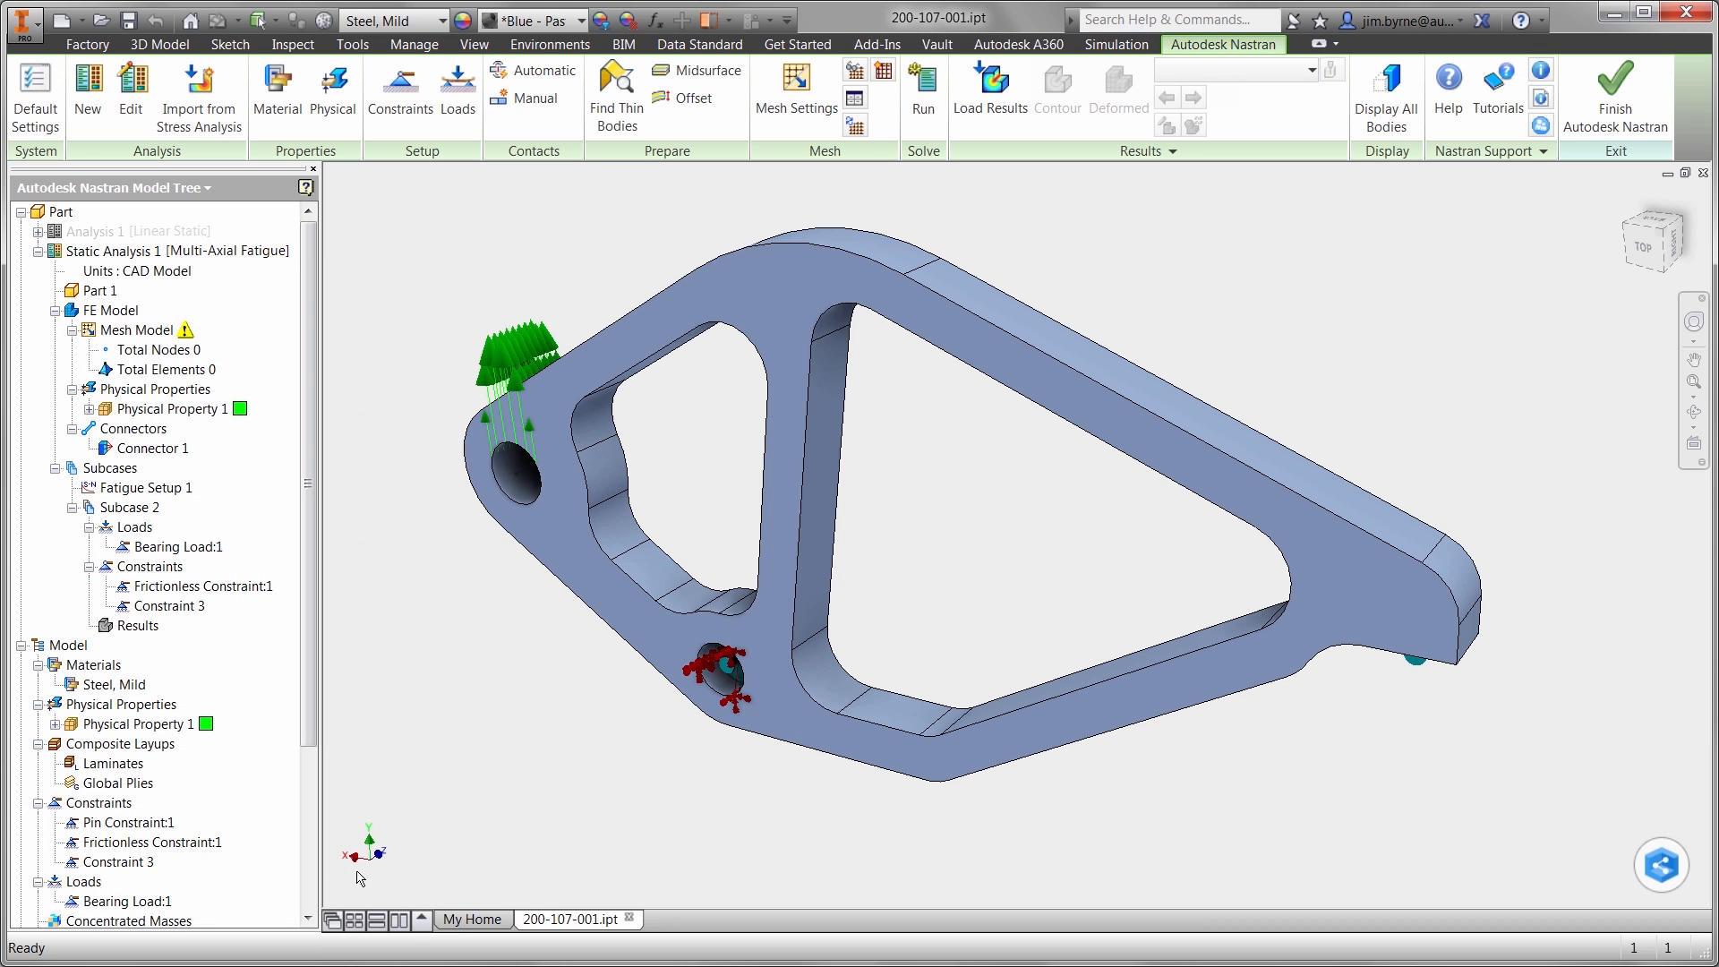
pyautogui.click(795, 87)
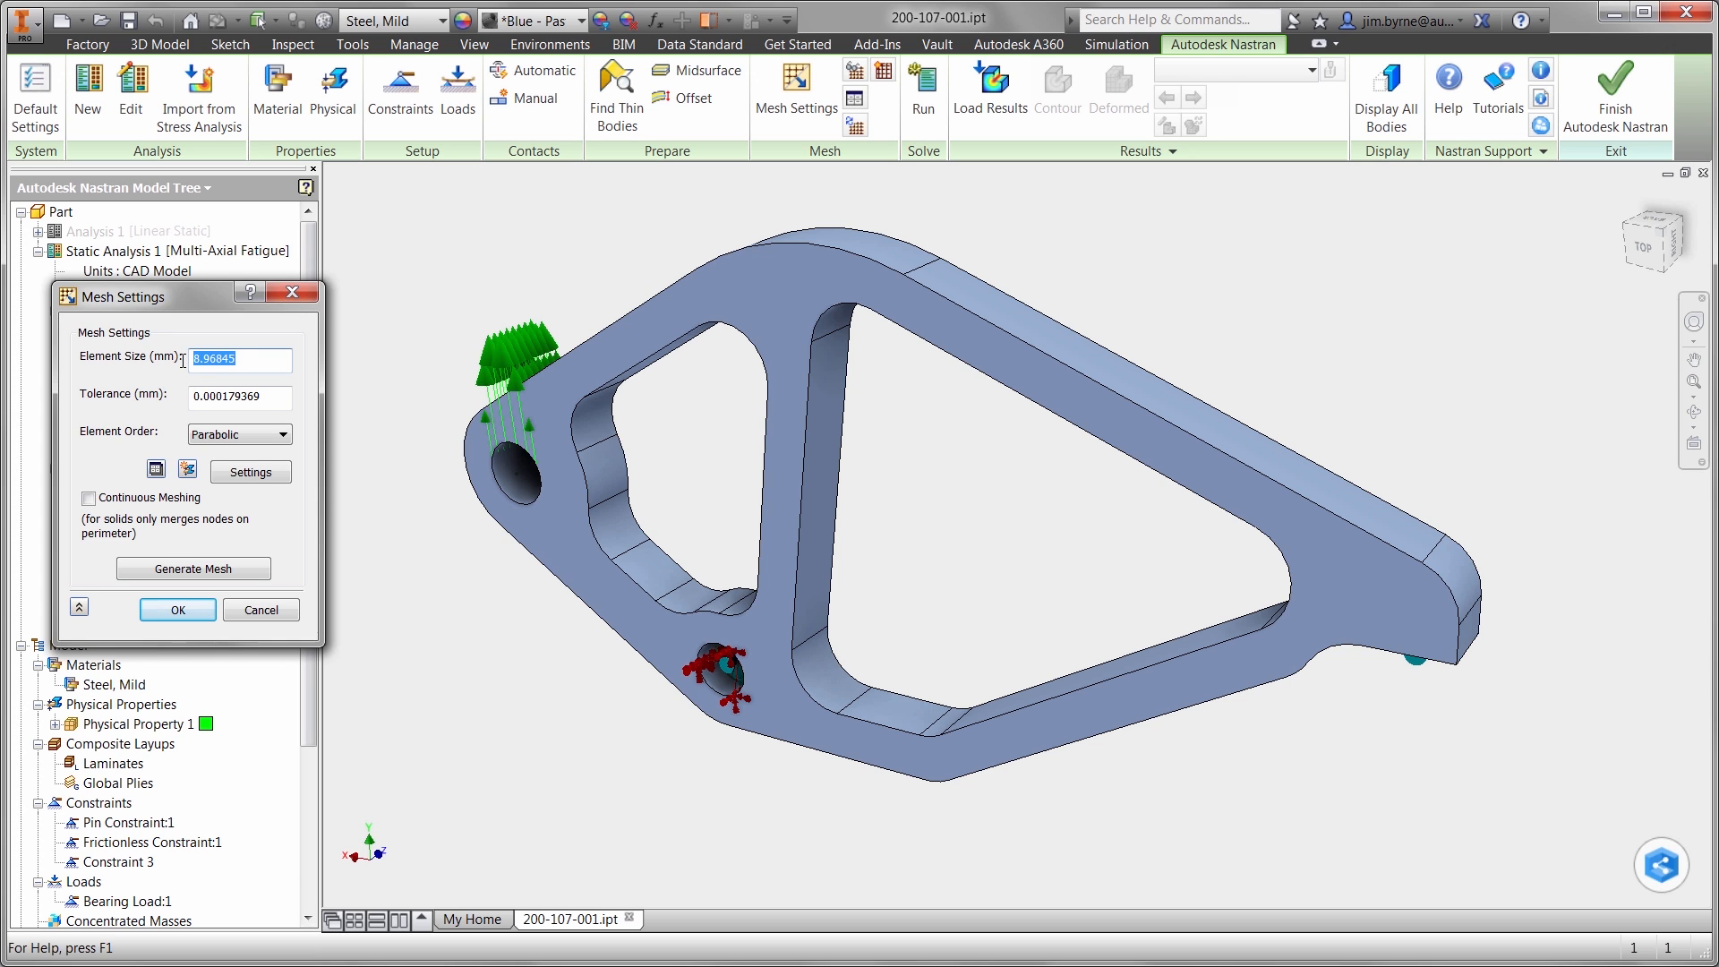
# - Generate the mesh, solve, review von Mises and damage contours, and copy the analysis
pyautogui.click(193, 567)
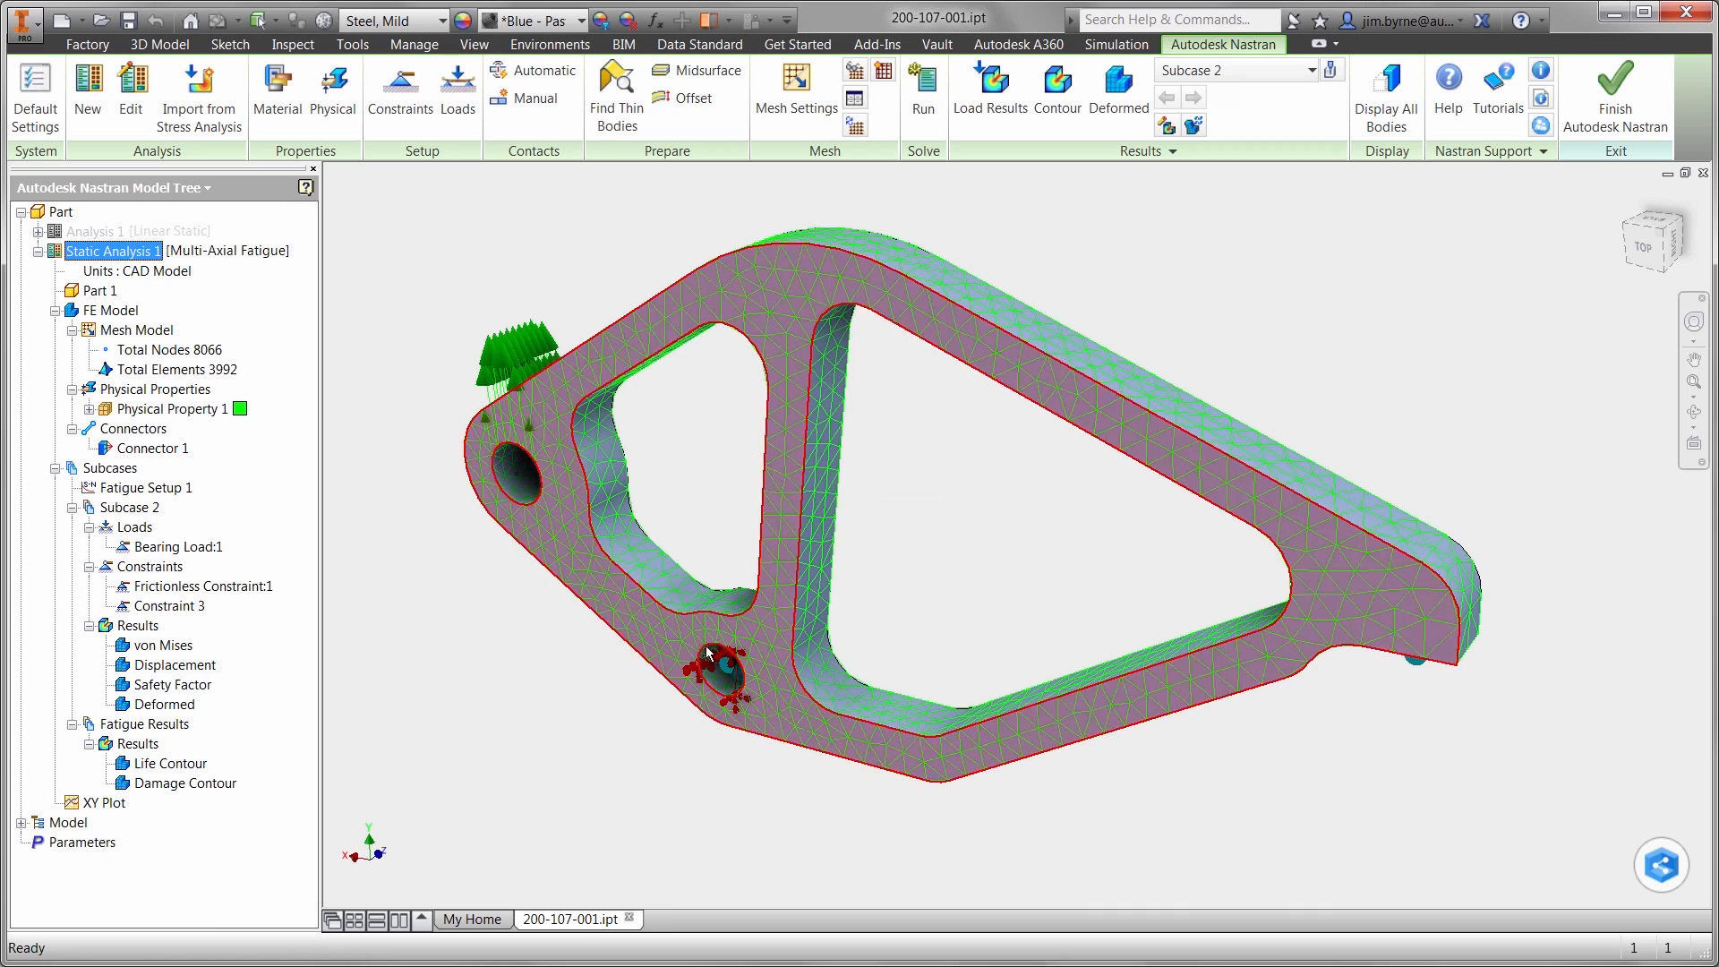
pyautogui.doubleClick(163, 645)
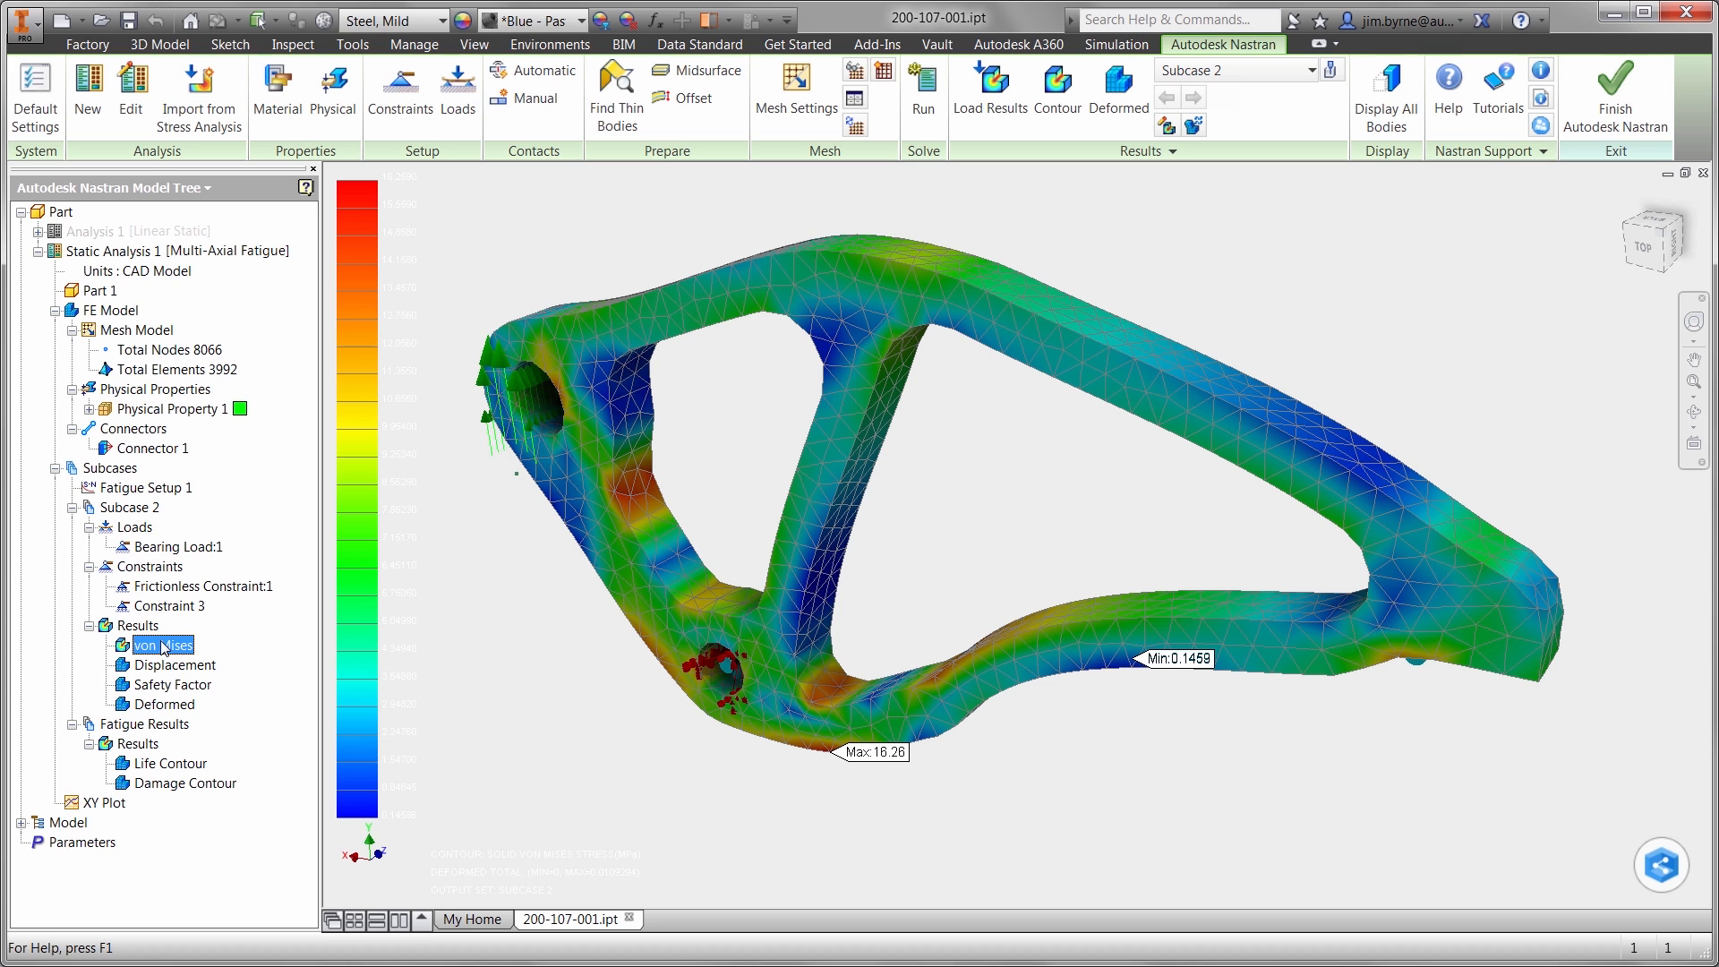
pyautogui.rightClick(184, 783)
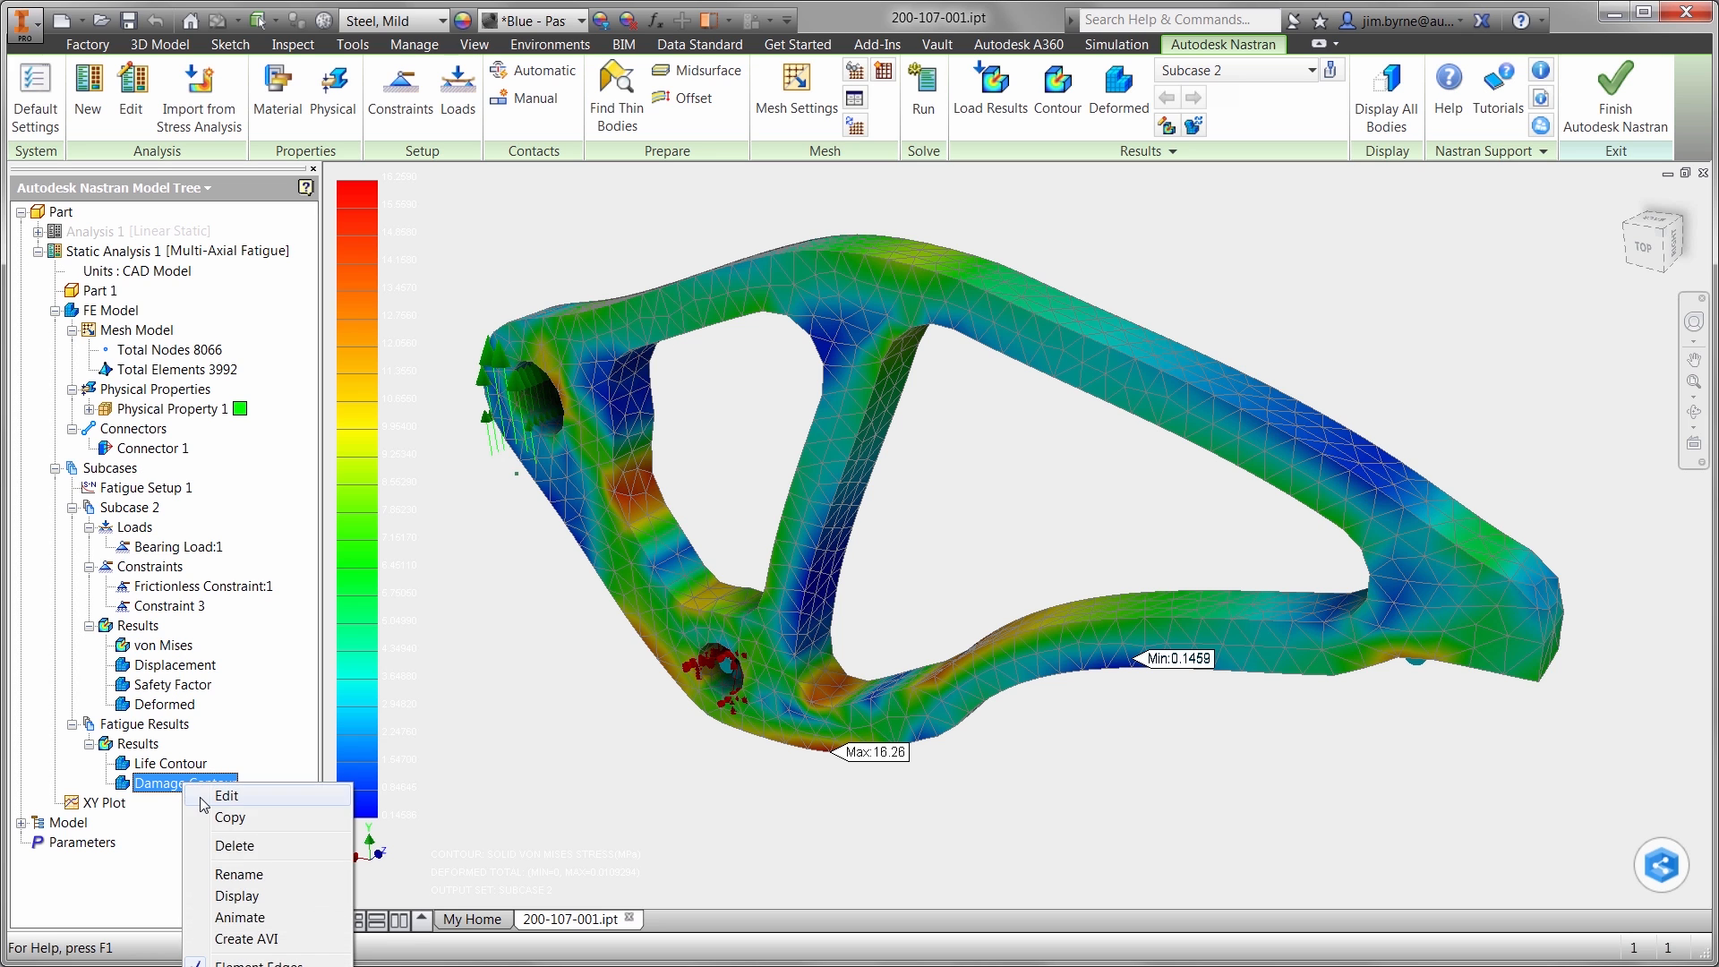
pyautogui.click(228, 795)
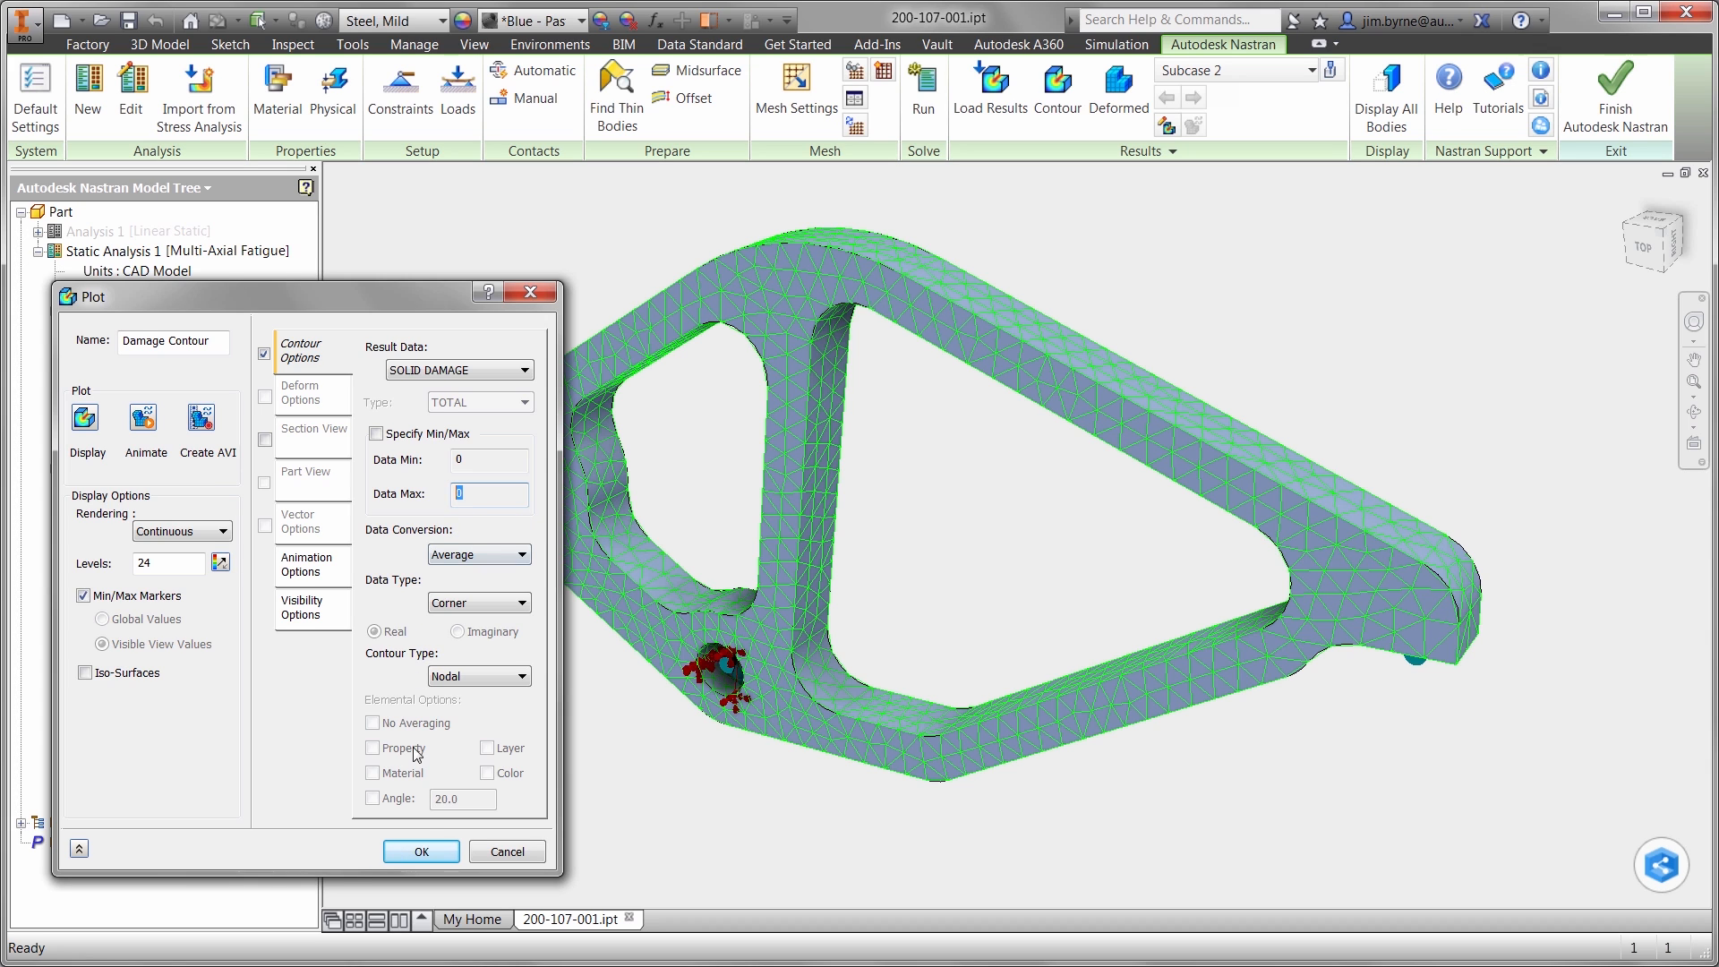
pyautogui.click(421, 850)
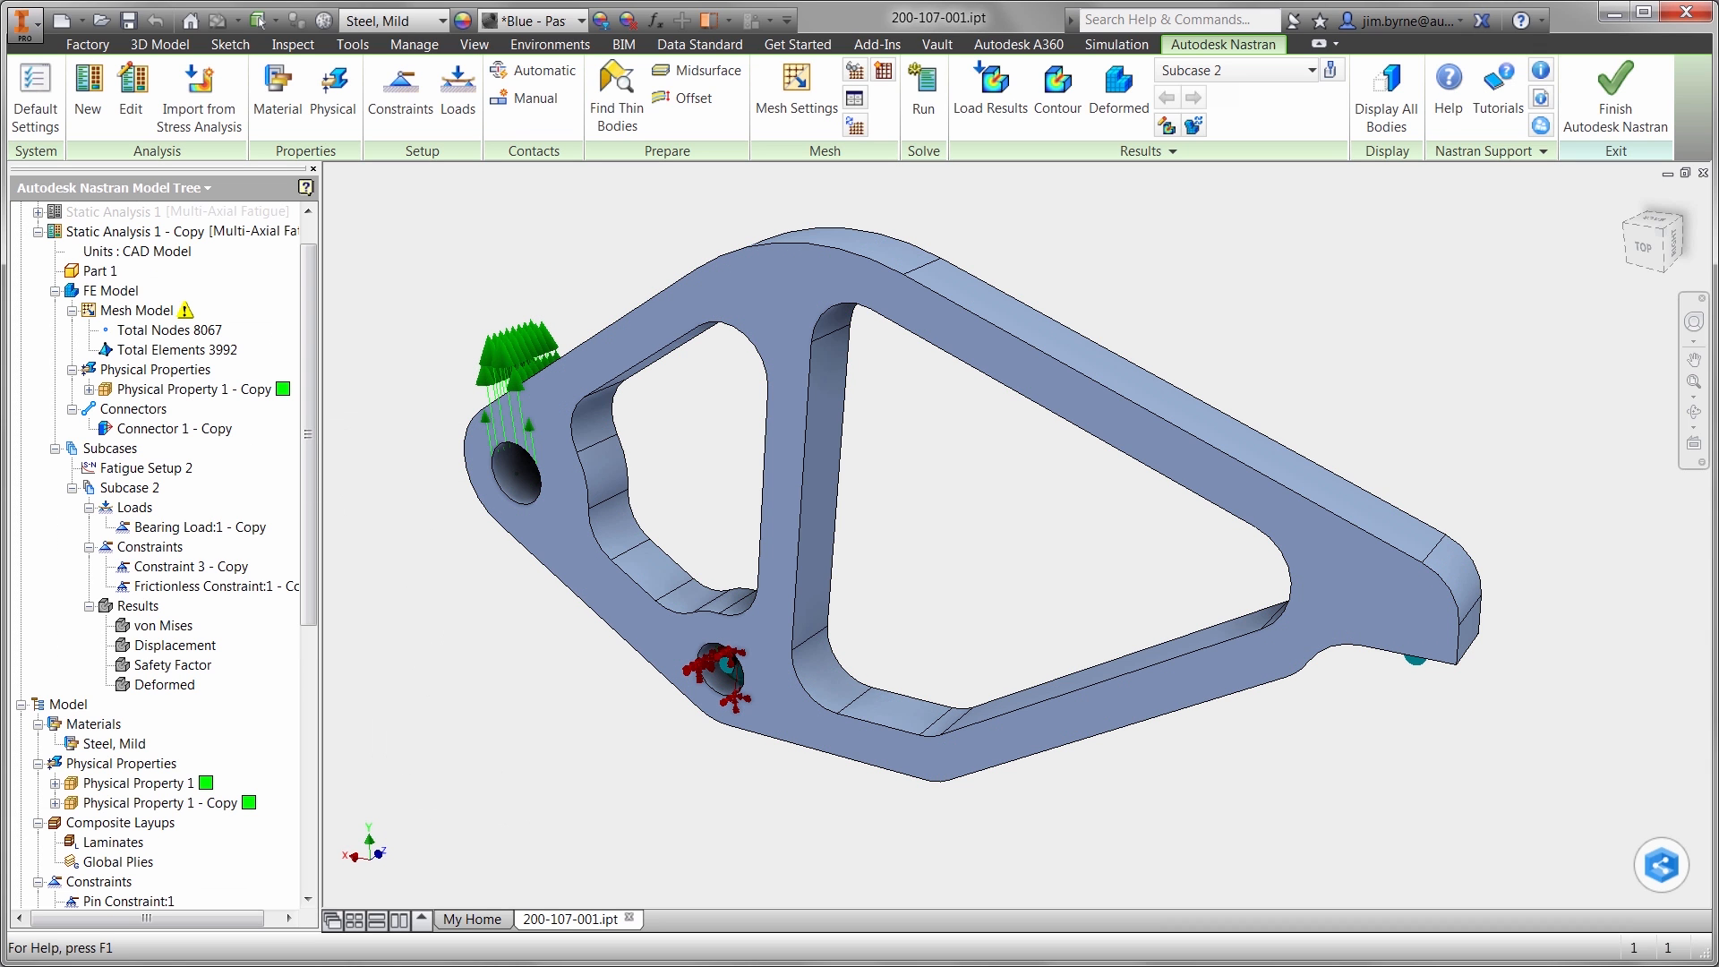
# - Rename the copied analysis to Nonlinear and set its type to Nonlinear Static
pyautogui.doubleClick(99, 231)
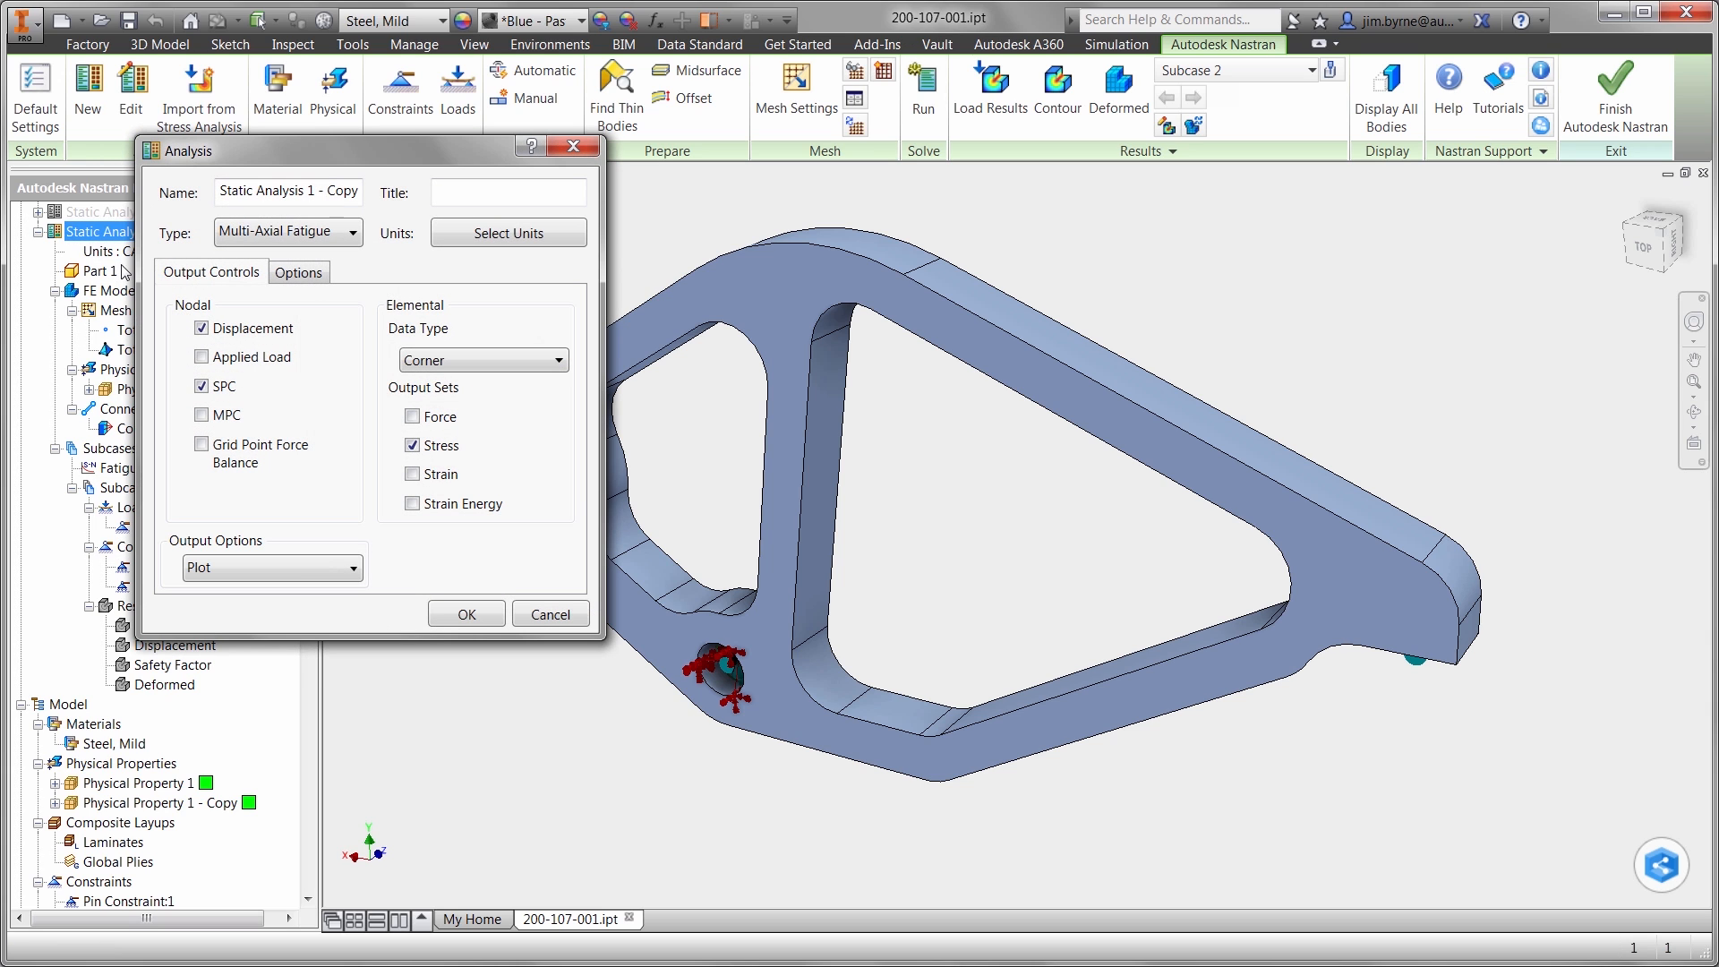
pyautogui.tripleClick(287, 191)
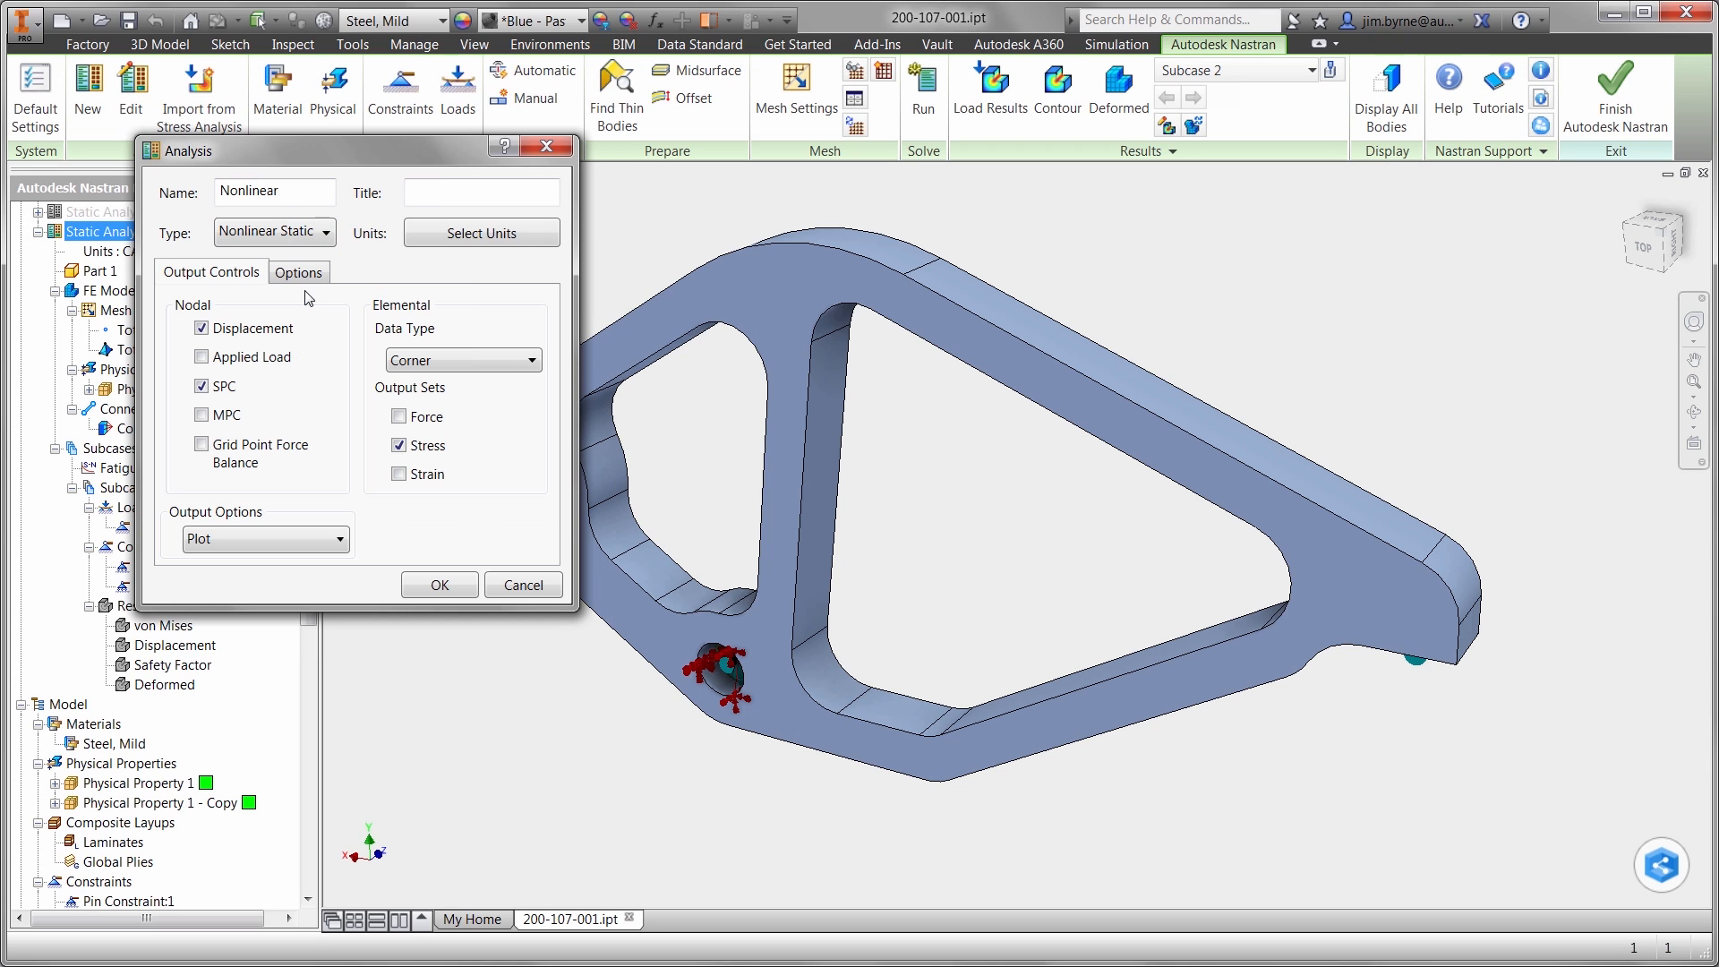
pyautogui.click(439, 584)
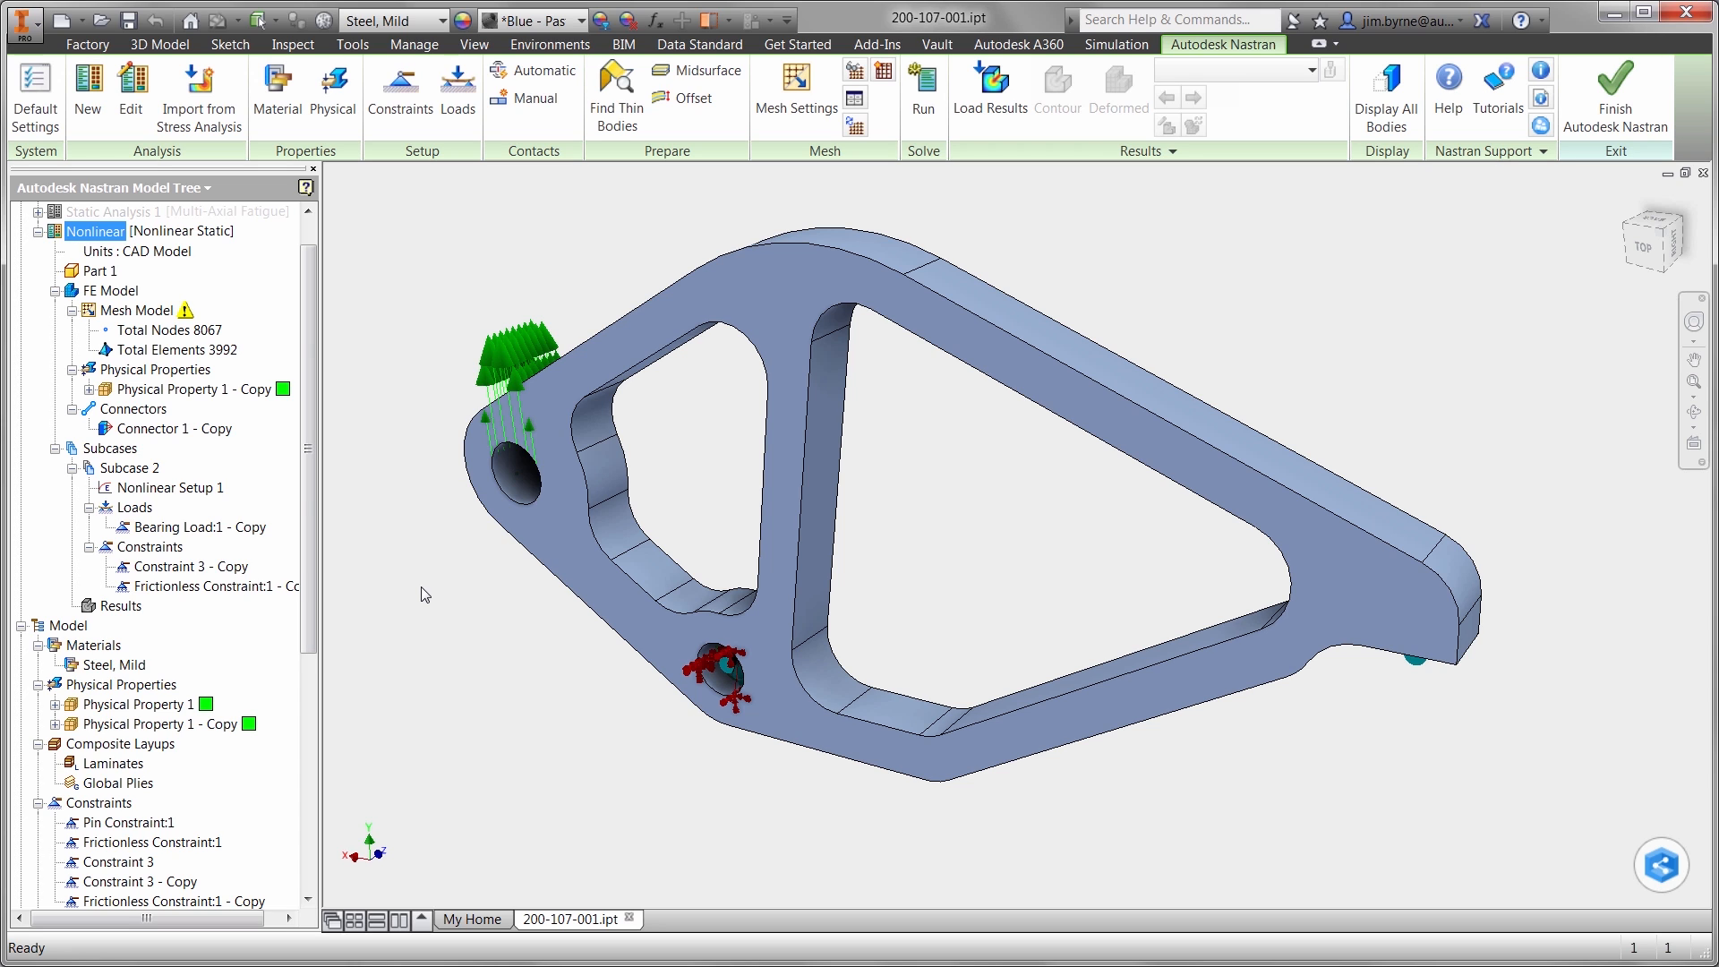
pyautogui.moveTo(398, 560)
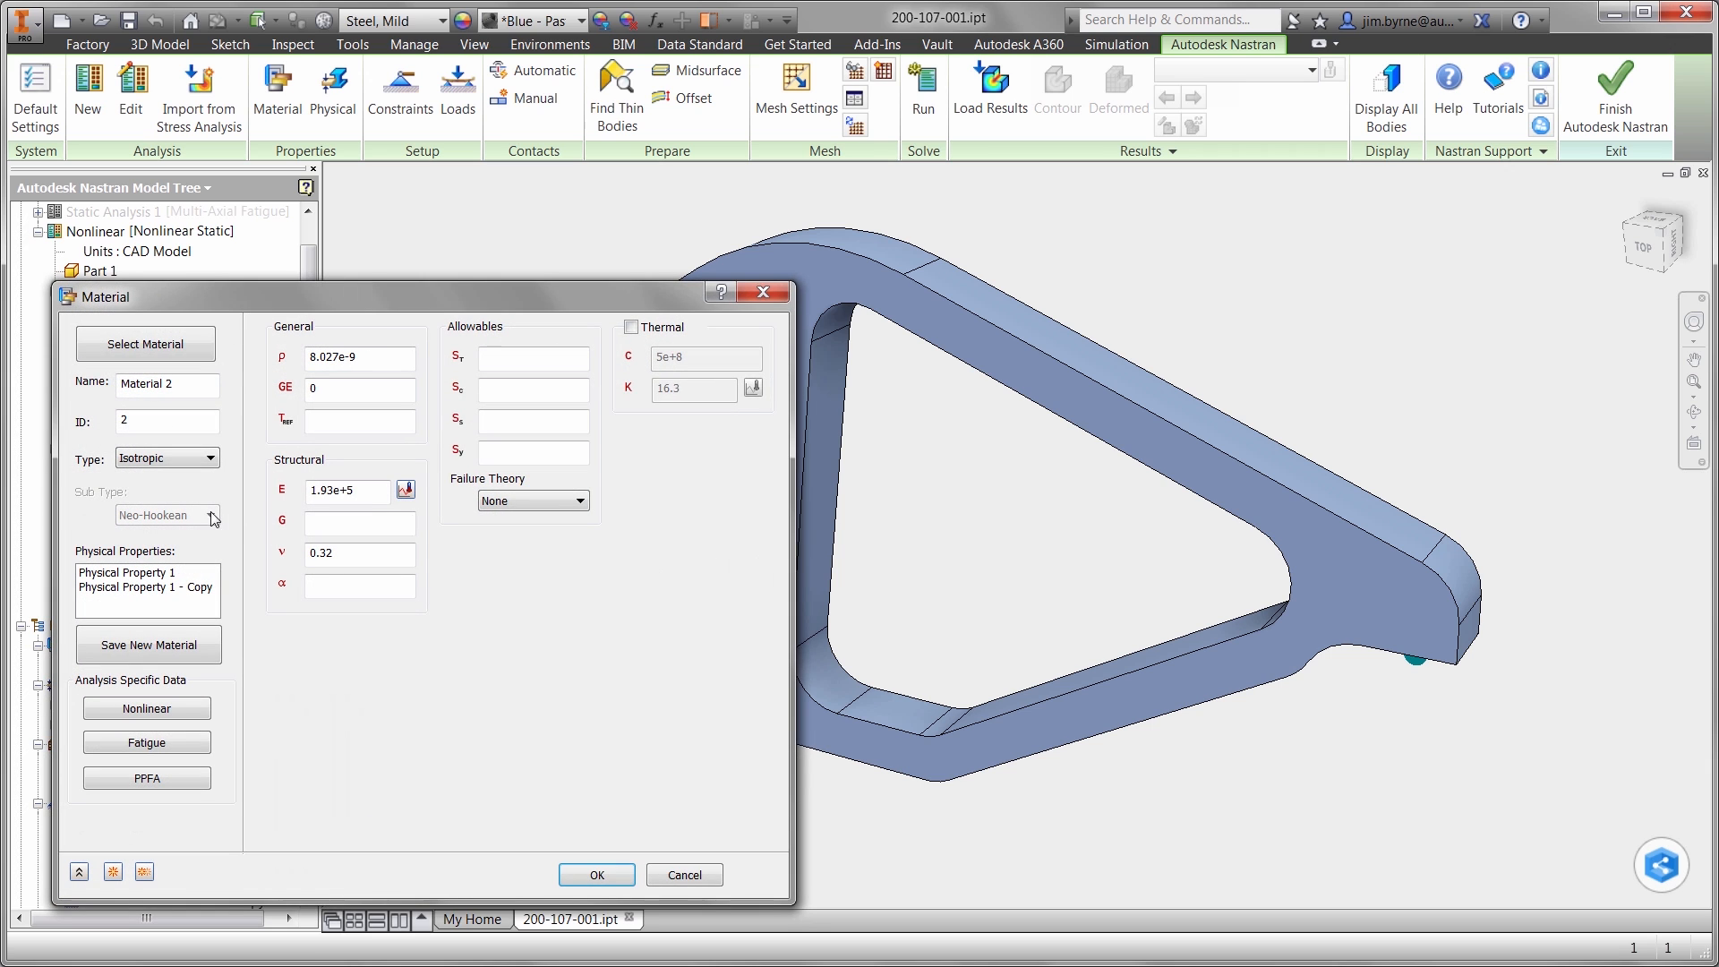
# - Pick Polyethylene - UHMW from the Autodesk Material Library as Material 2
pyautogui.click(145, 344)
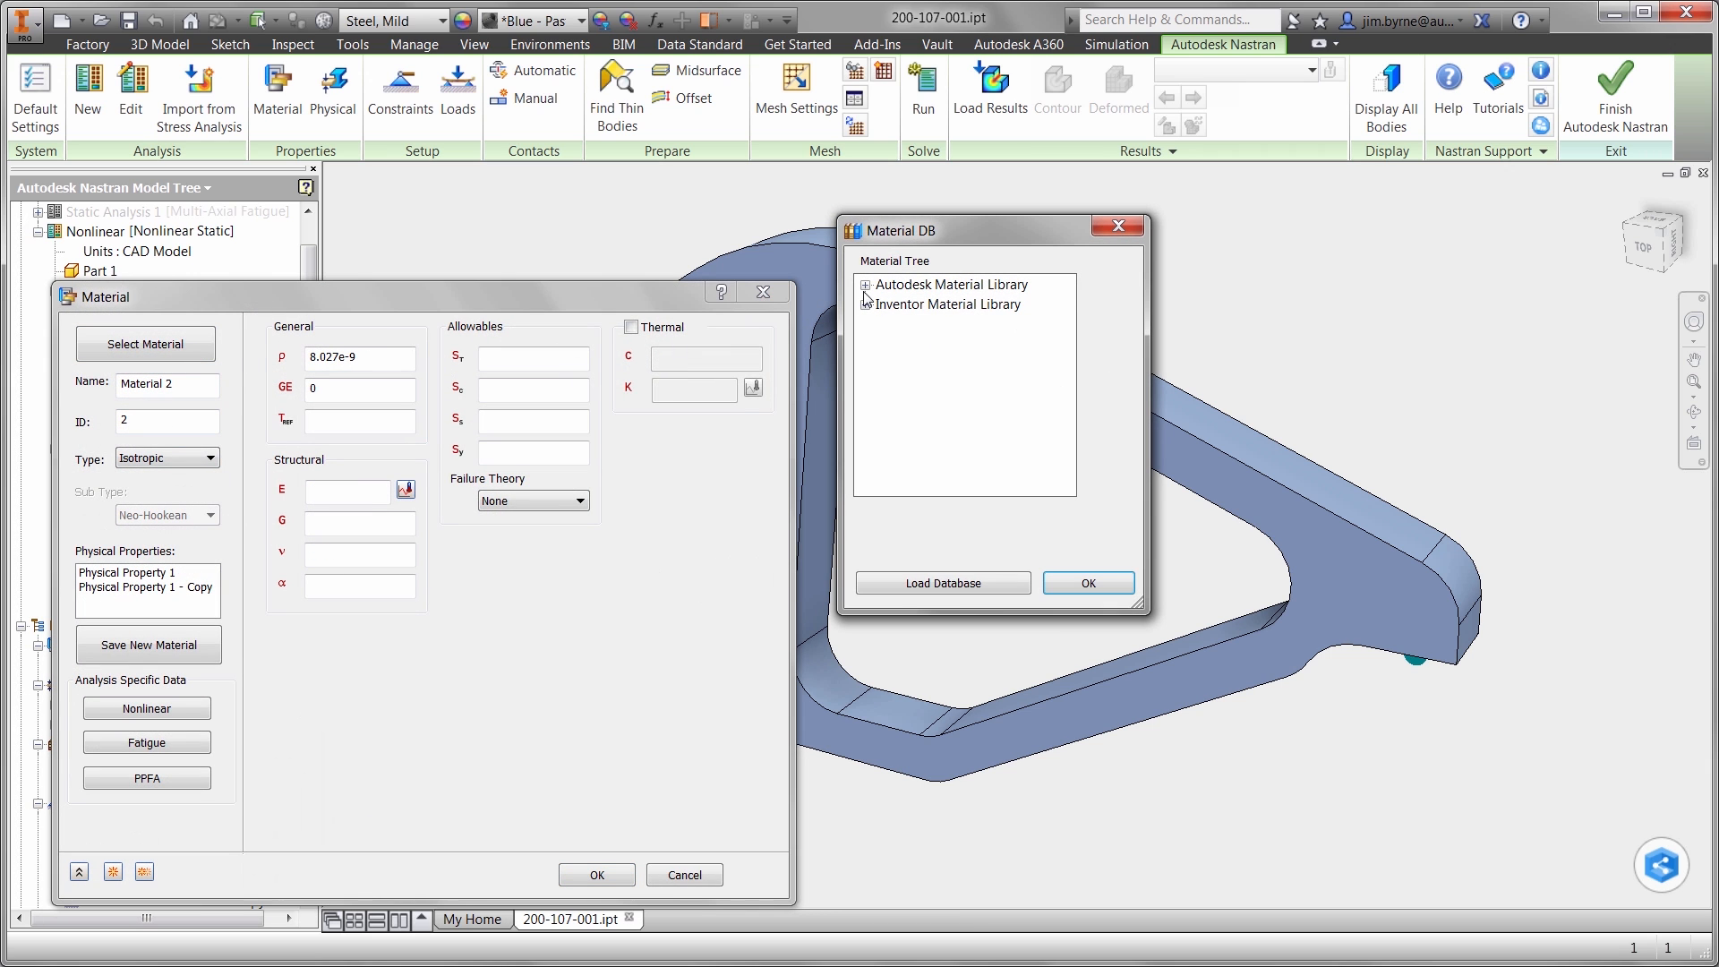
pyautogui.click(967, 461)
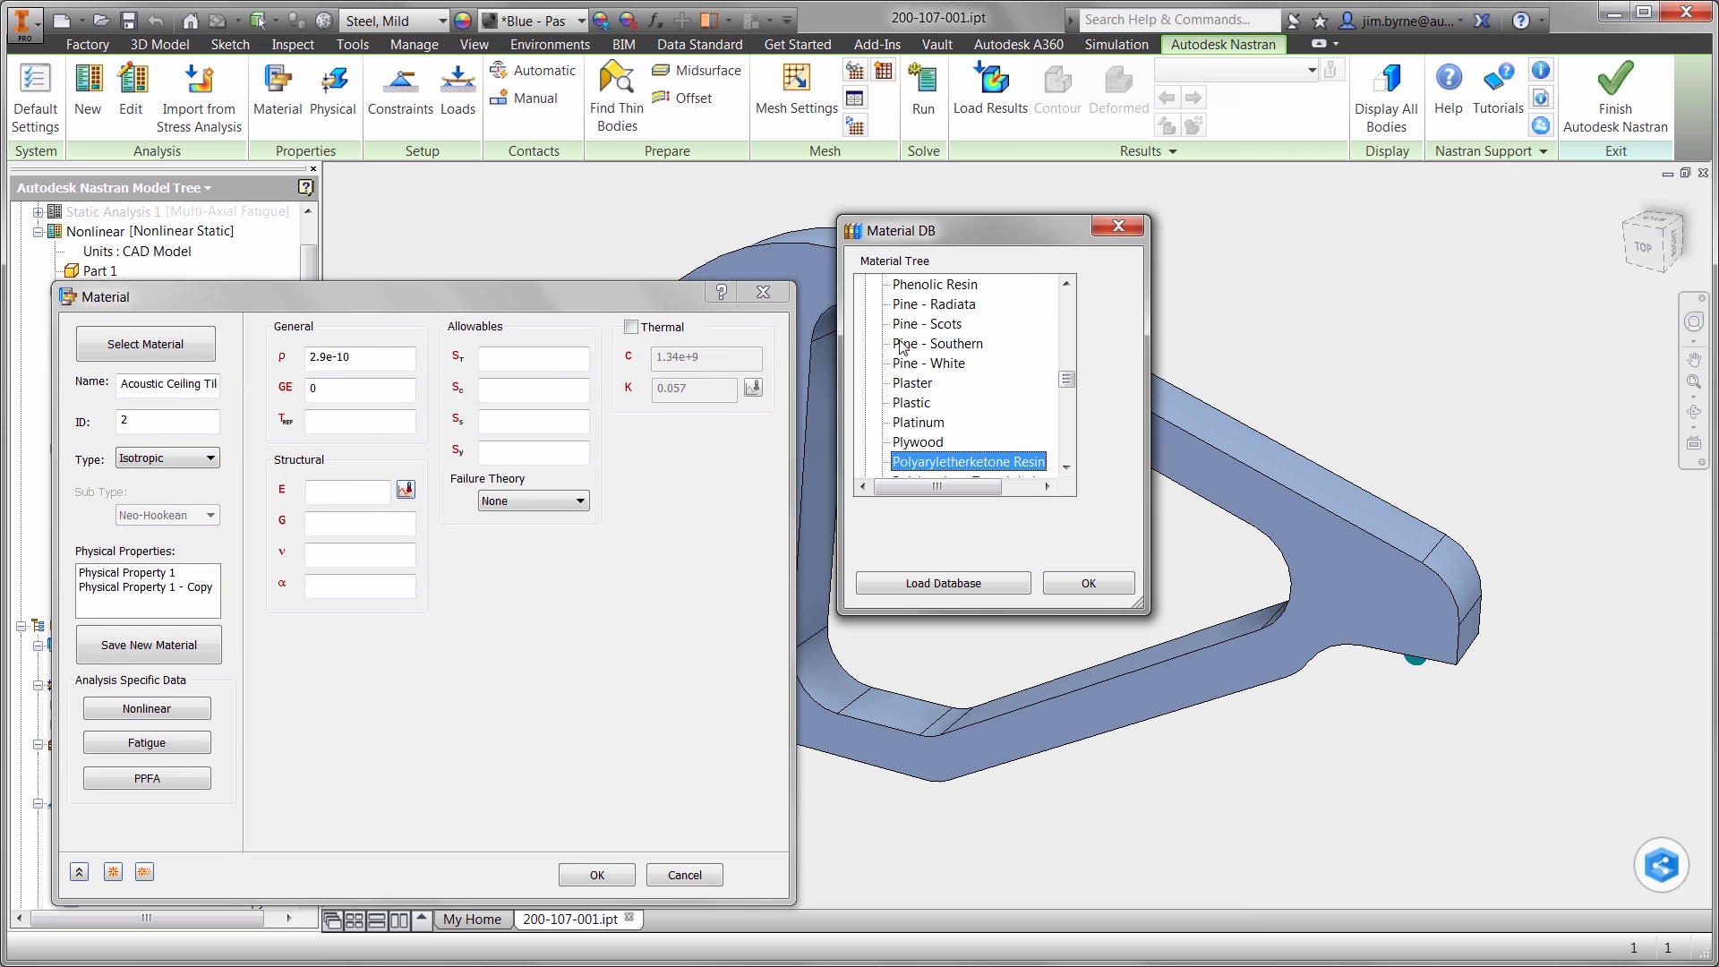
pyautogui.click(956, 442)
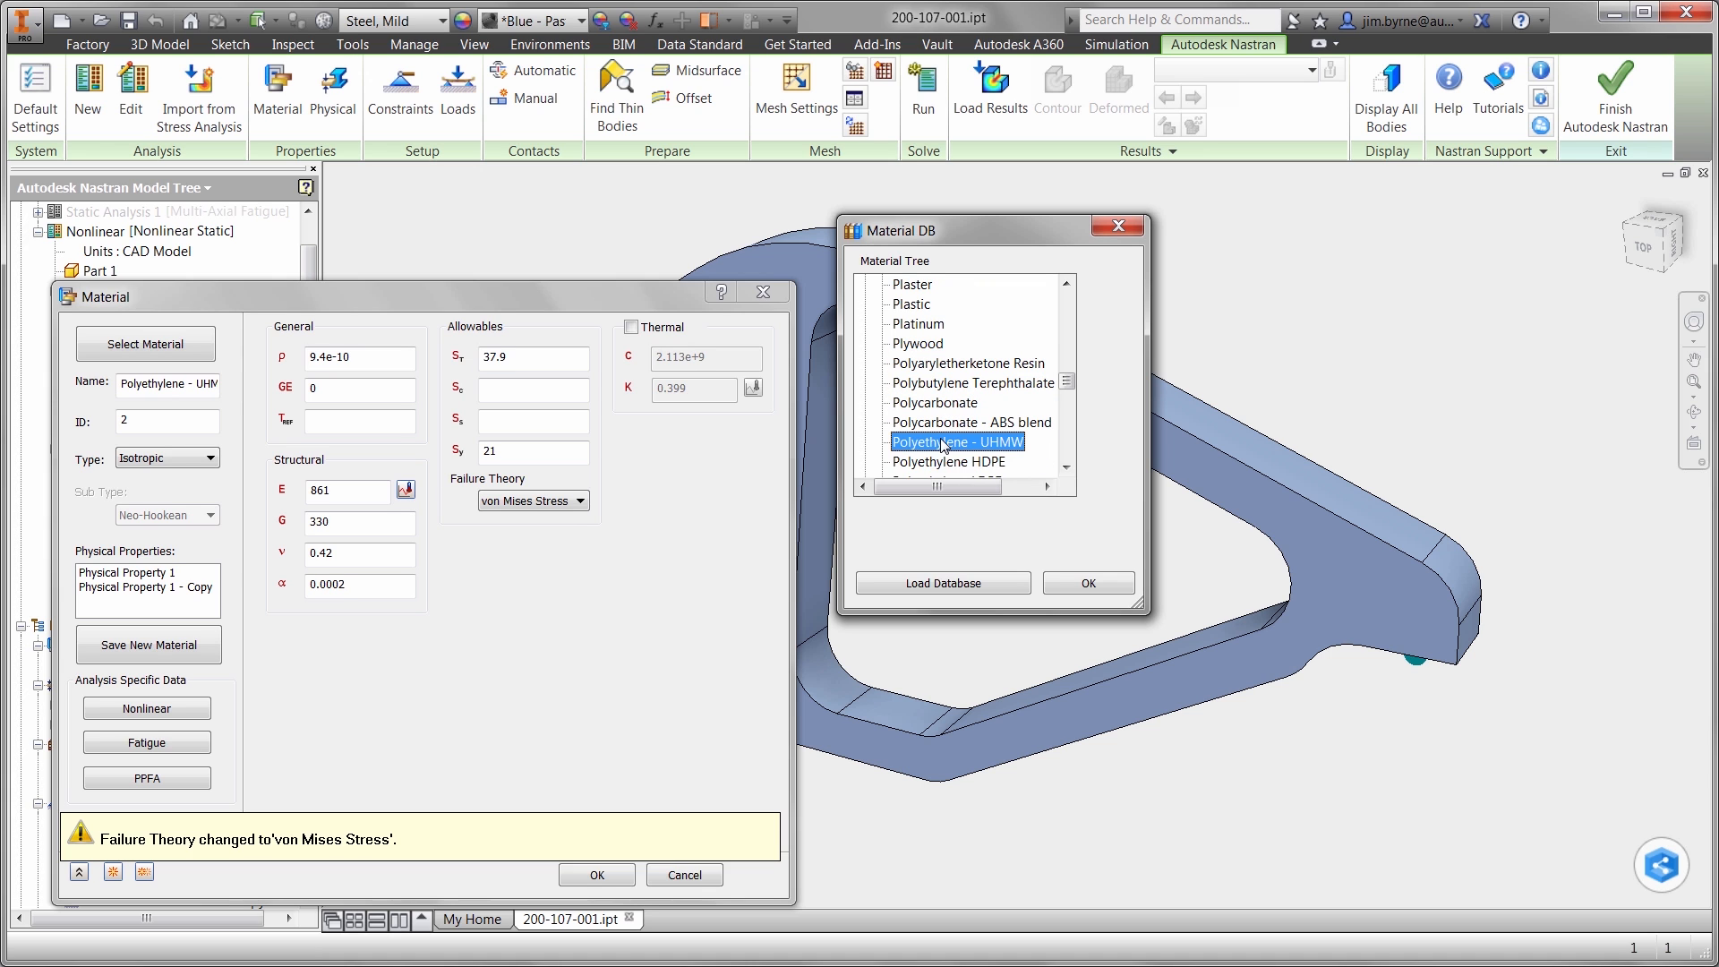
pyautogui.click(1087, 582)
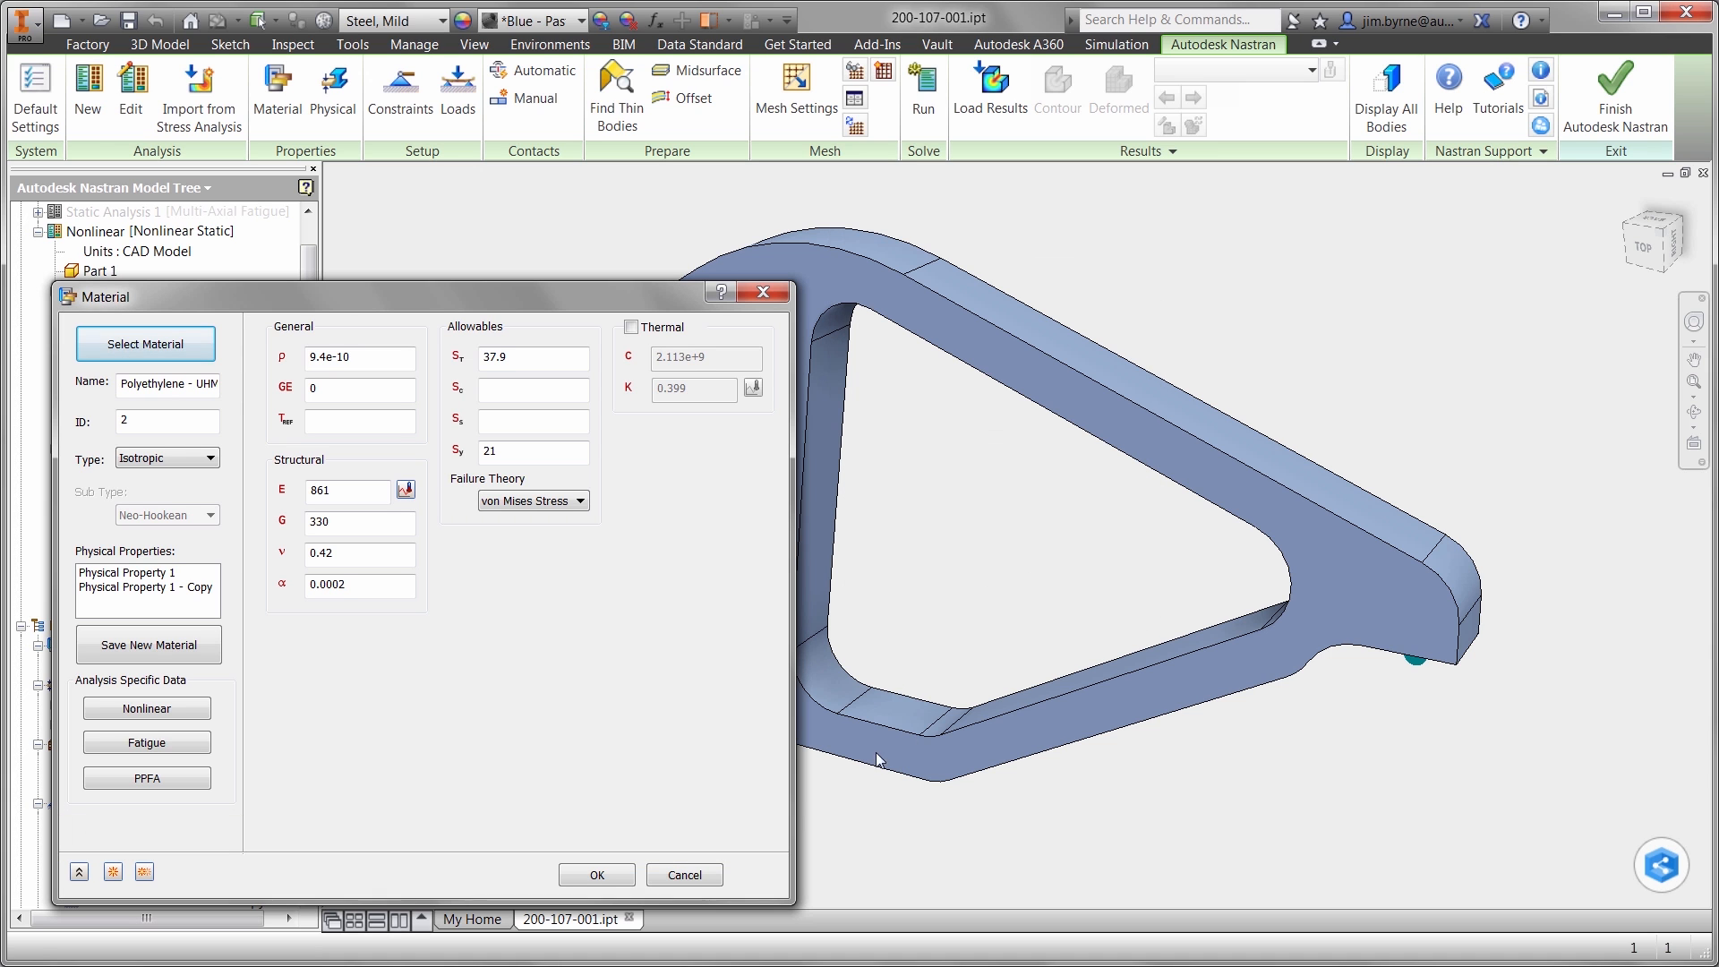
pyautogui.click(596, 876)
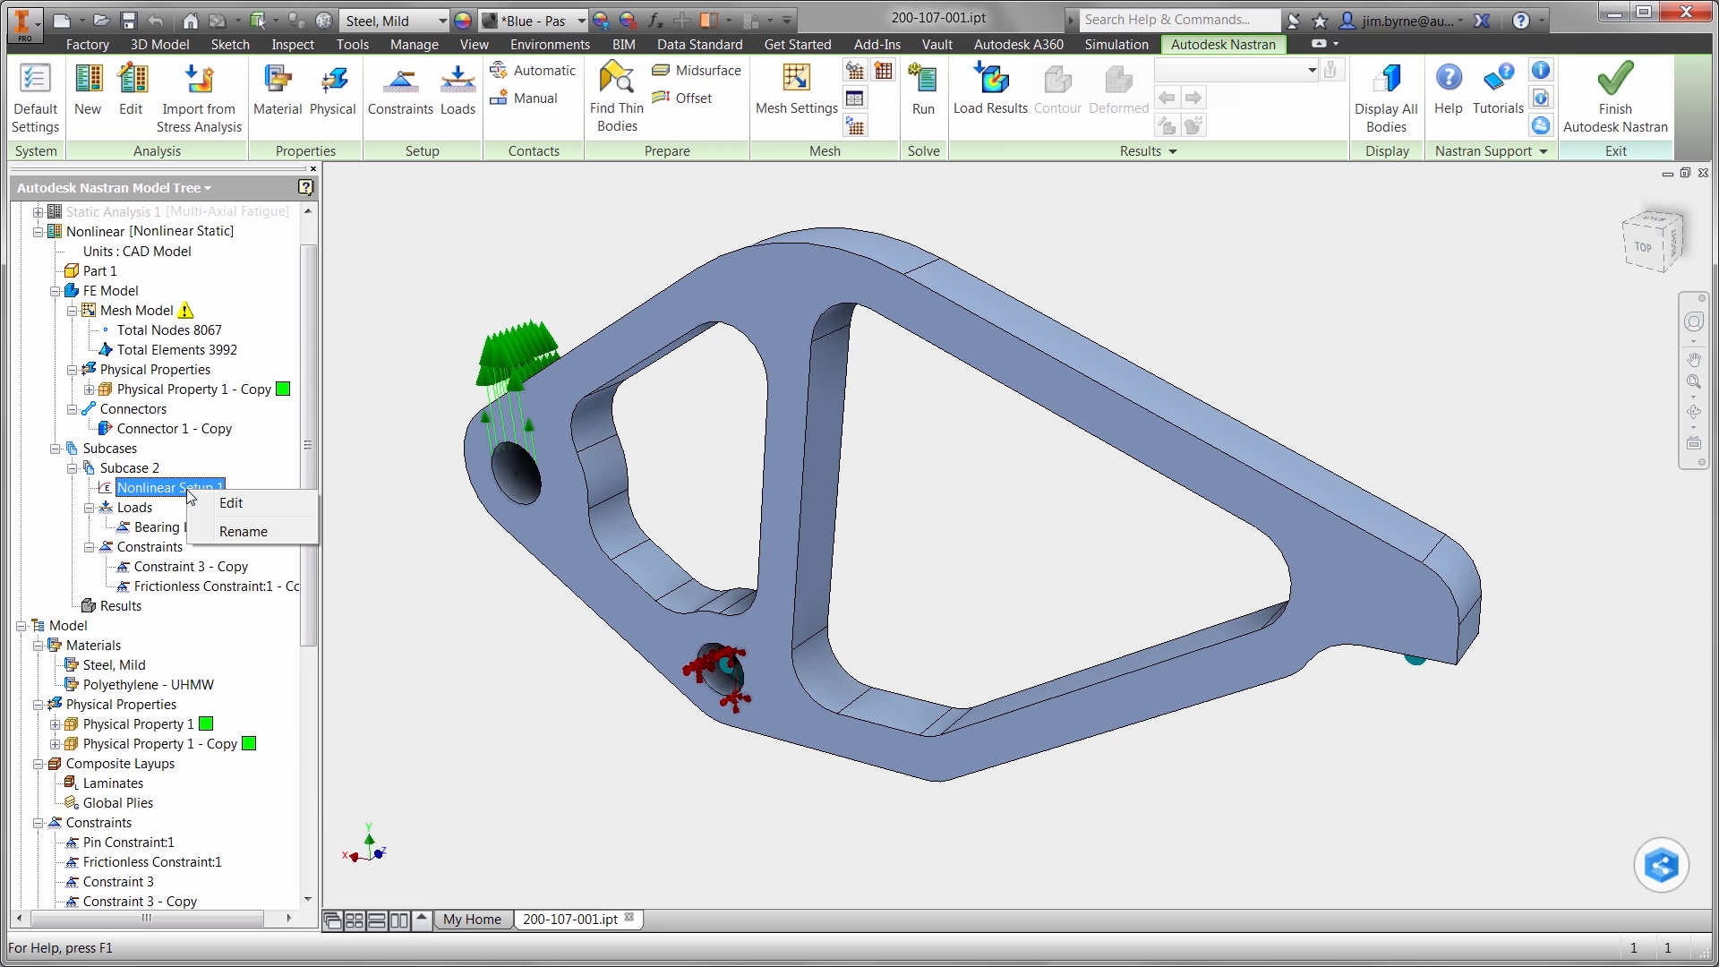
# - Set Nonlinear Setup 1 to 30 increments
pyautogui.click(231, 502)
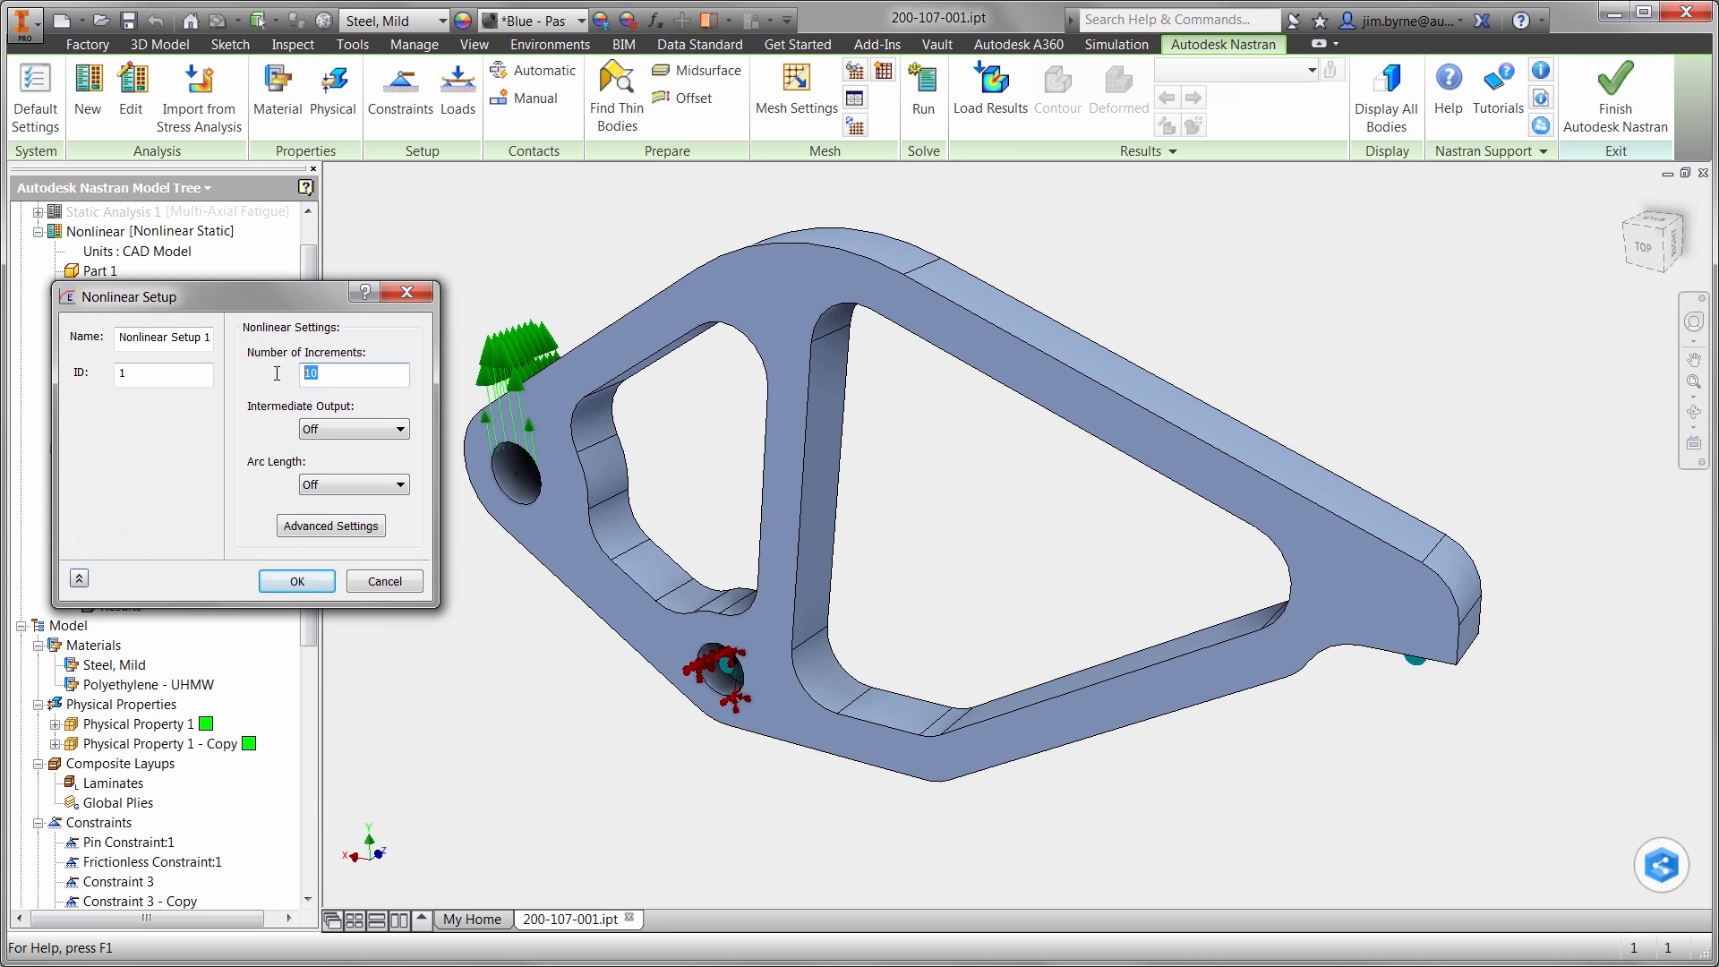
pyautogui.click(399, 428)
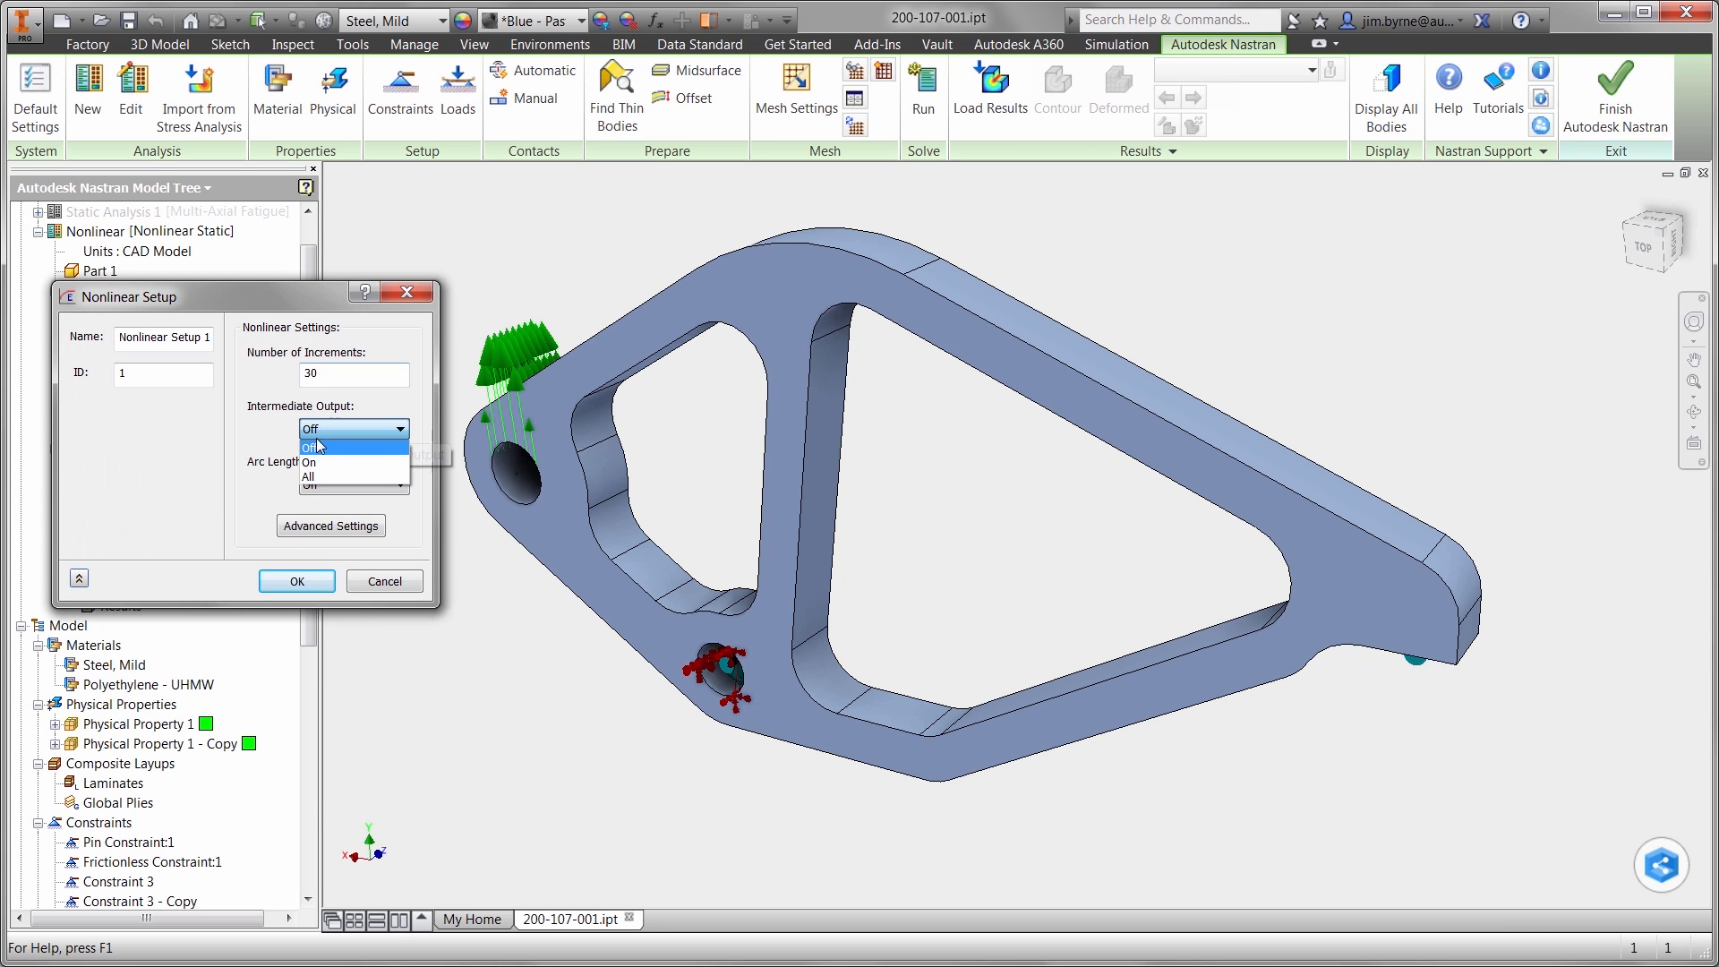
pyautogui.click(295, 581)
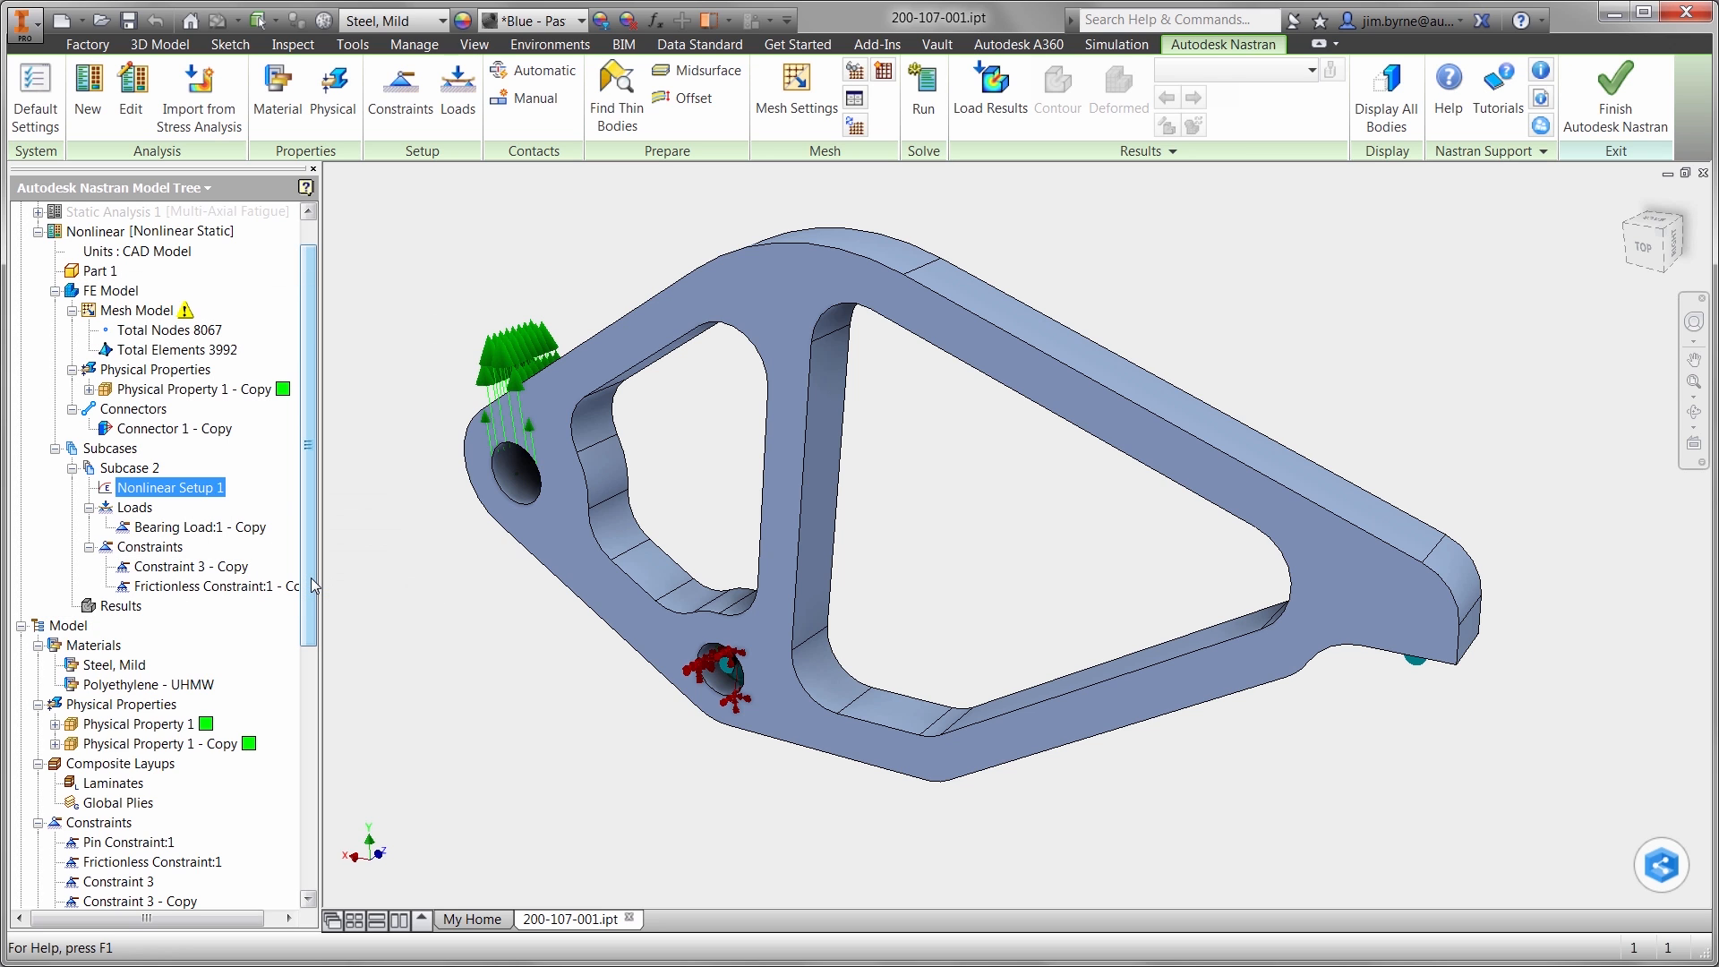
# - Revise the Fy force on Bearing Load:1 - Copy
pyautogui.rightClick(201, 527)
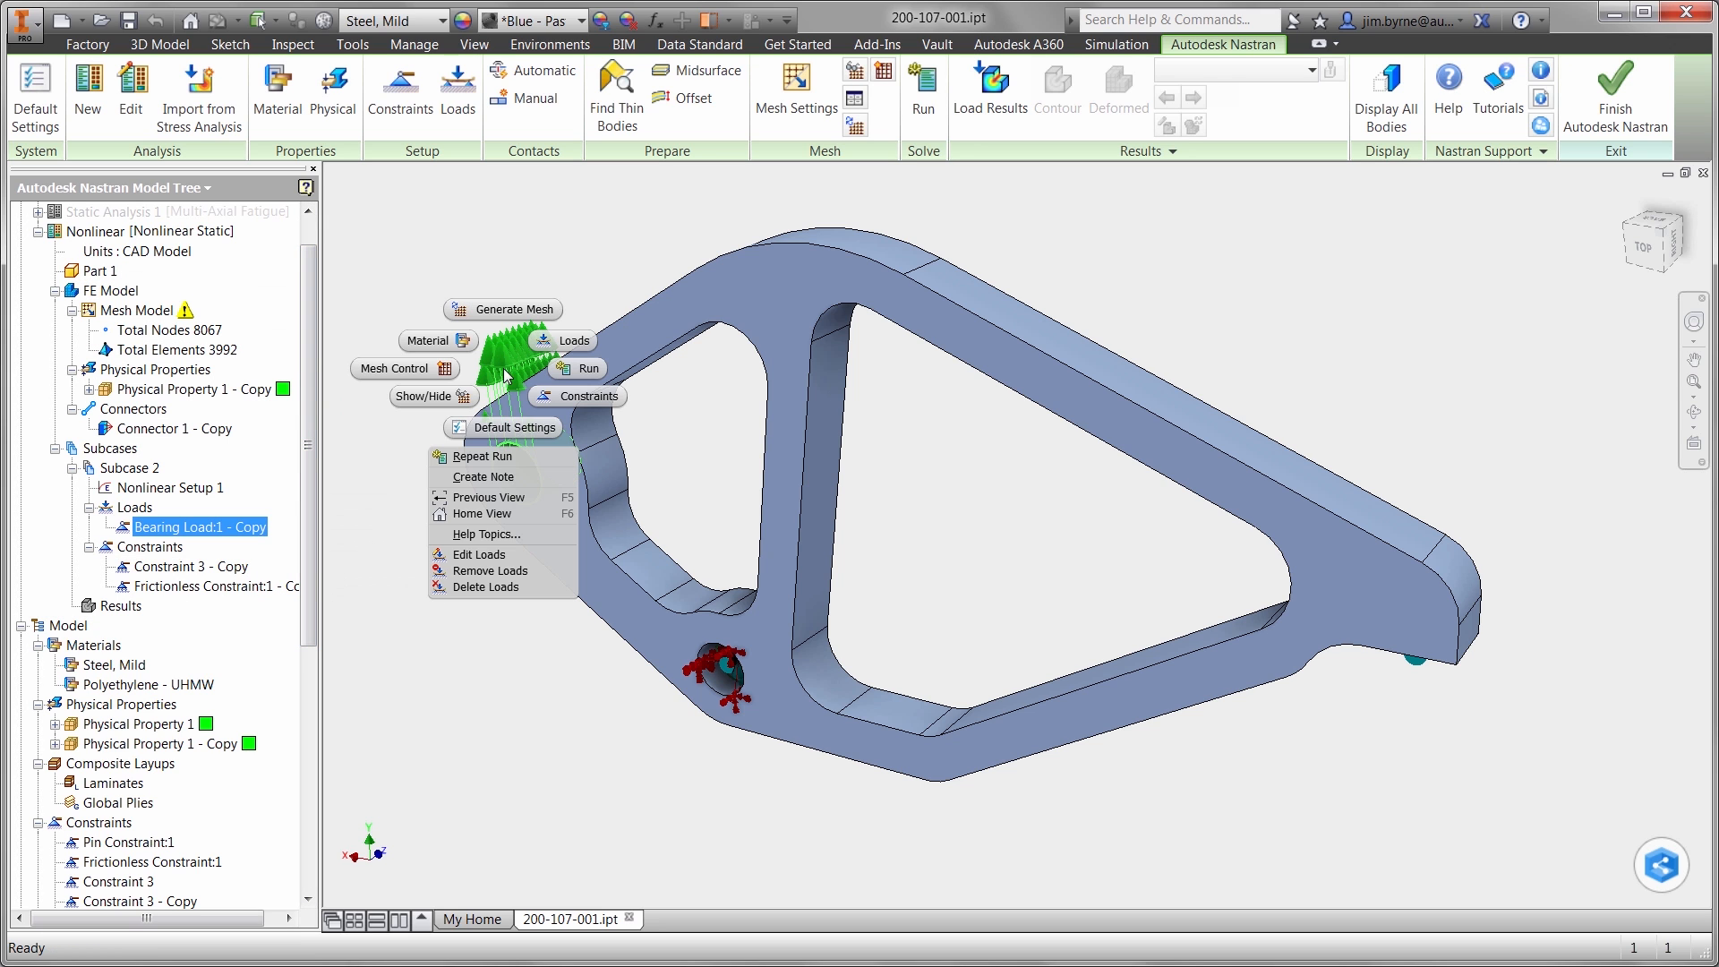
pyautogui.click(480, 553)
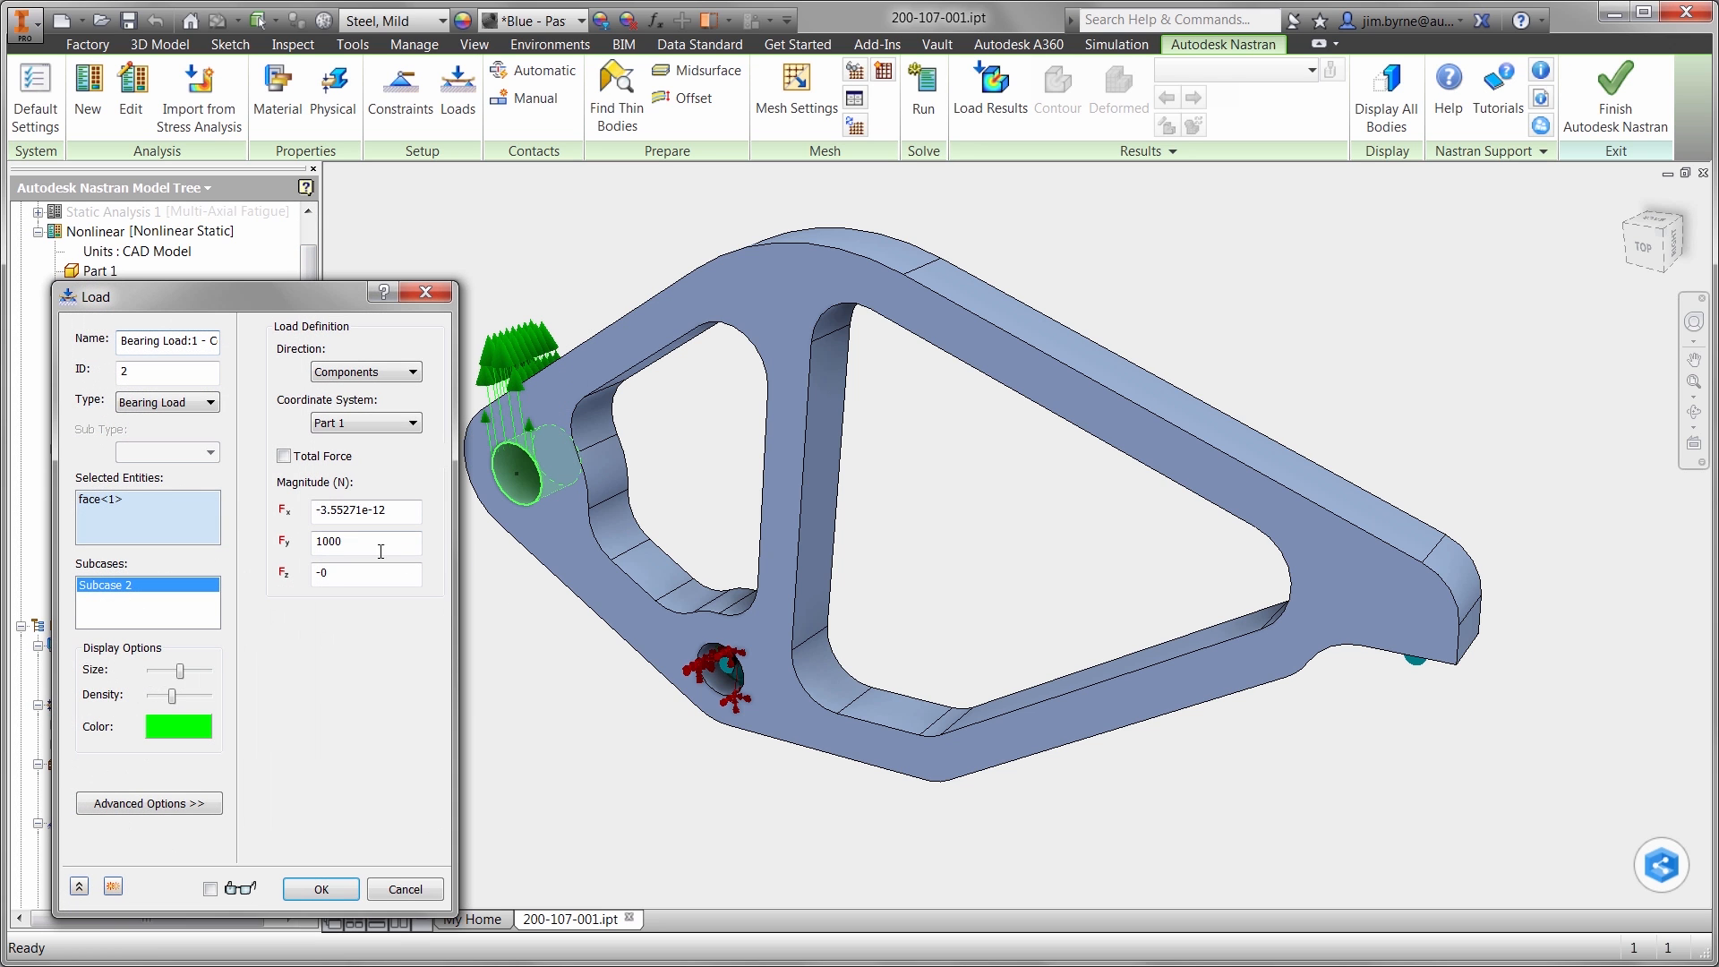
pyautogui.click(365, 541)
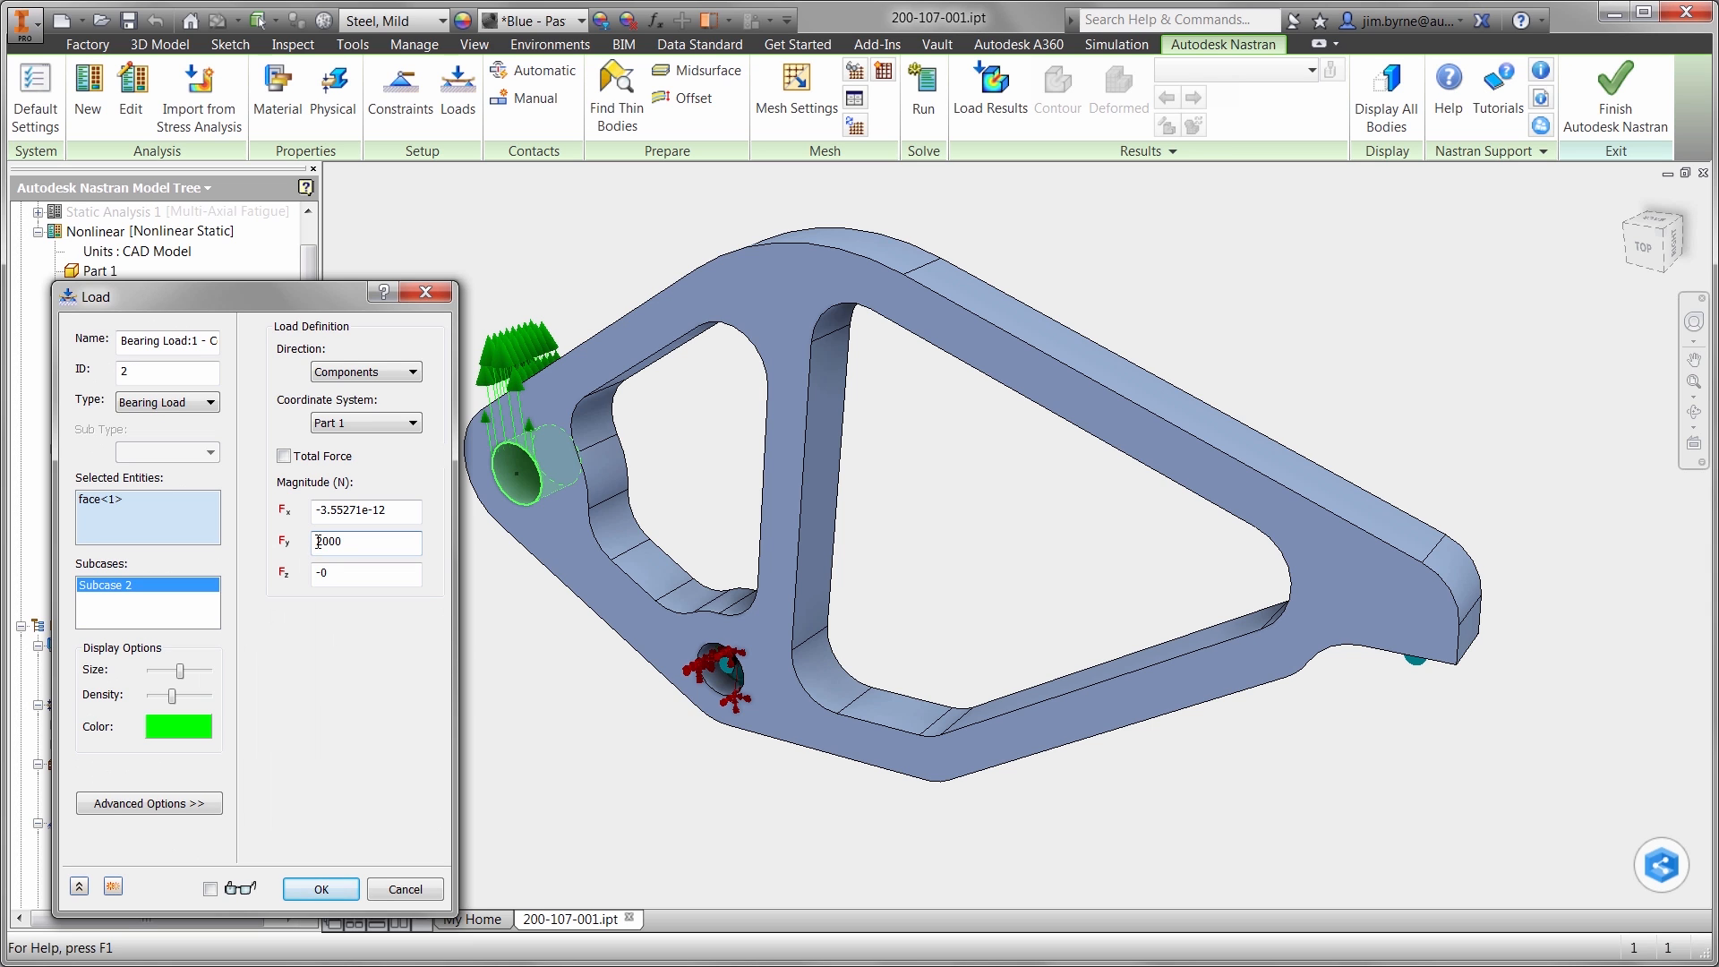
pyautogui.click(319, 888)
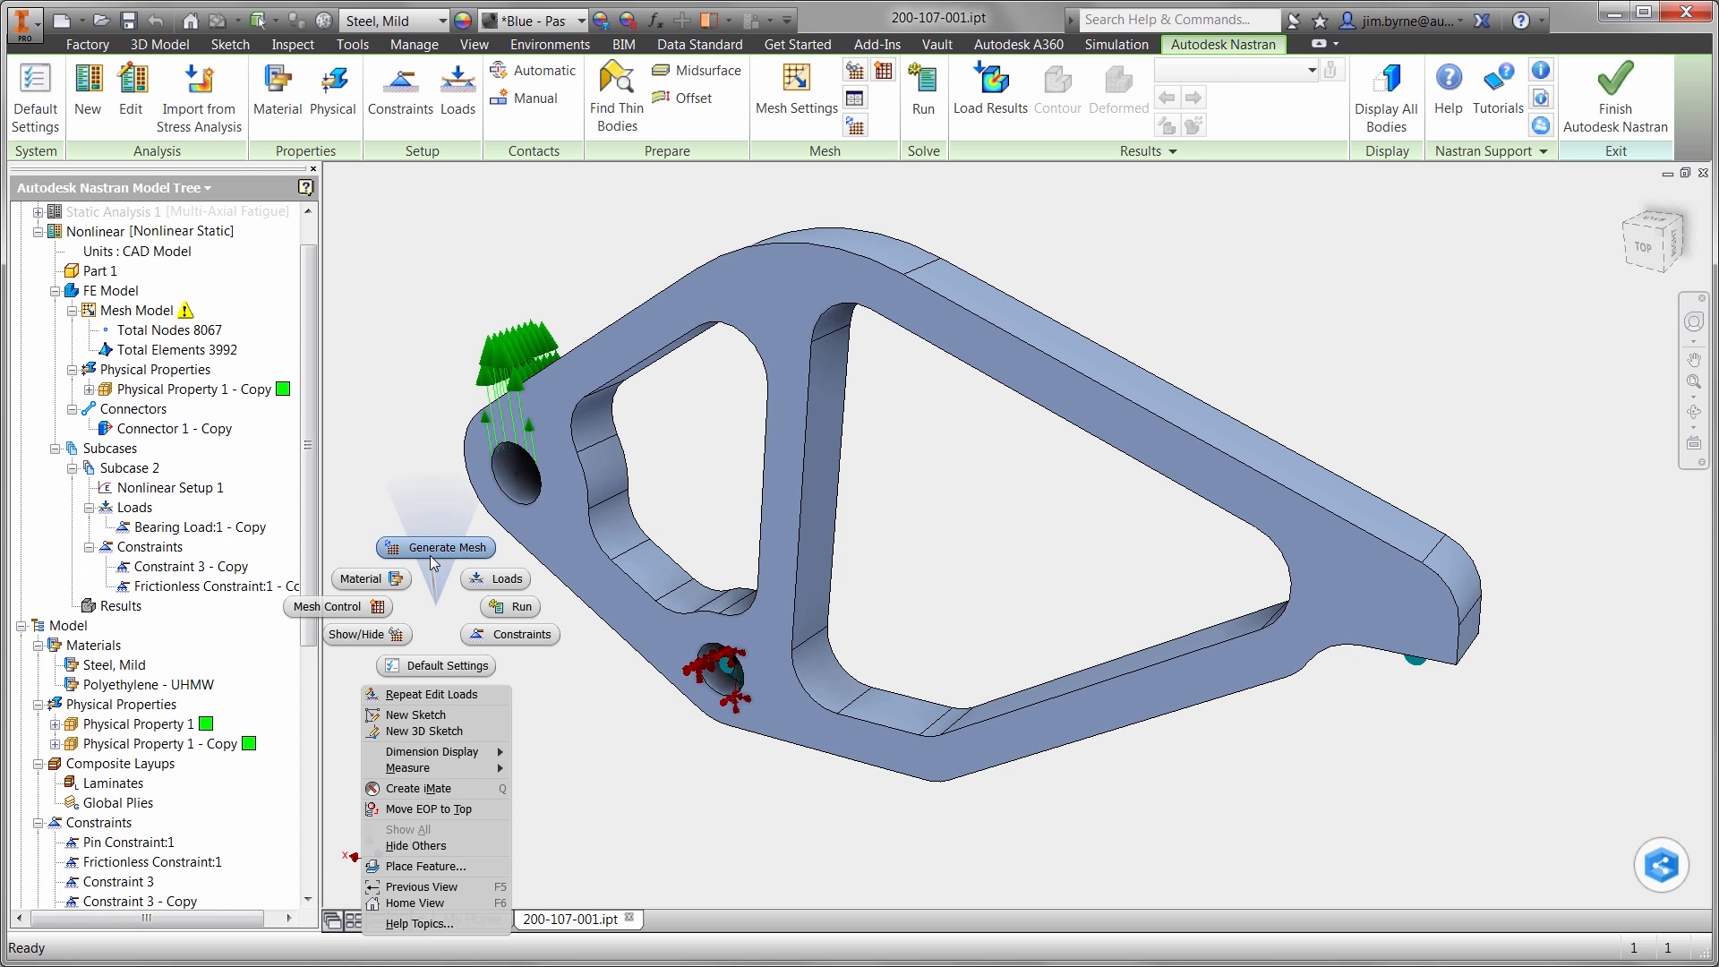
# - Solve the Nonlinear study and view the maximum displacement versus load scale factor plot
pyautogui.click(436, 548)
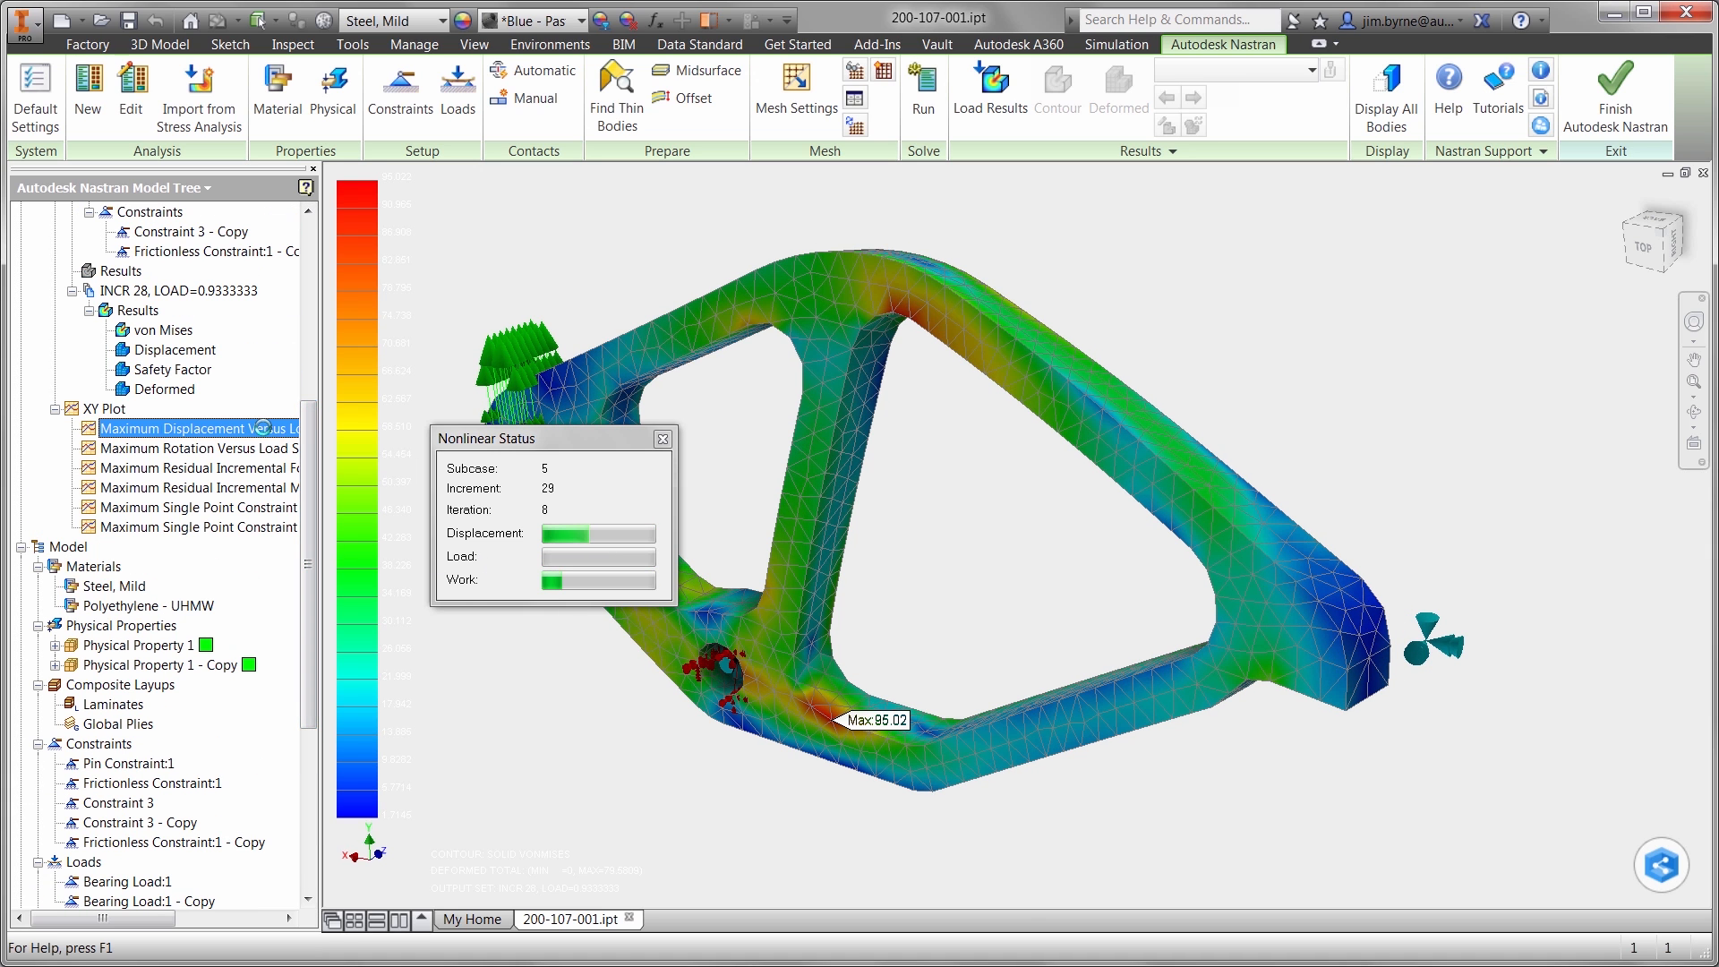
pyautogui.doubleClick(197, 428)
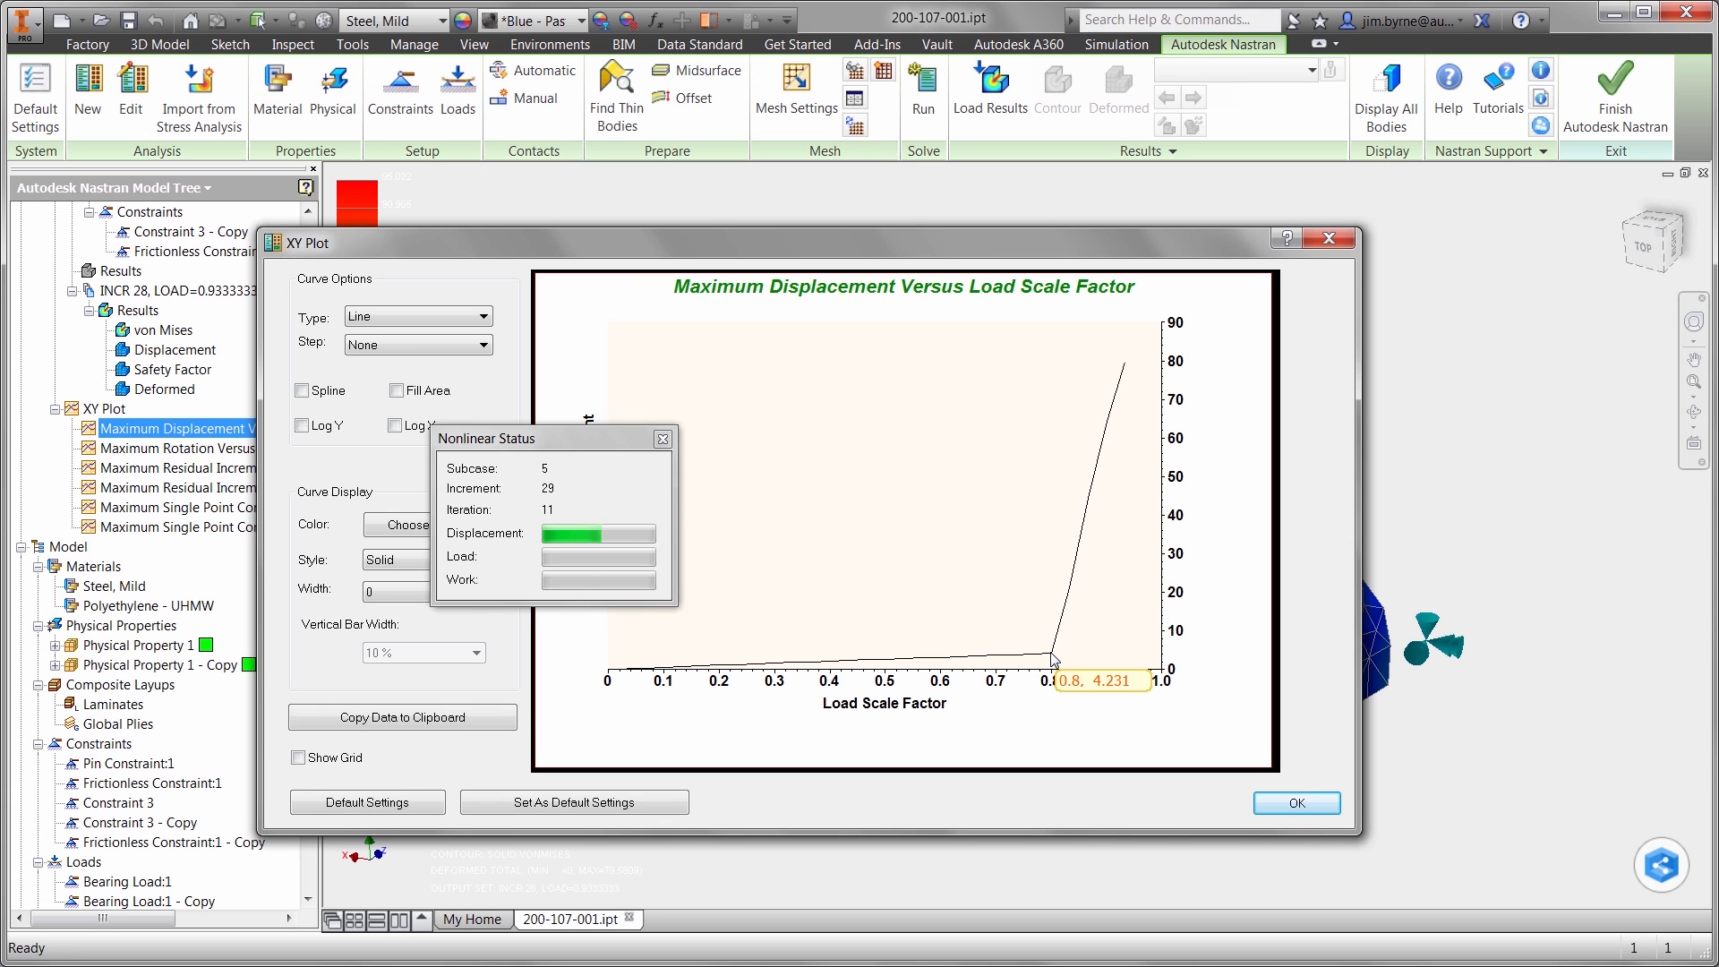
pyautogui.click(1296, 802)
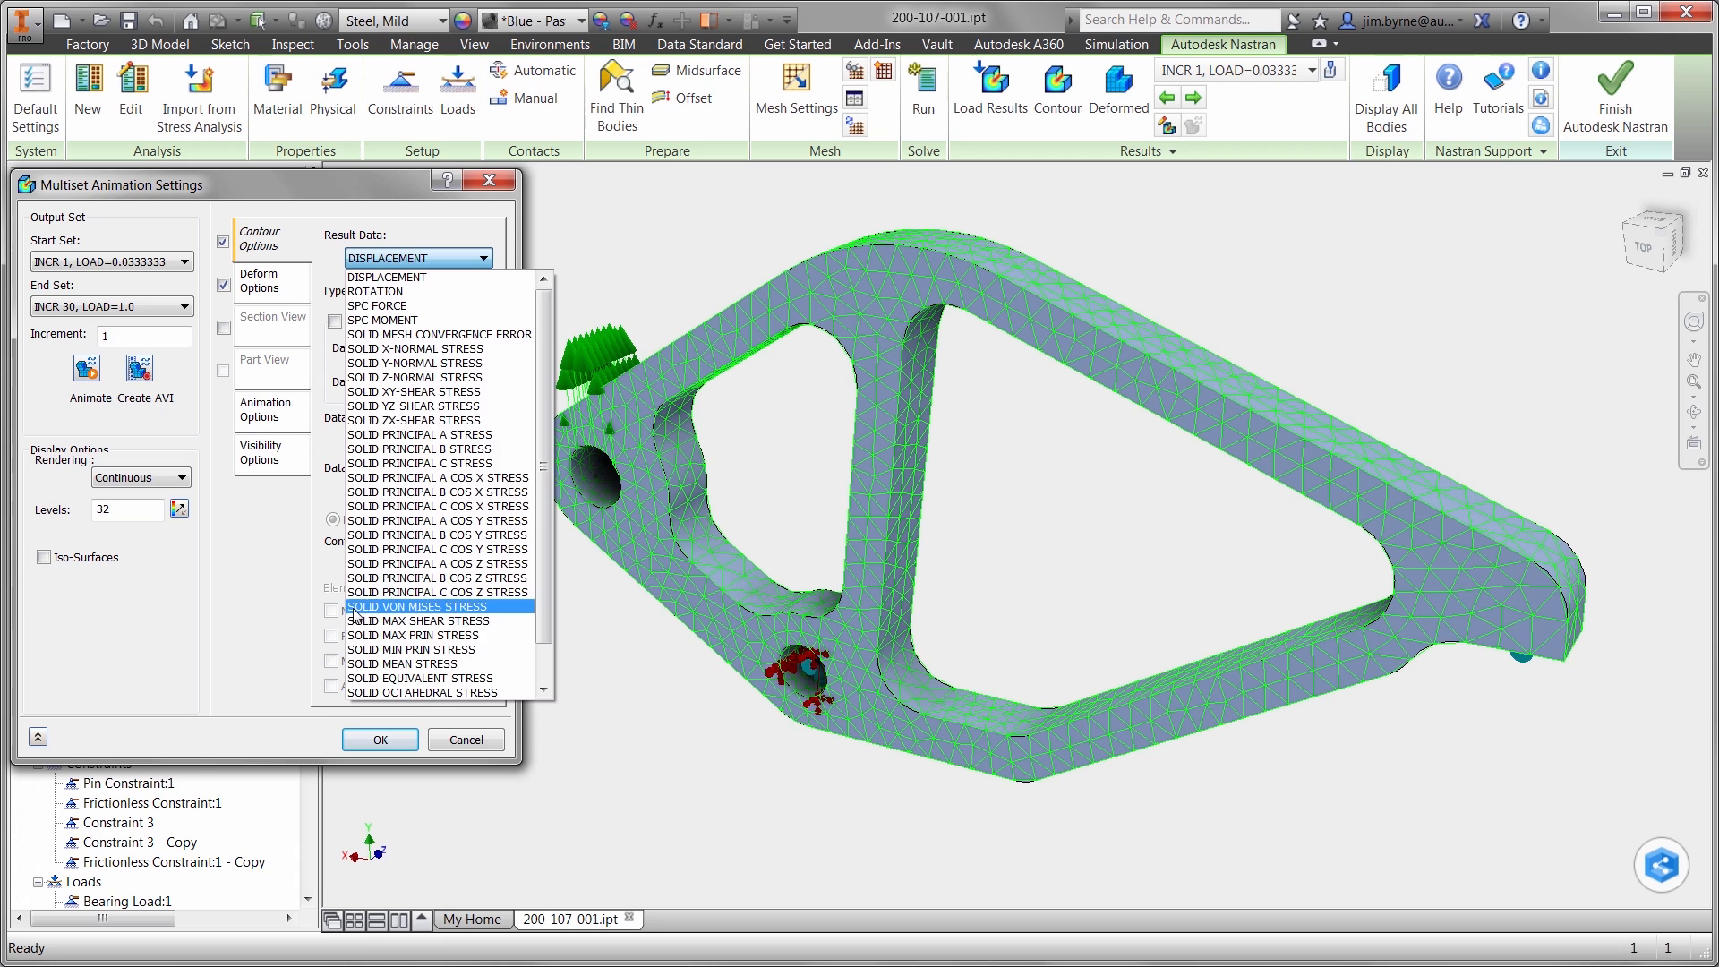
# - Play a multiset animation of SOLID VON MISES STRESS with Actual-scale deformation
pyautogui.click(419, 607)
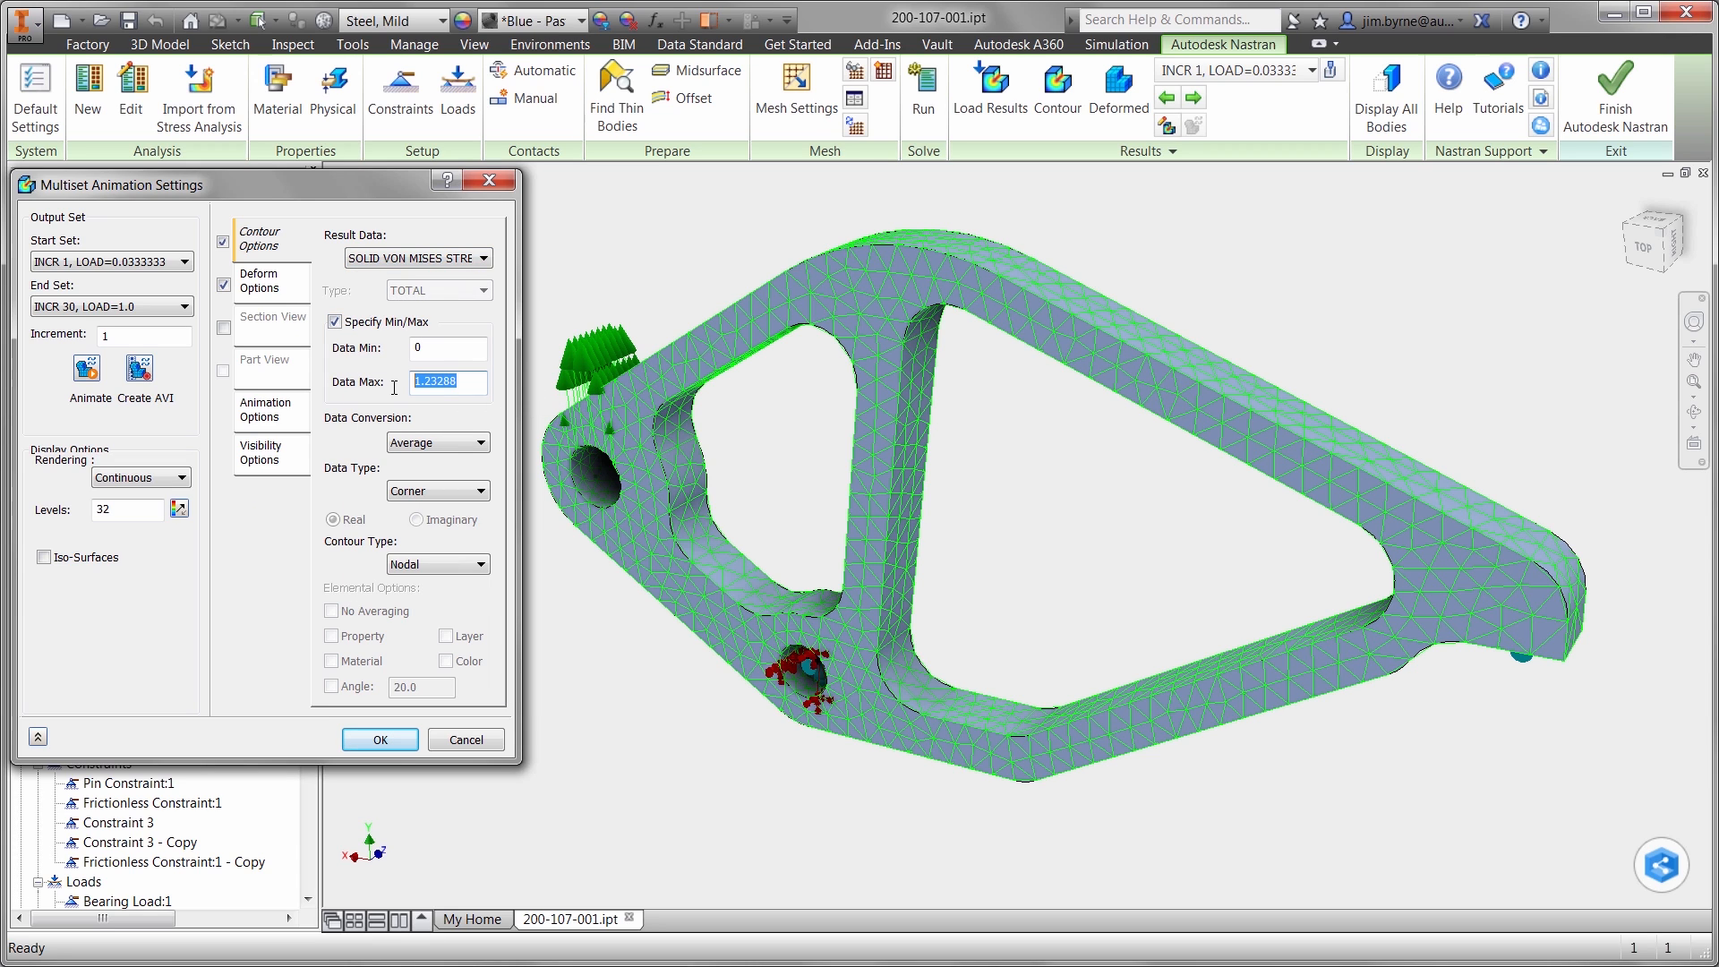
pyautogui.click(259, 279)
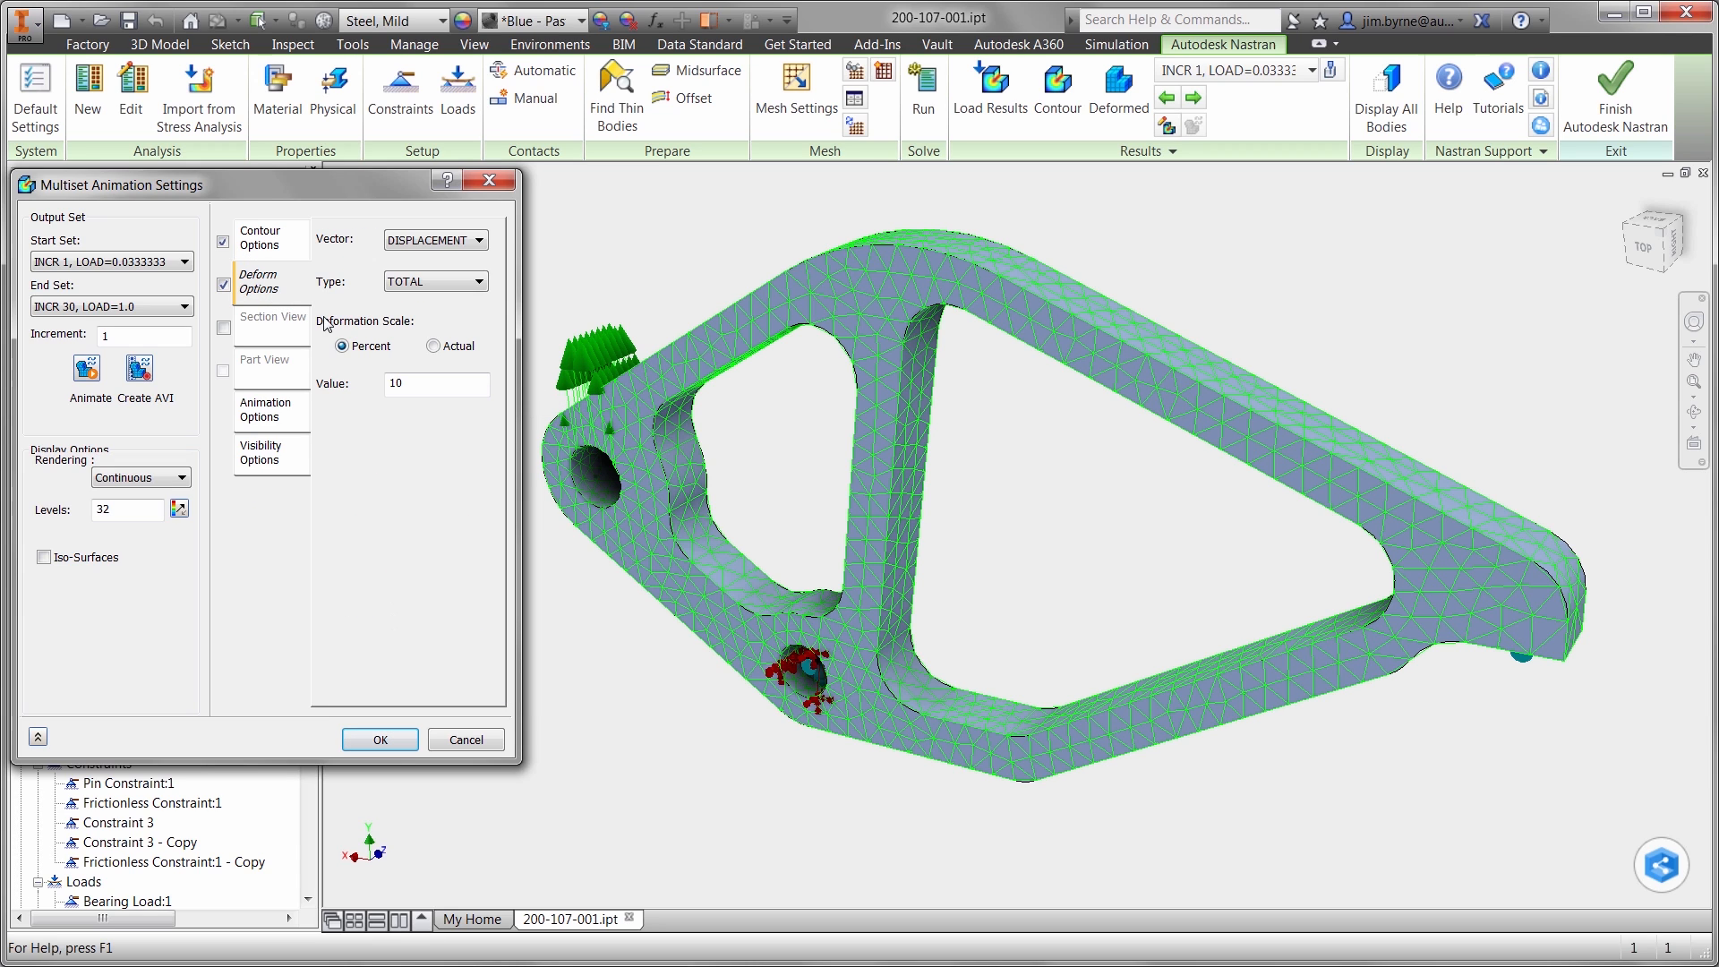
pyautogui.click(433, 346)
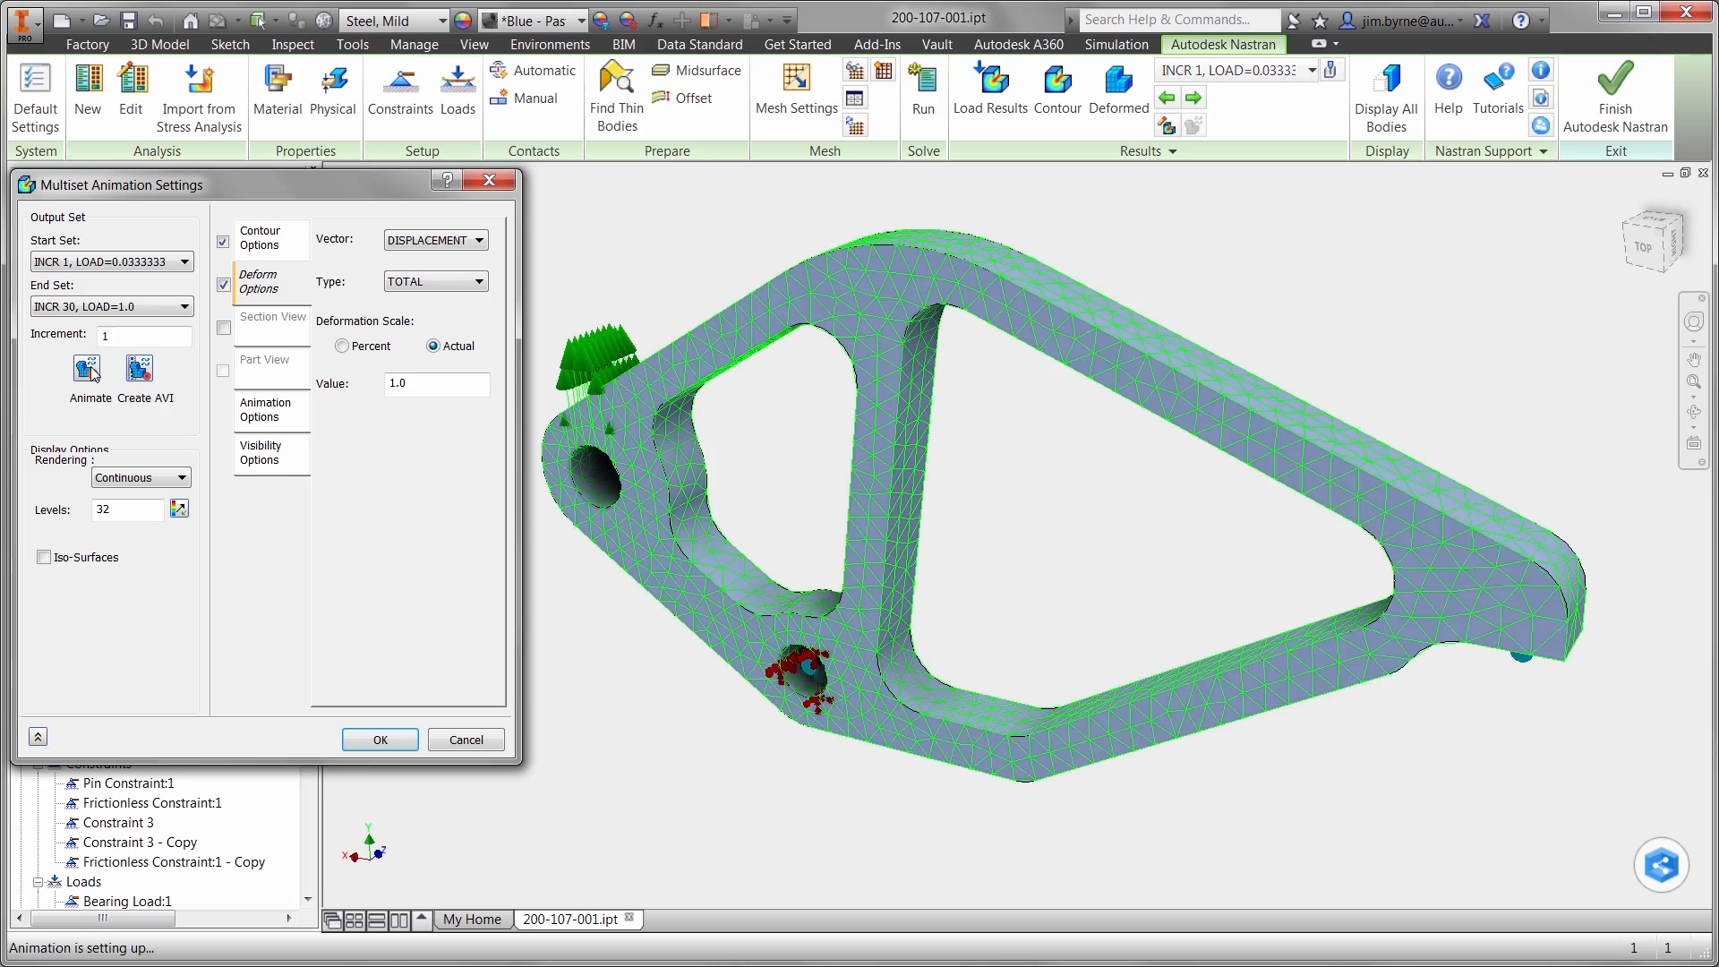
pyautogui.click(87, 368)
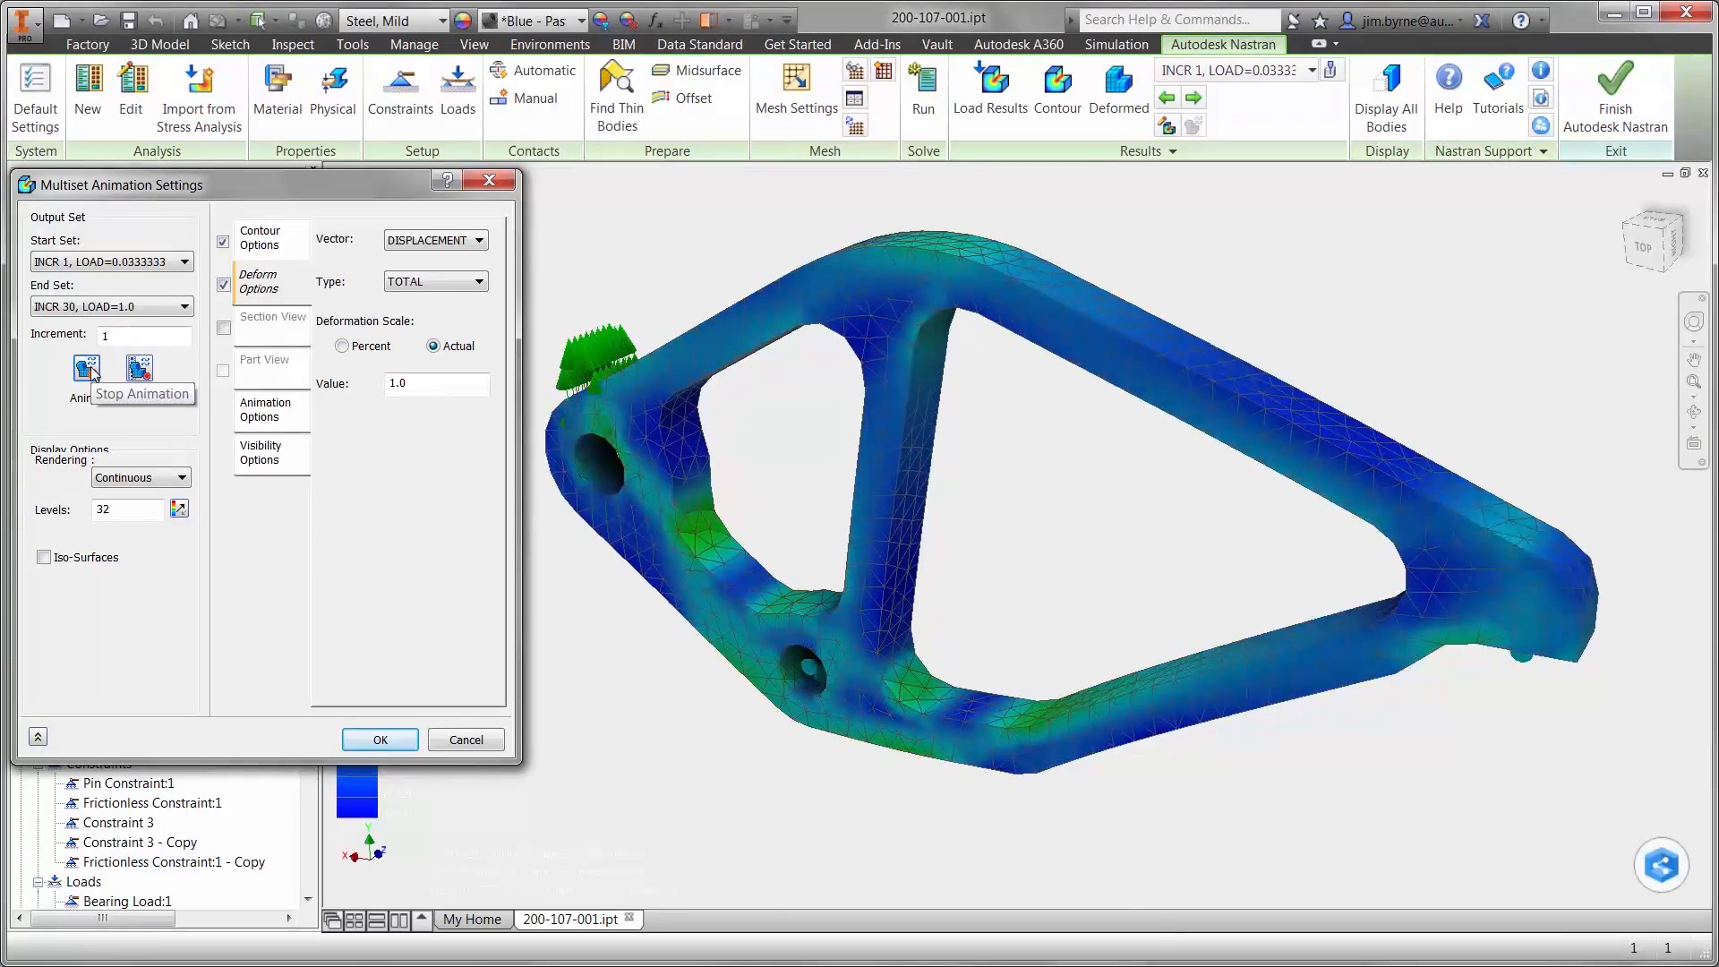
pyautogui.click(86, 367)
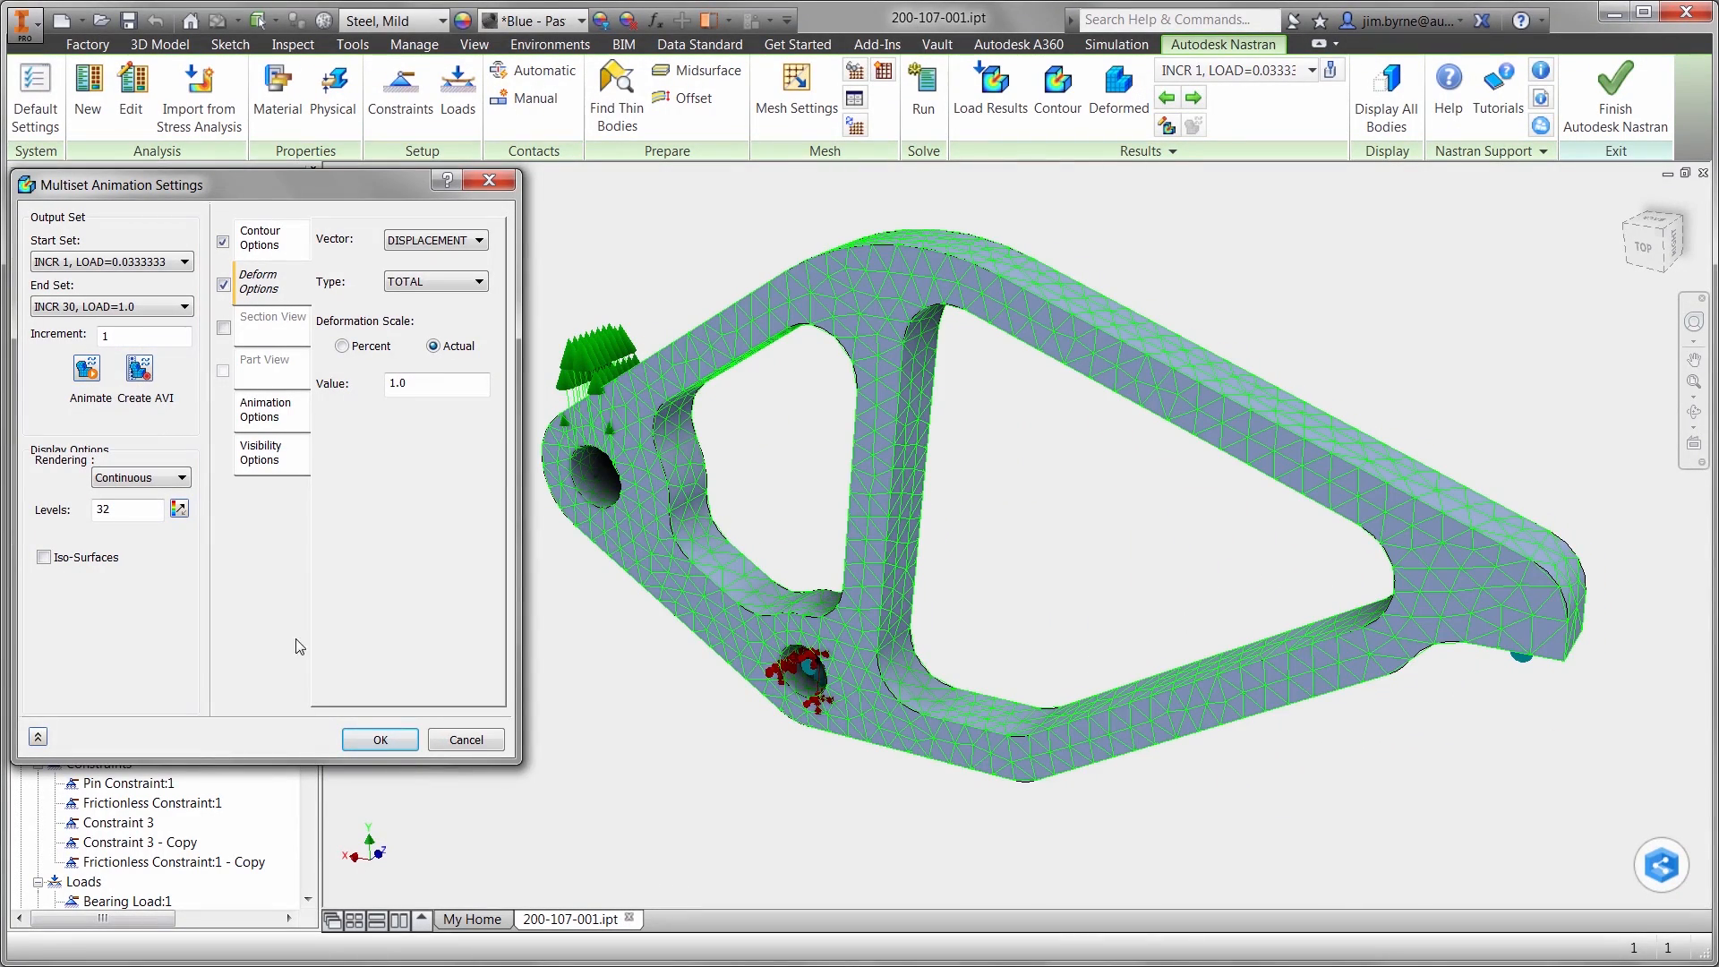
pyautogui.click(465, 740)
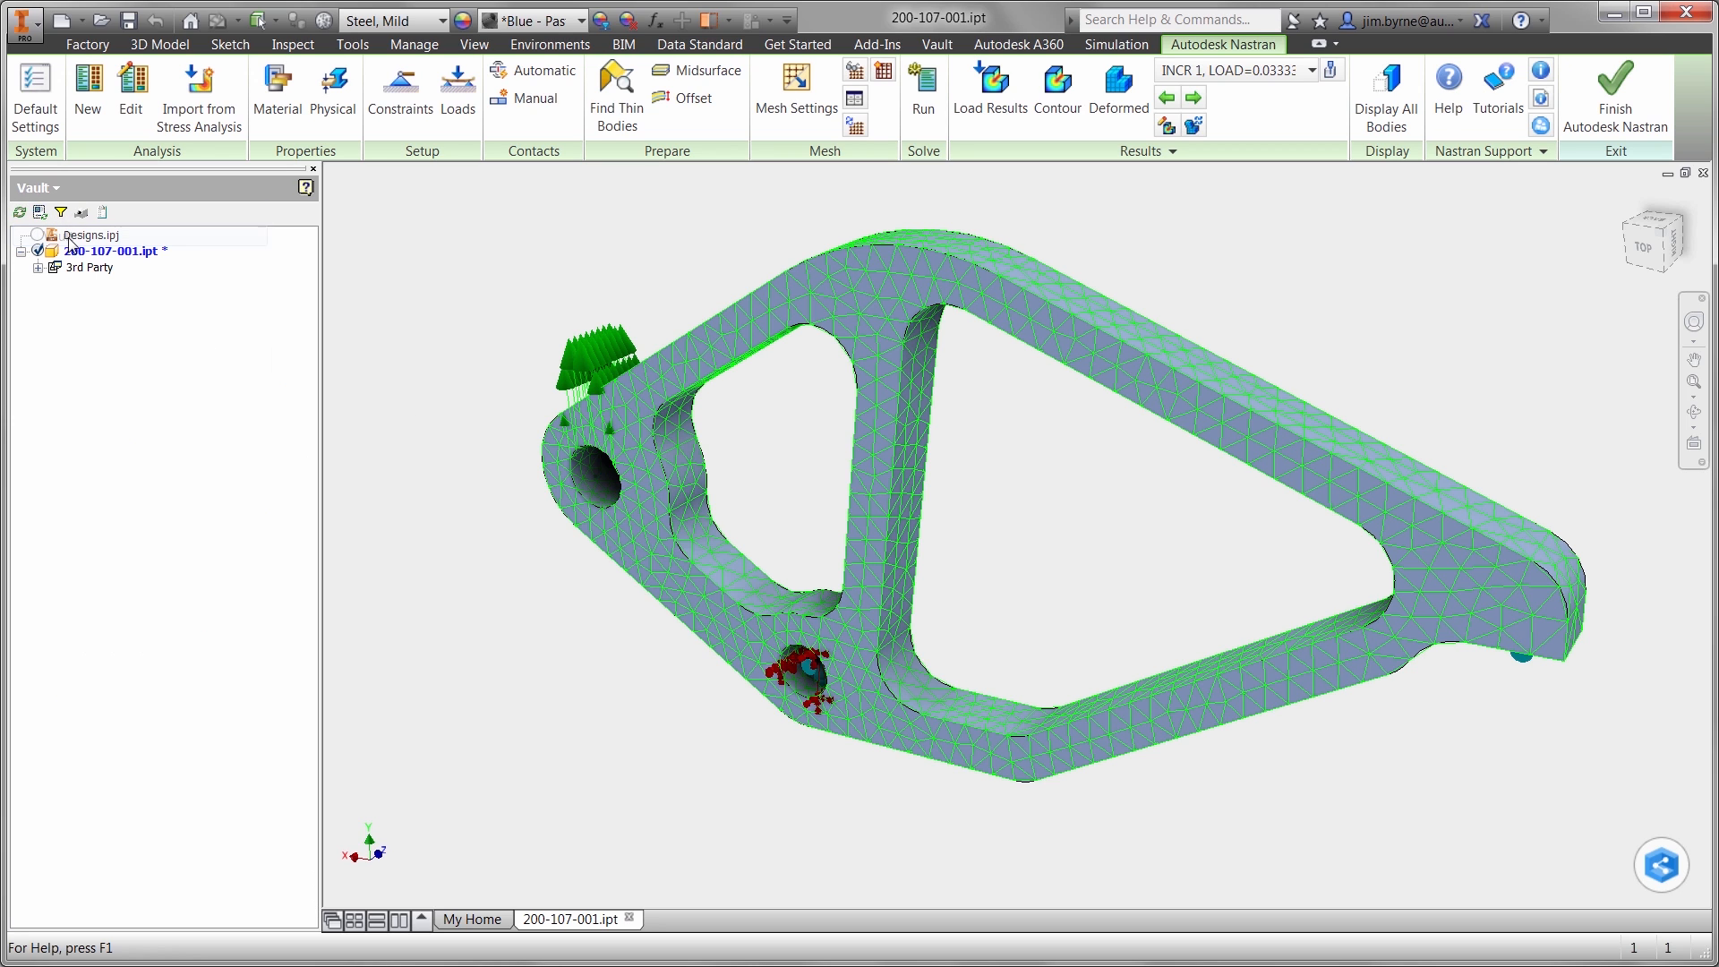
# - Check 200-107-001.ipt into Vault with a 'mild steel.' comment and finish Autodesk Nastran
pyautogui.rightClick(114, 250)
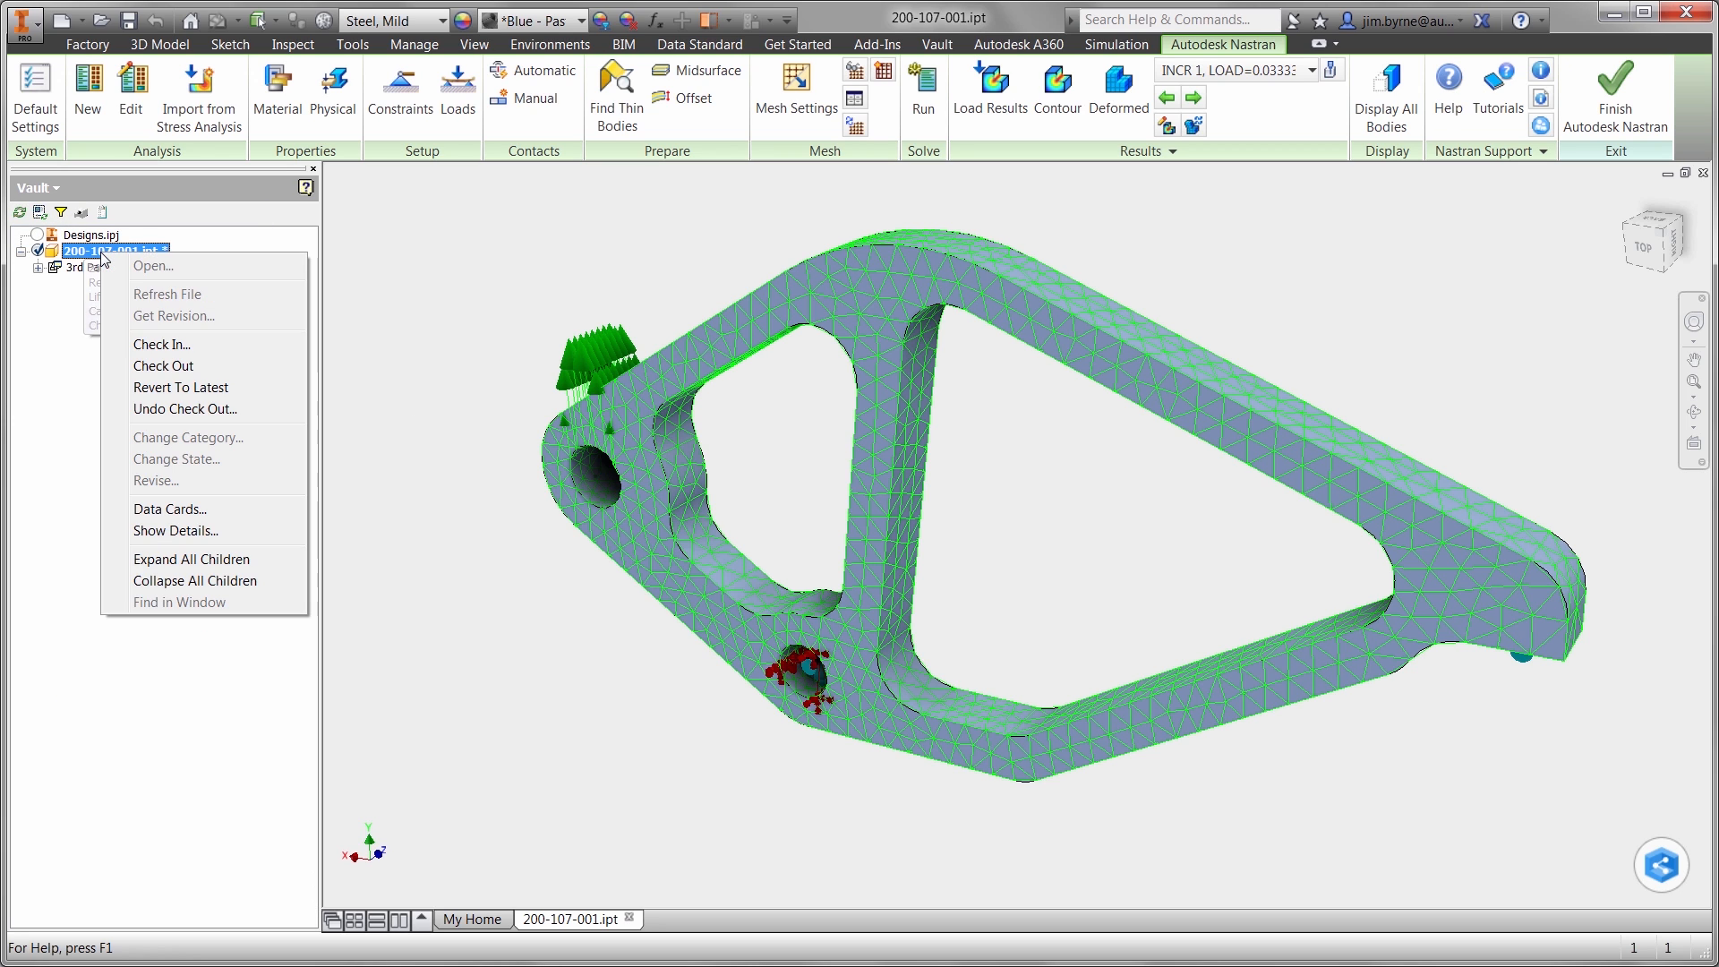
pyautogui.click(163, 344)
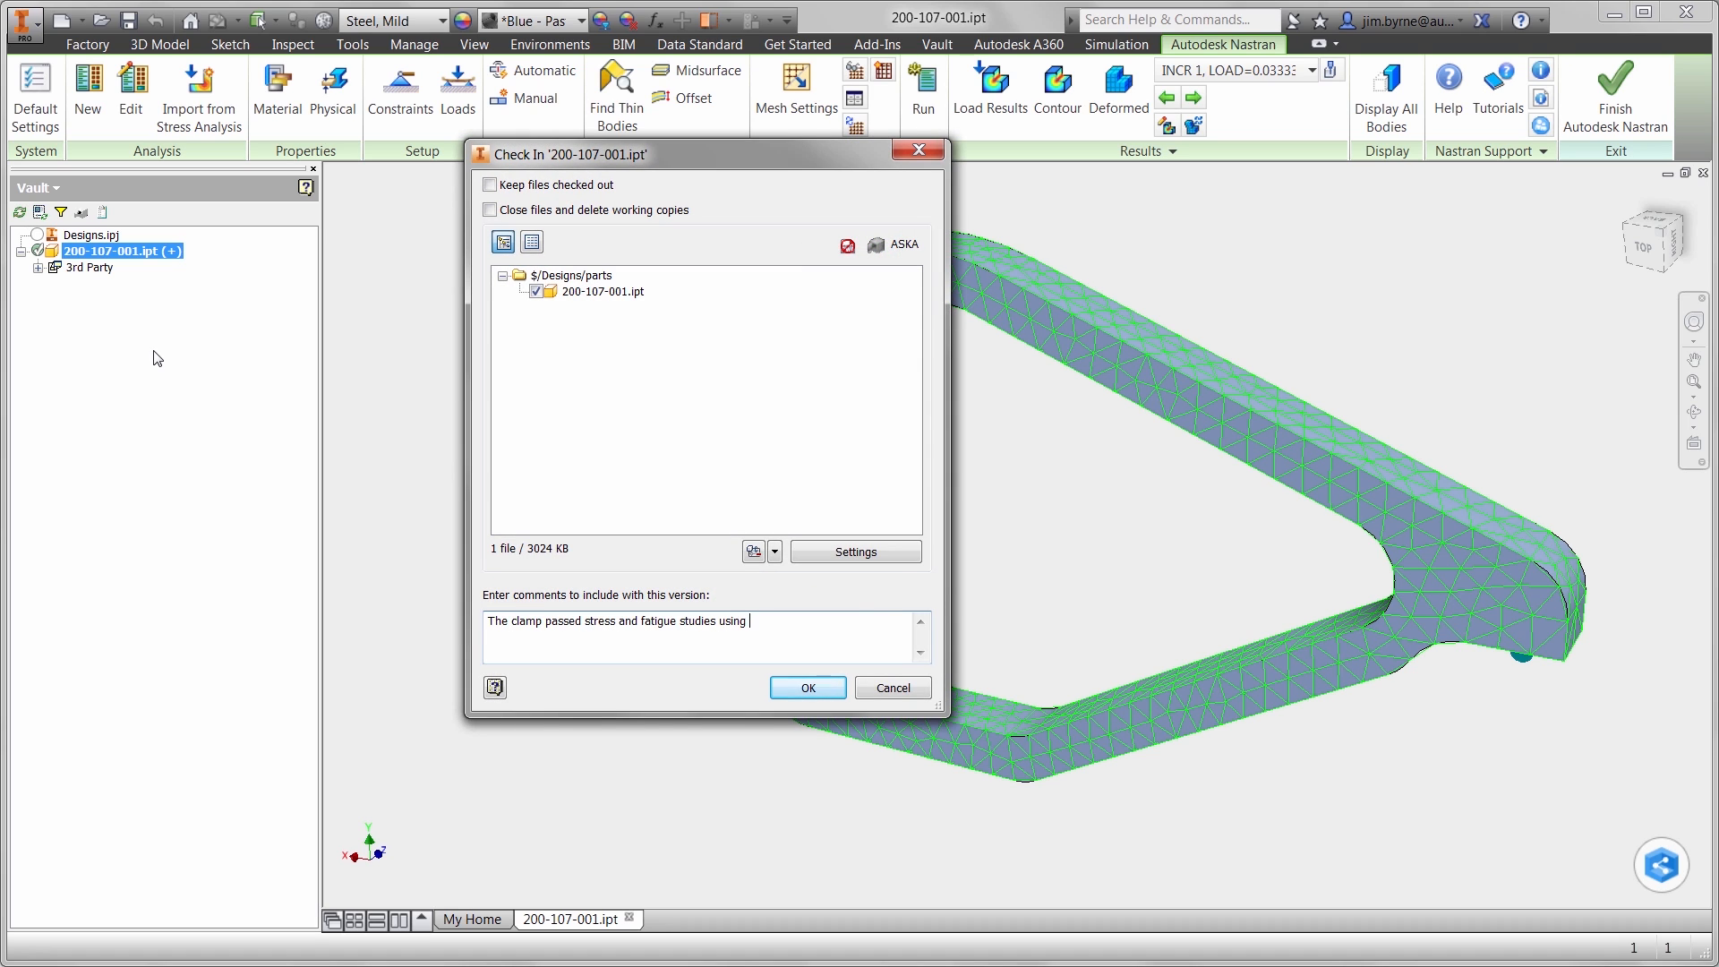
pyautogui.write('mild steel.')
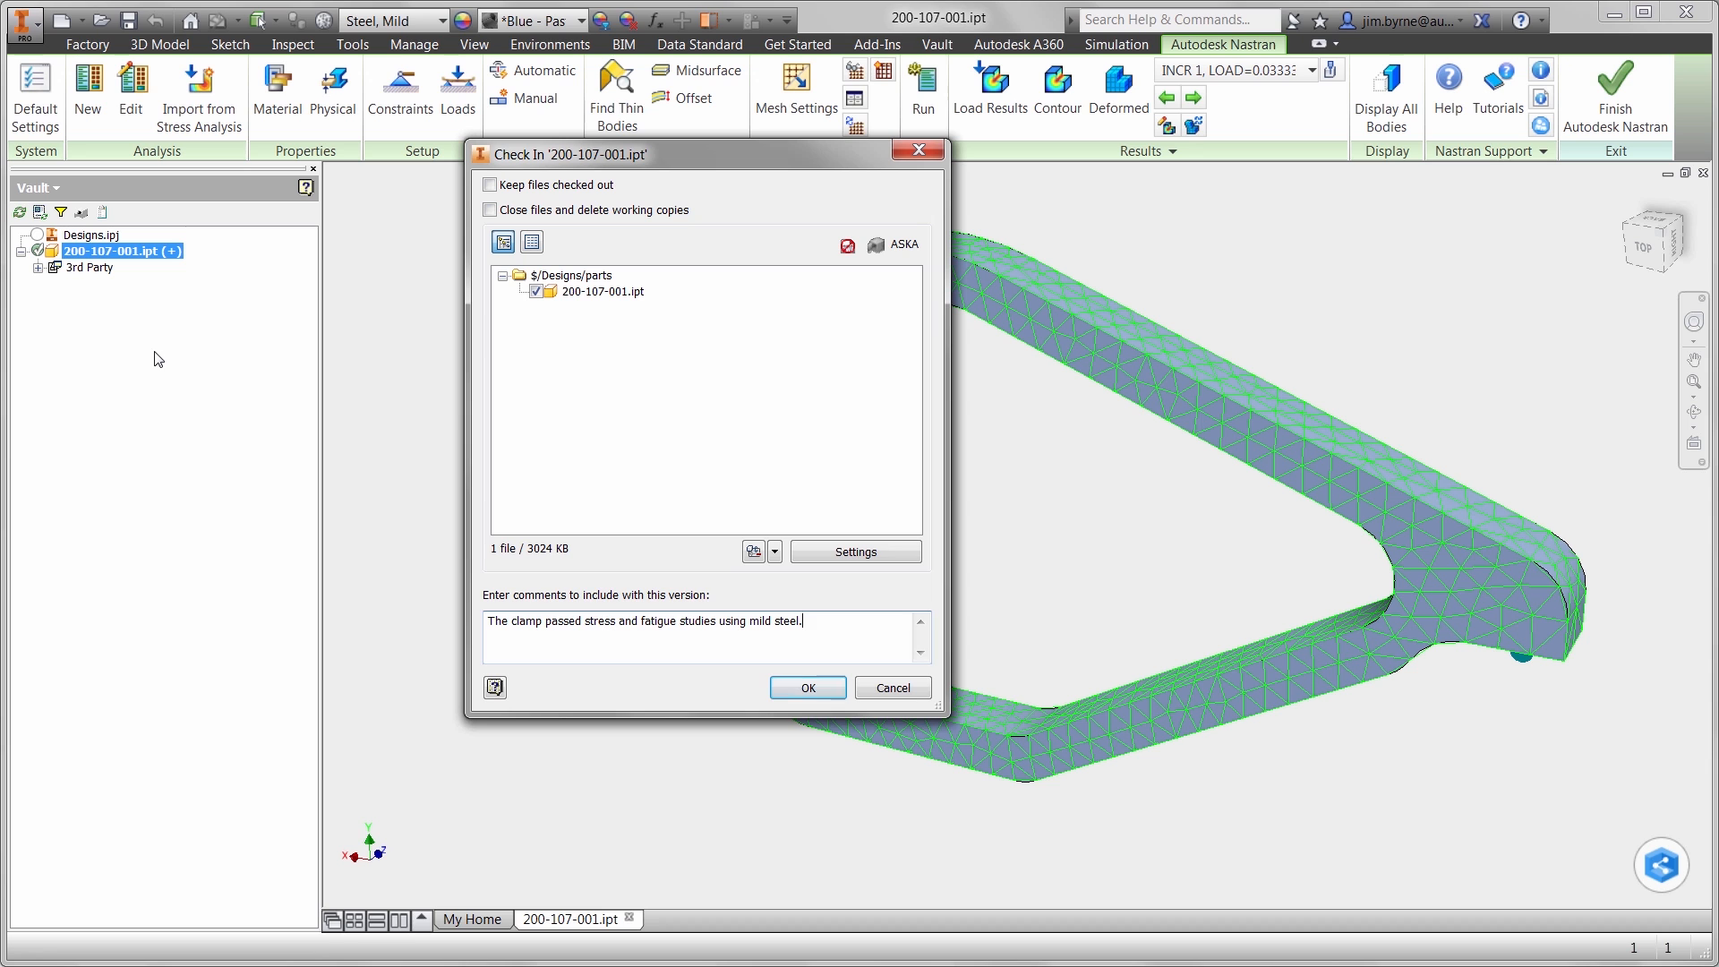
pyautogui.click(808, 687)
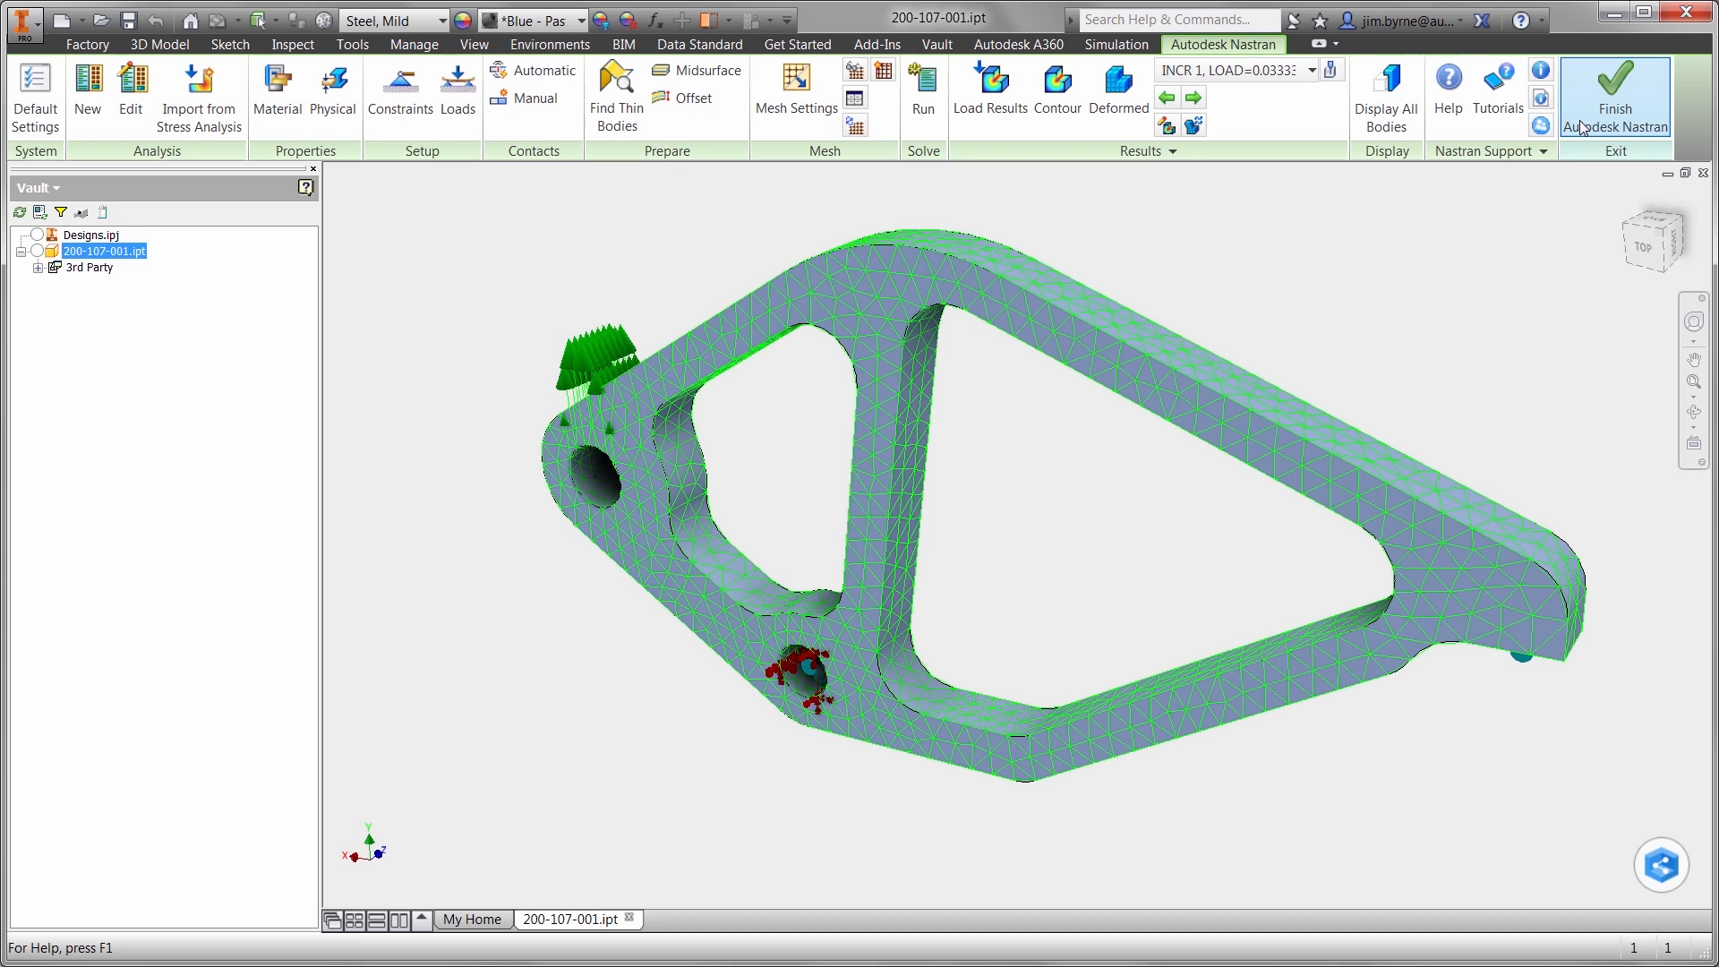
pyautogui.click(1613, 97)
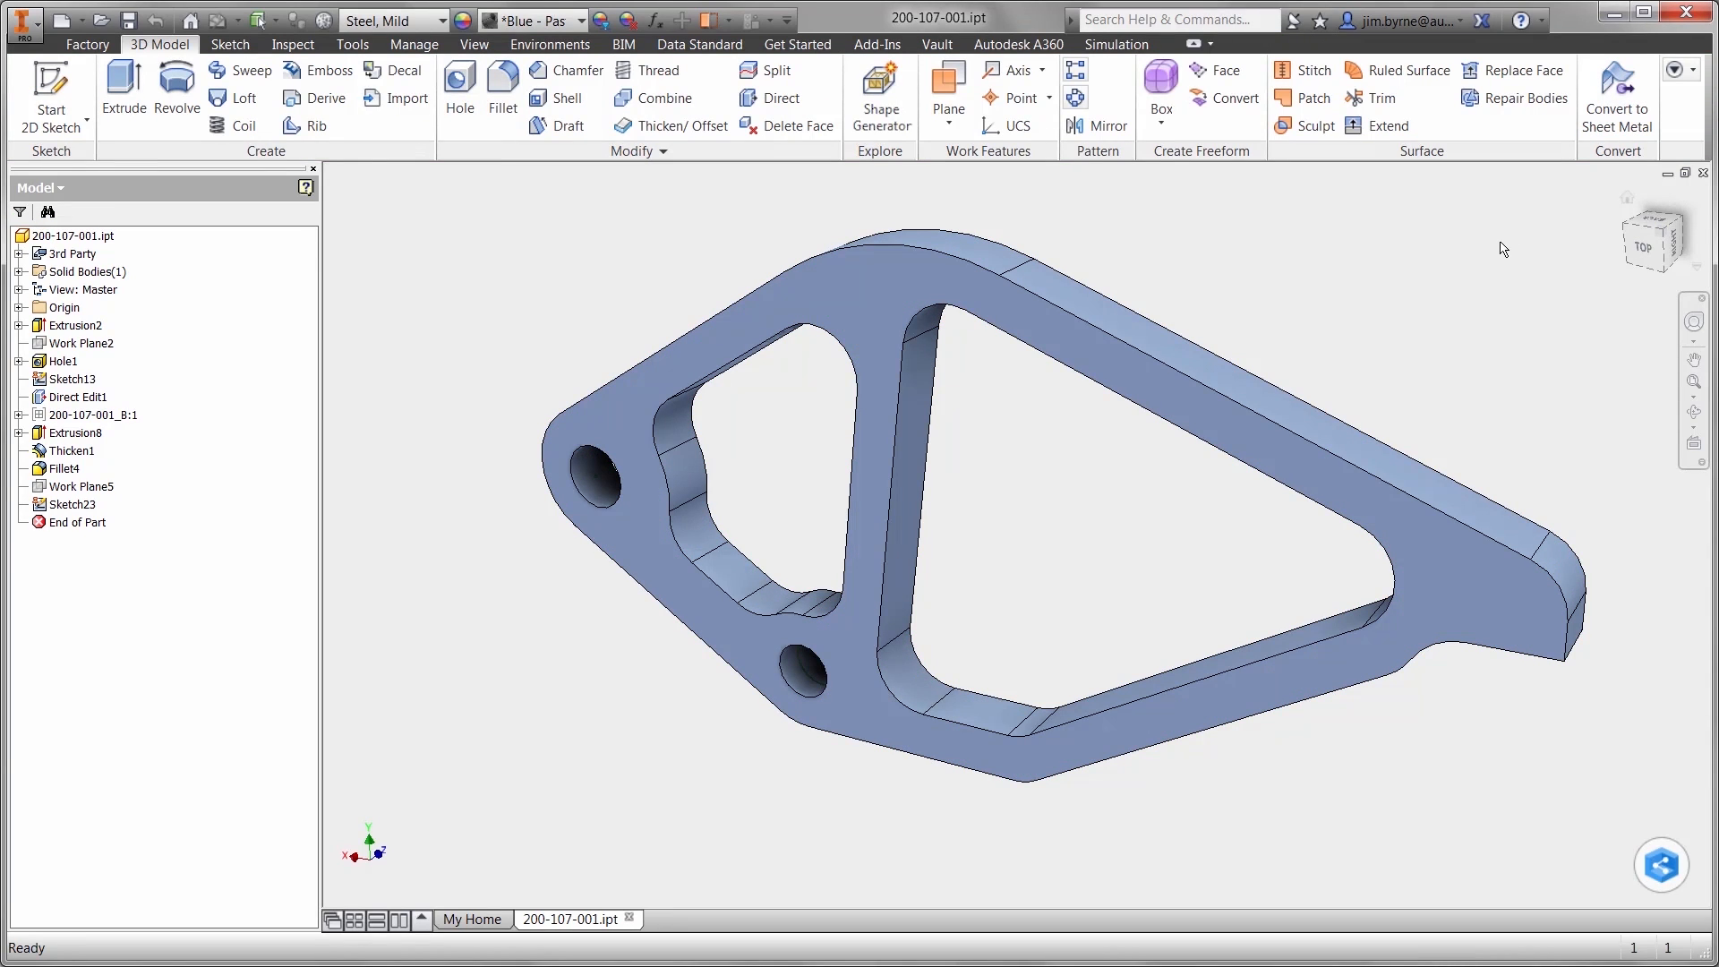